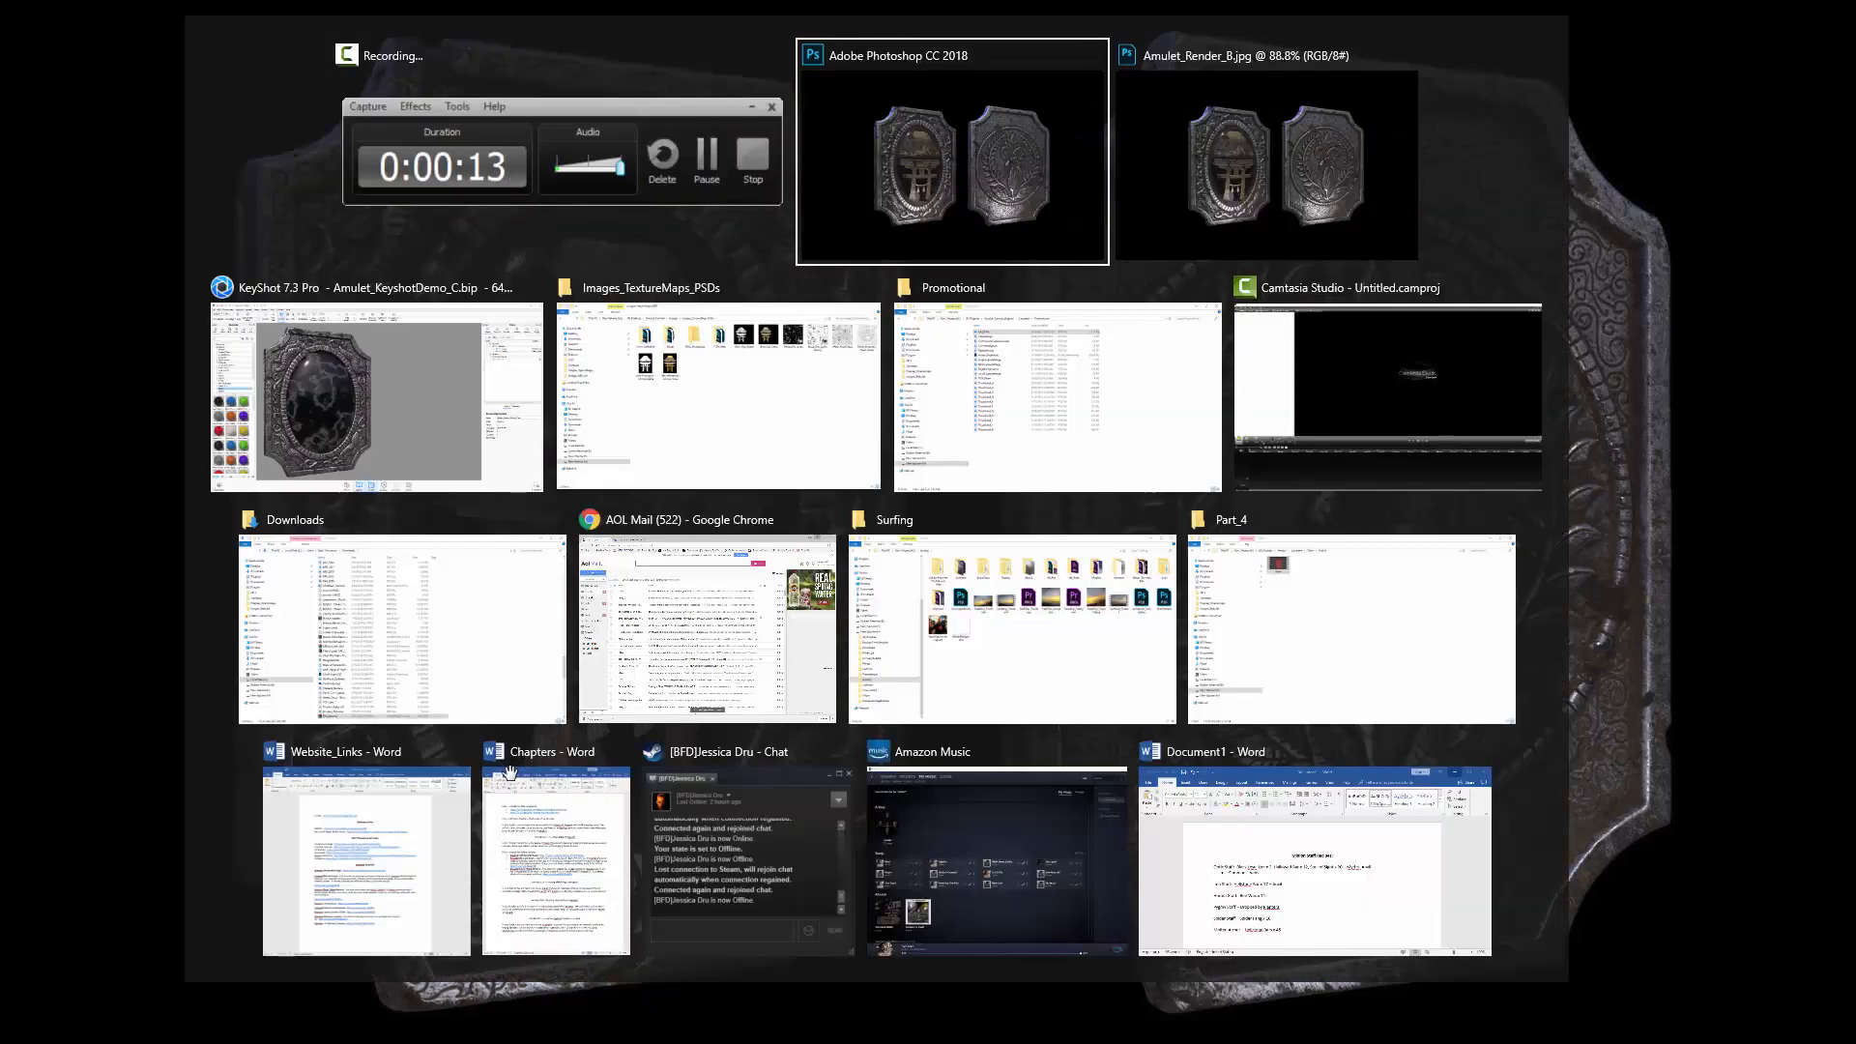
Switch from Task View to the KeyShot 7.3 Pro amulet scene window
click(375, 394)
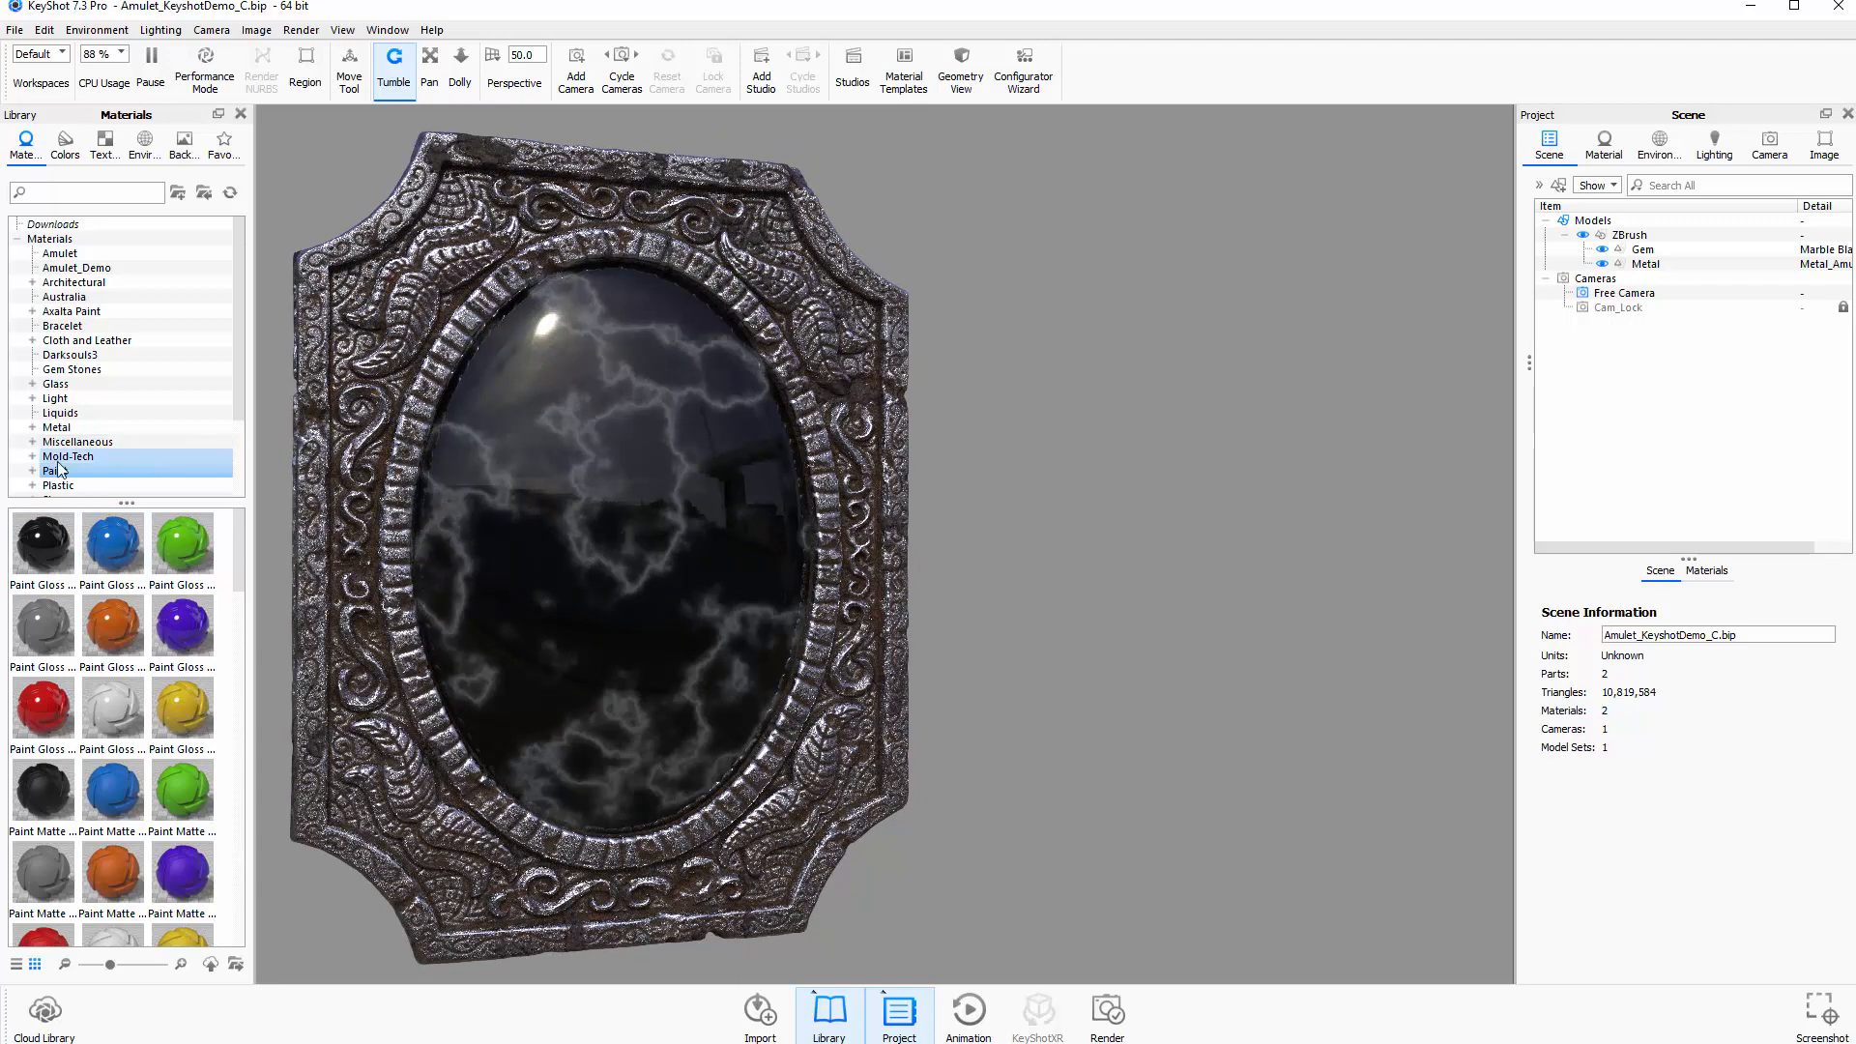
Apply Paint Gloss Red to the gem and open its Material Graph
click(54, 470)
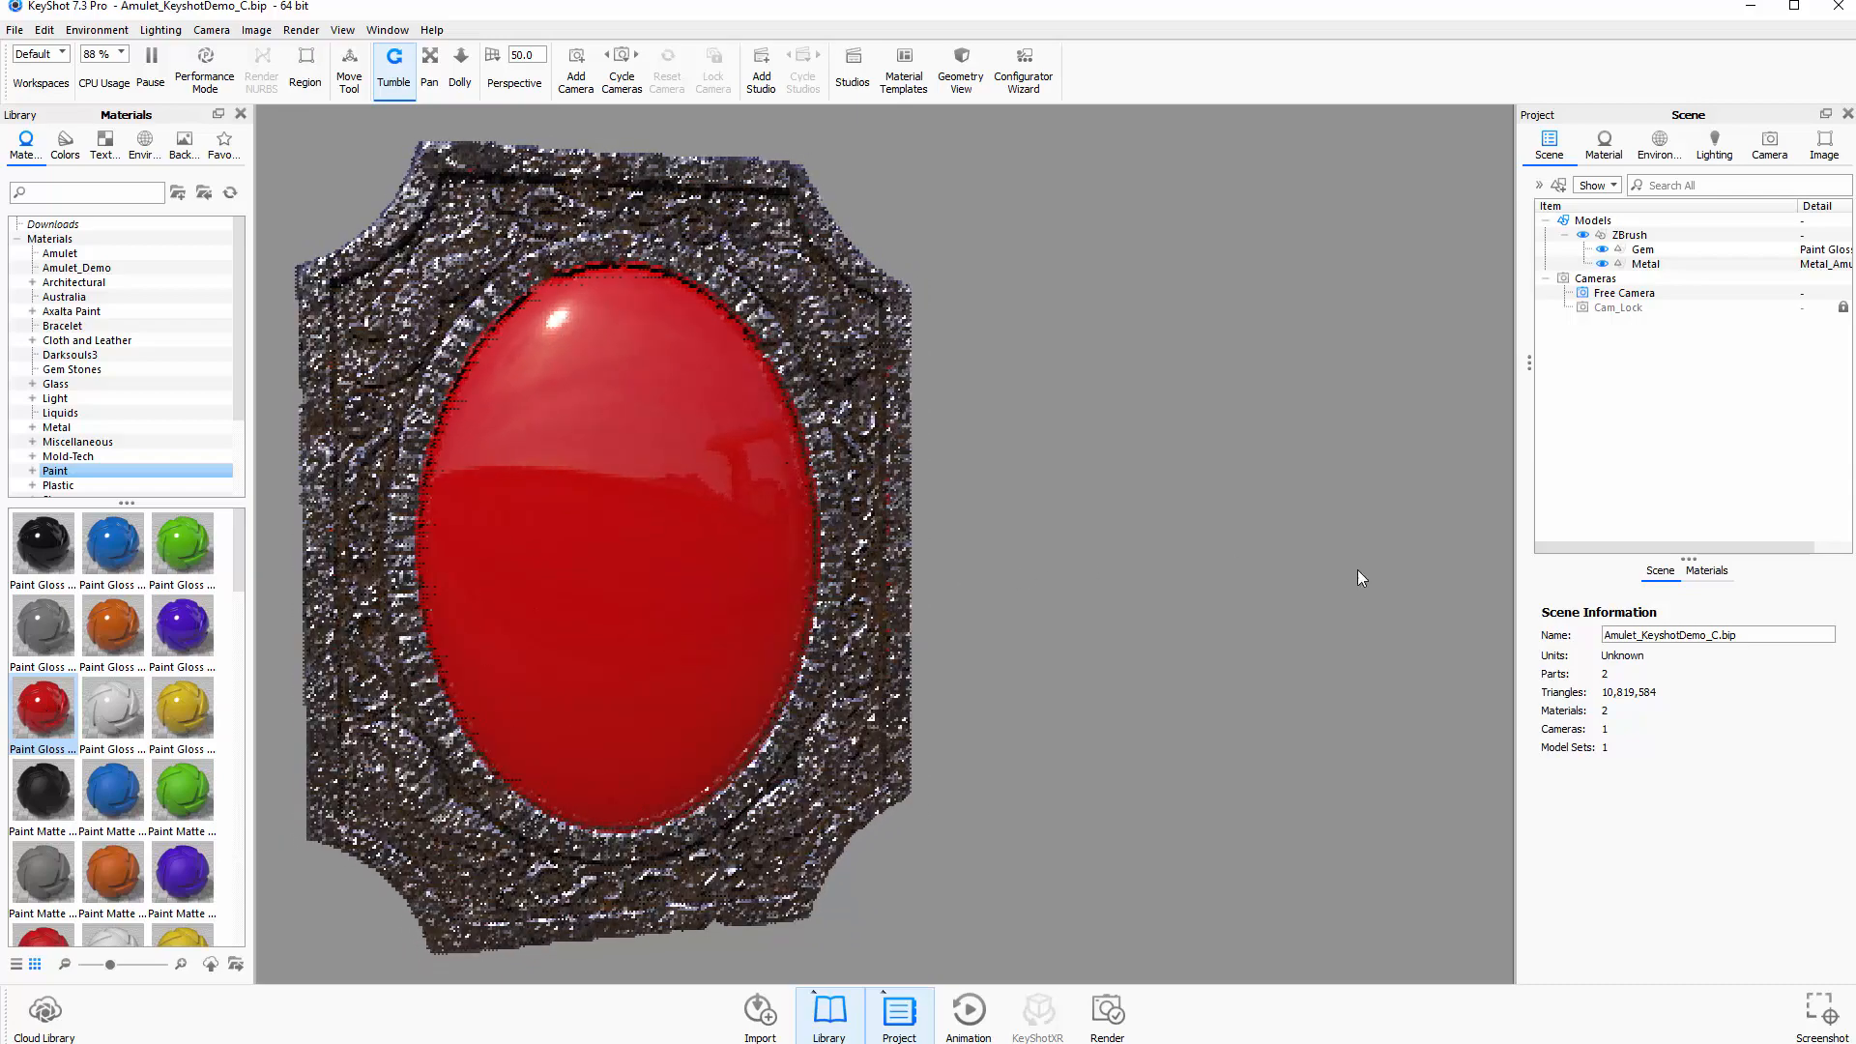
click(1602, 143)
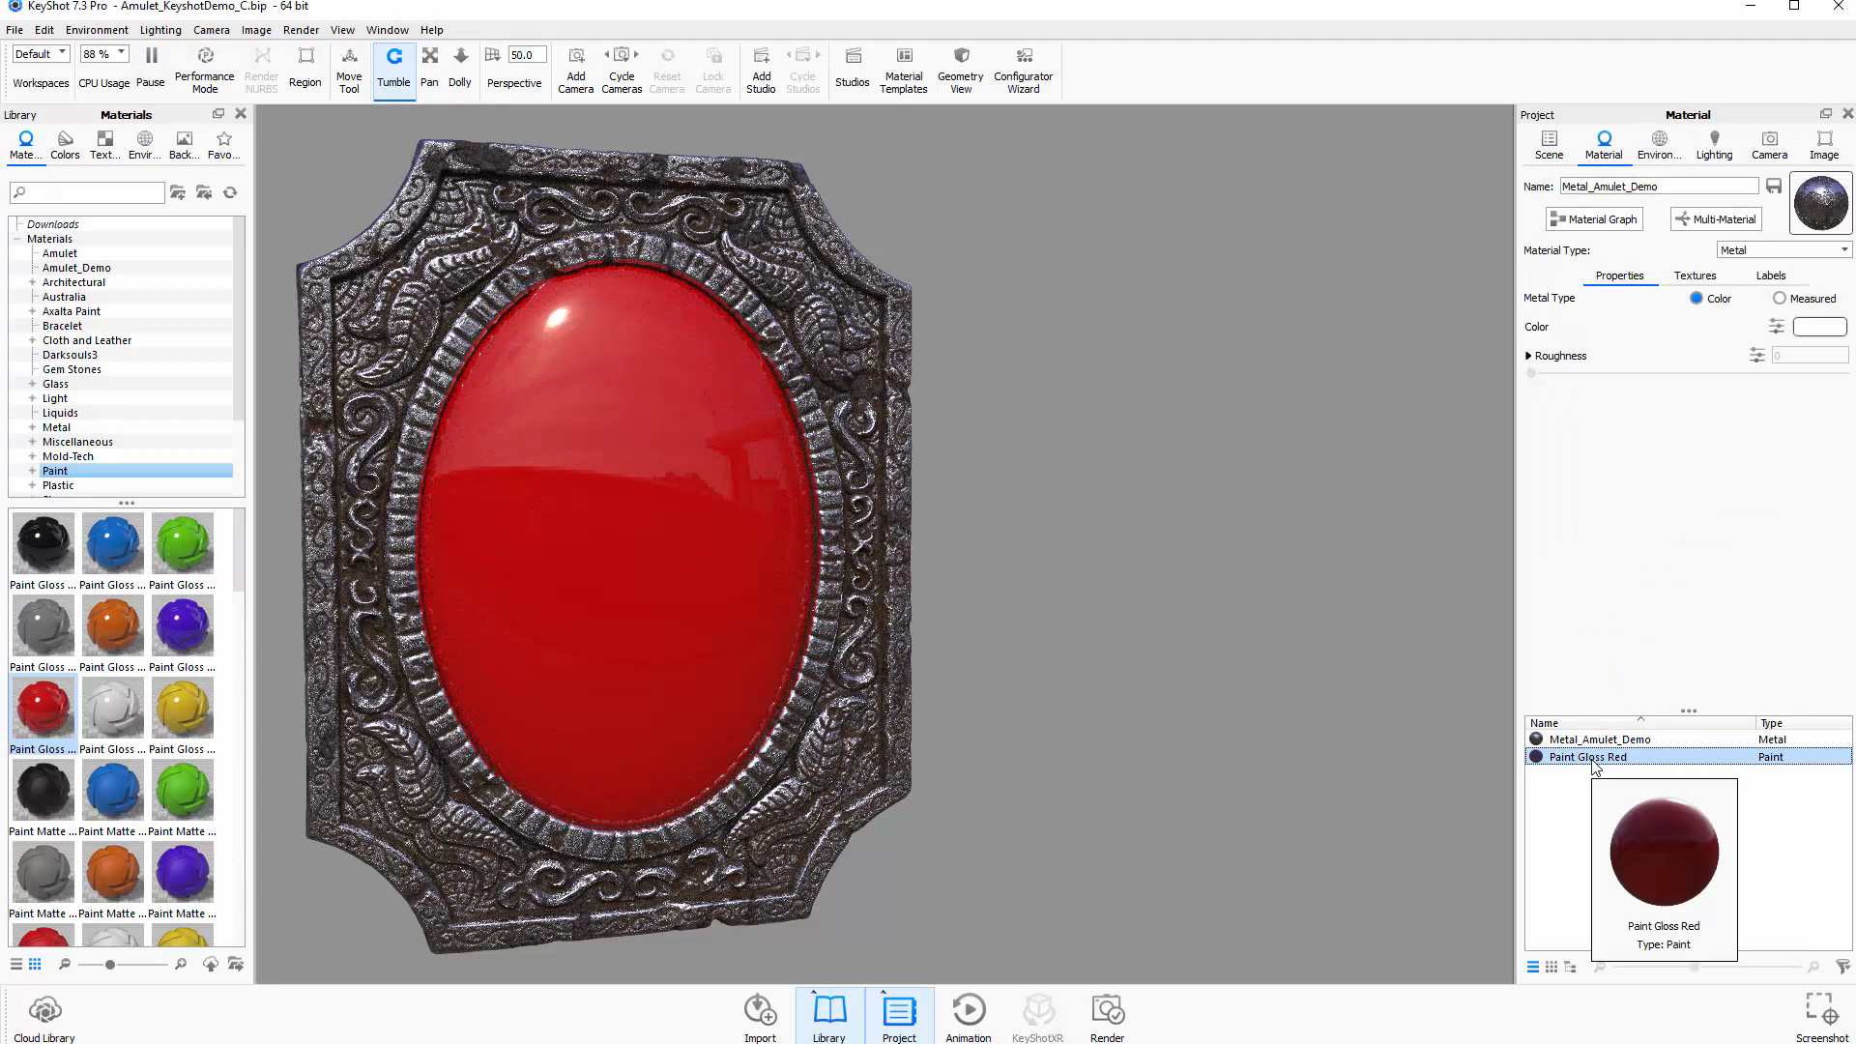
click(1586, 756)
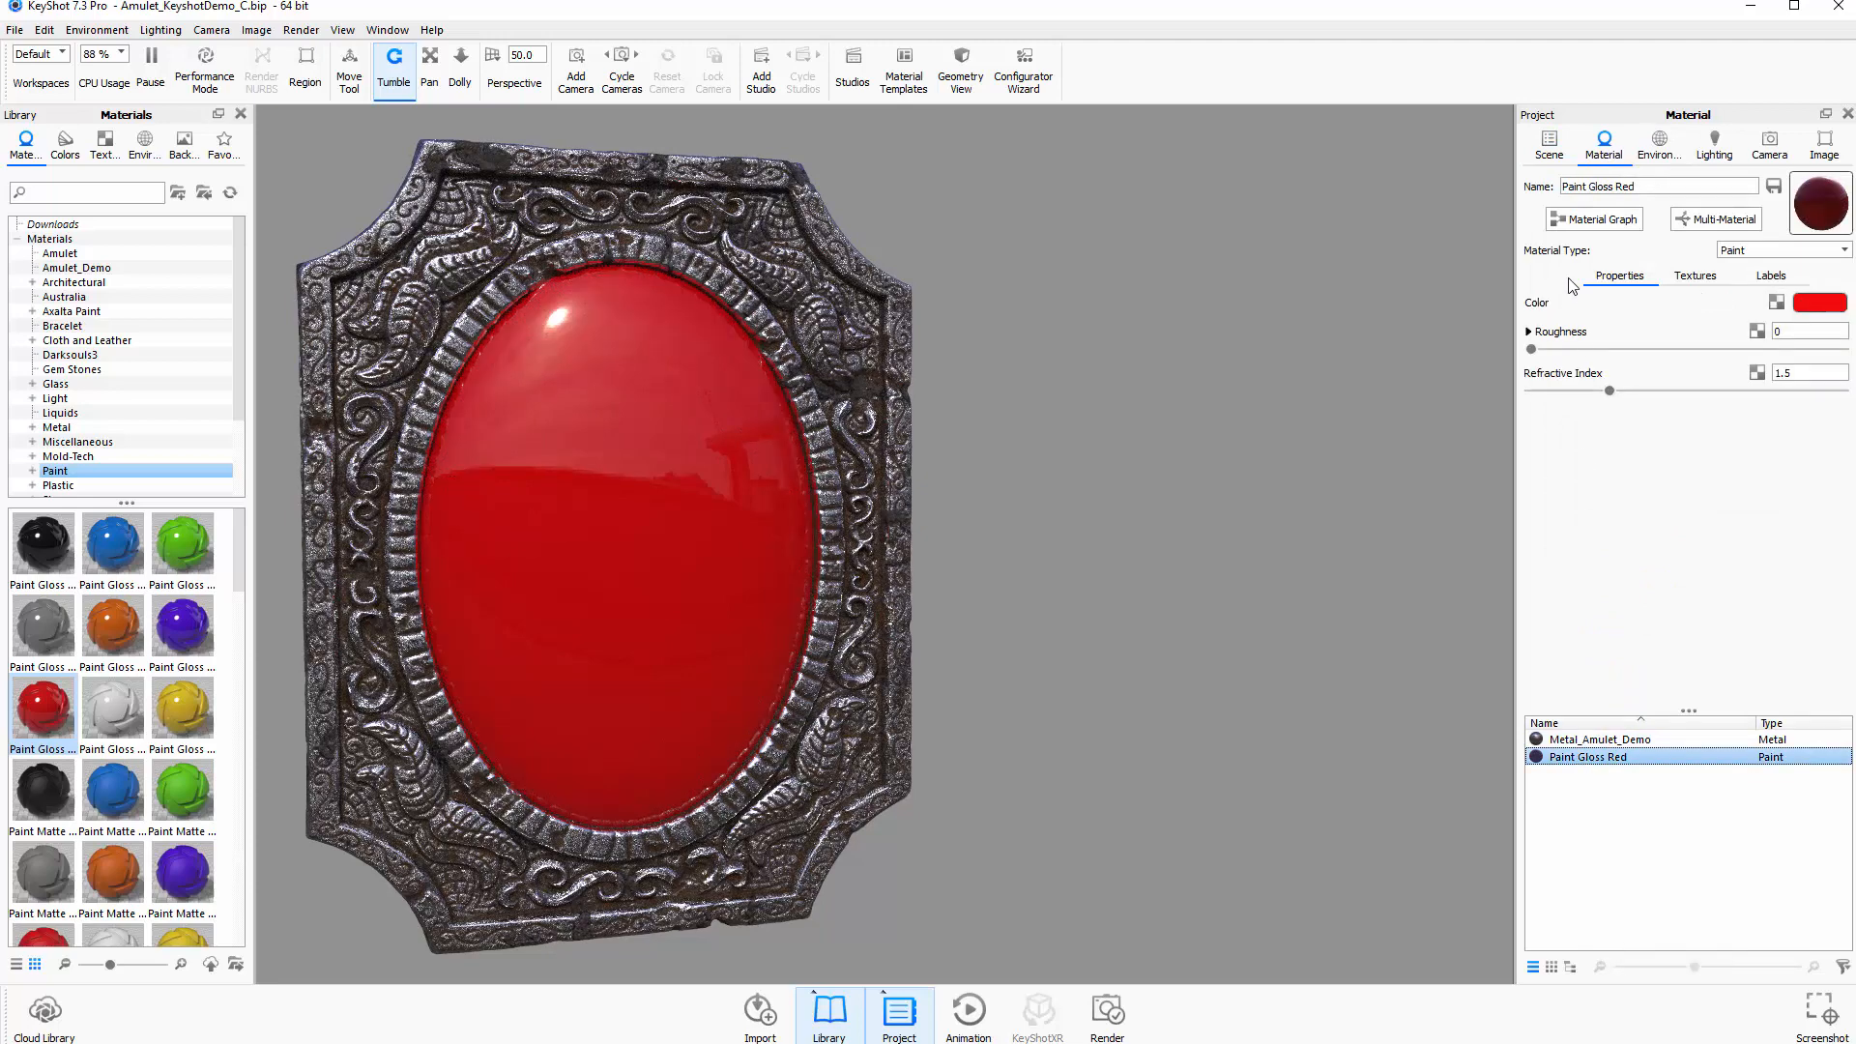
click(1593, 219)
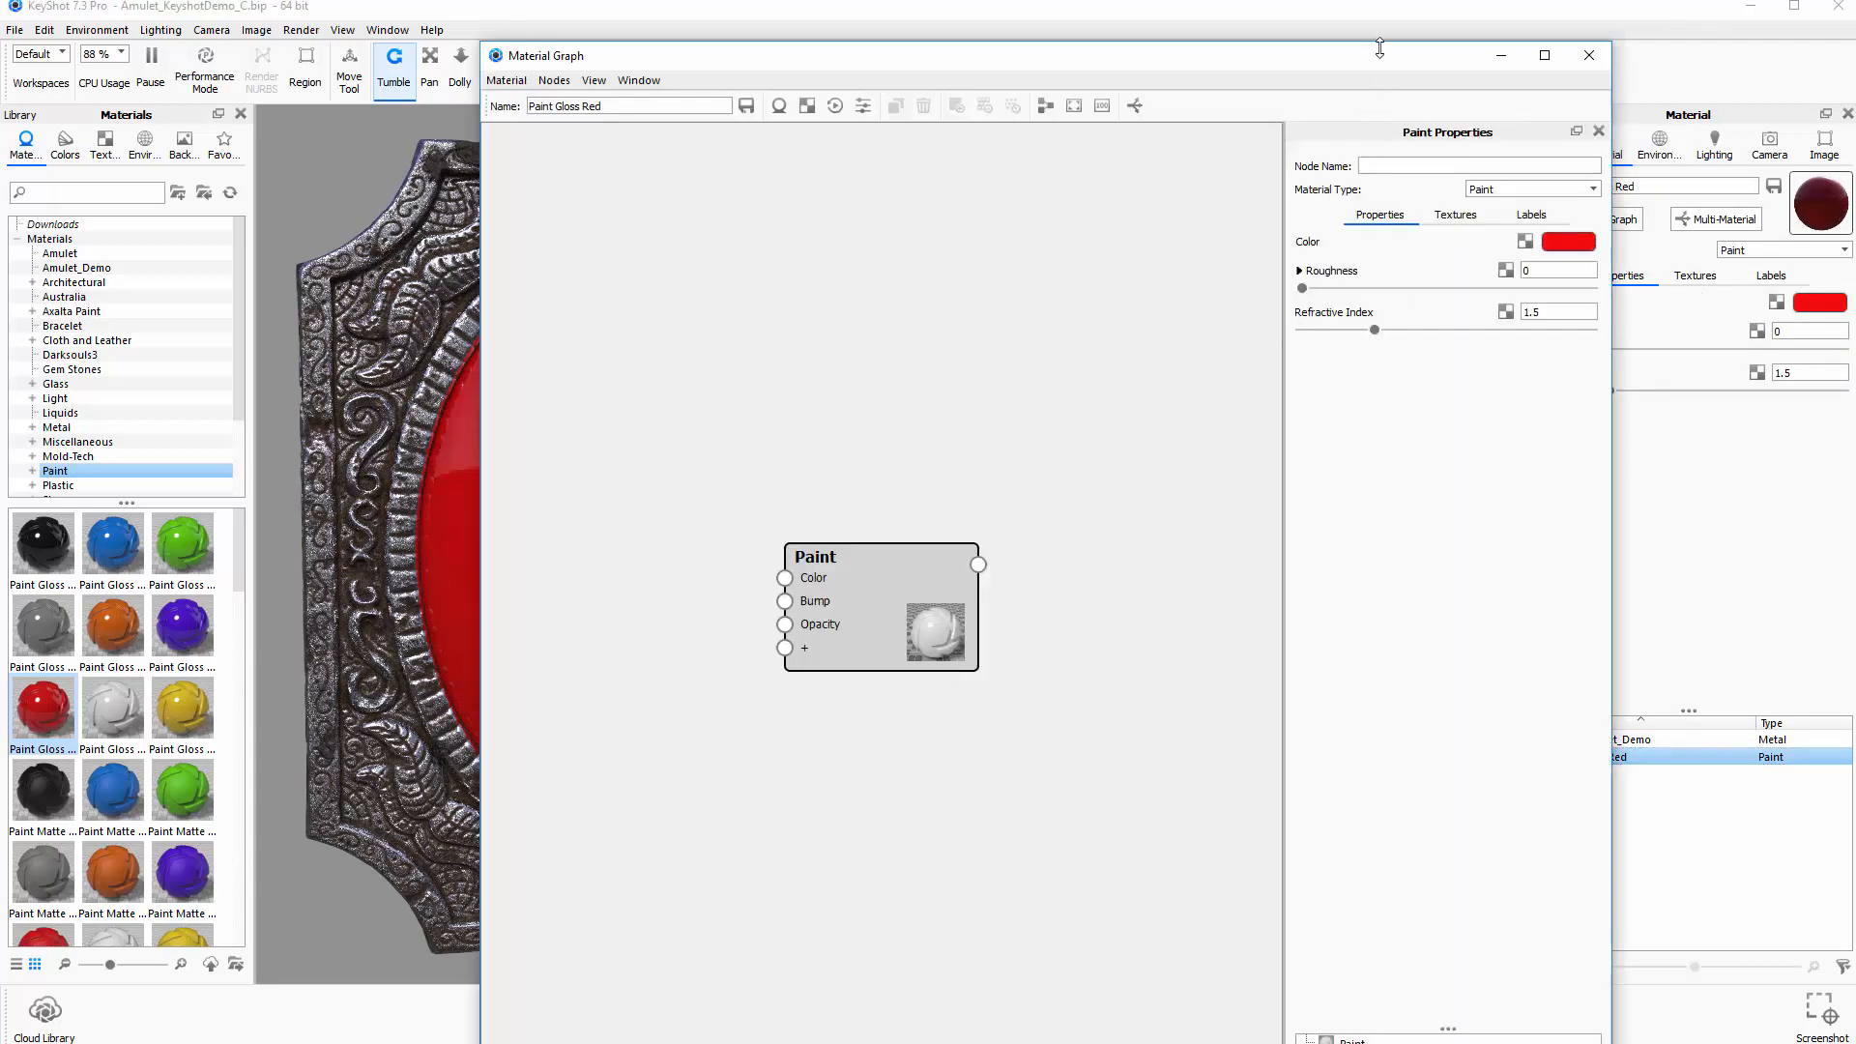
Dock the graph right, make the paint black, and set roughness to 0.005
click(1545, 56)
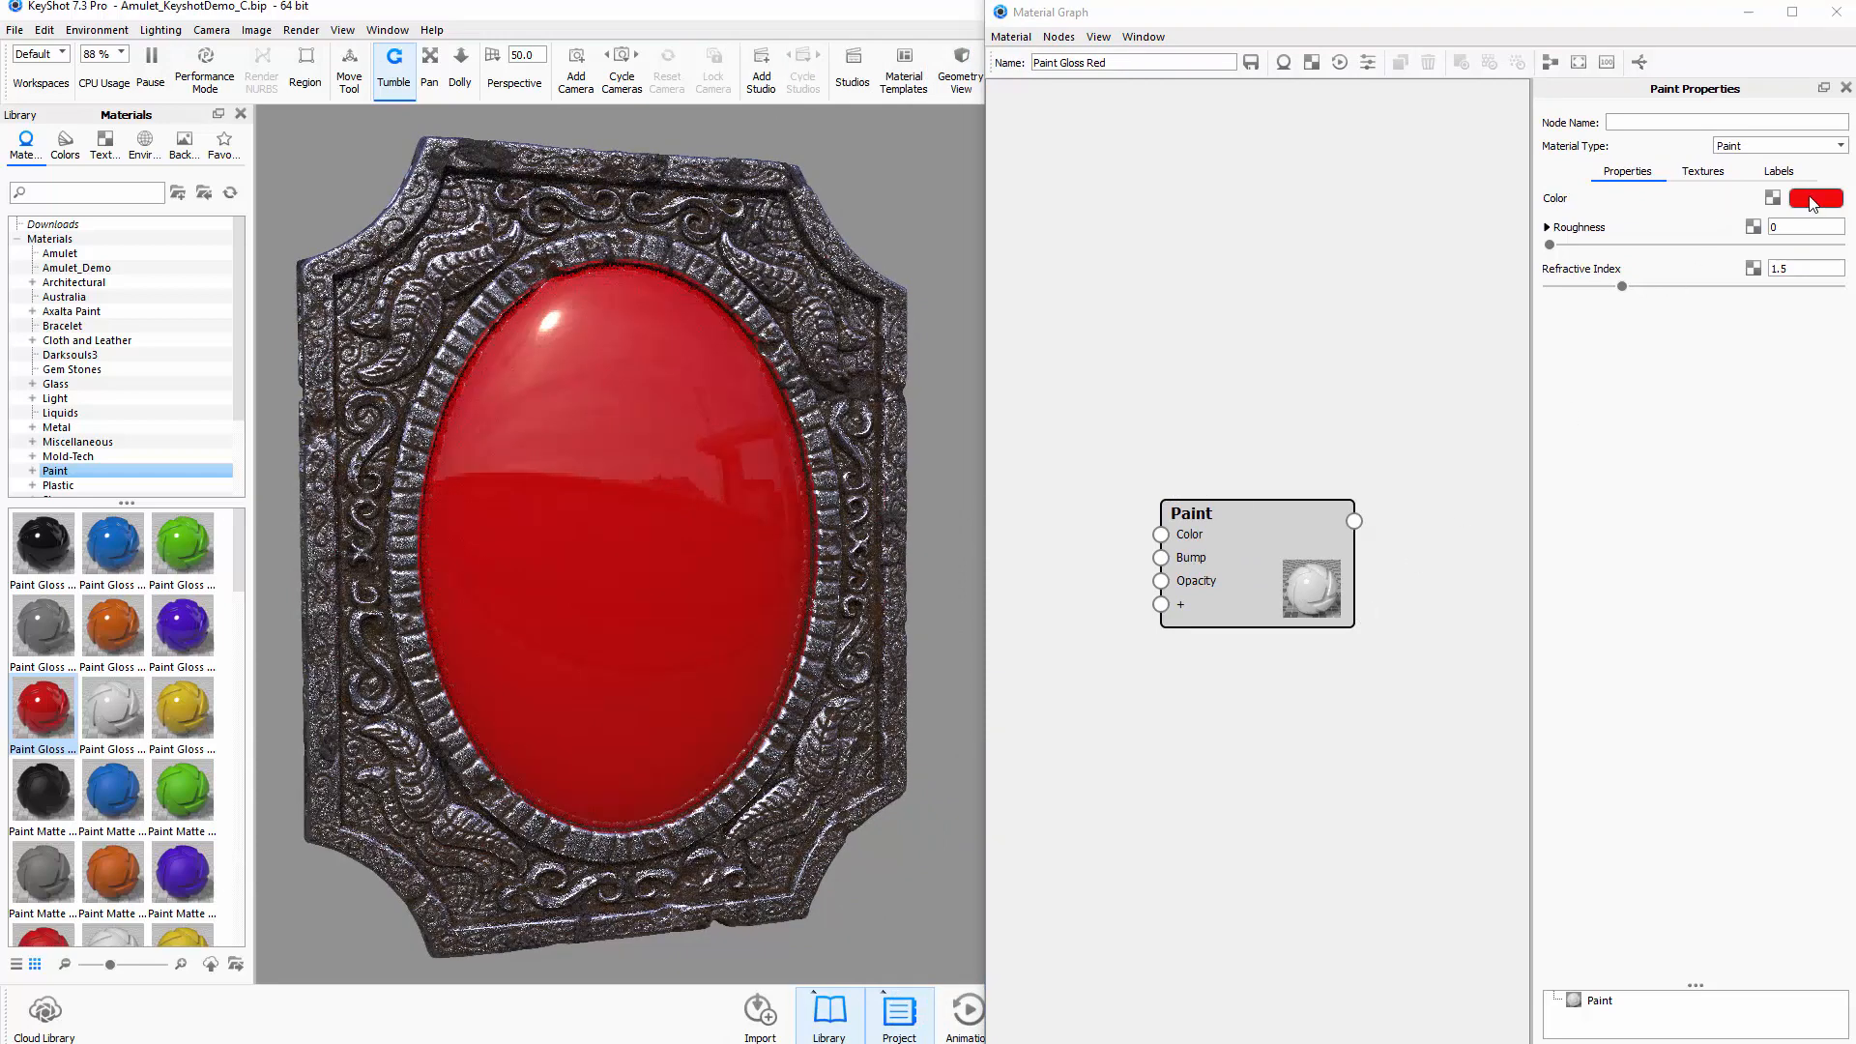
click(1817, 197)
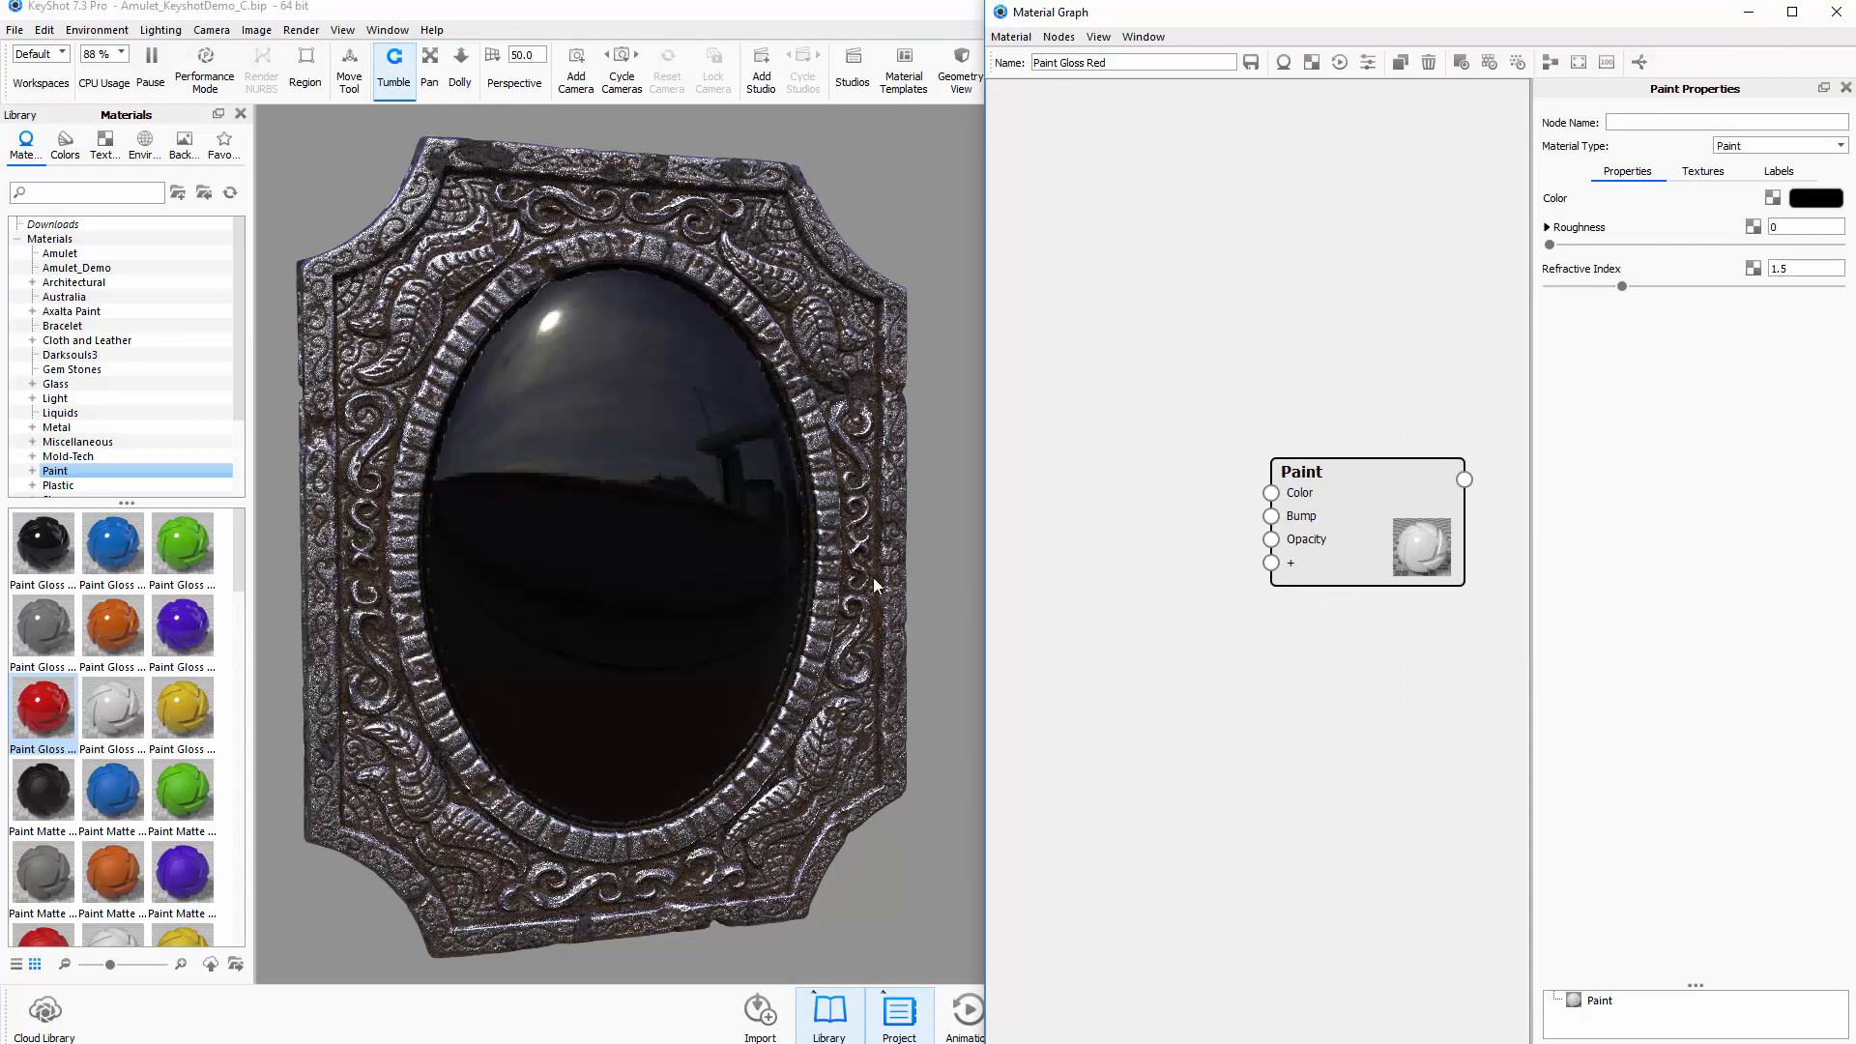
mouse_move(628, 560)
text(.005)
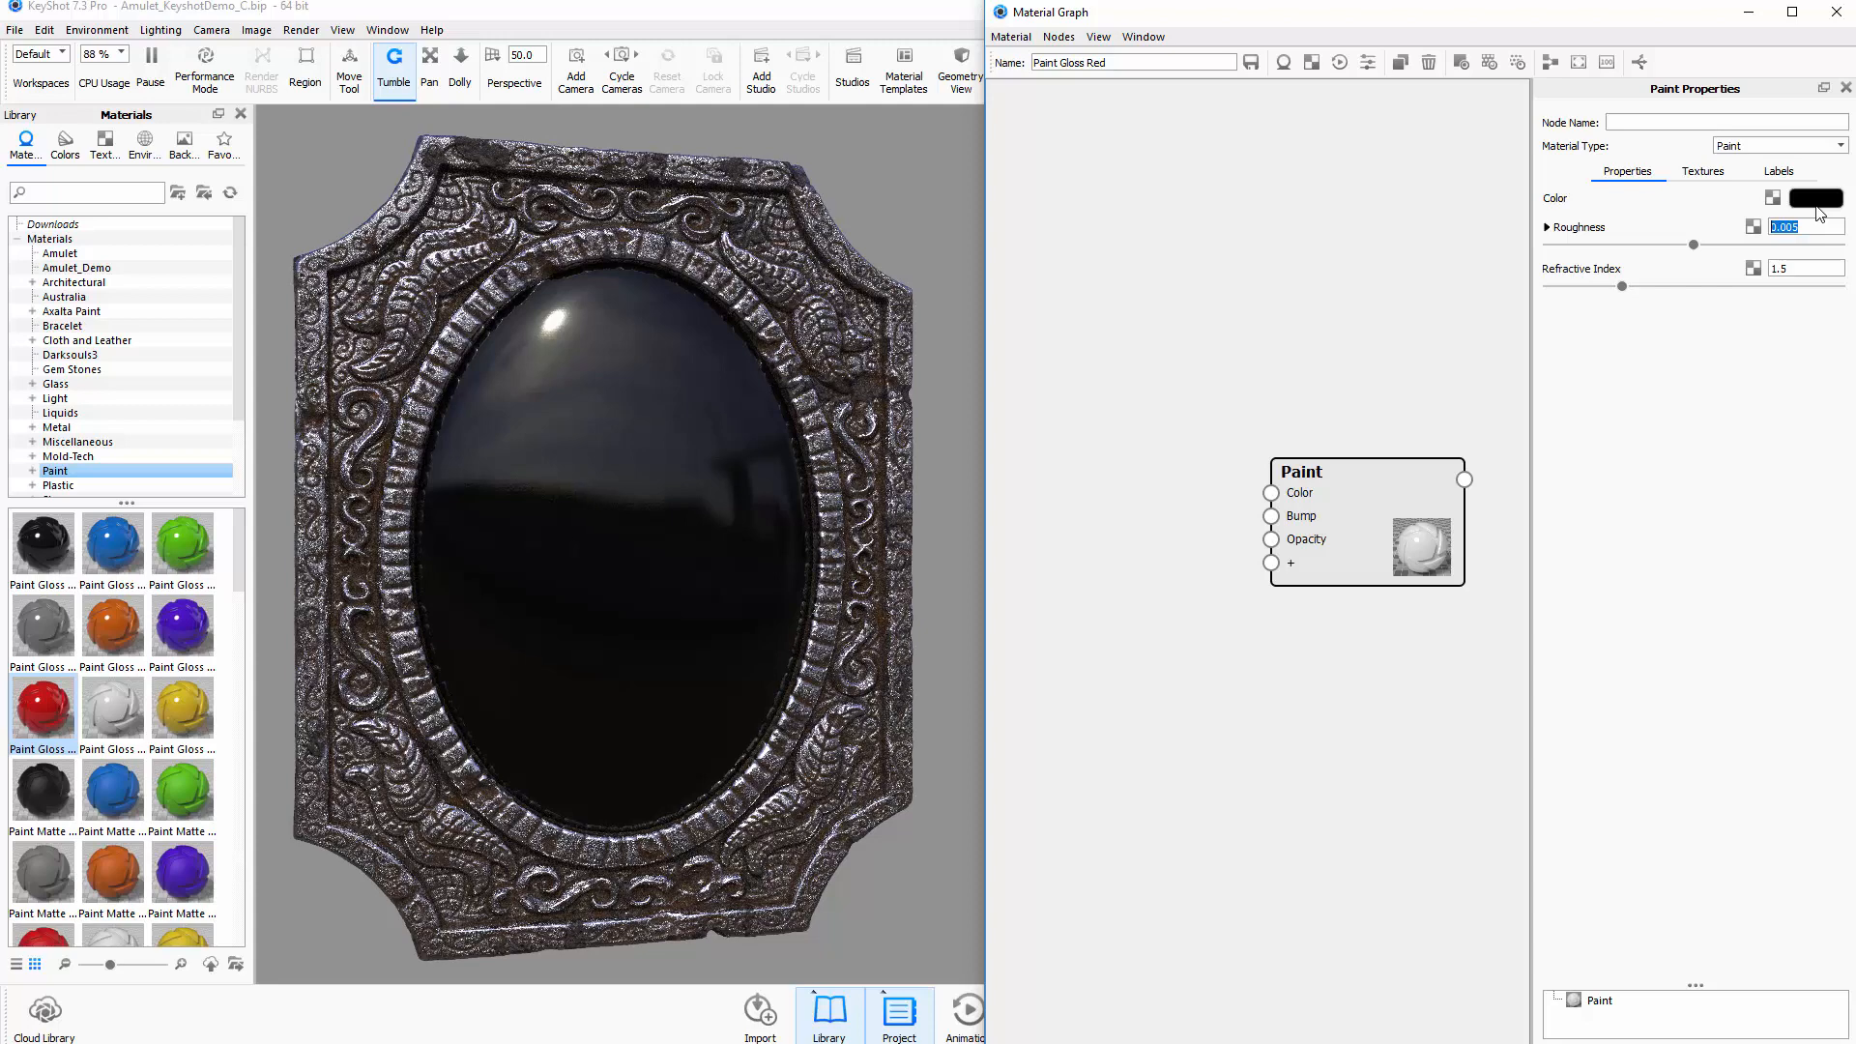
mouse_move(698, 500)
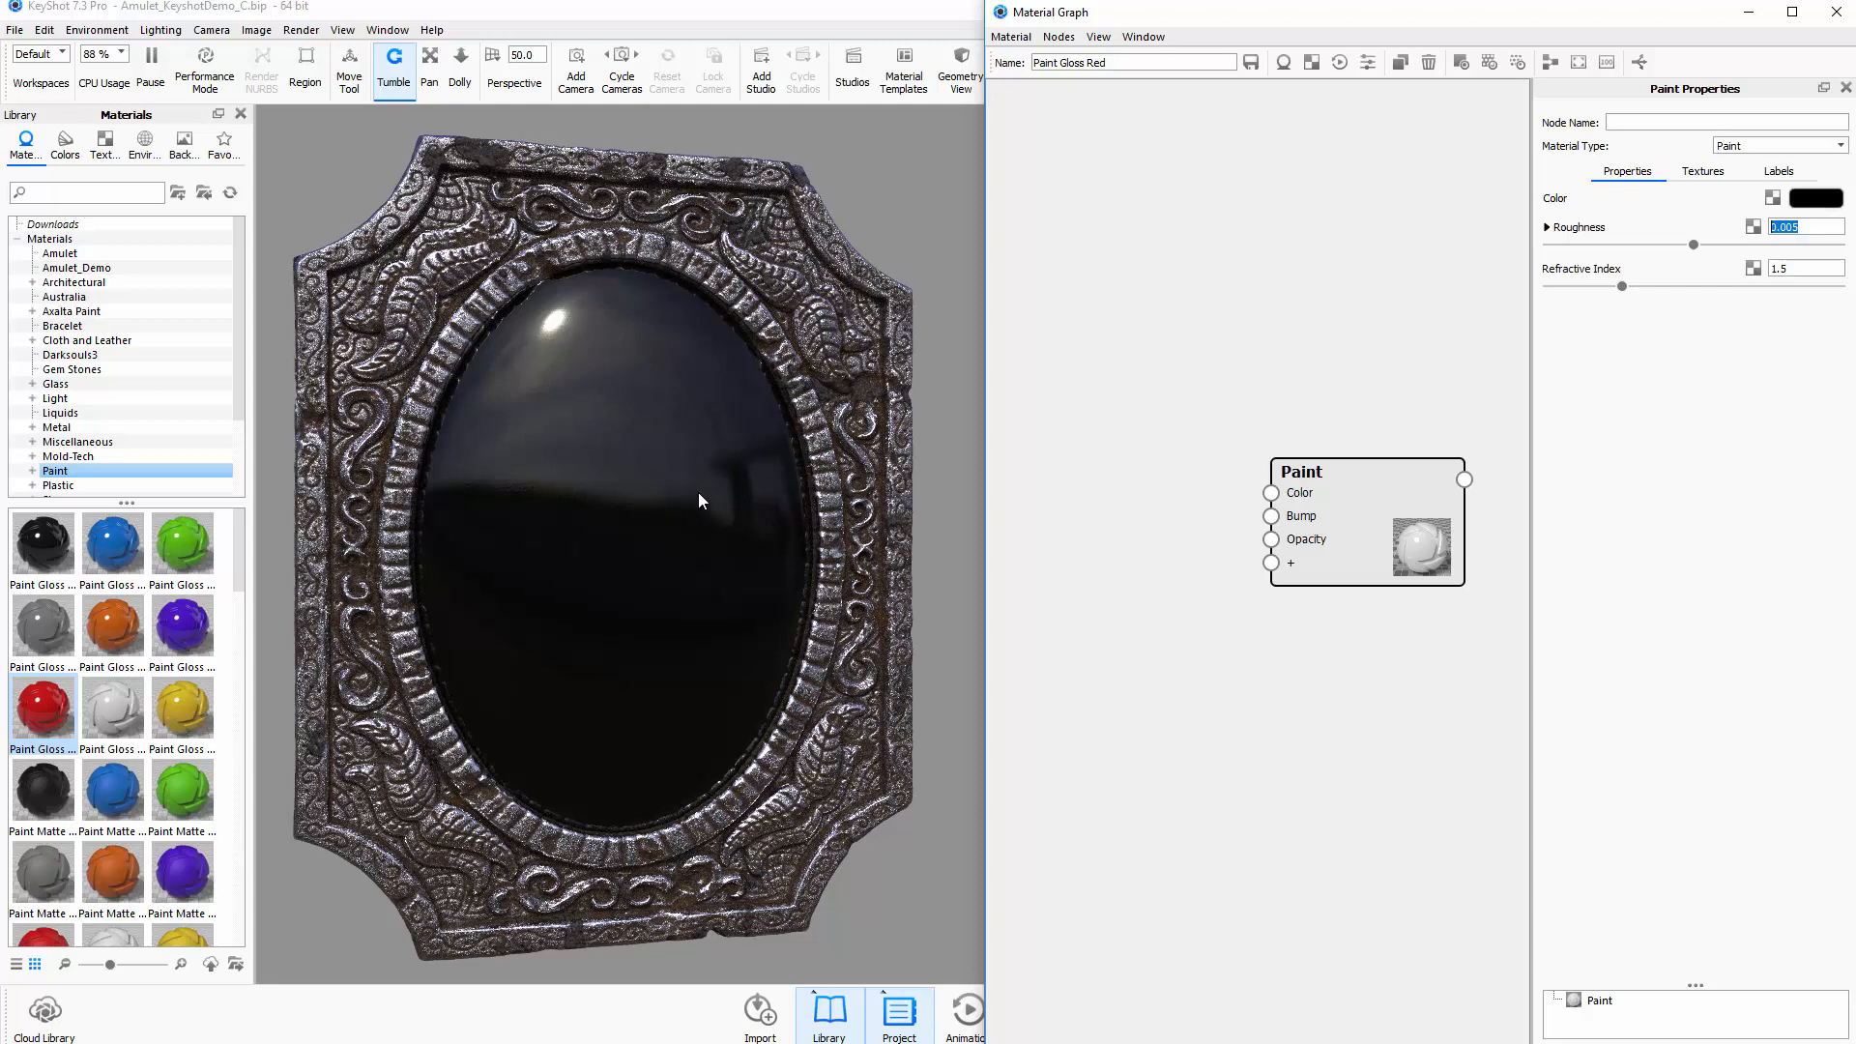
text(0)
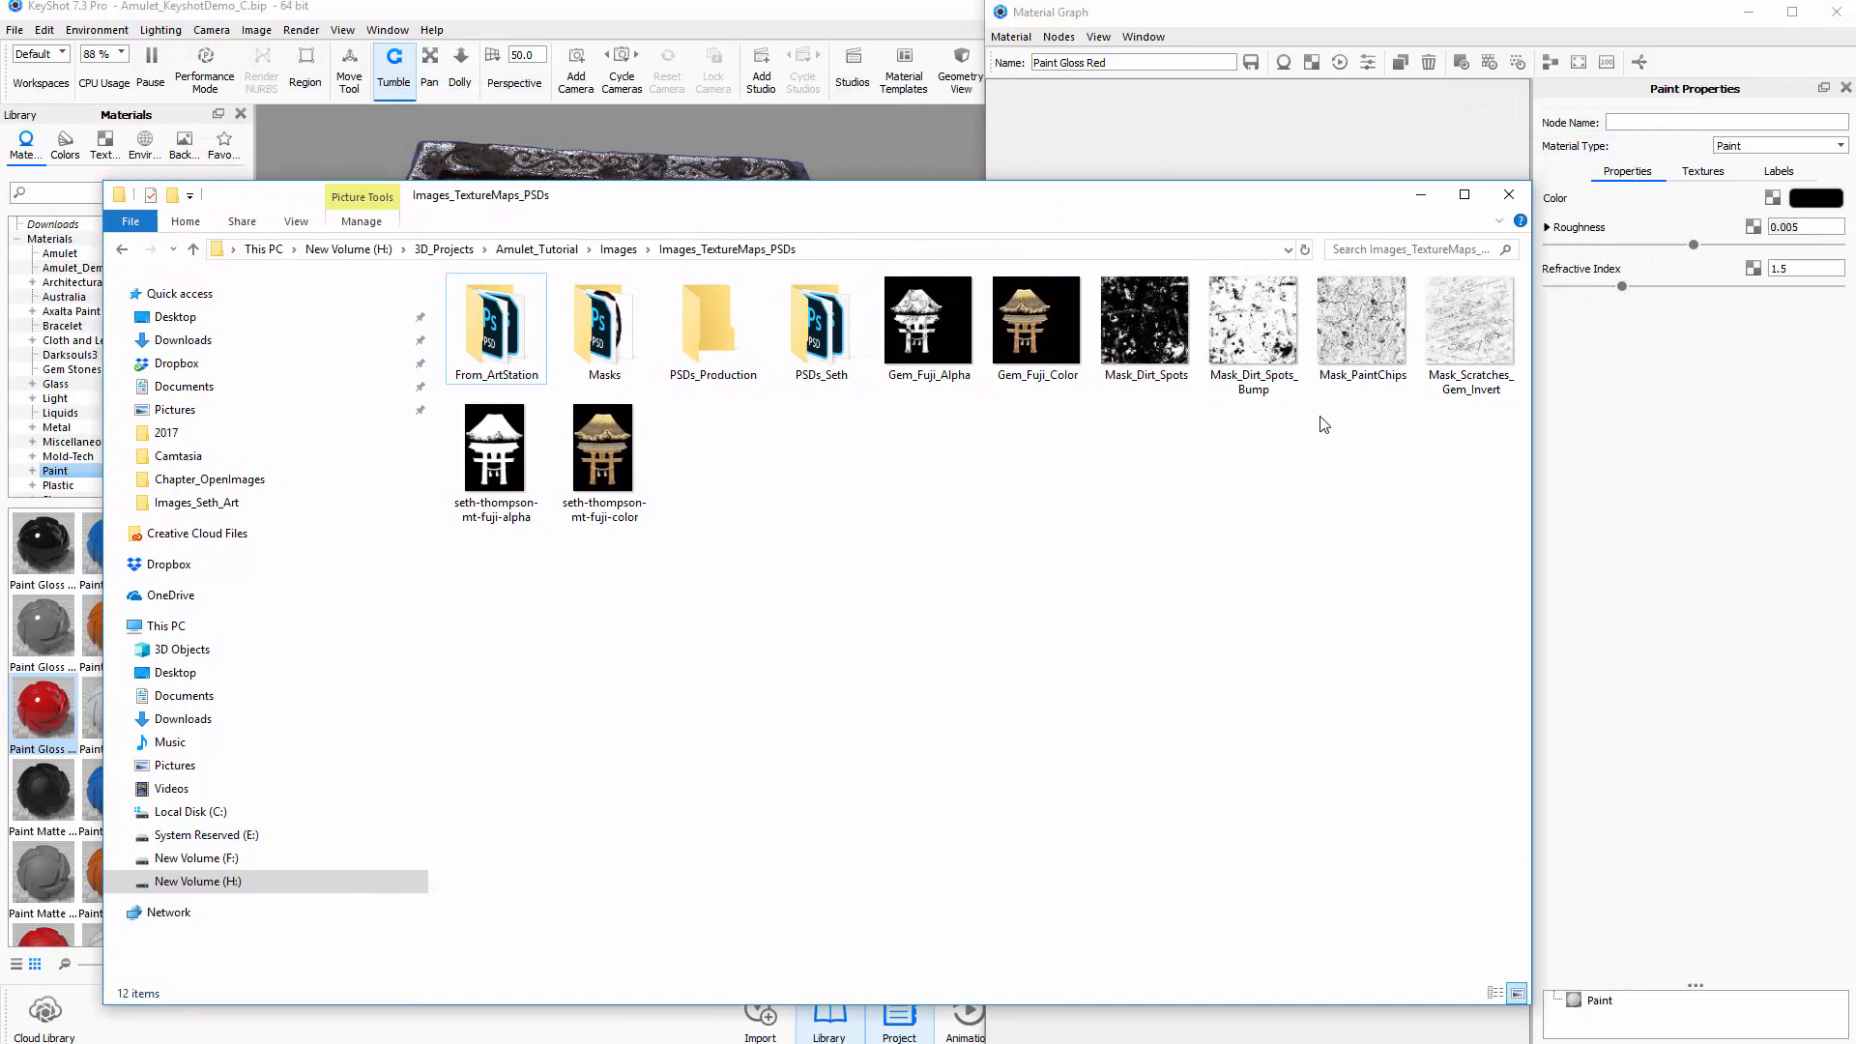
mouse_move(1469, 325)
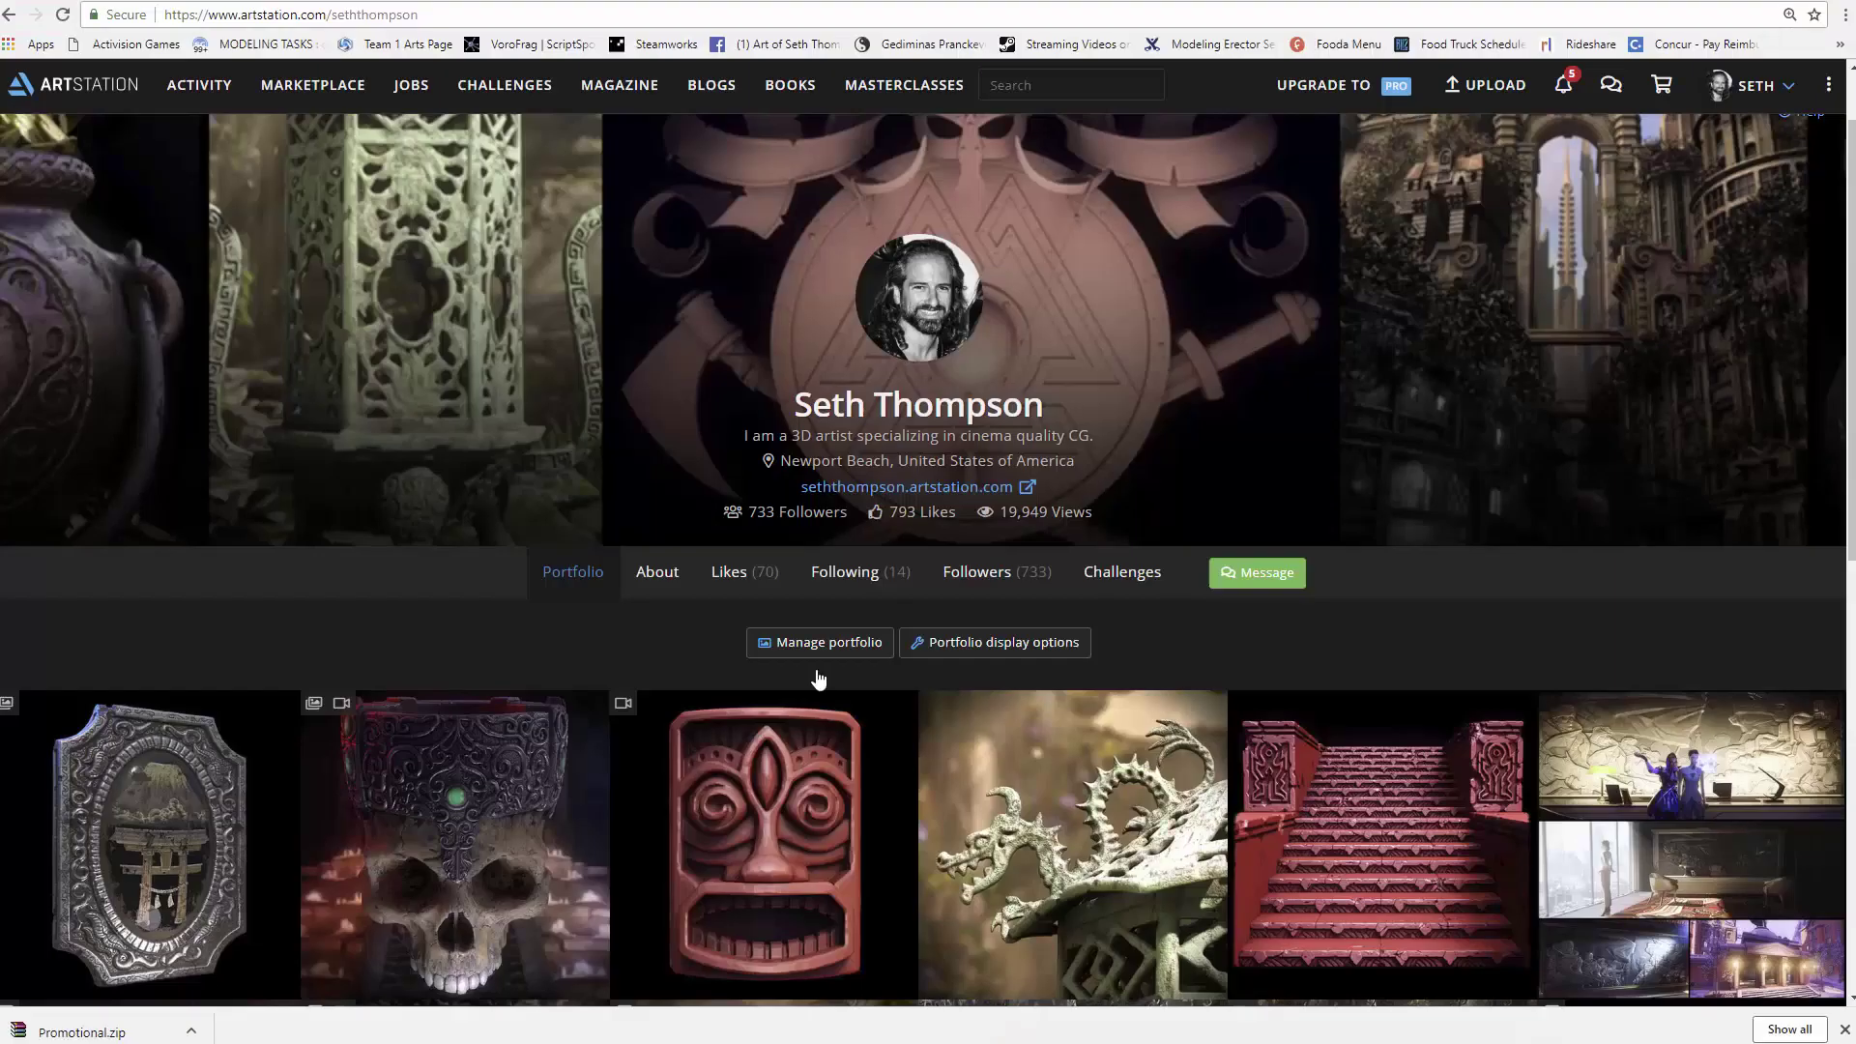
mouse_move(517, 549)
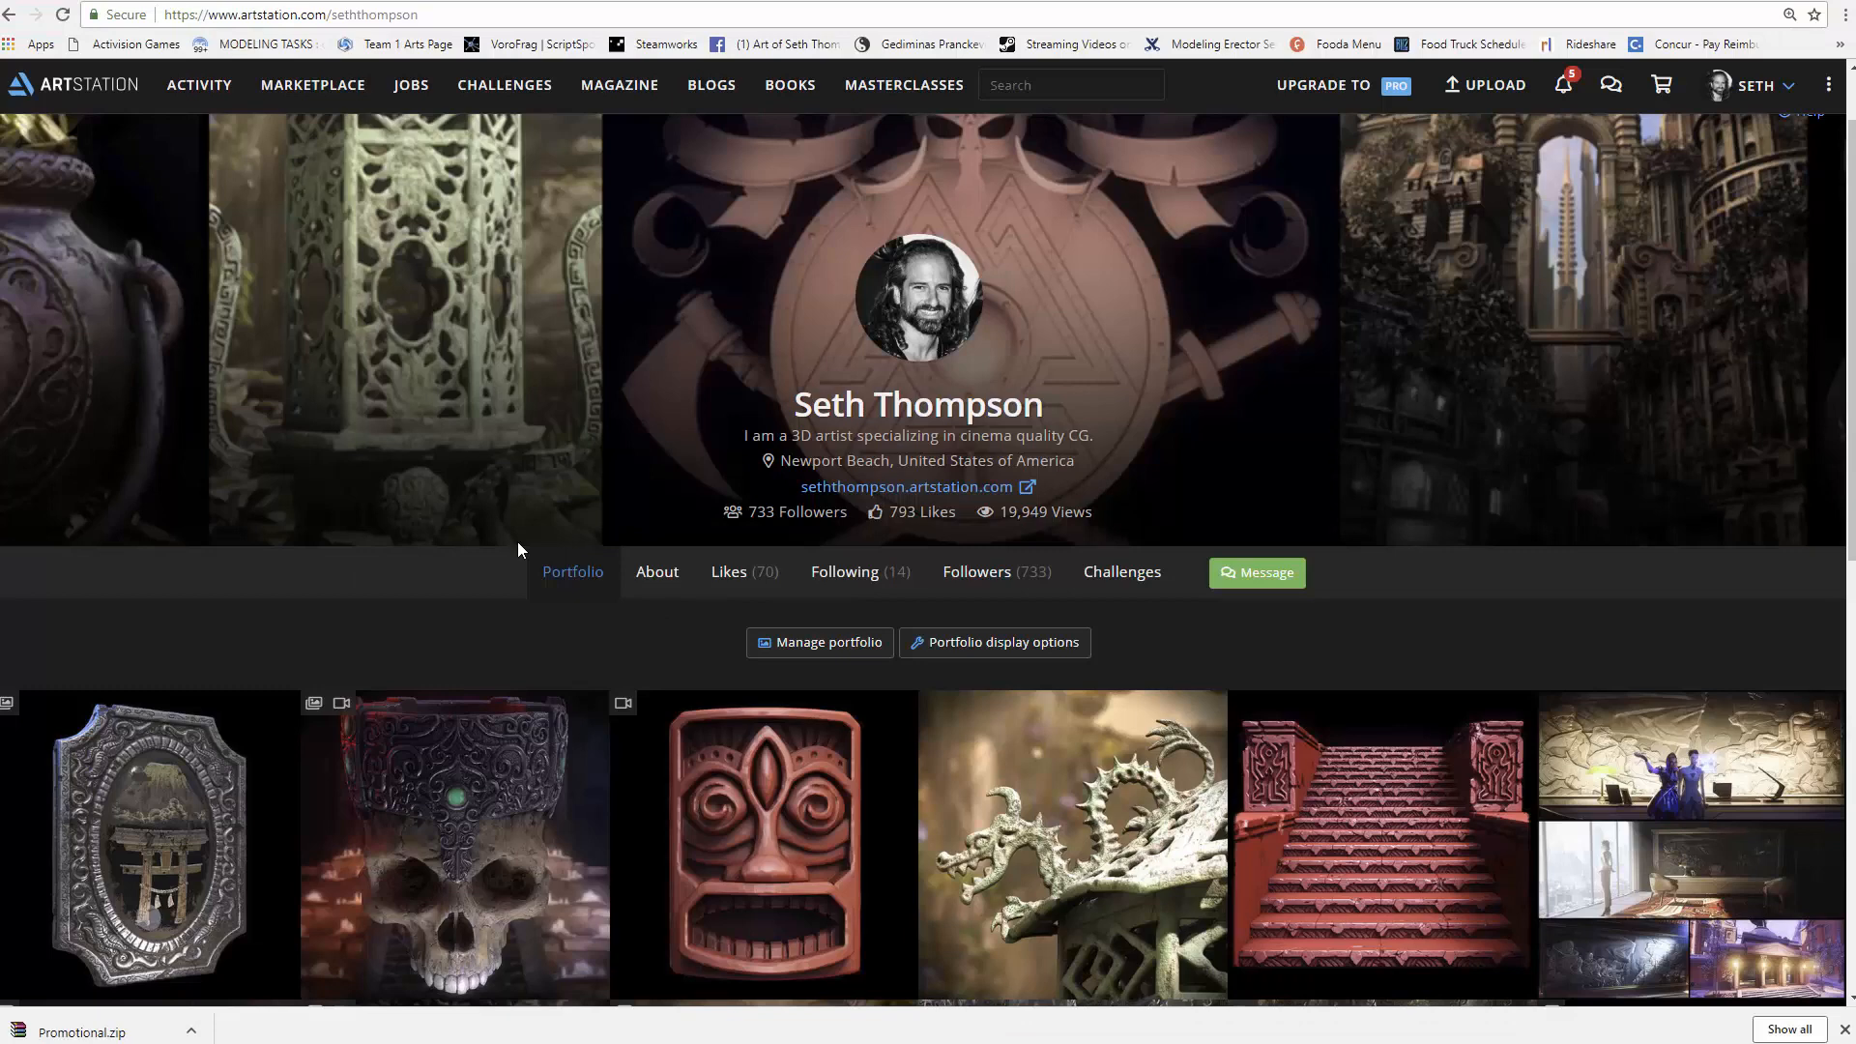
mouse_move(528, 675)
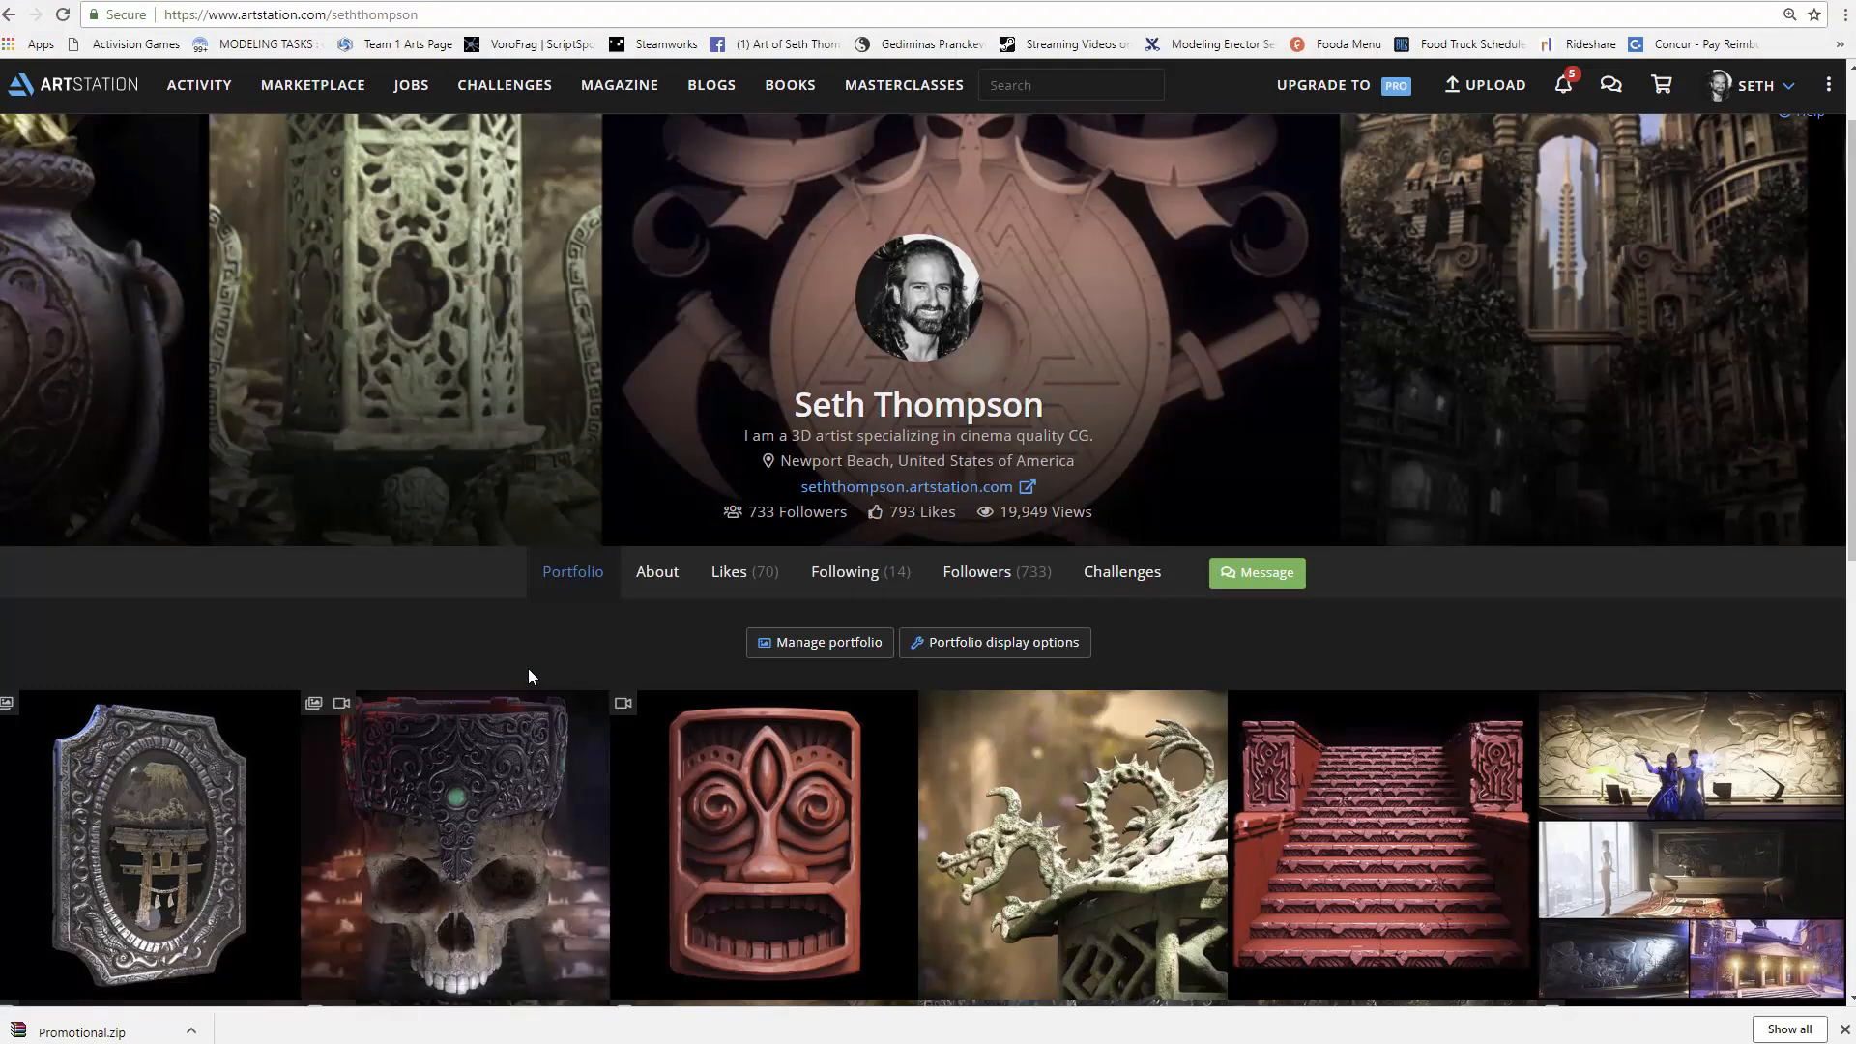
mouse_move(754, 719)
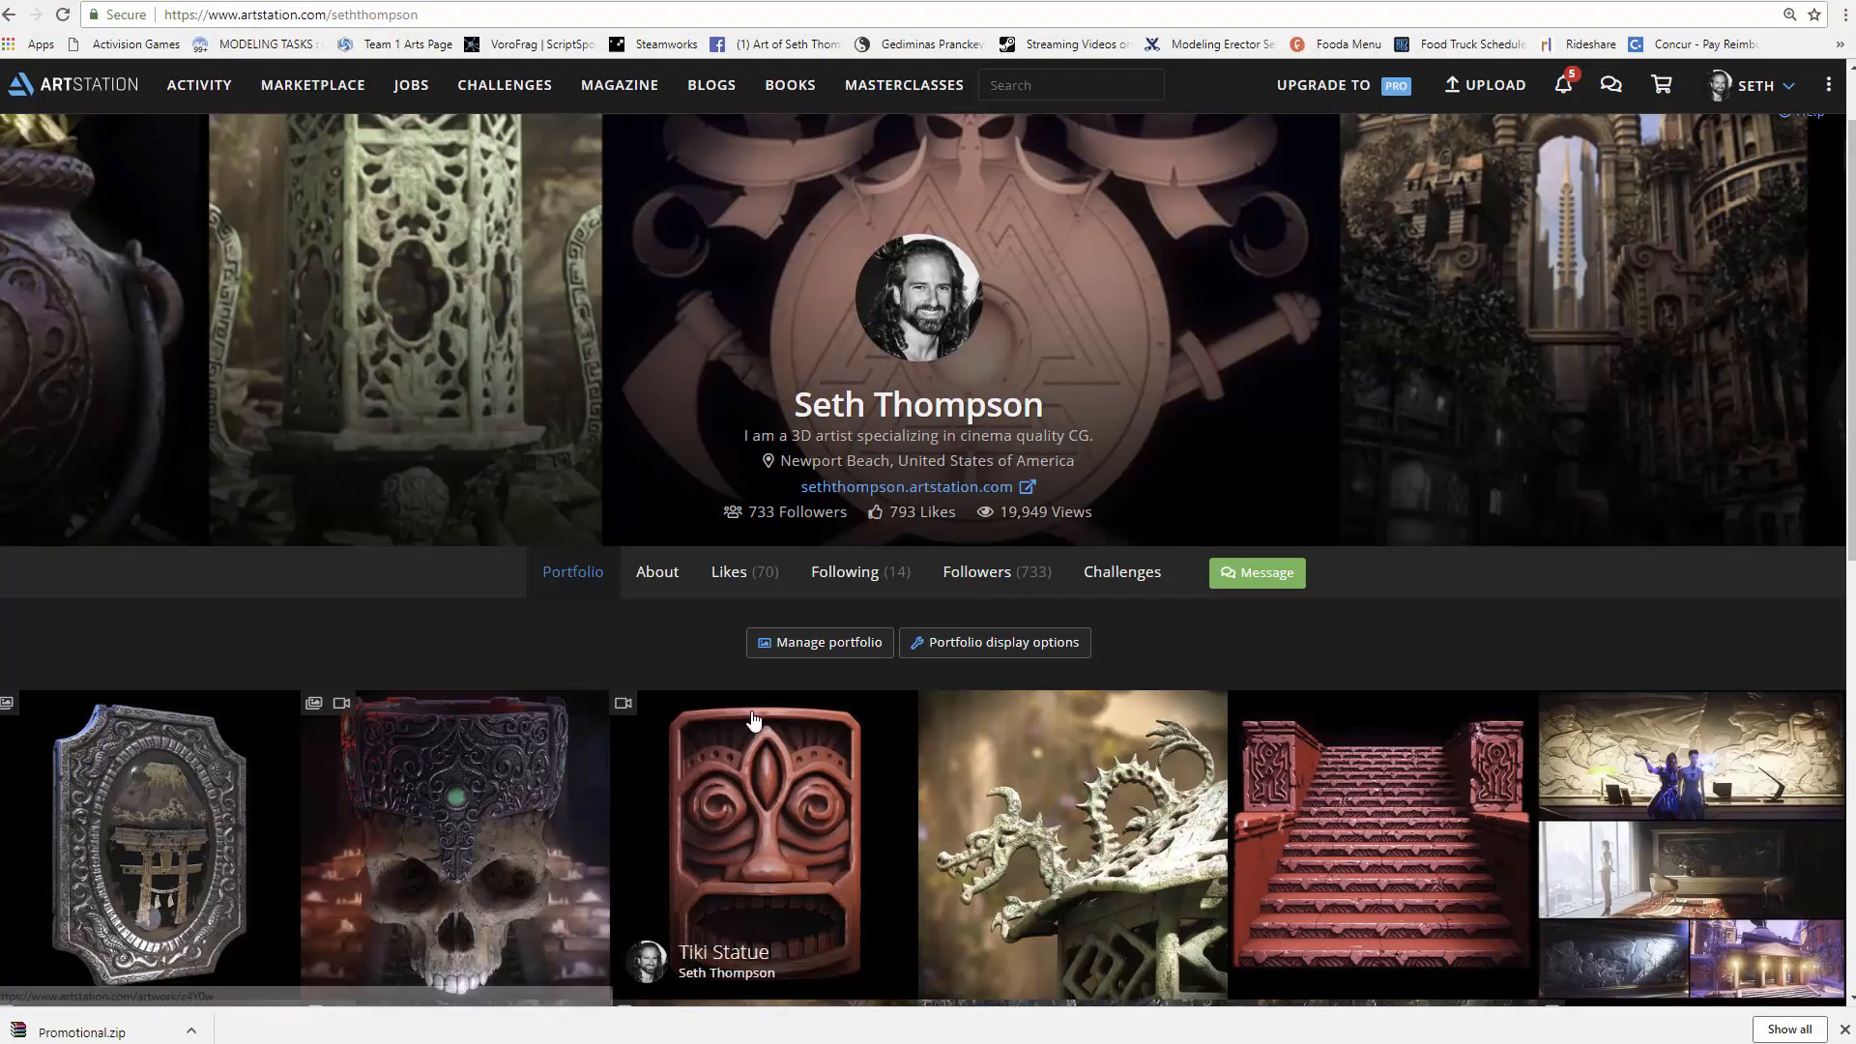
mouse_move(395, 632)
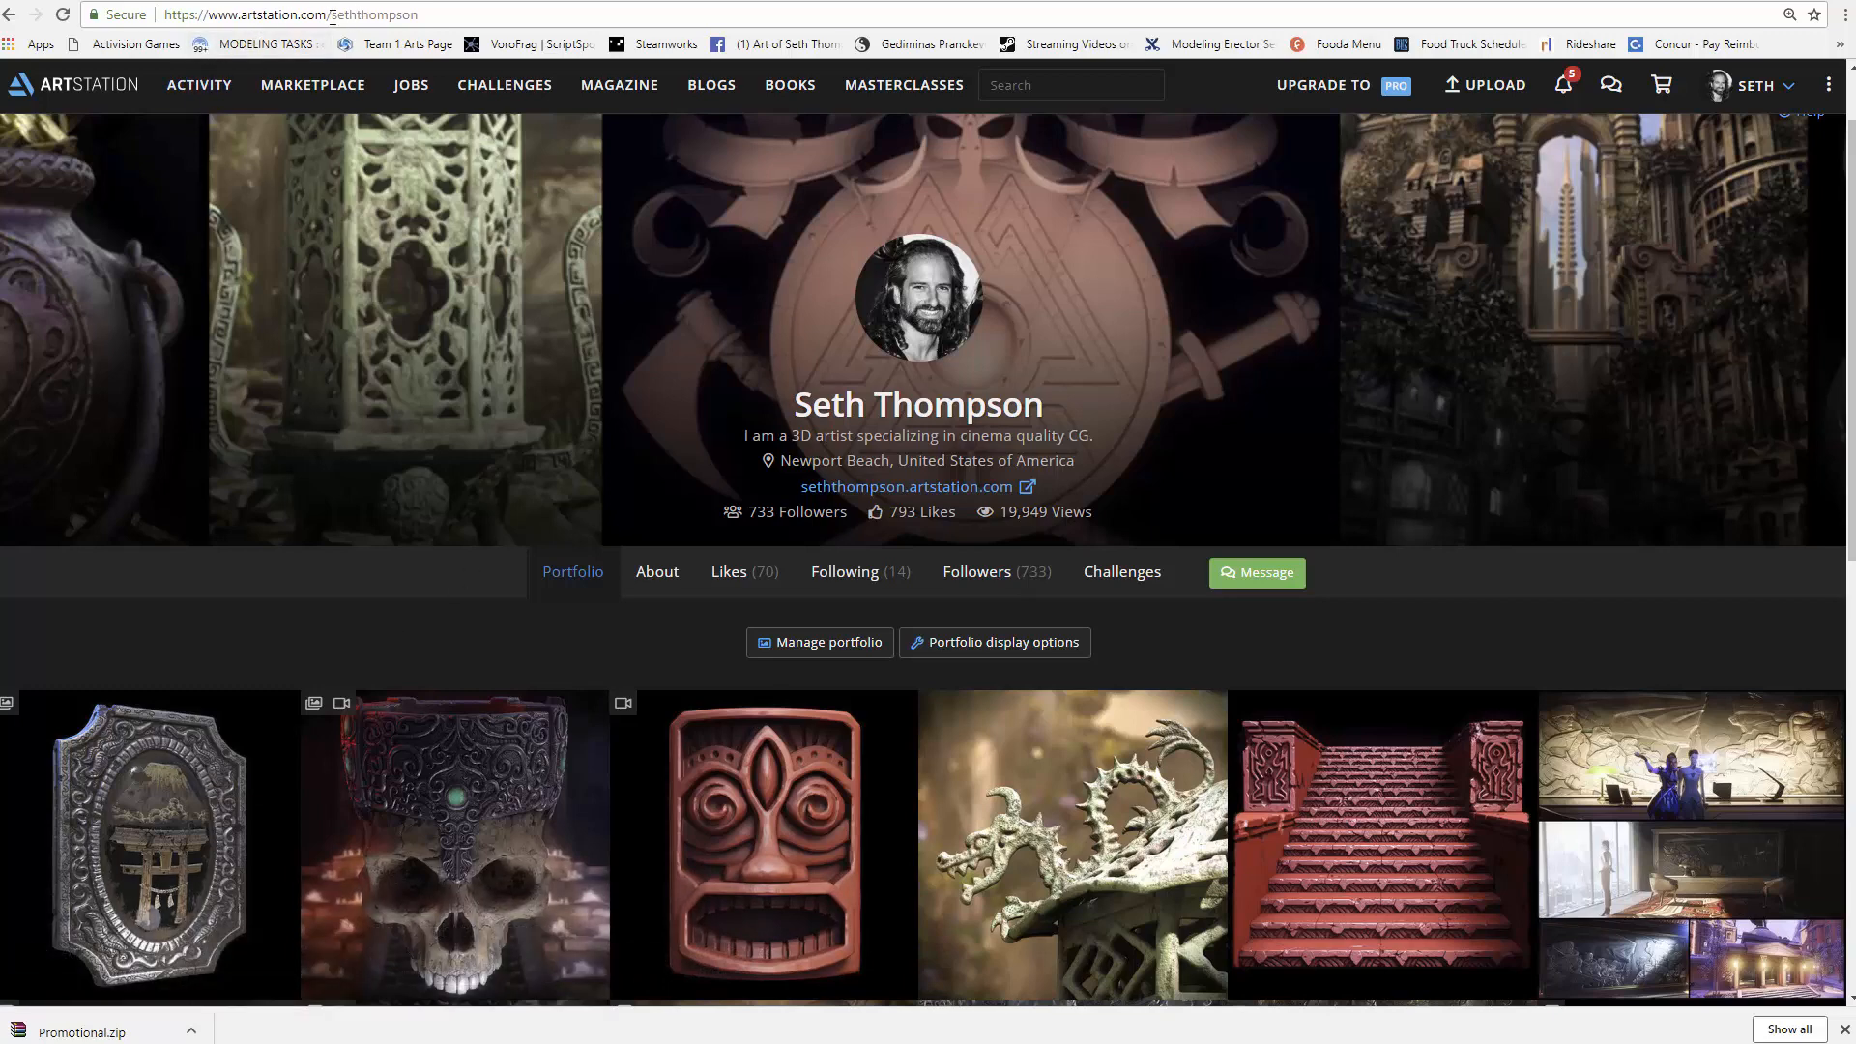
mouse_move(174, 801)
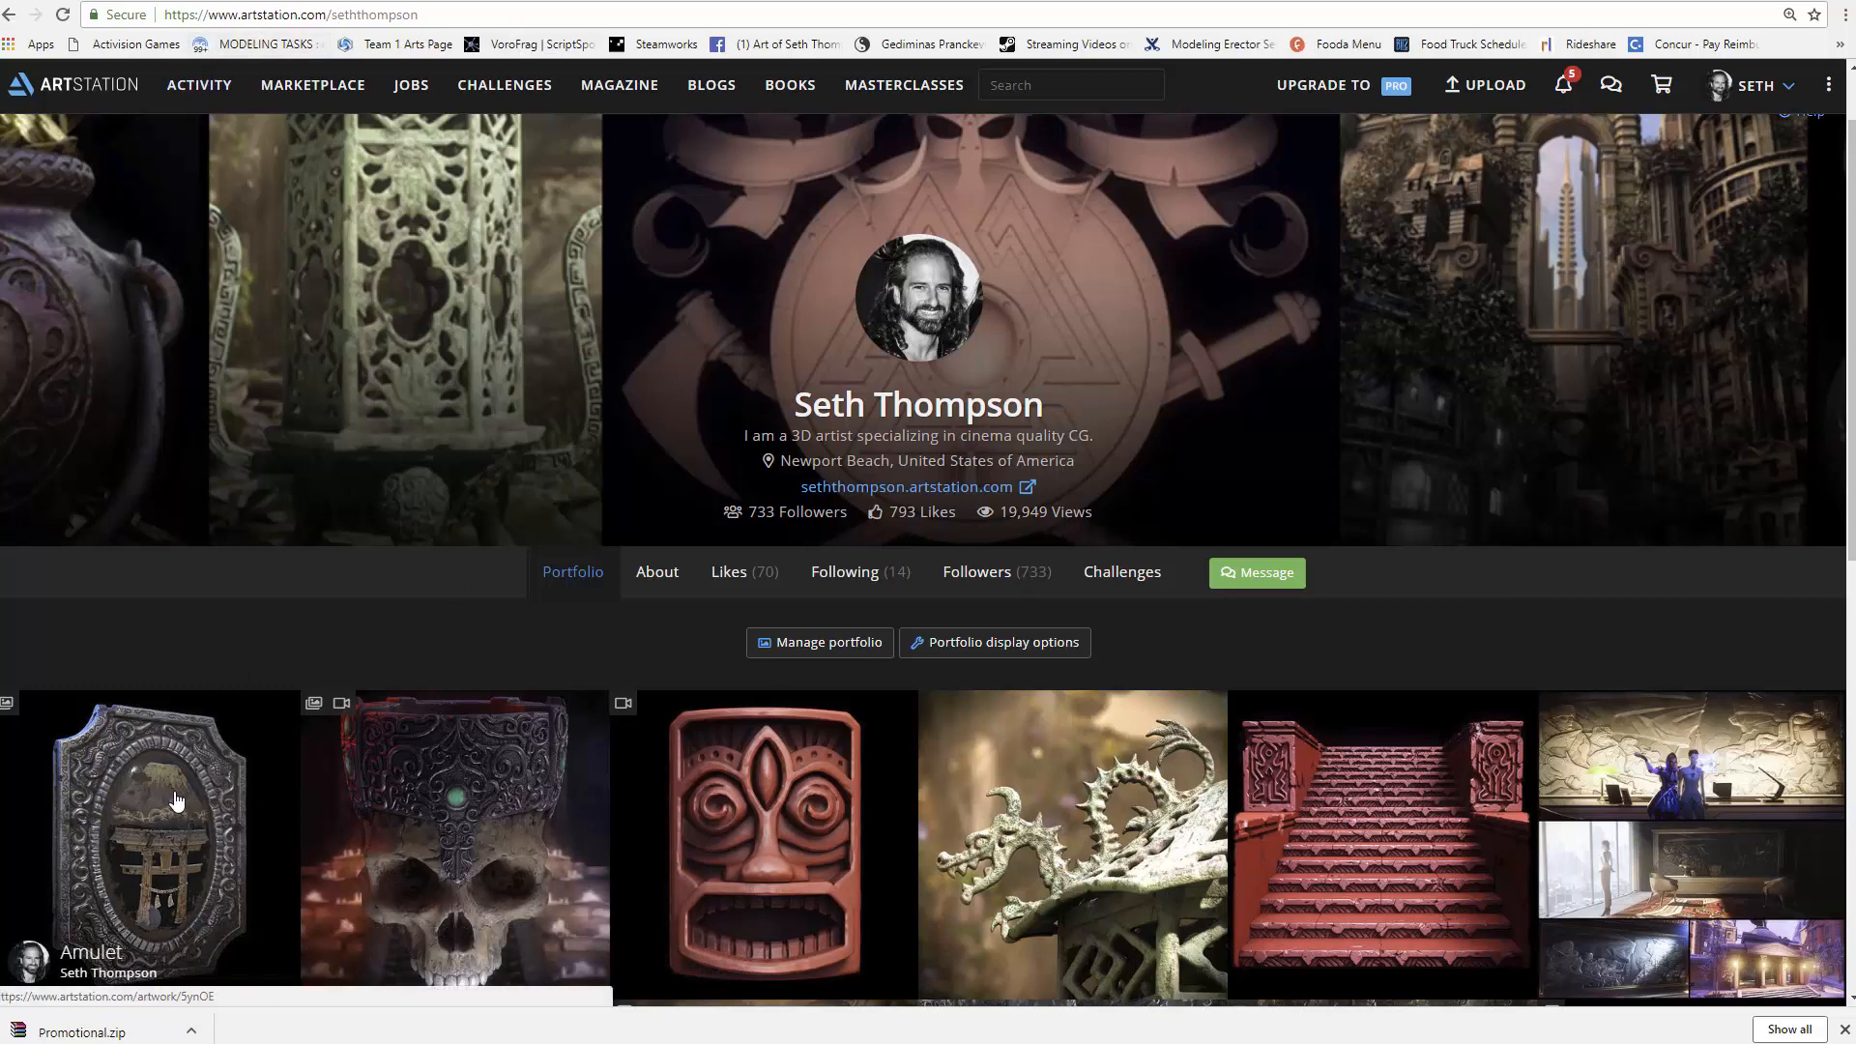
Open the Amulet artwork page and scroll to the scratches mask image
click(153, 829)
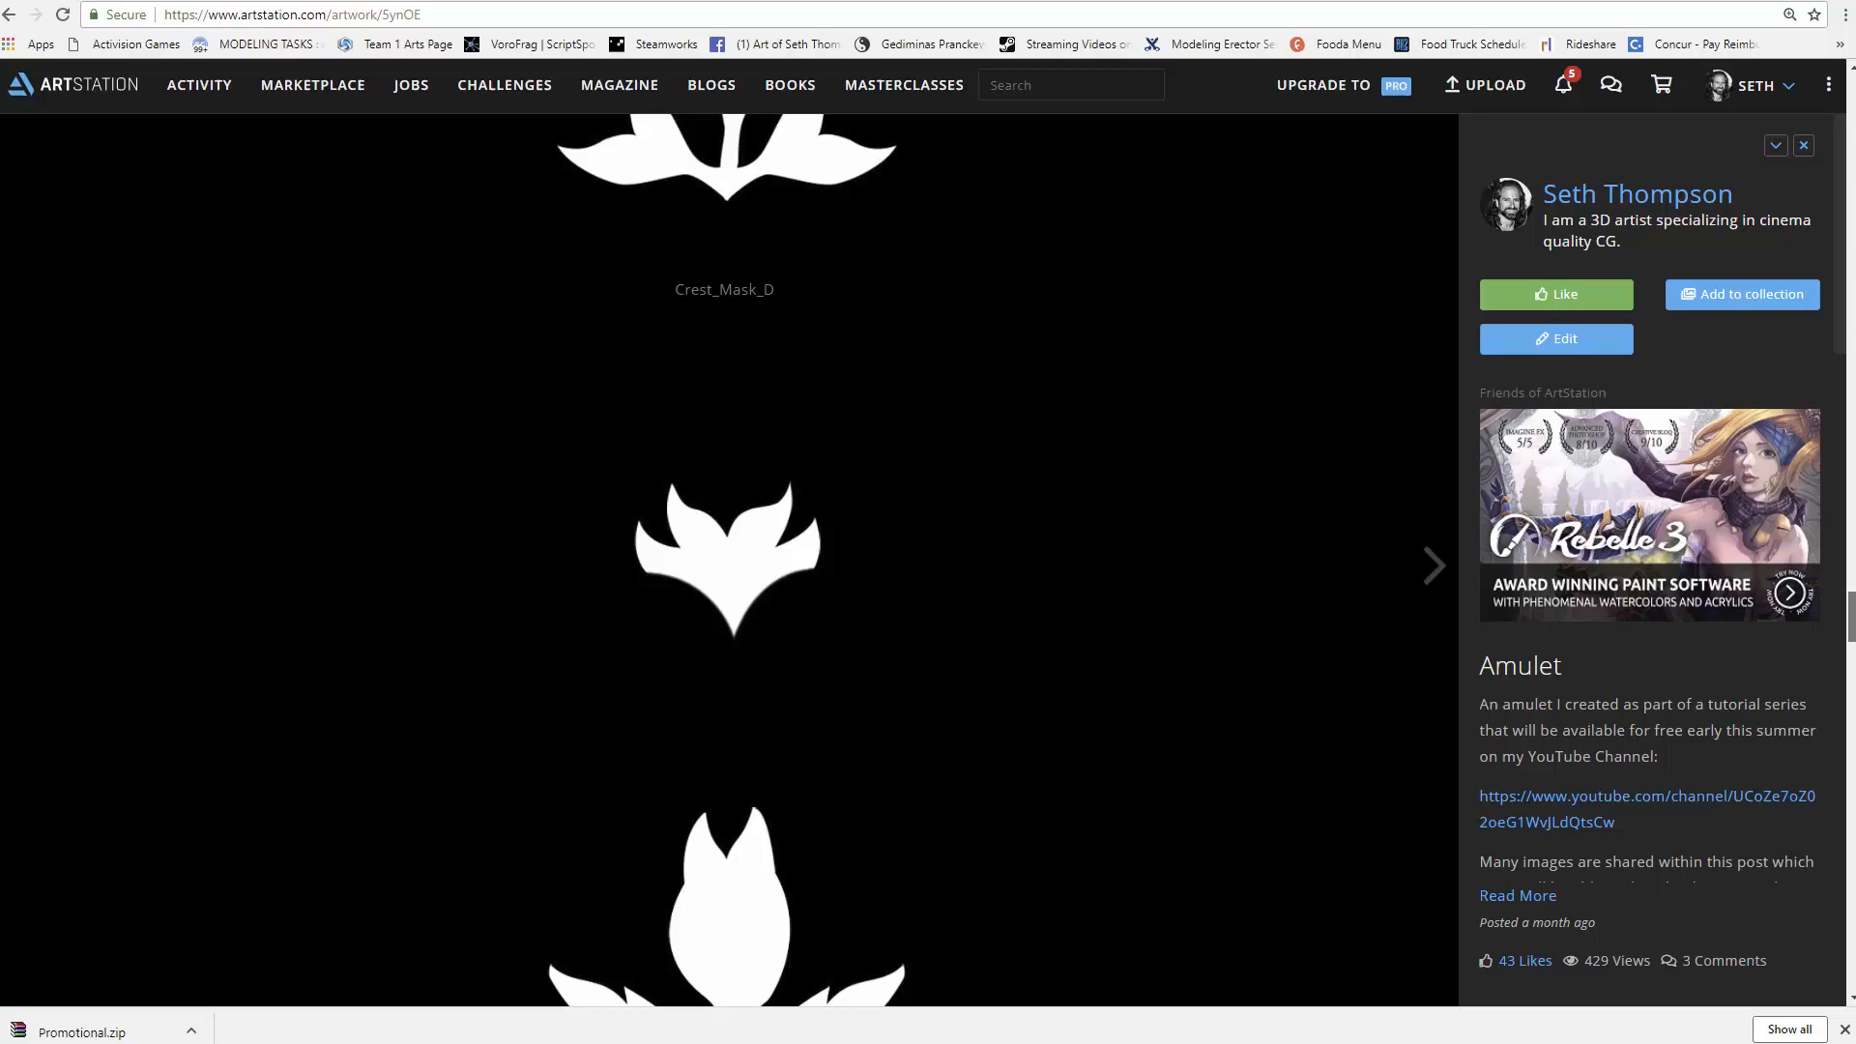
scroll(down, 3)
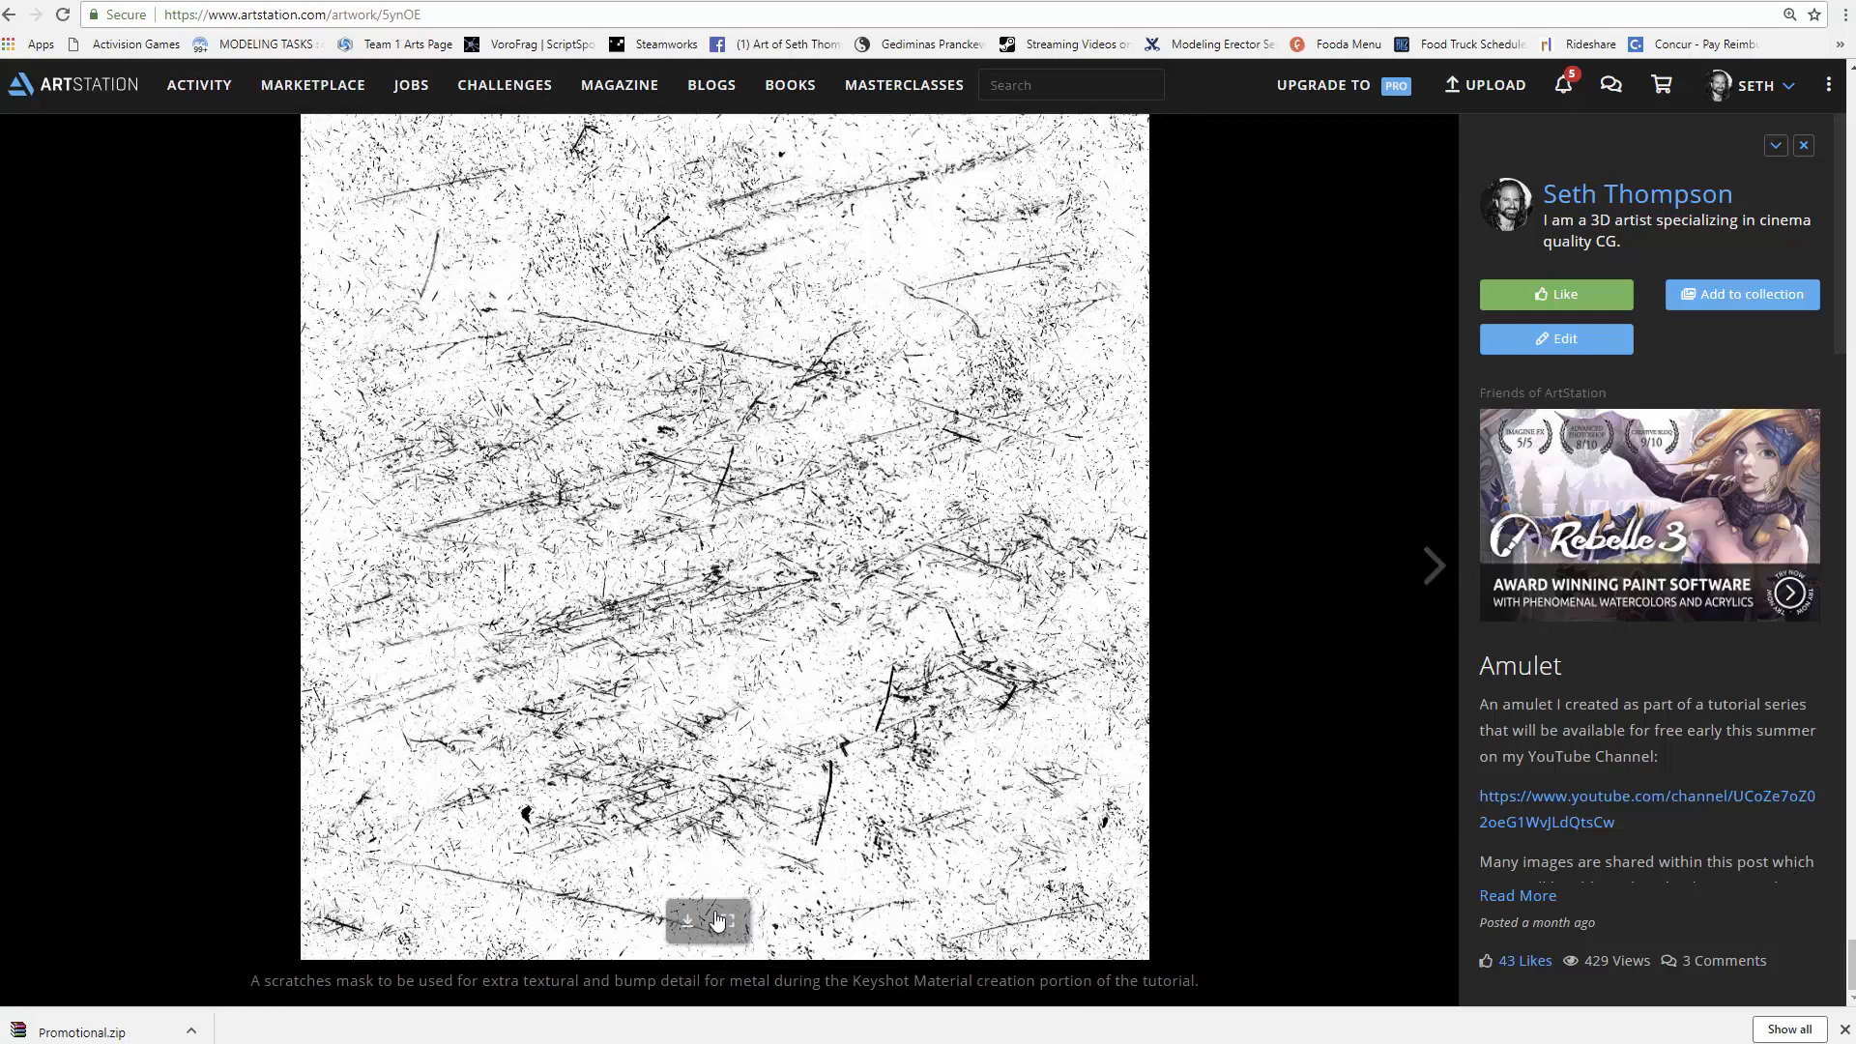
mouse_move(384, 775)
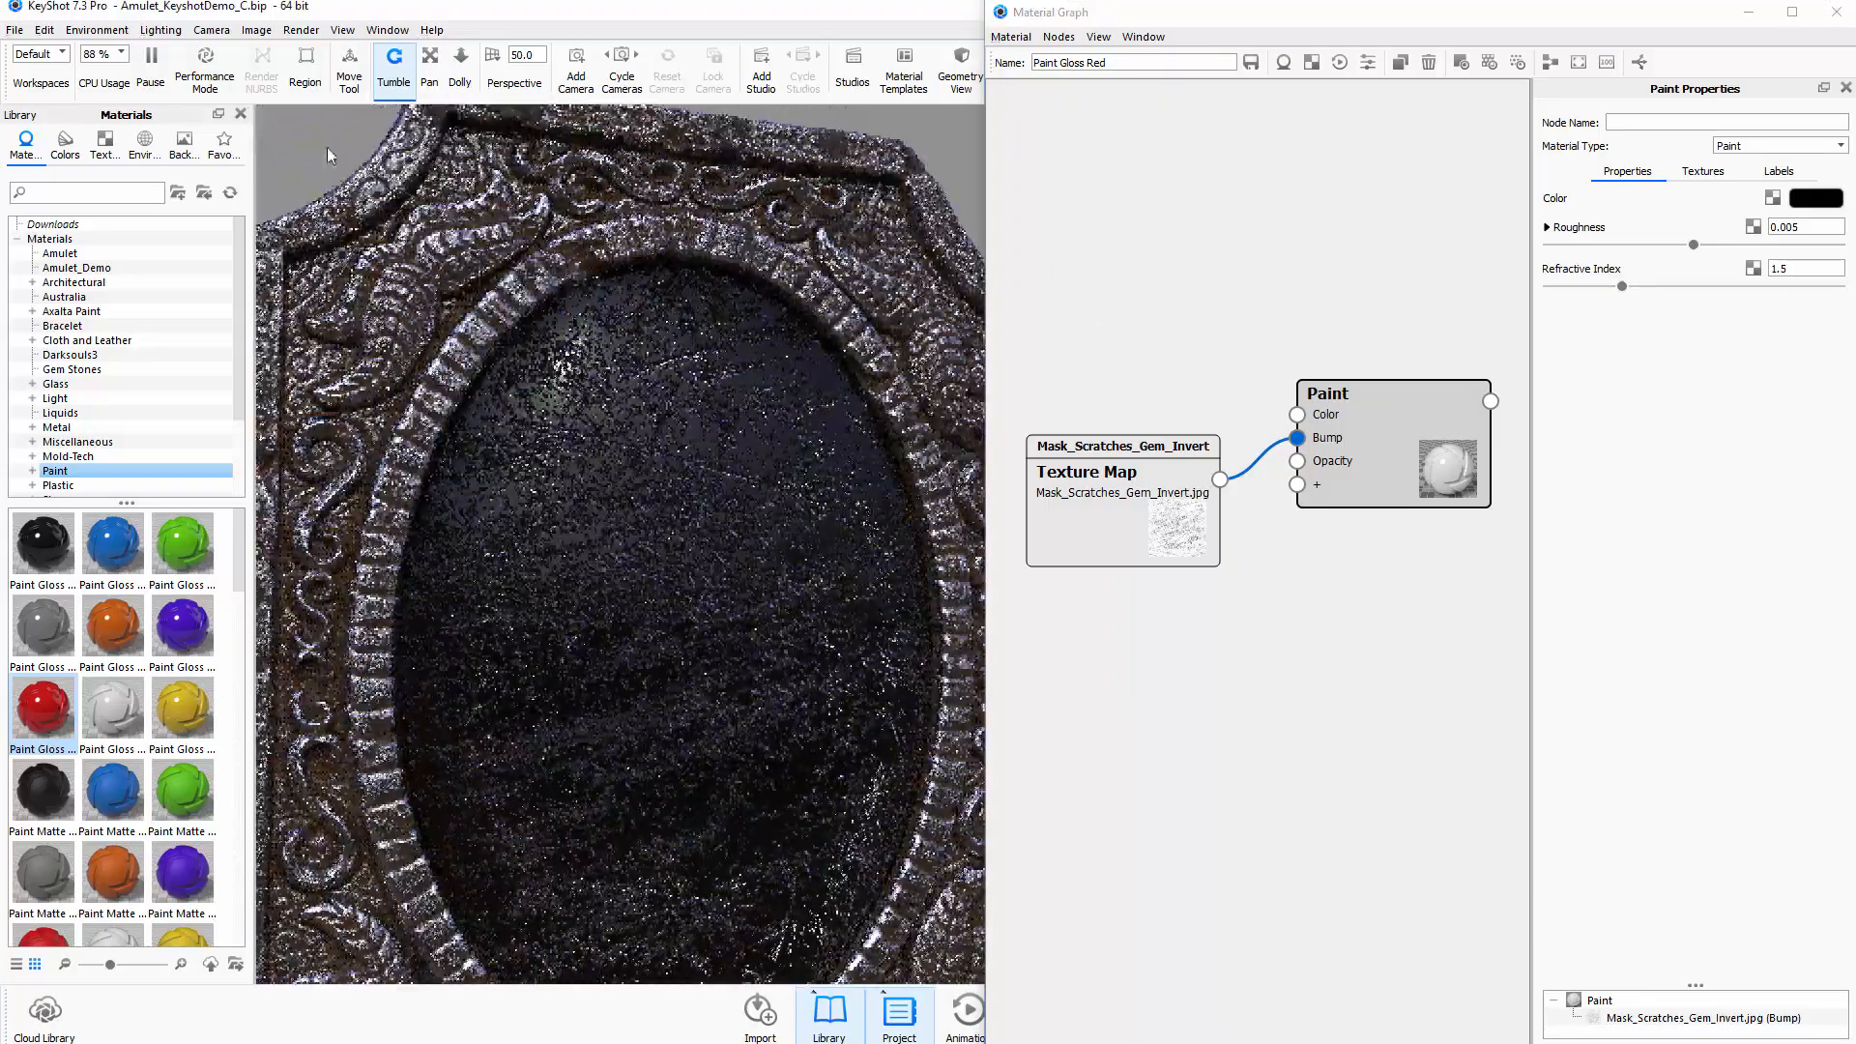
Set the Mask_Scratches_Gem_Invert texture node's Bump Height to 0.05
click(1122, 474)
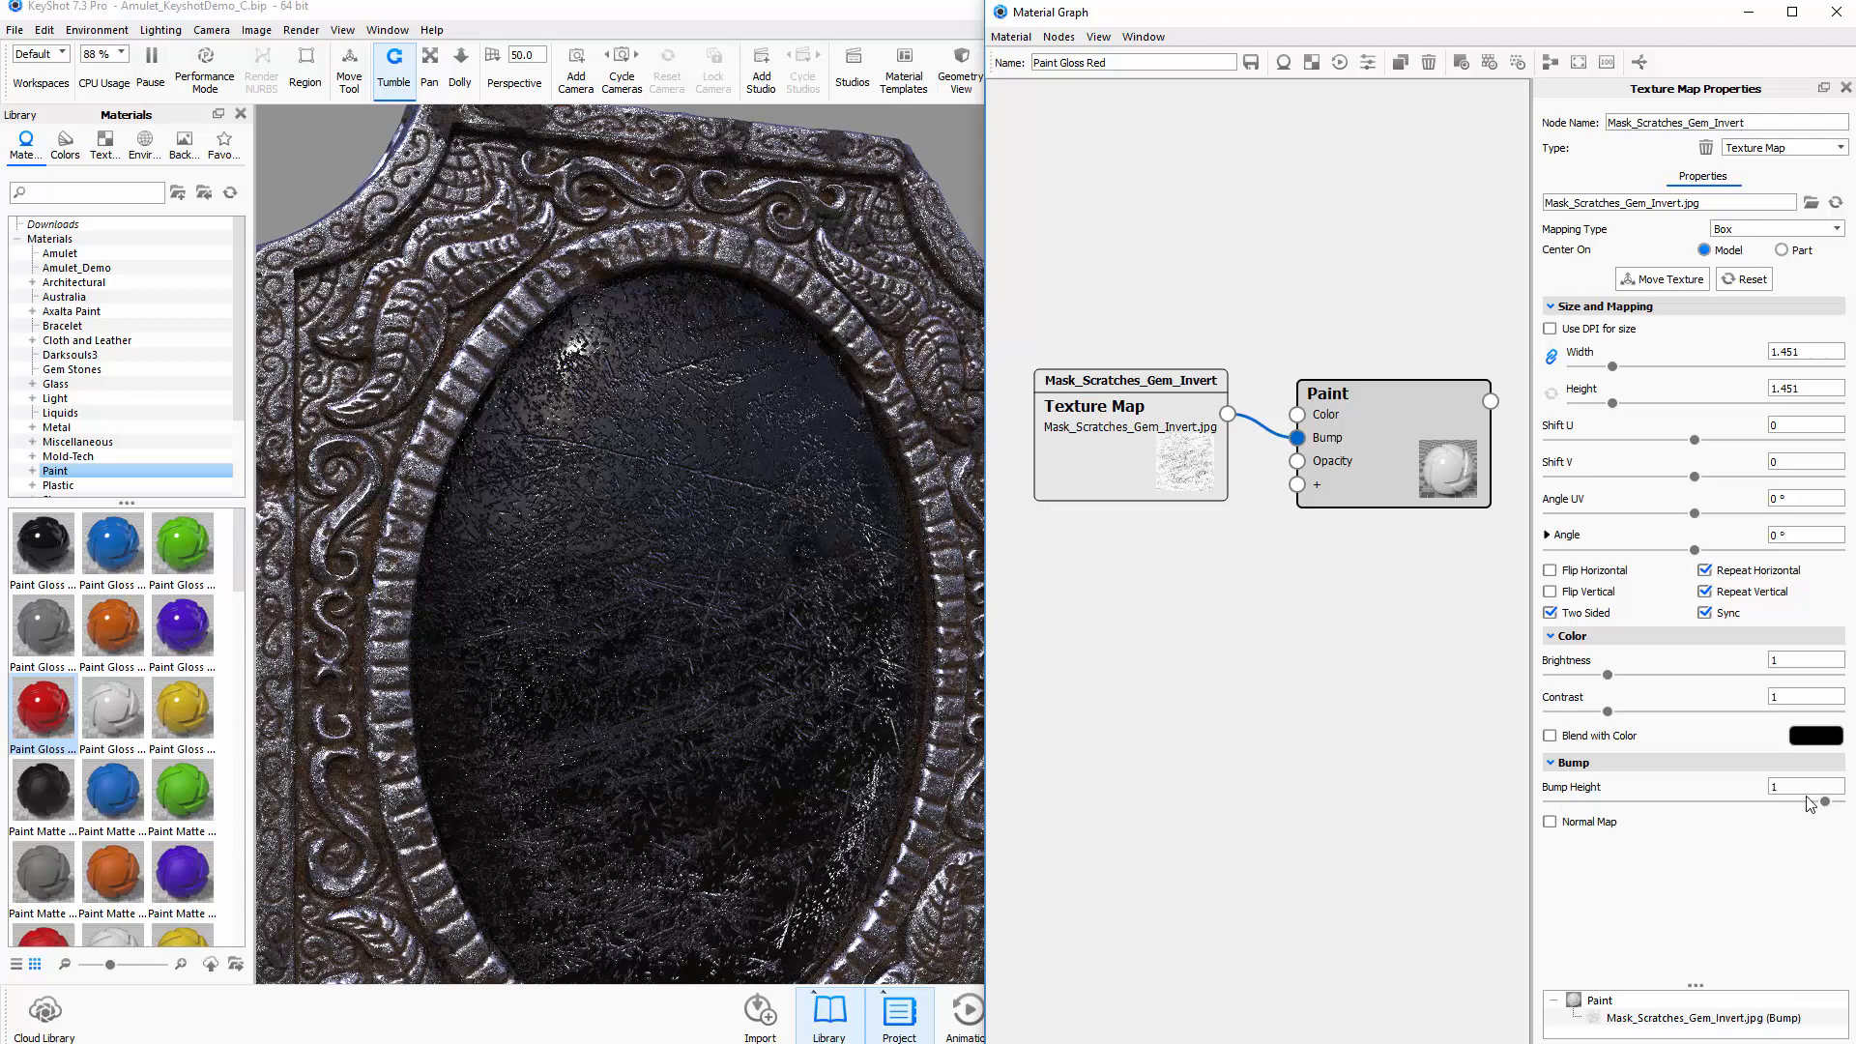
triple_click(1799, 786)
text(0.1)
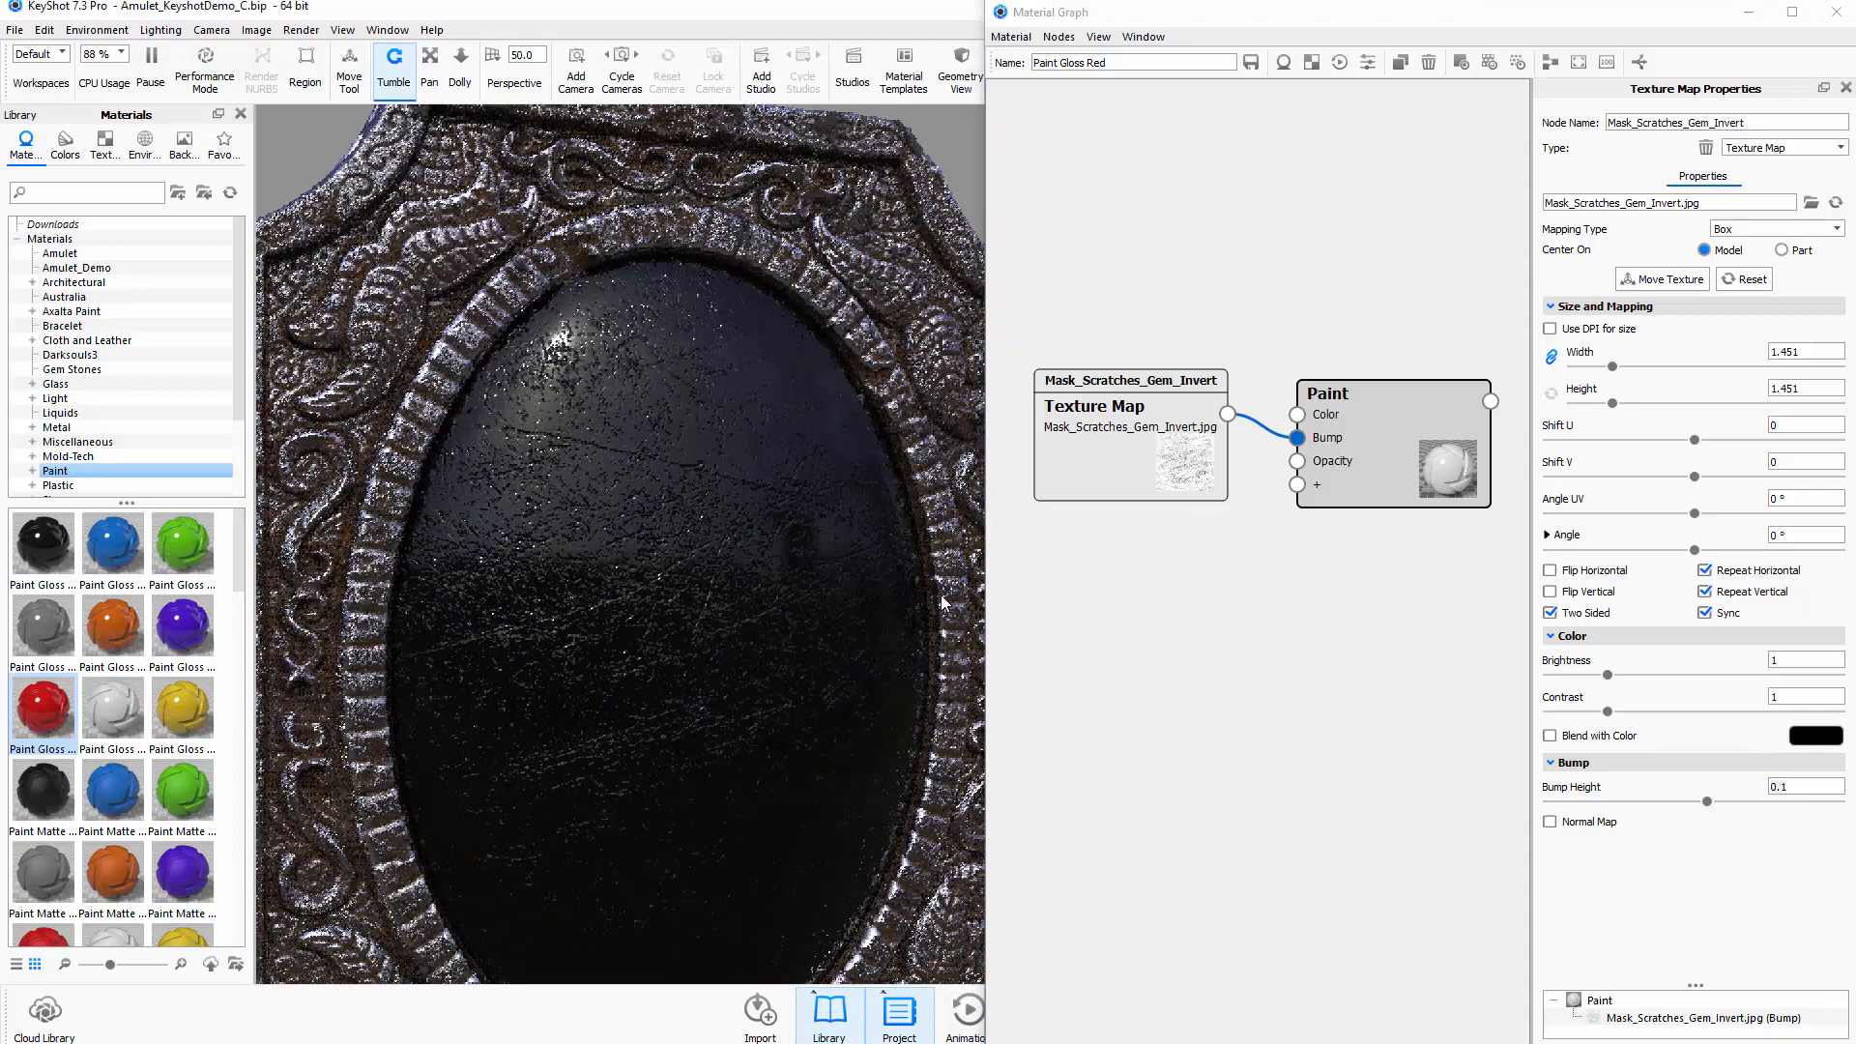
triple_click(1803, 785)
text(0.05)
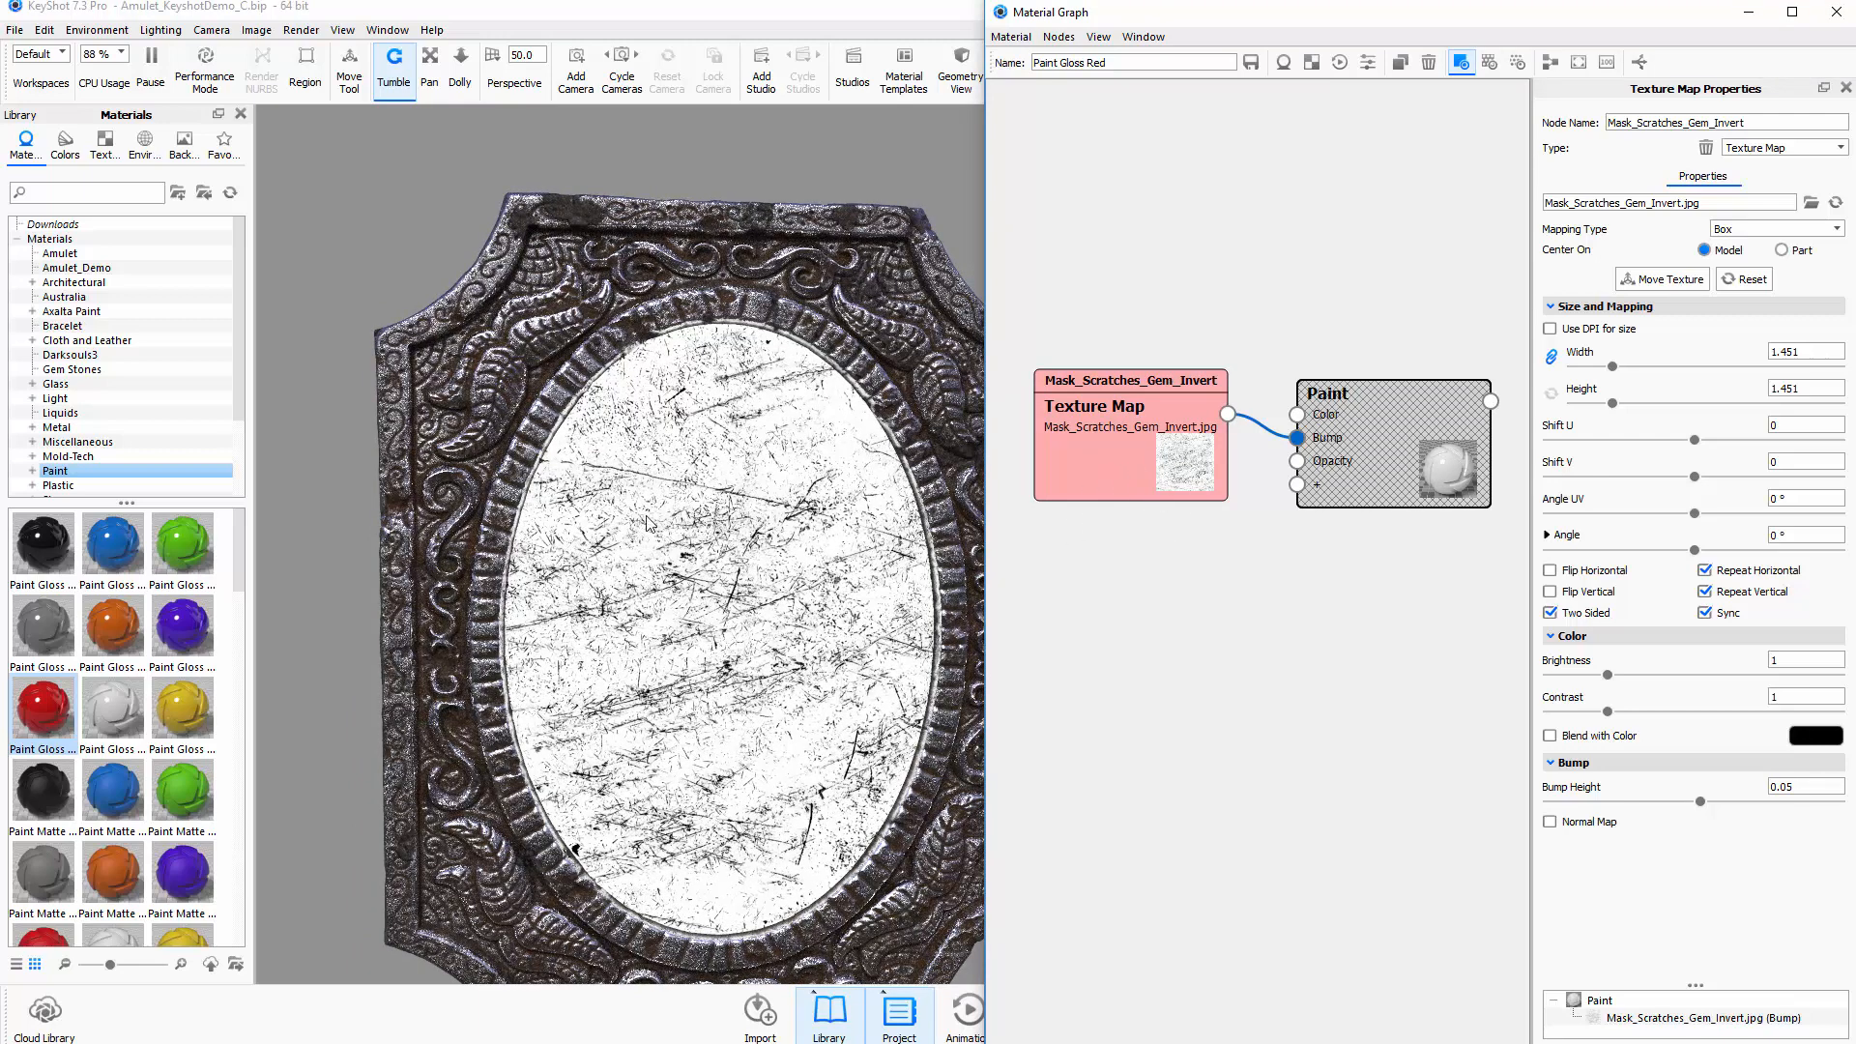
mouse_move(739, 654)
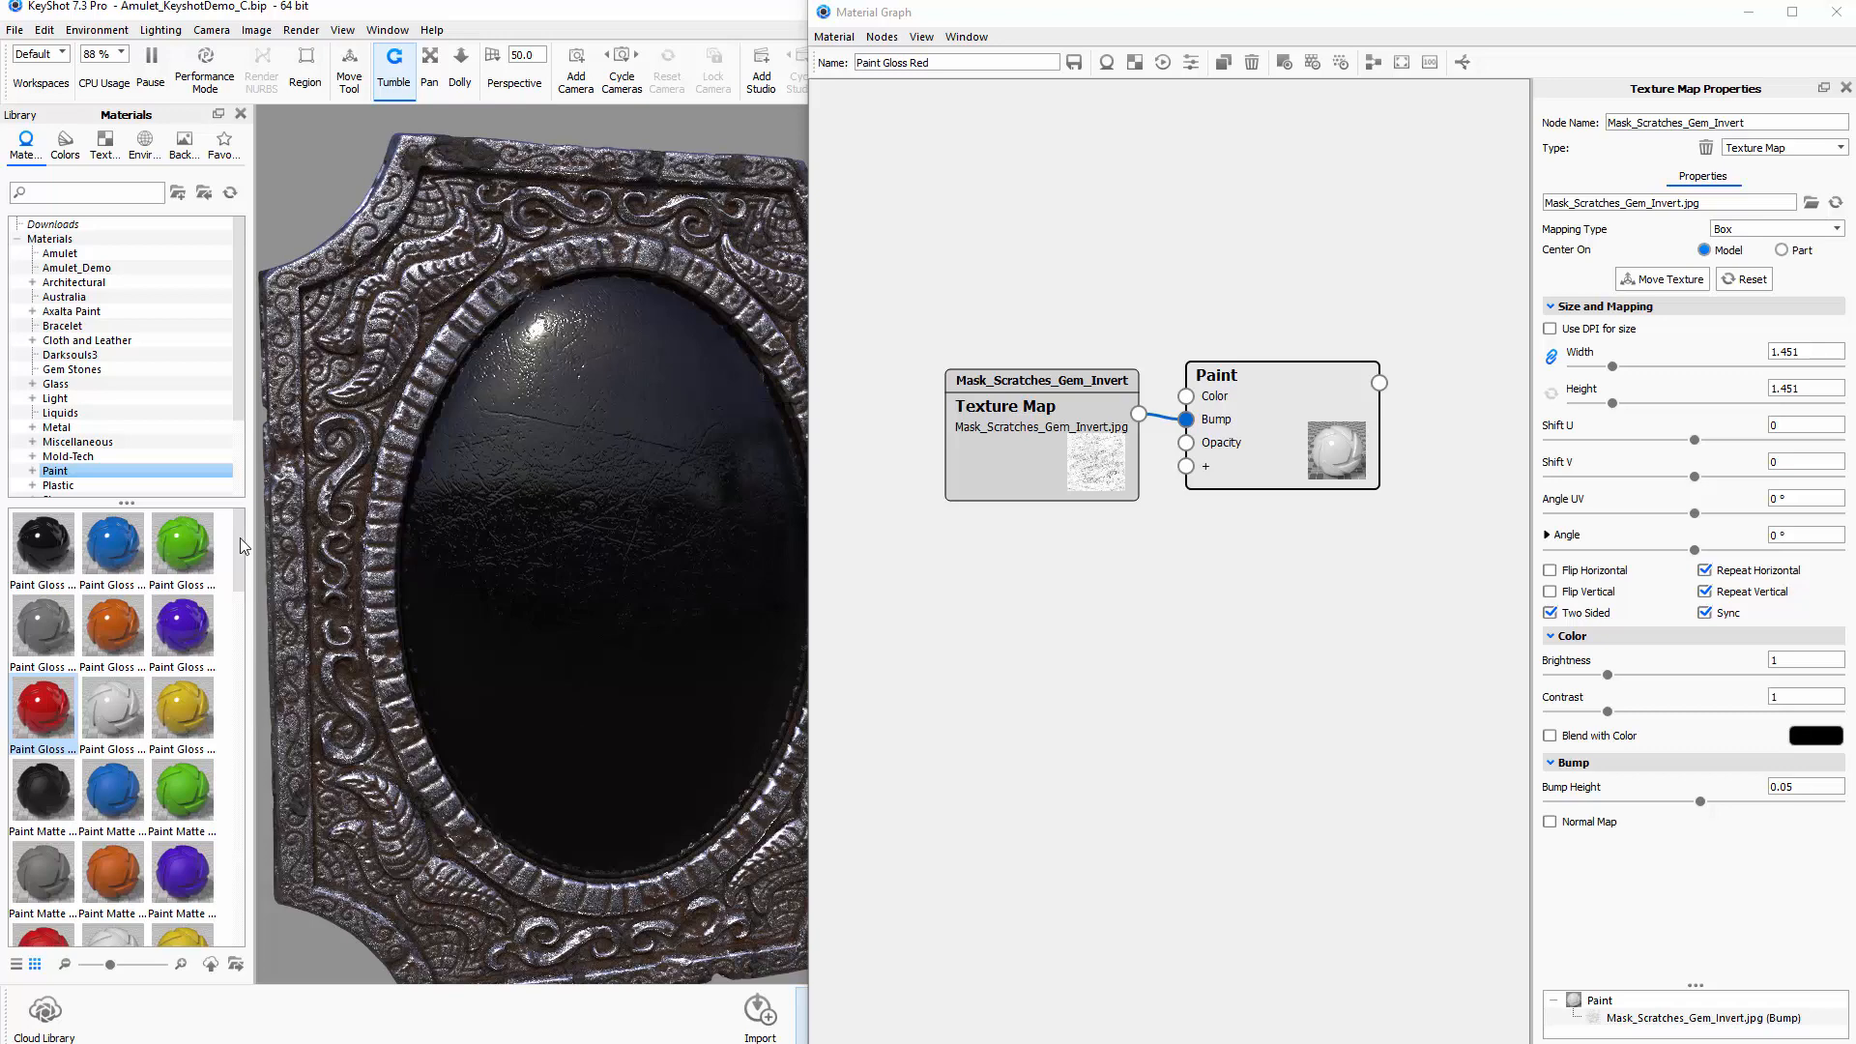
mouse_move(167, 534)
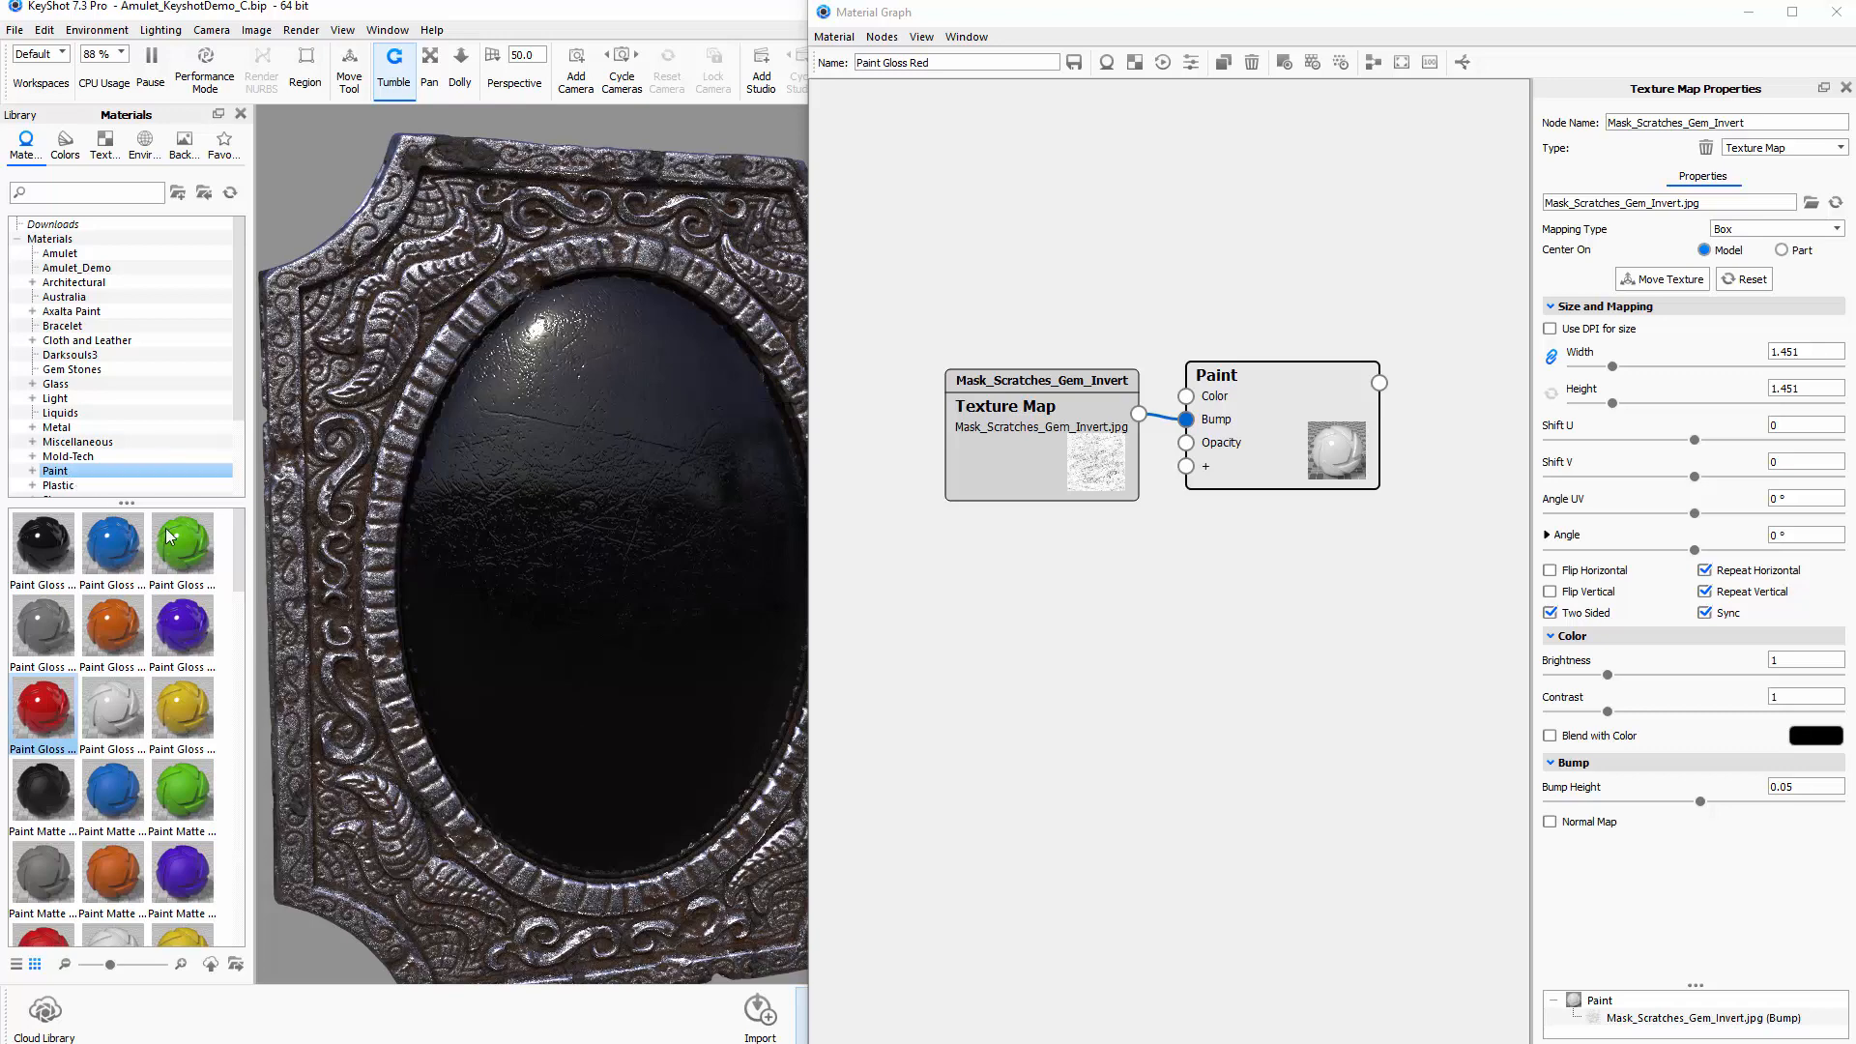
Scroll the Paint library down to the Paint Metallic swatches
scroll(down, 3)
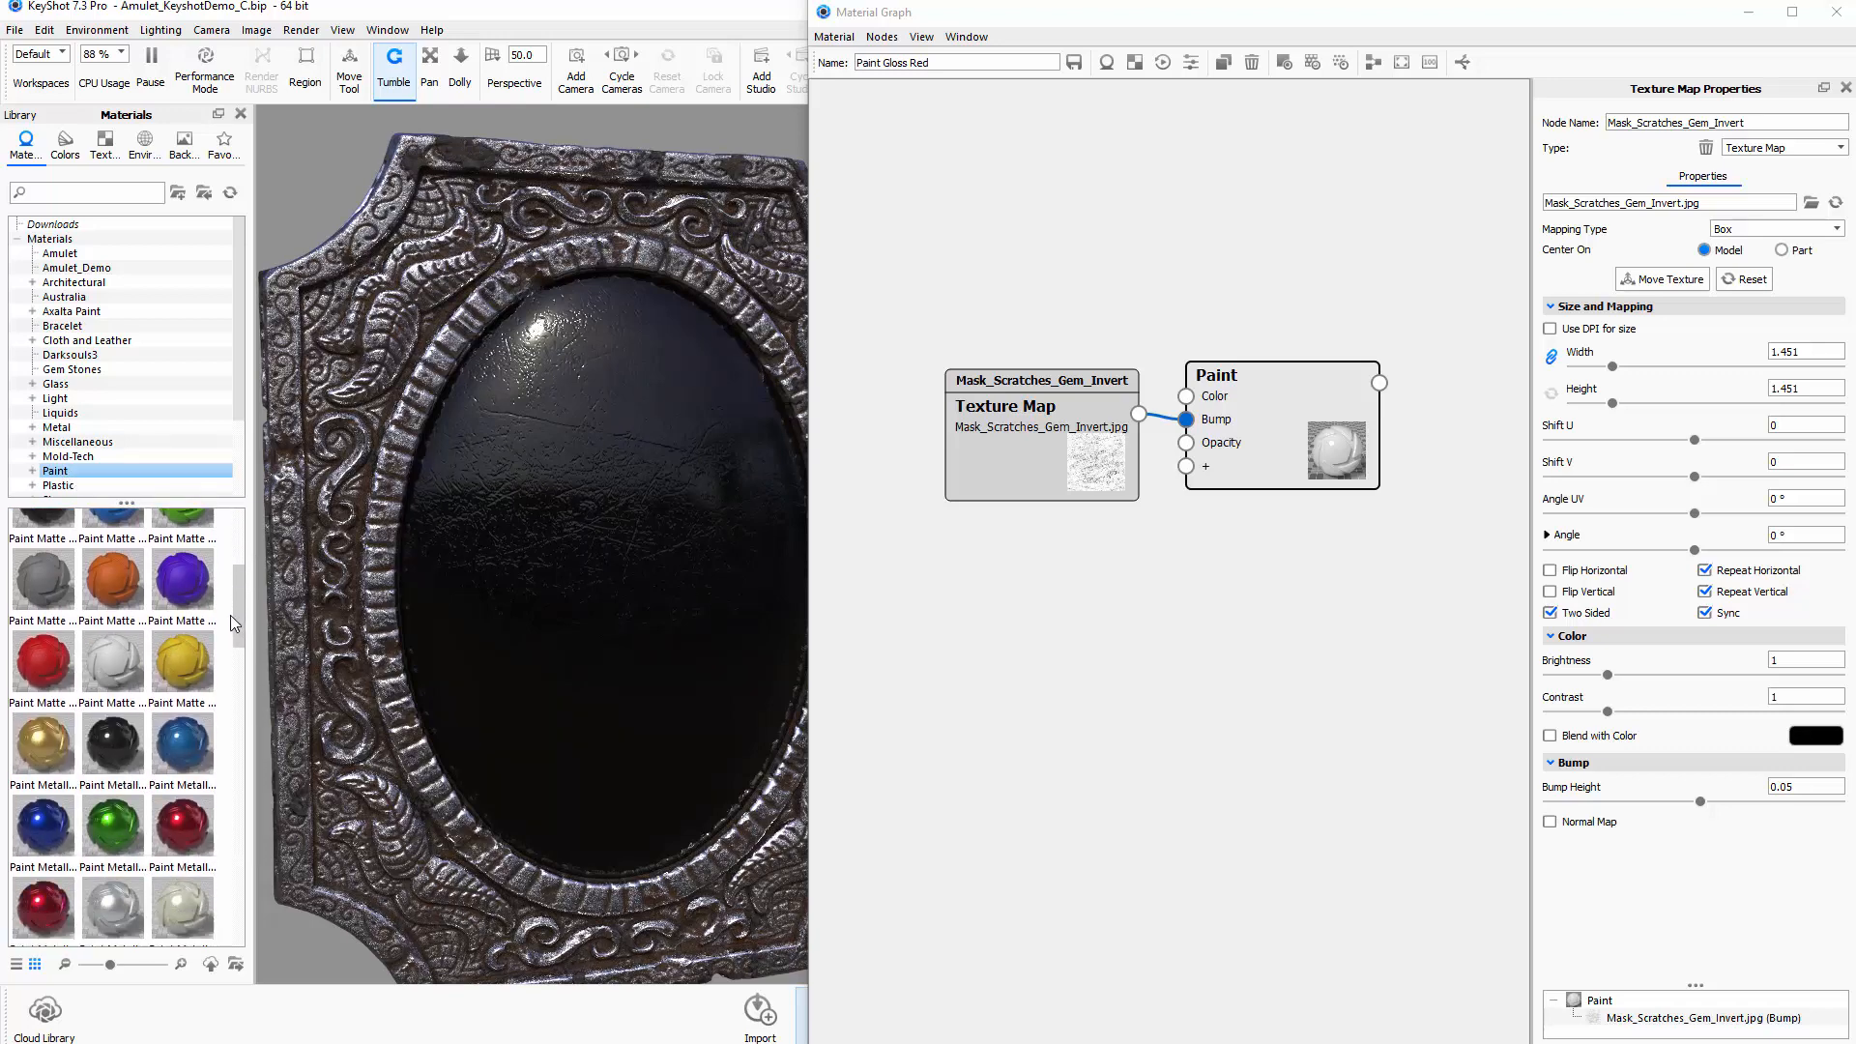
scroll(down, 3)
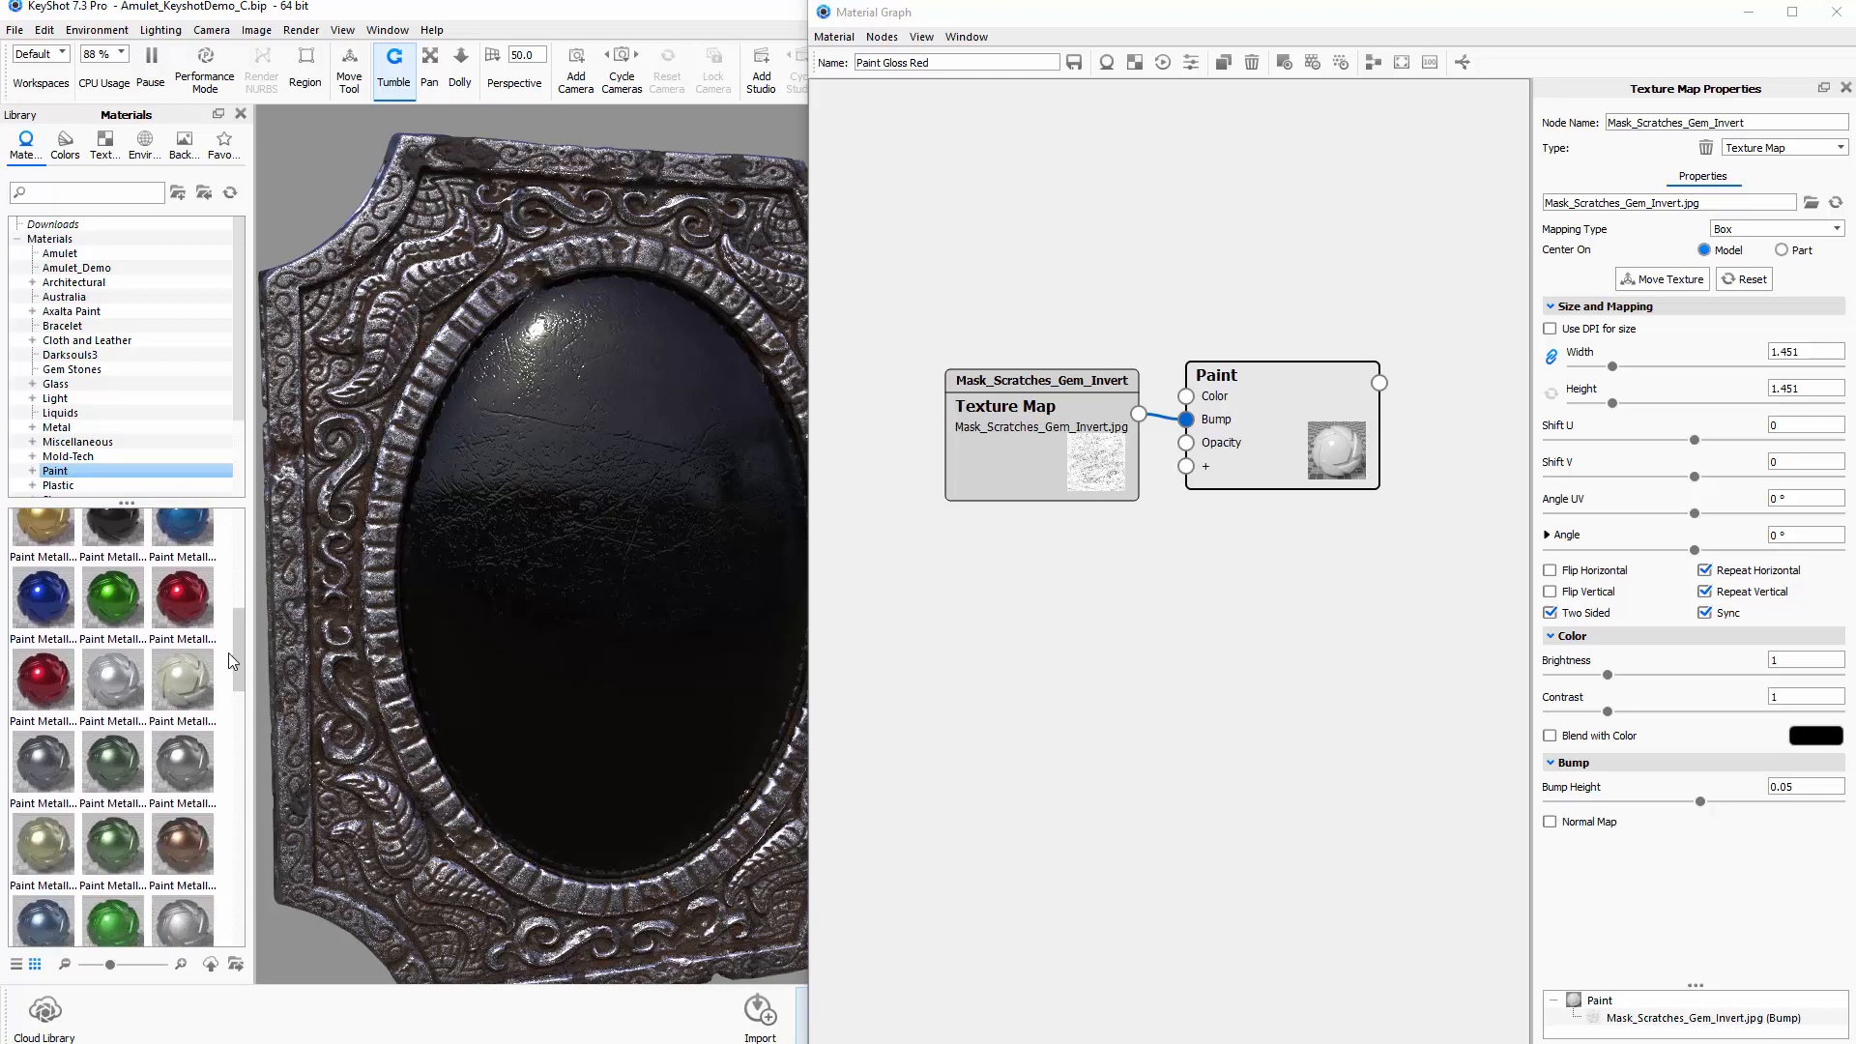
mouse_move(57, 427)
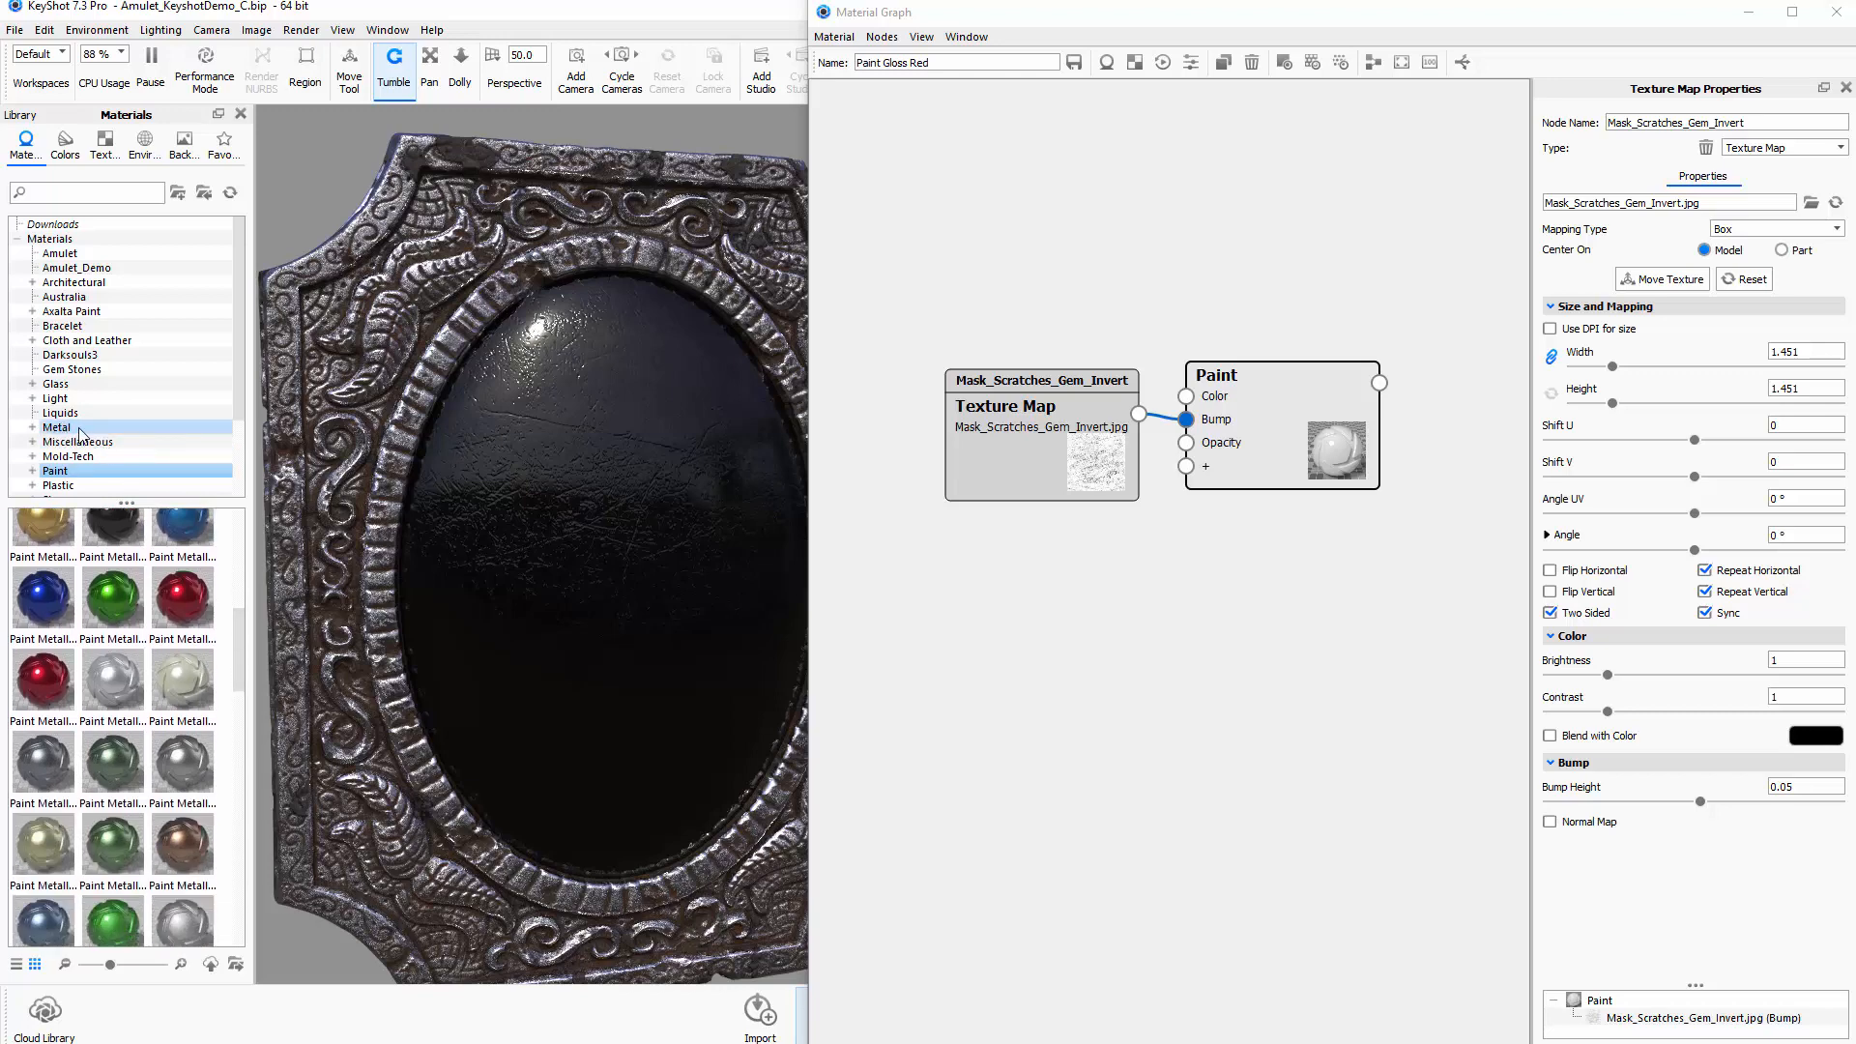
click(183, 597)
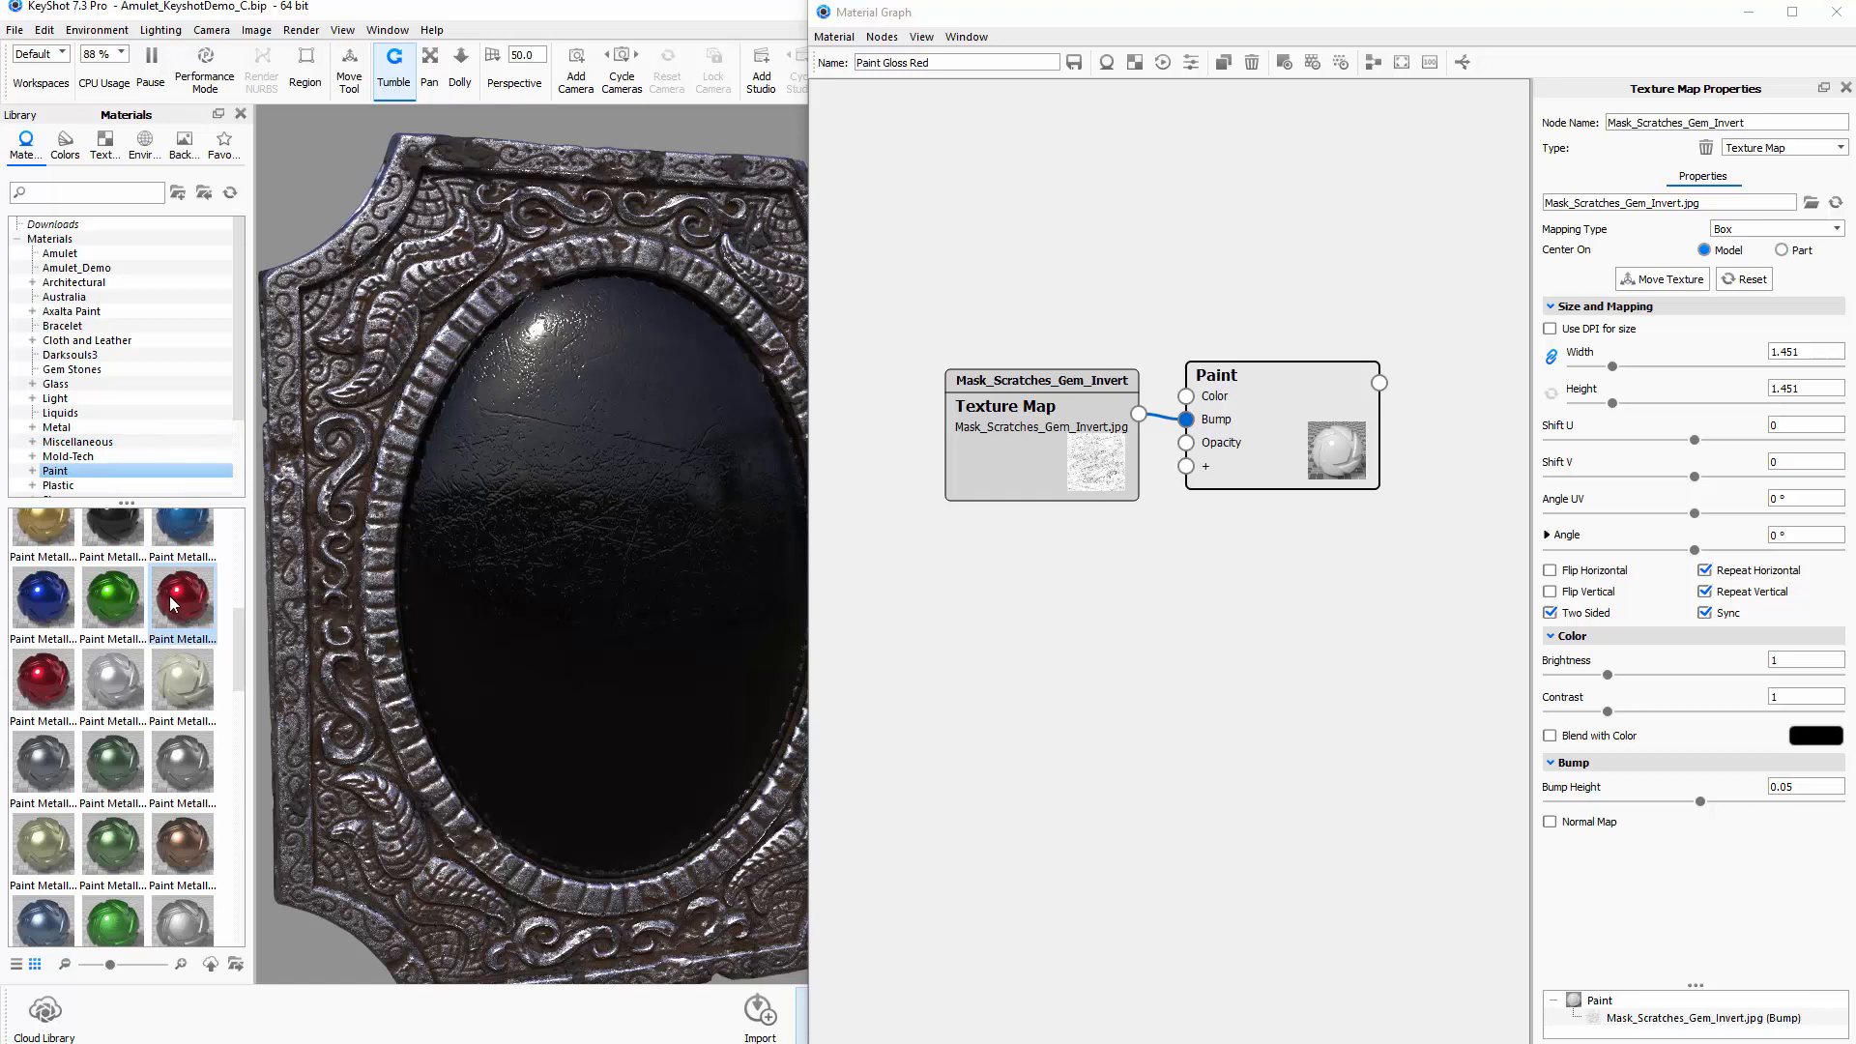
scroll(down, 3)
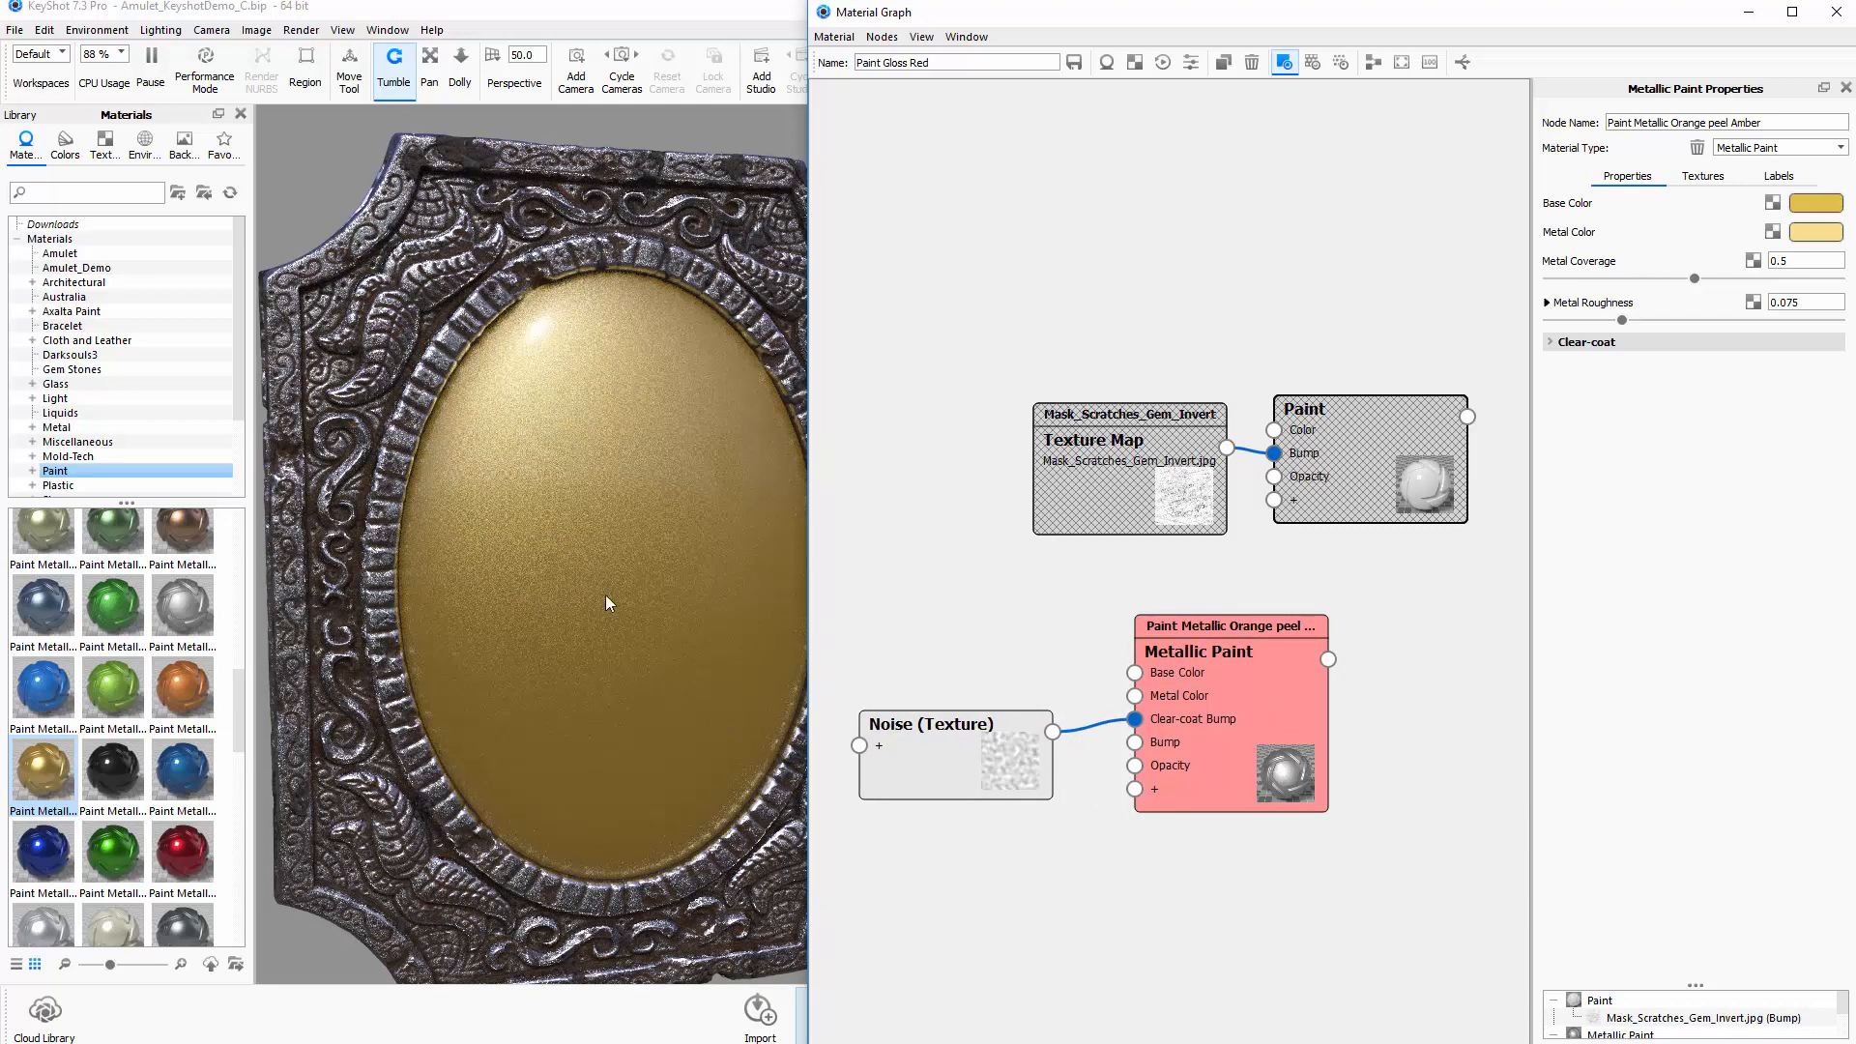
mouse_move(1312, 494)
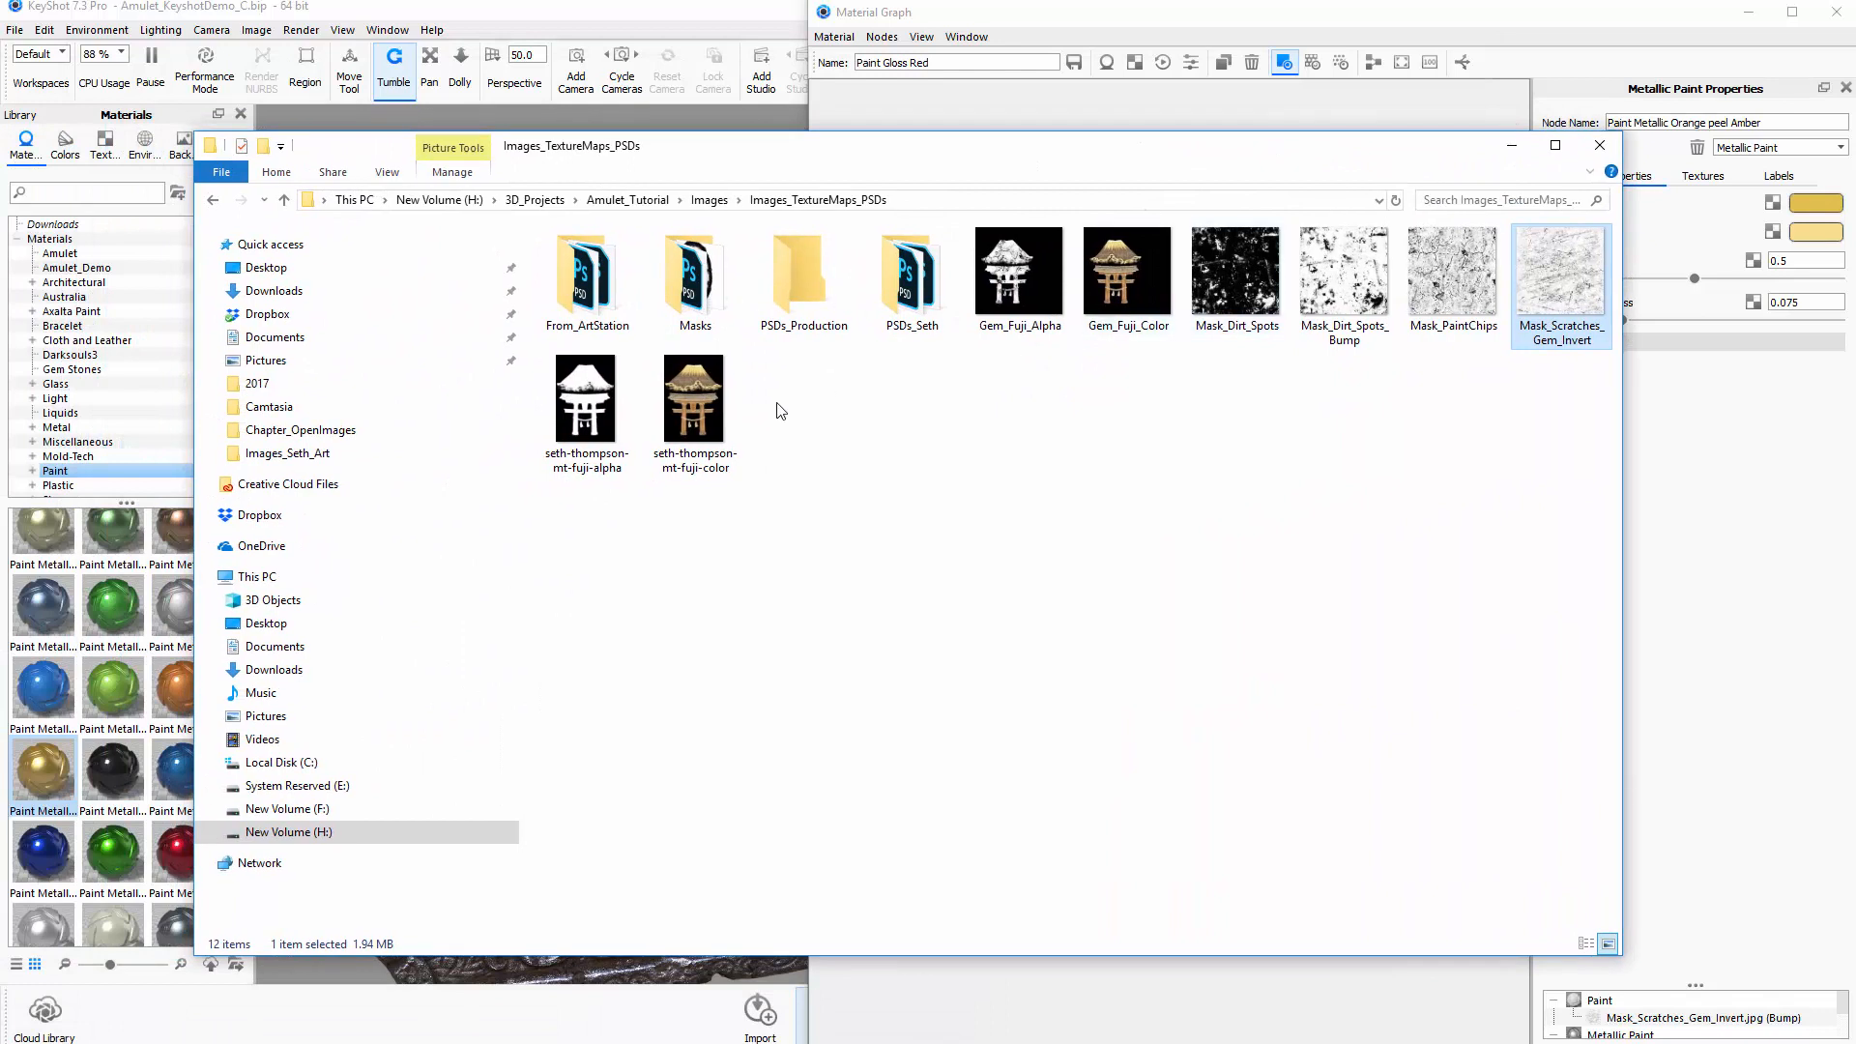
Browse File Explorer to the Images_TextureMaps_PSDs folder
click(1125, 270)
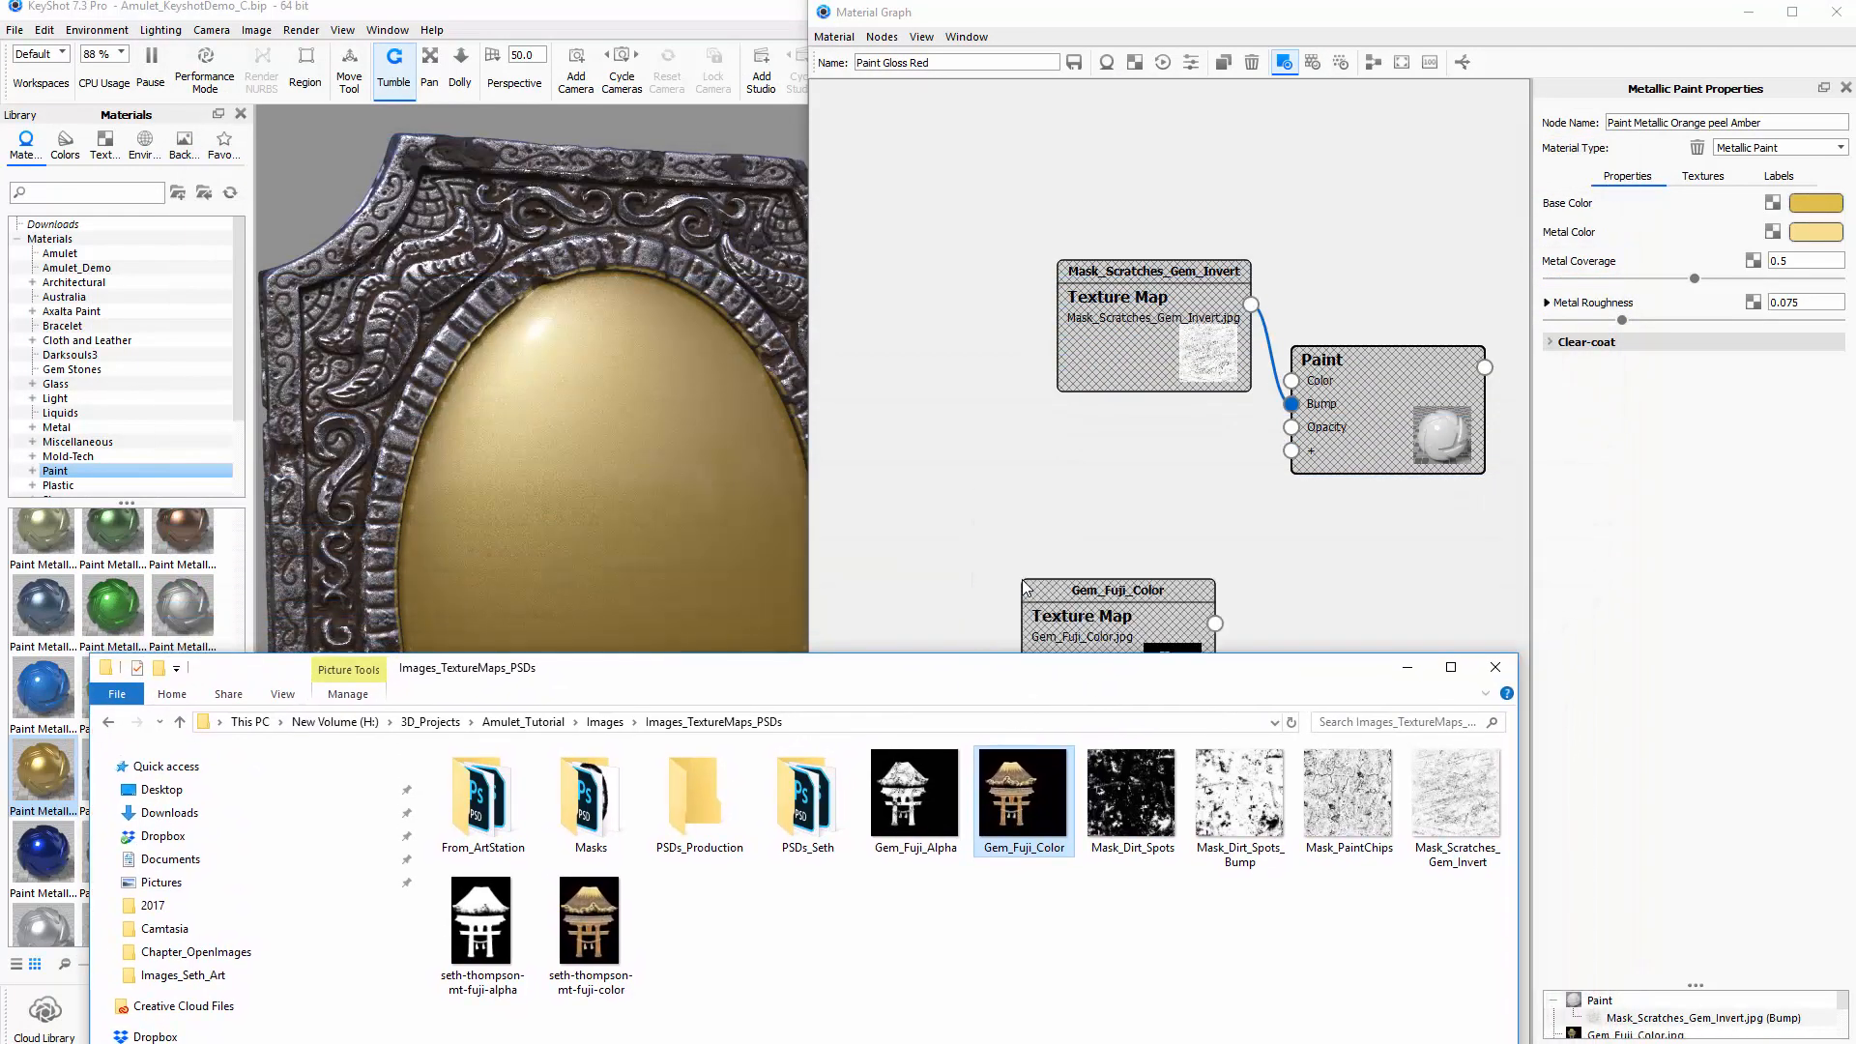
Pick Gem_Fuji_Color.jpg to bring it into the graph as a texture node
click(913, 795)
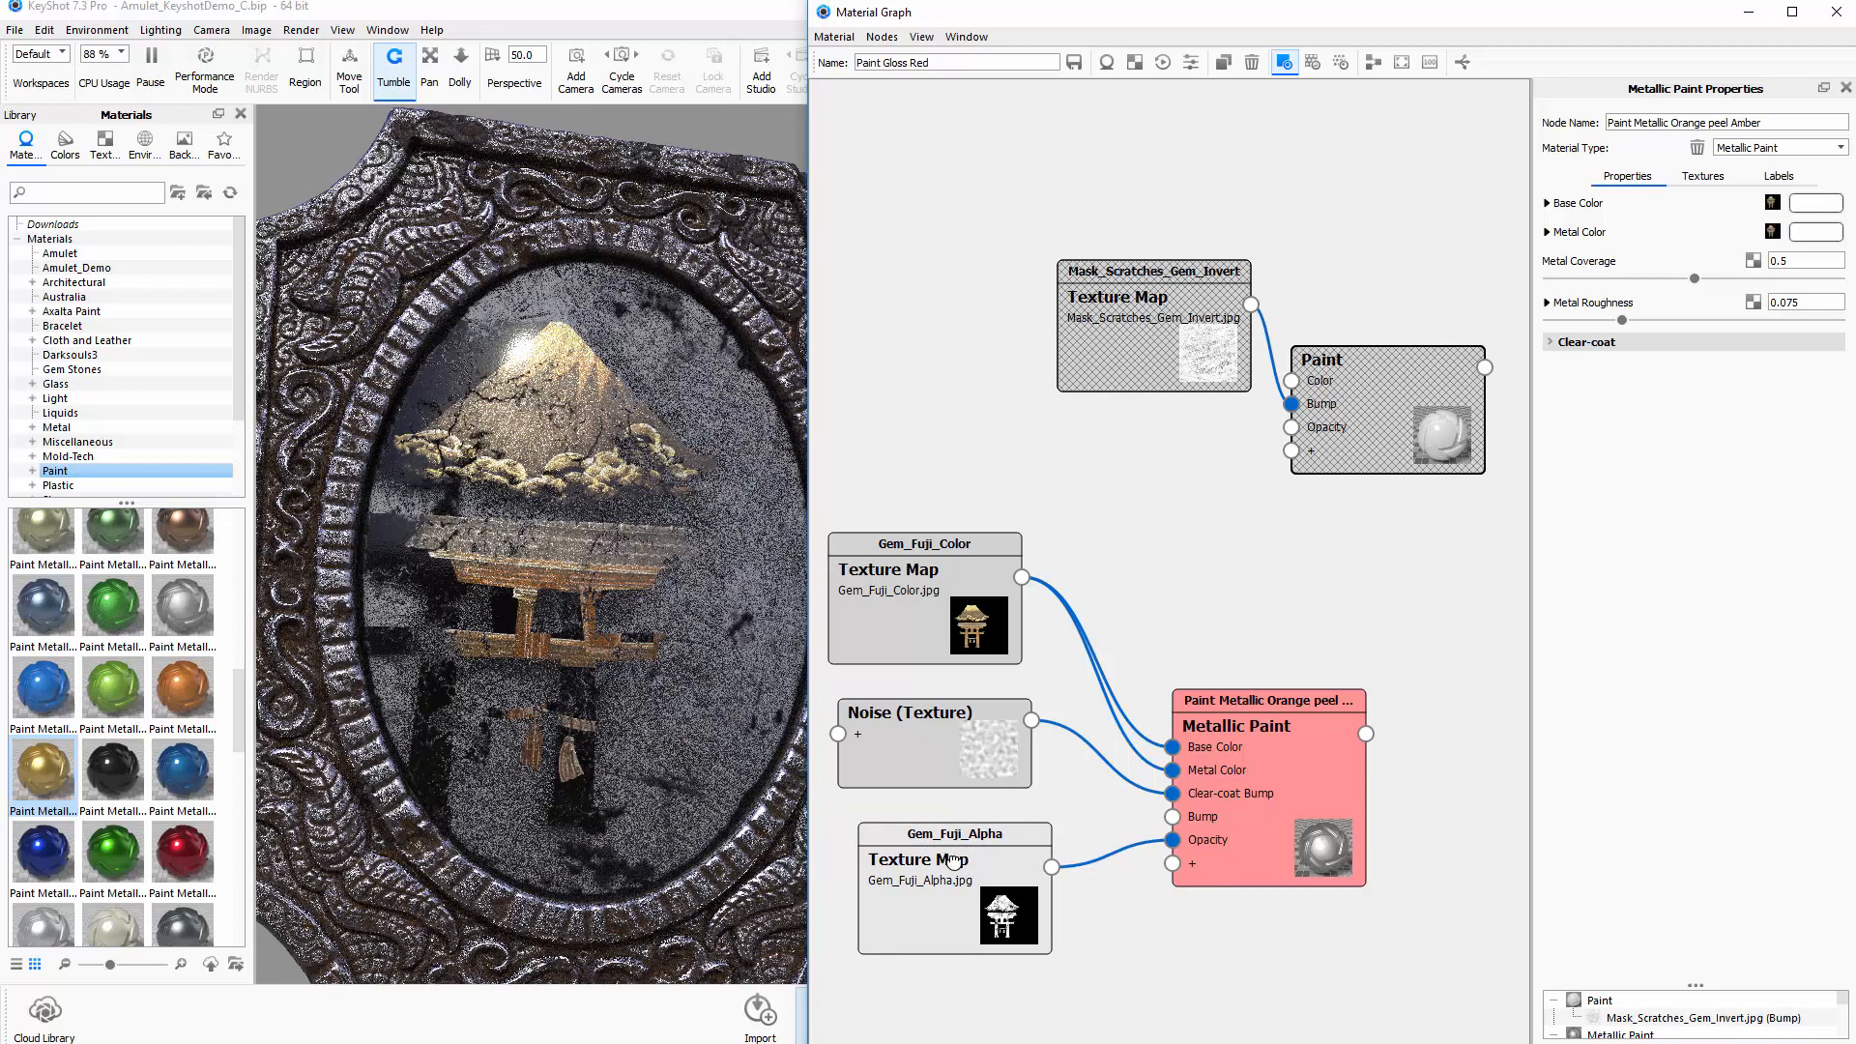
Select the Gem_Fuji_Alpha node and change its Mapping Type
click(954, 816)
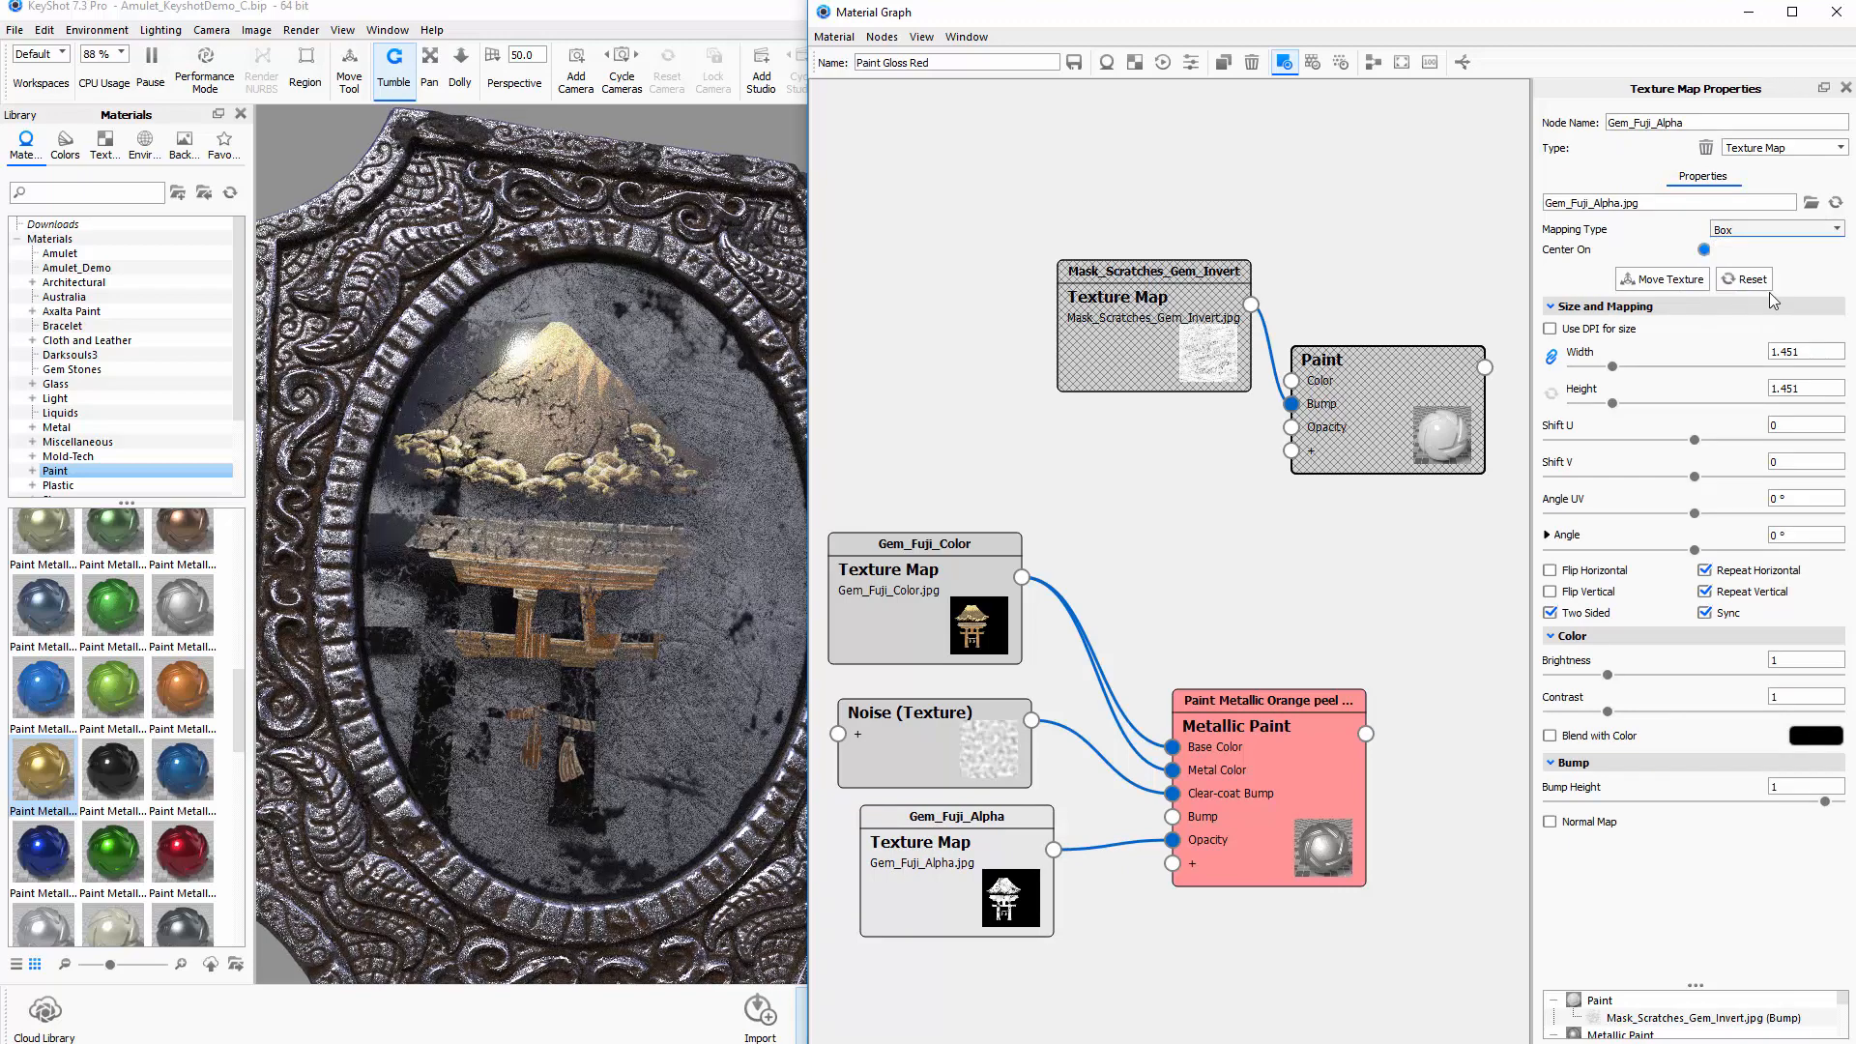
click(1774, 228)
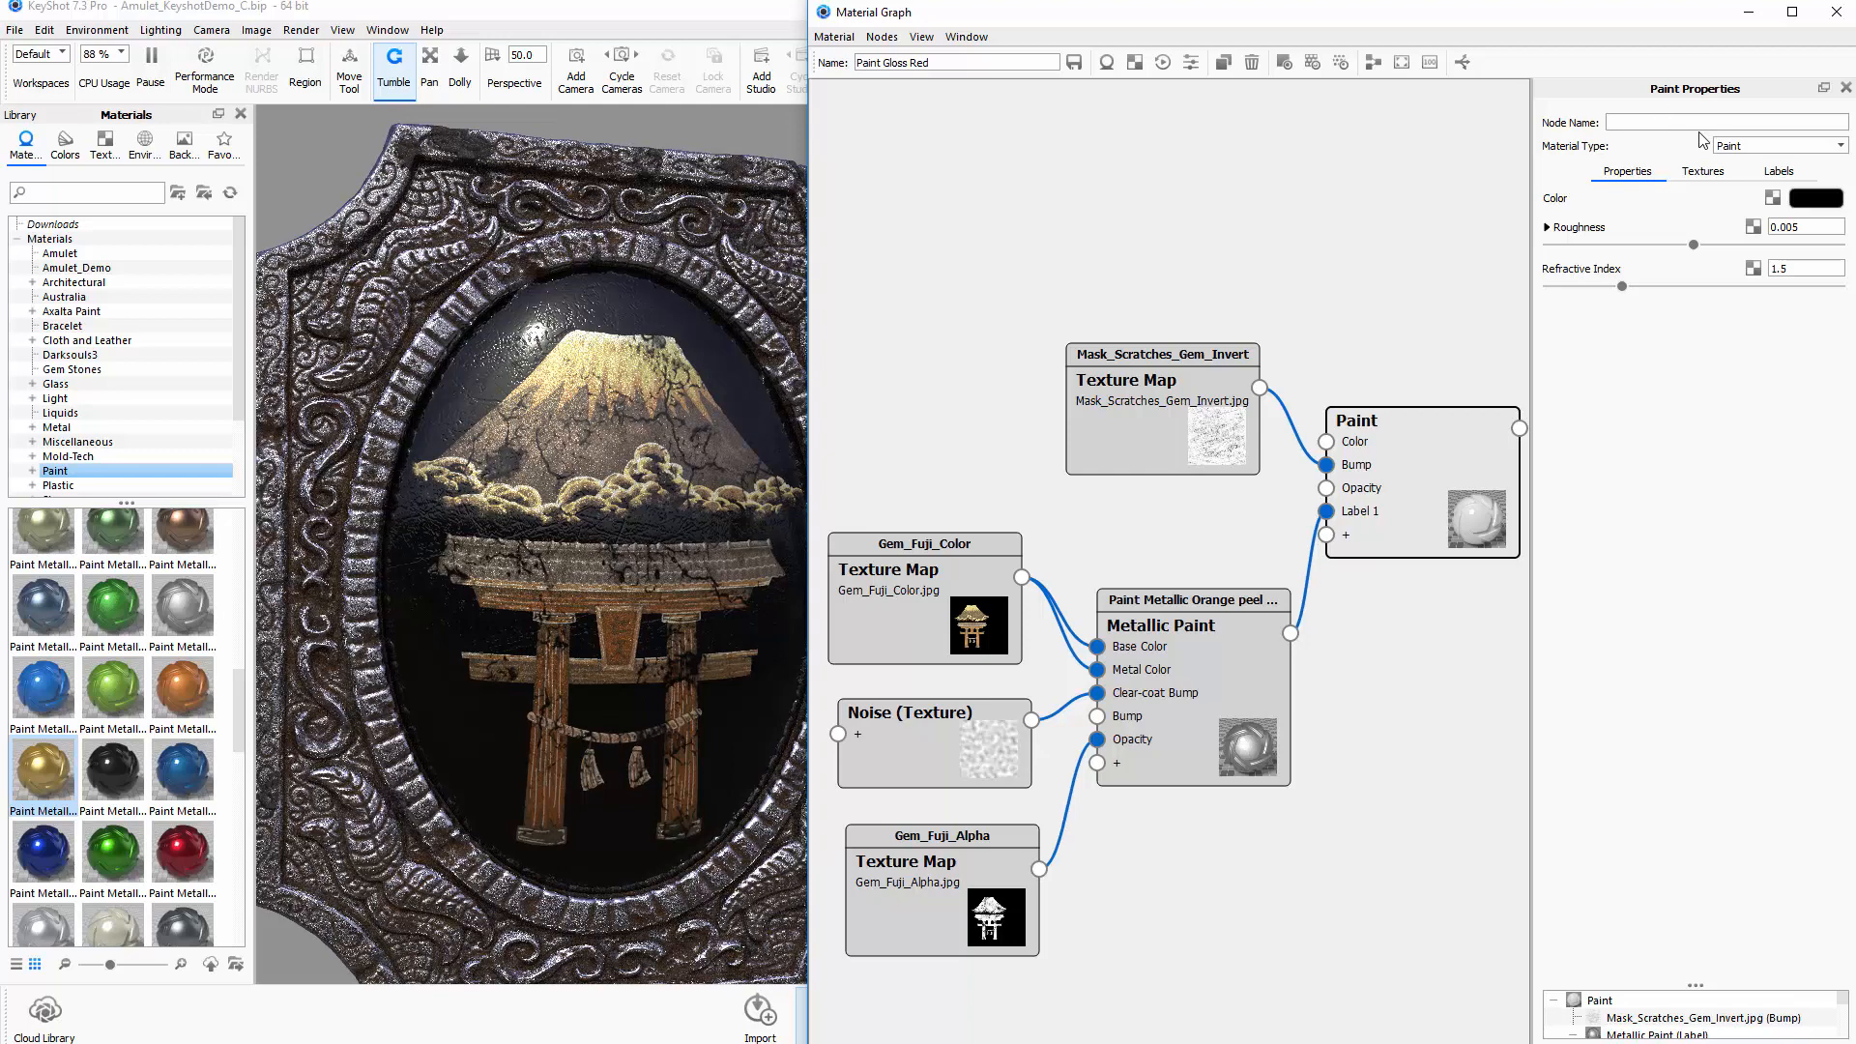
Name the base paint node 'Gem'
text(Gem)
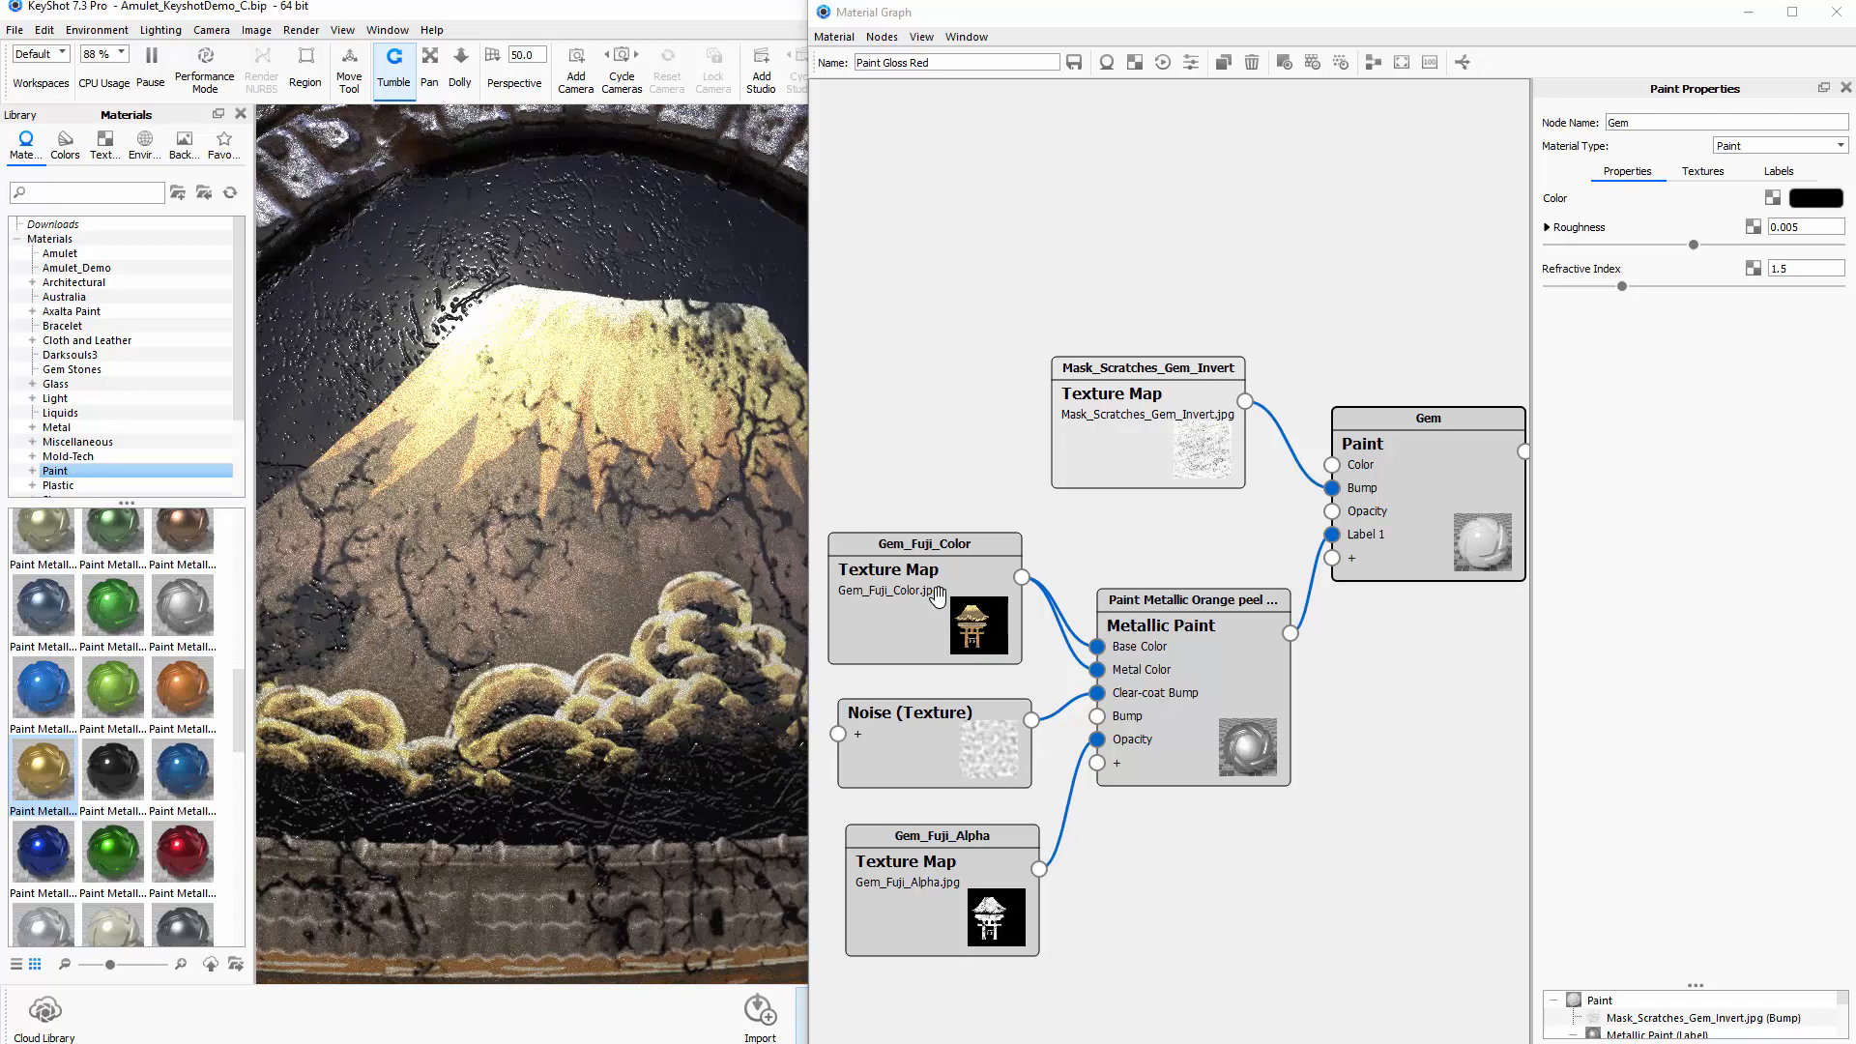
mouse_move(1177, 708)
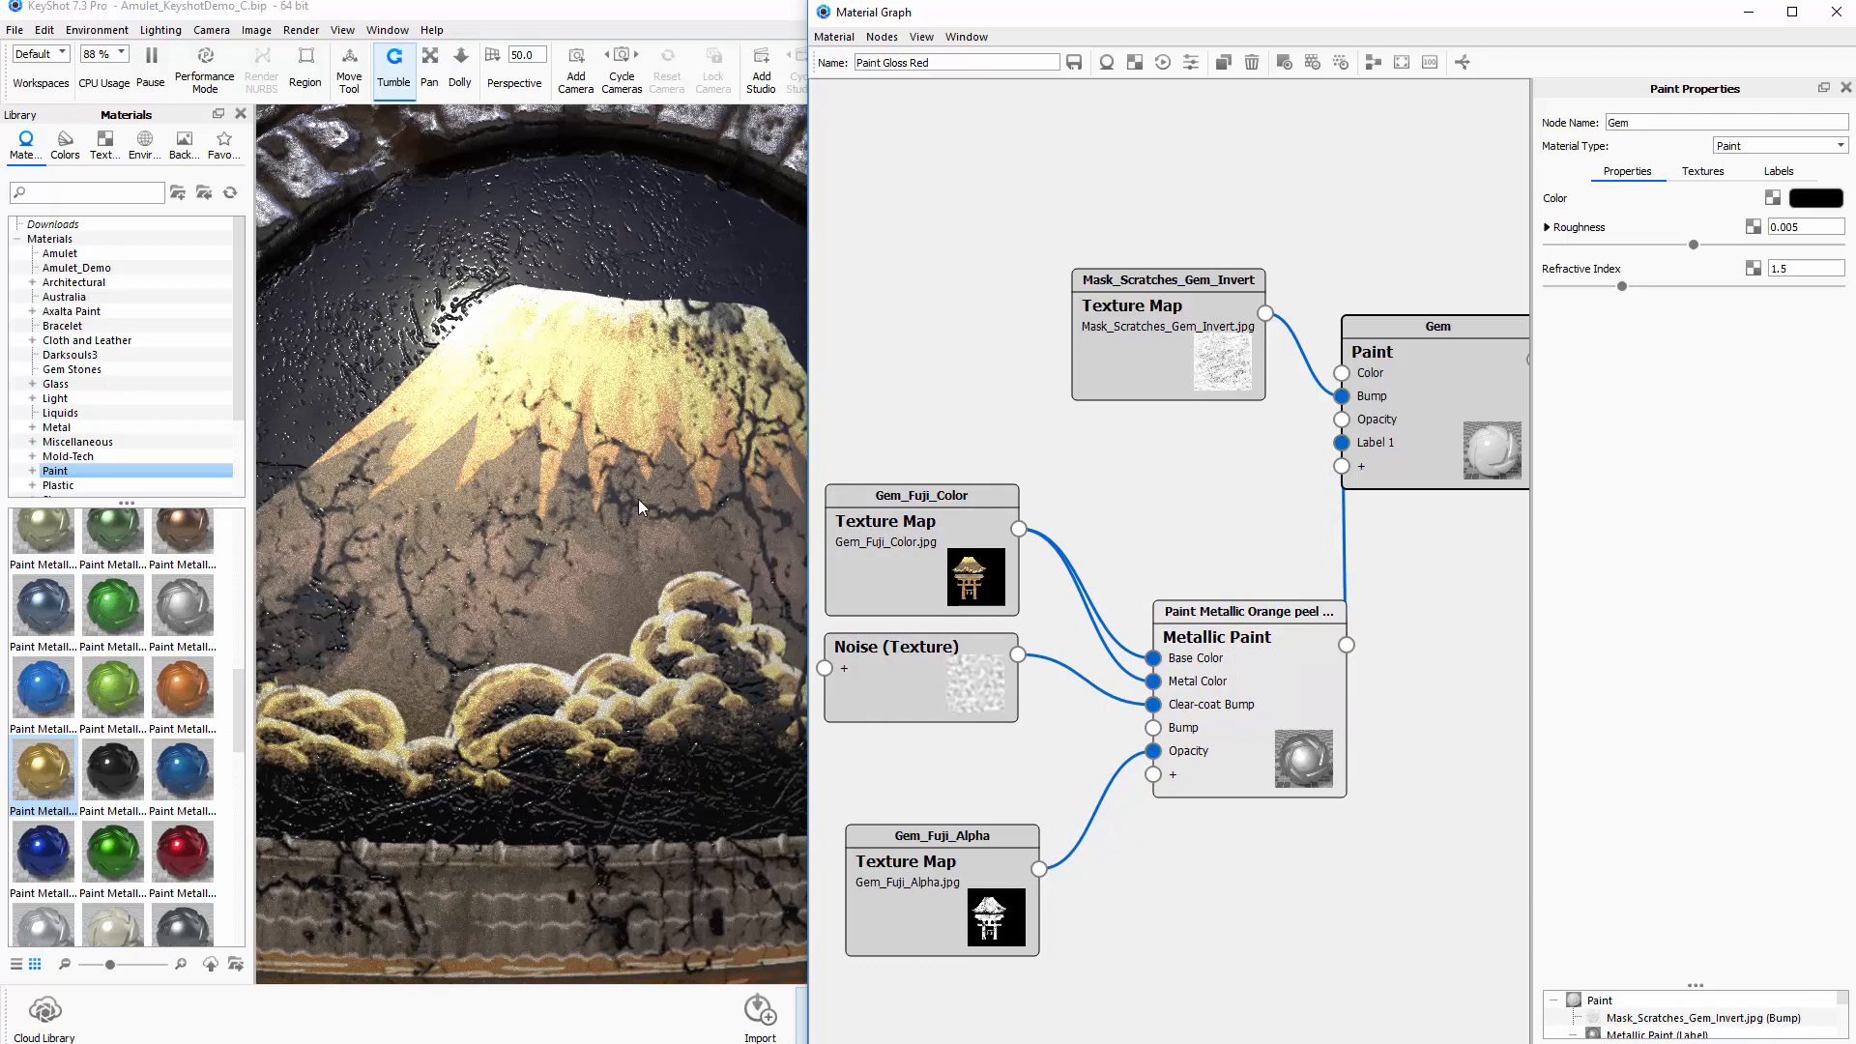
mouse_move(379, 580)
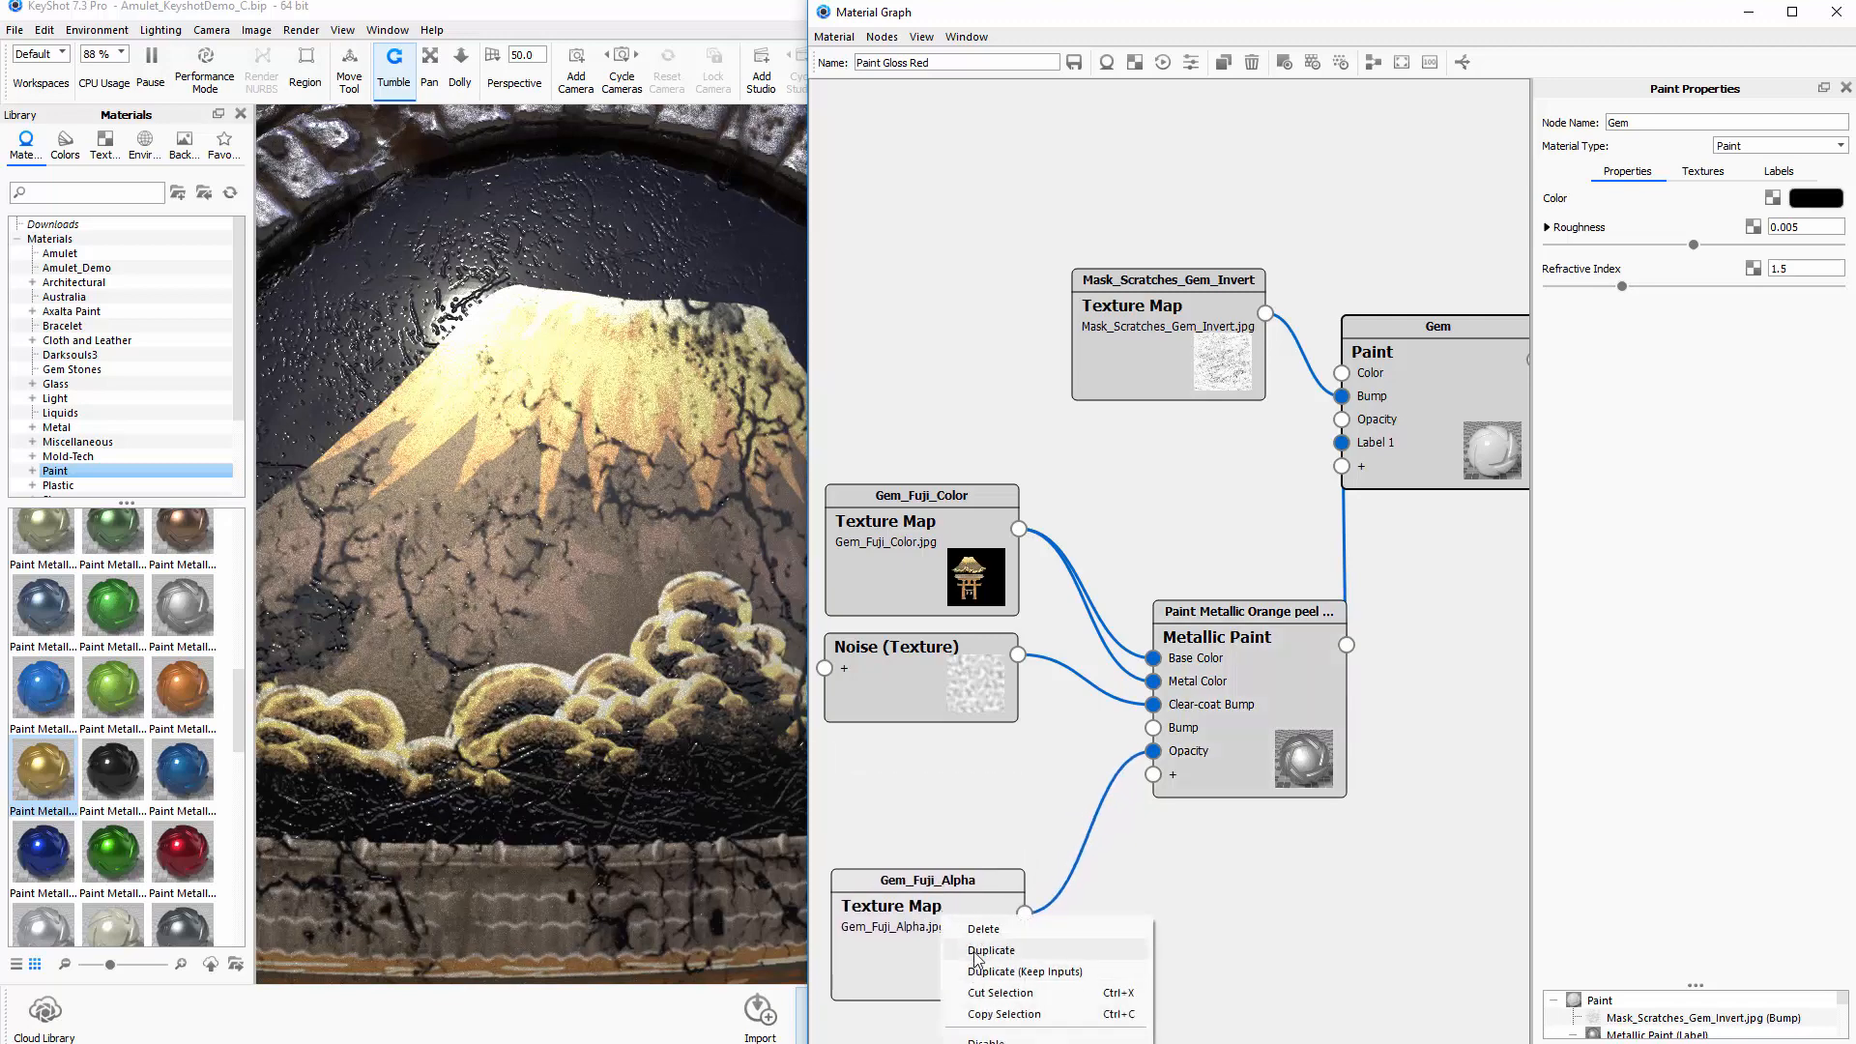
Duplicate the Gem_Fuji_Alpha texture node from its right-click menu
click(990, 949)
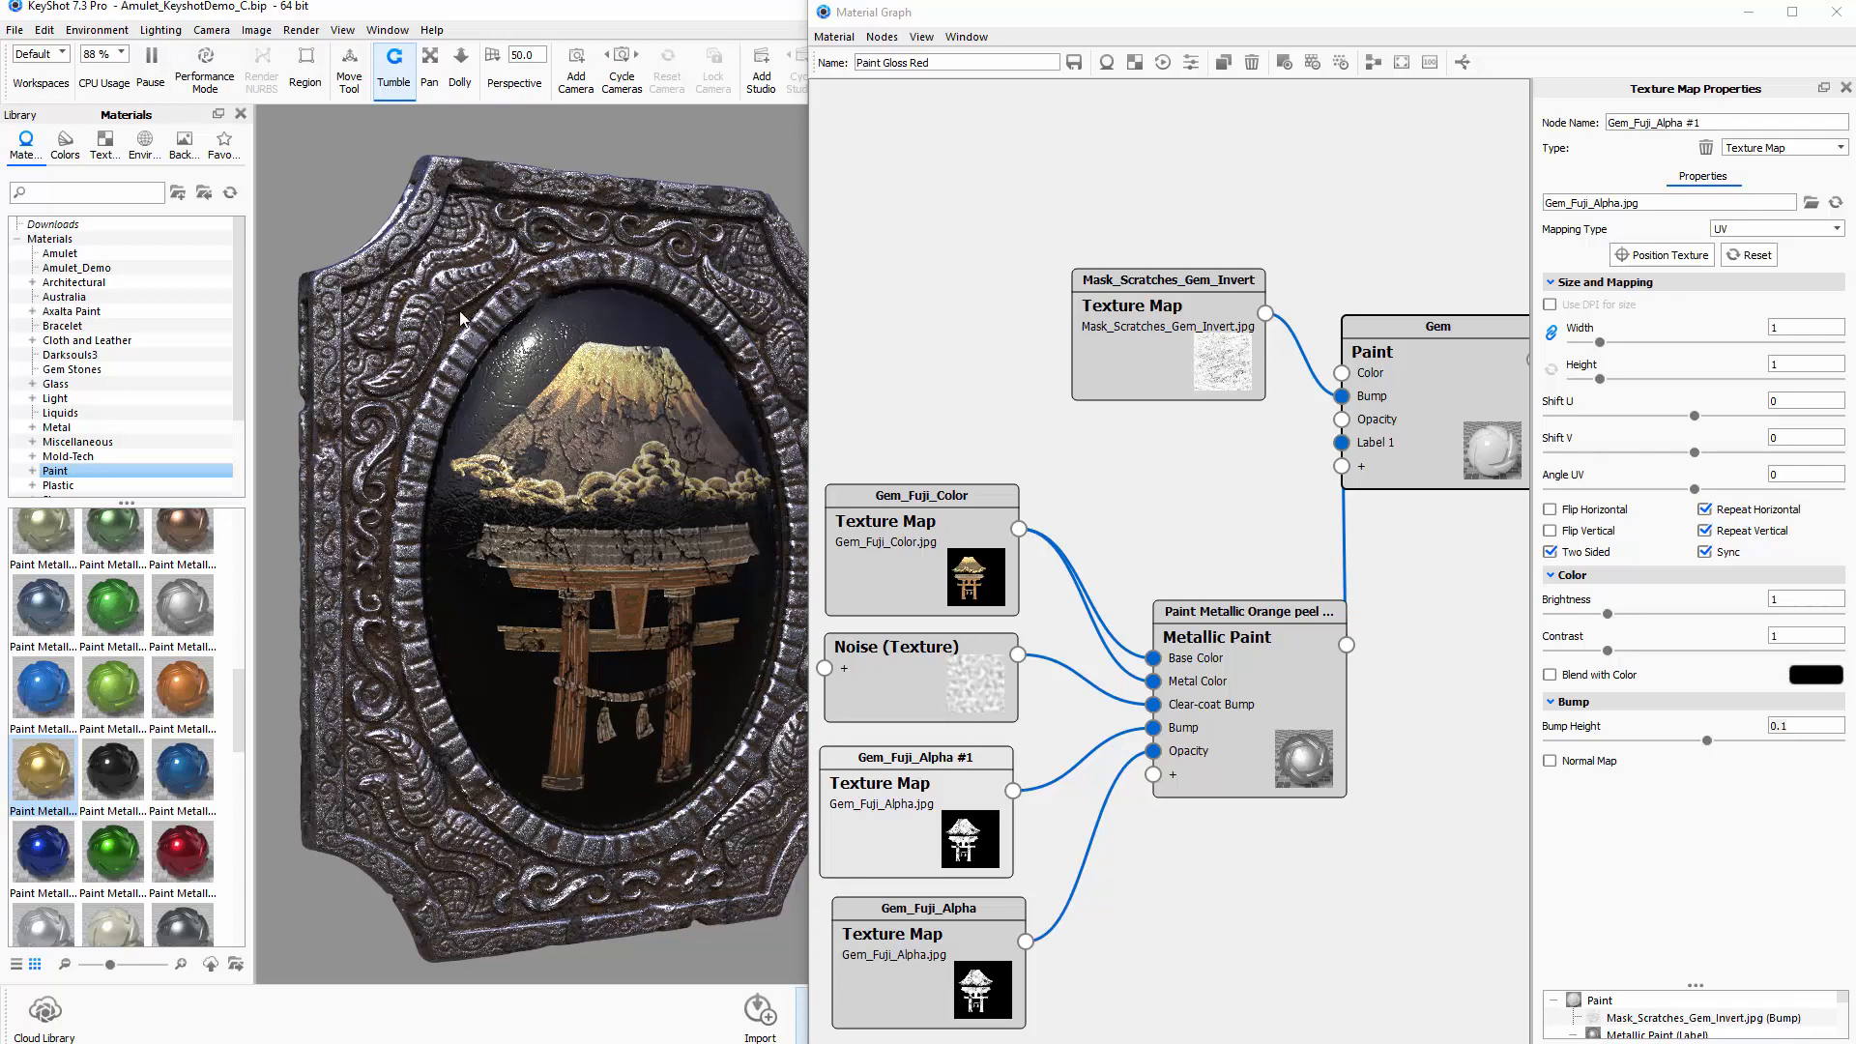
mouse_move(492, 344)
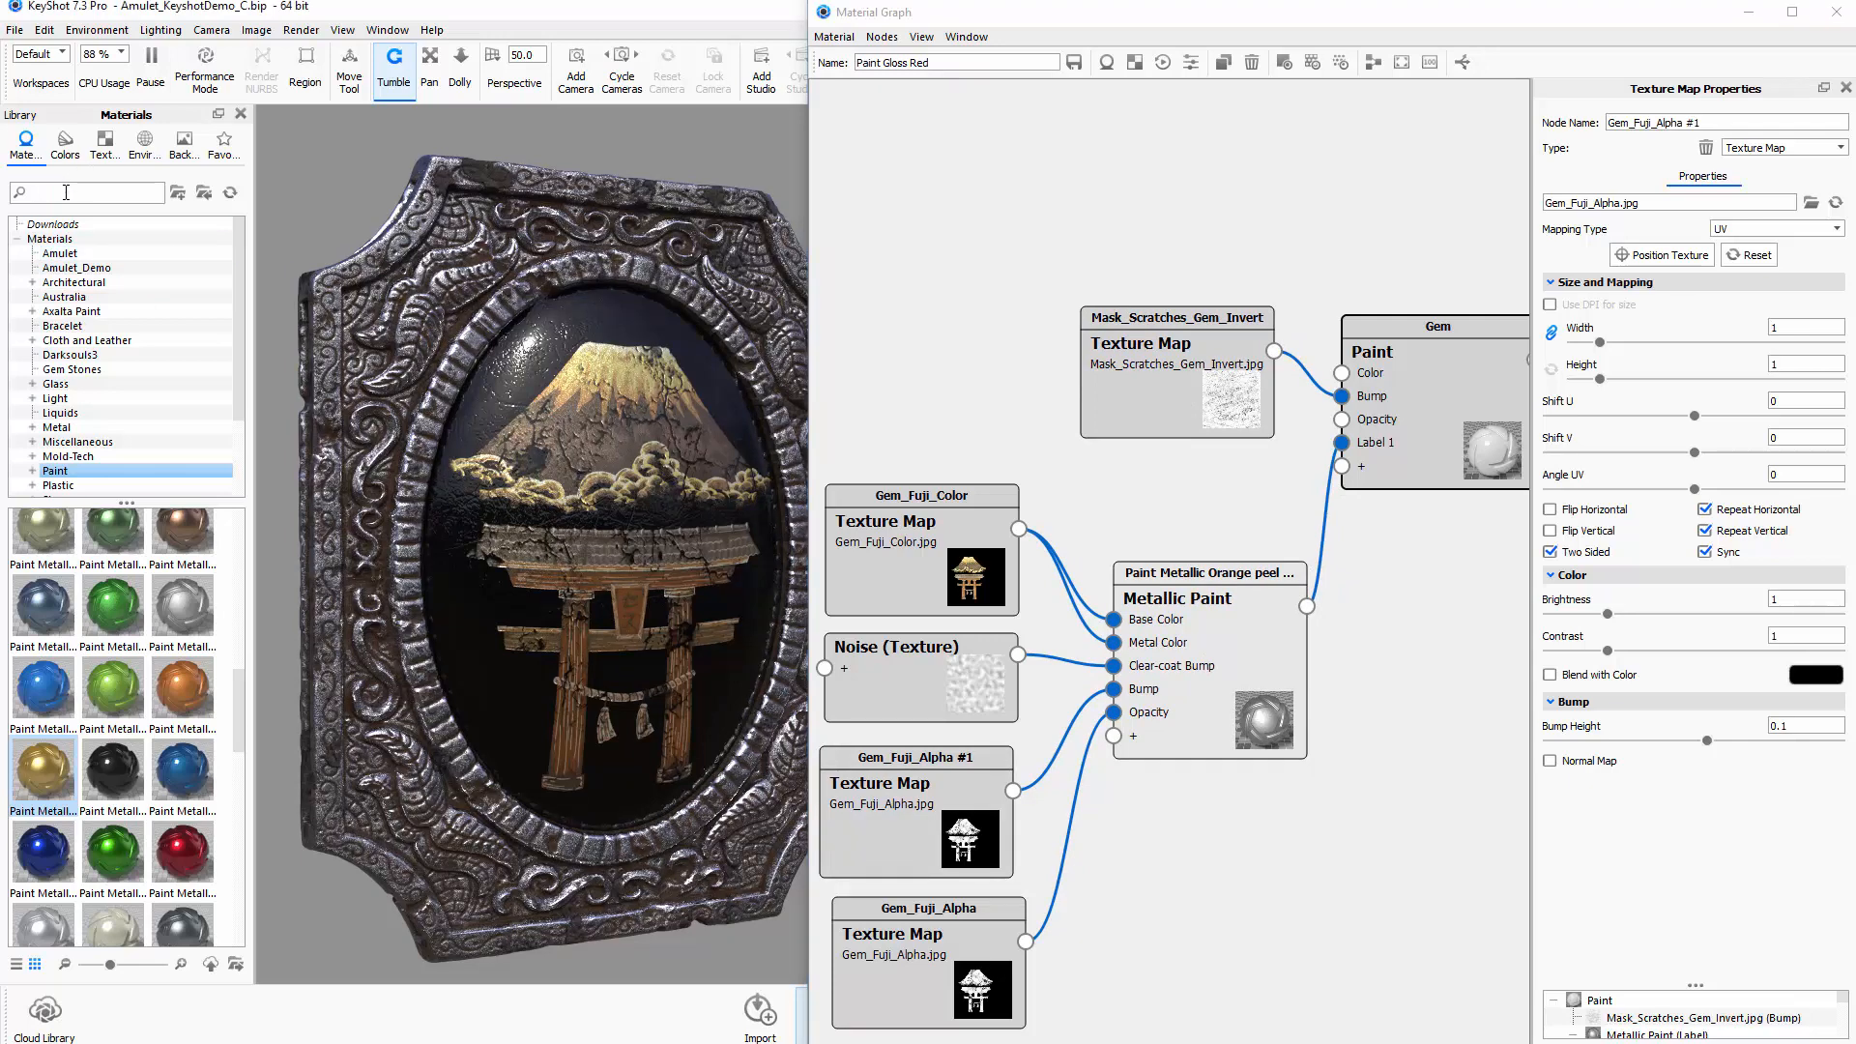
Add an Interior Diffuse White node to the gem graph, coloured by the rusted texture
text(diffu)
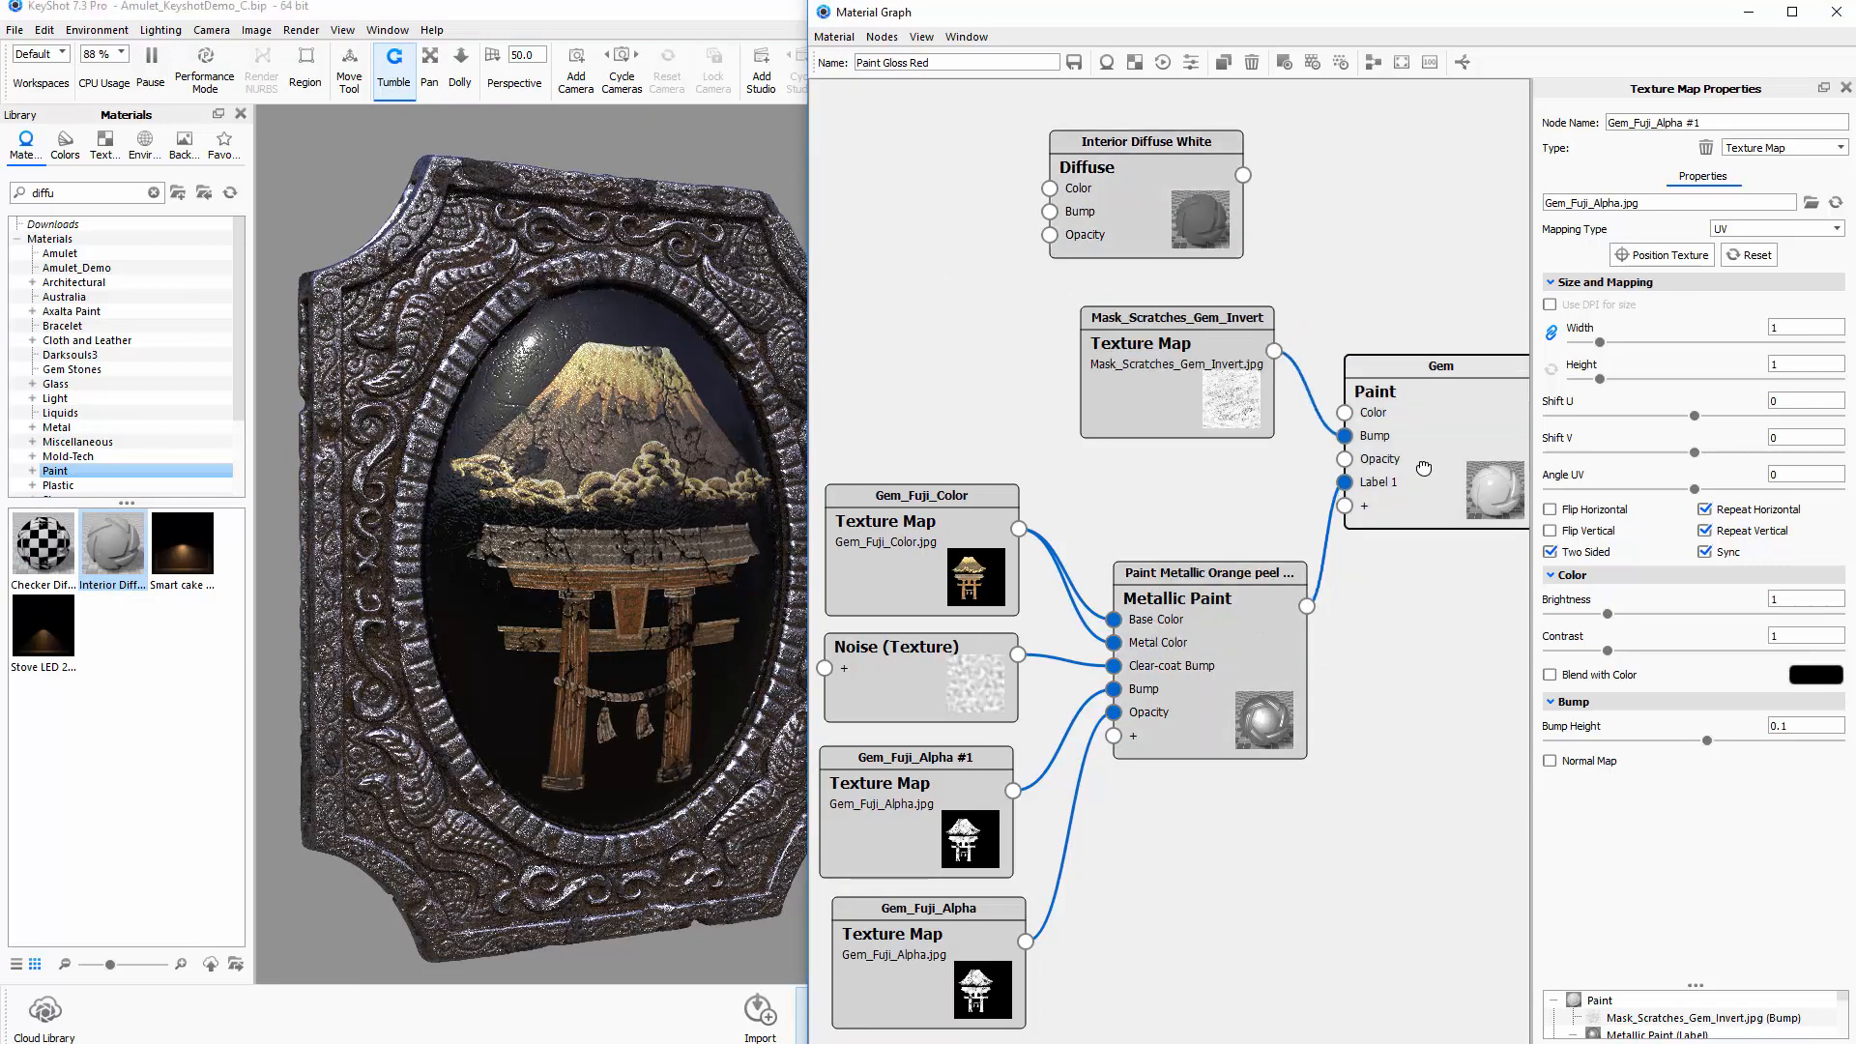
click(1144, 155)
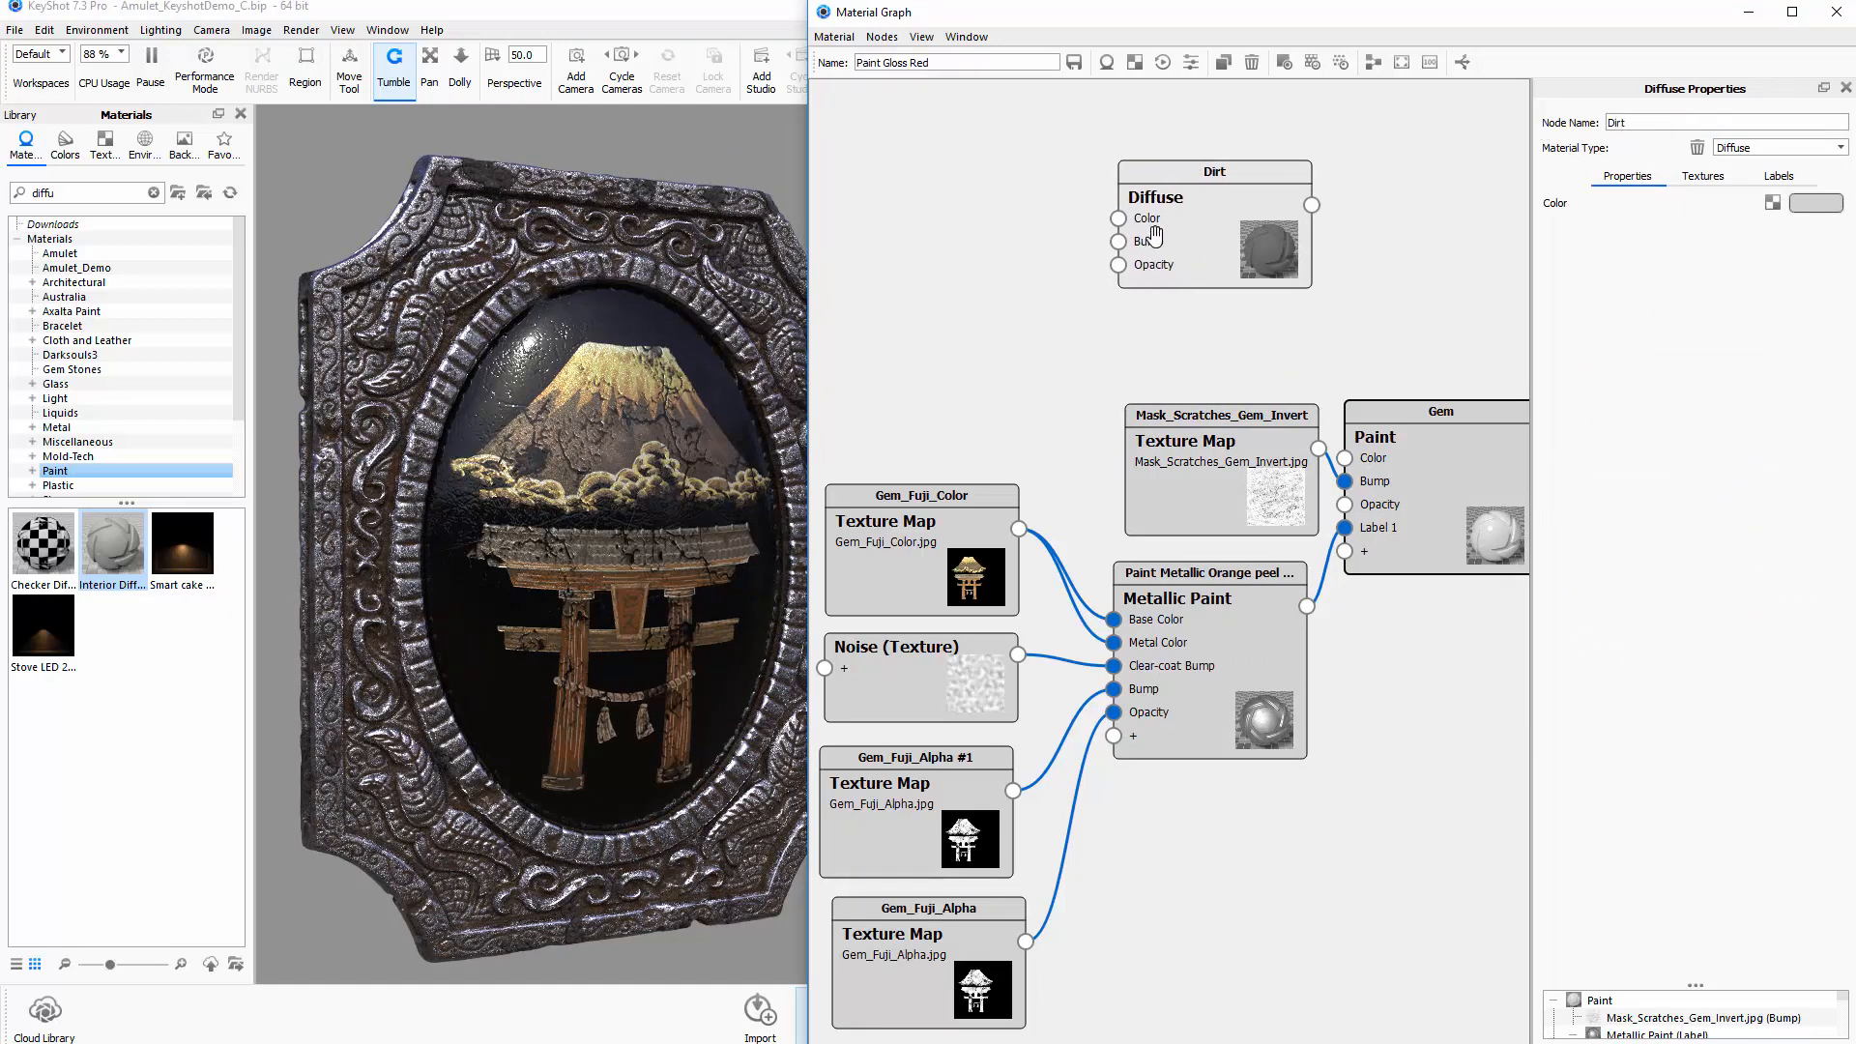
click(104, 139)
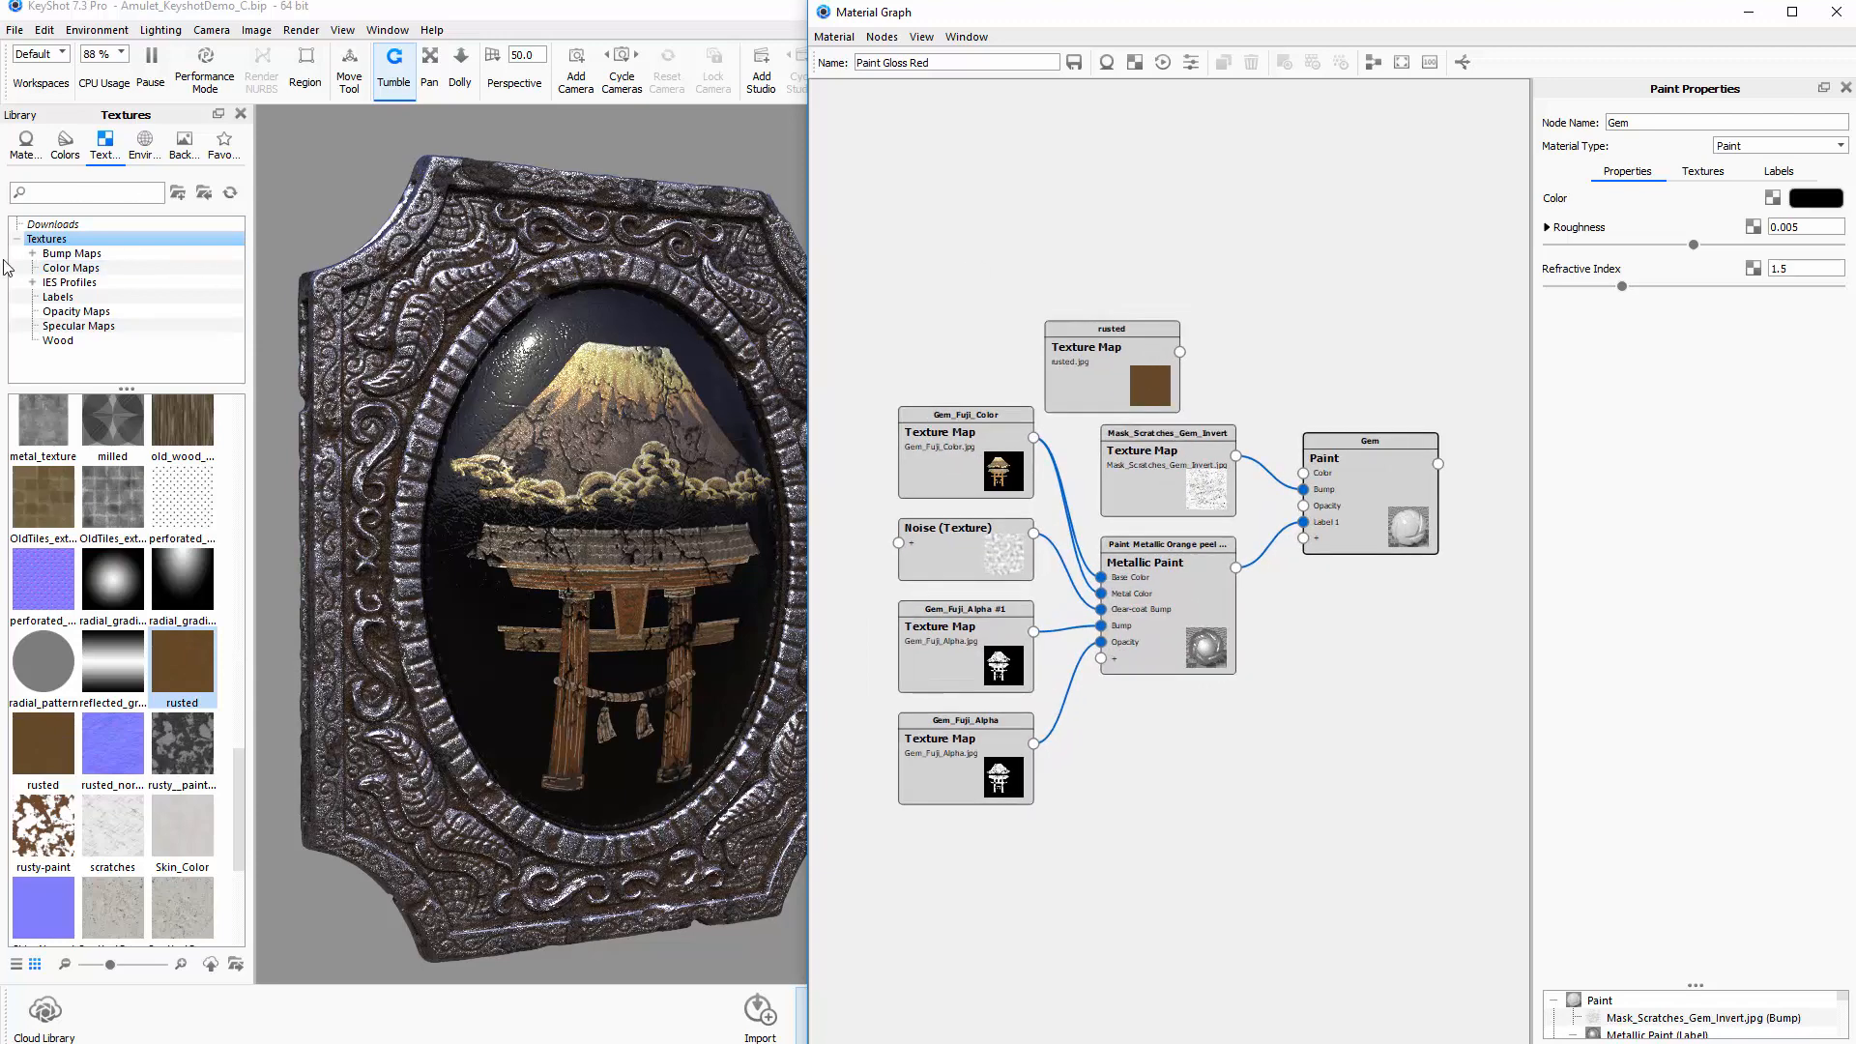
click(25, 146)
text(diffu)
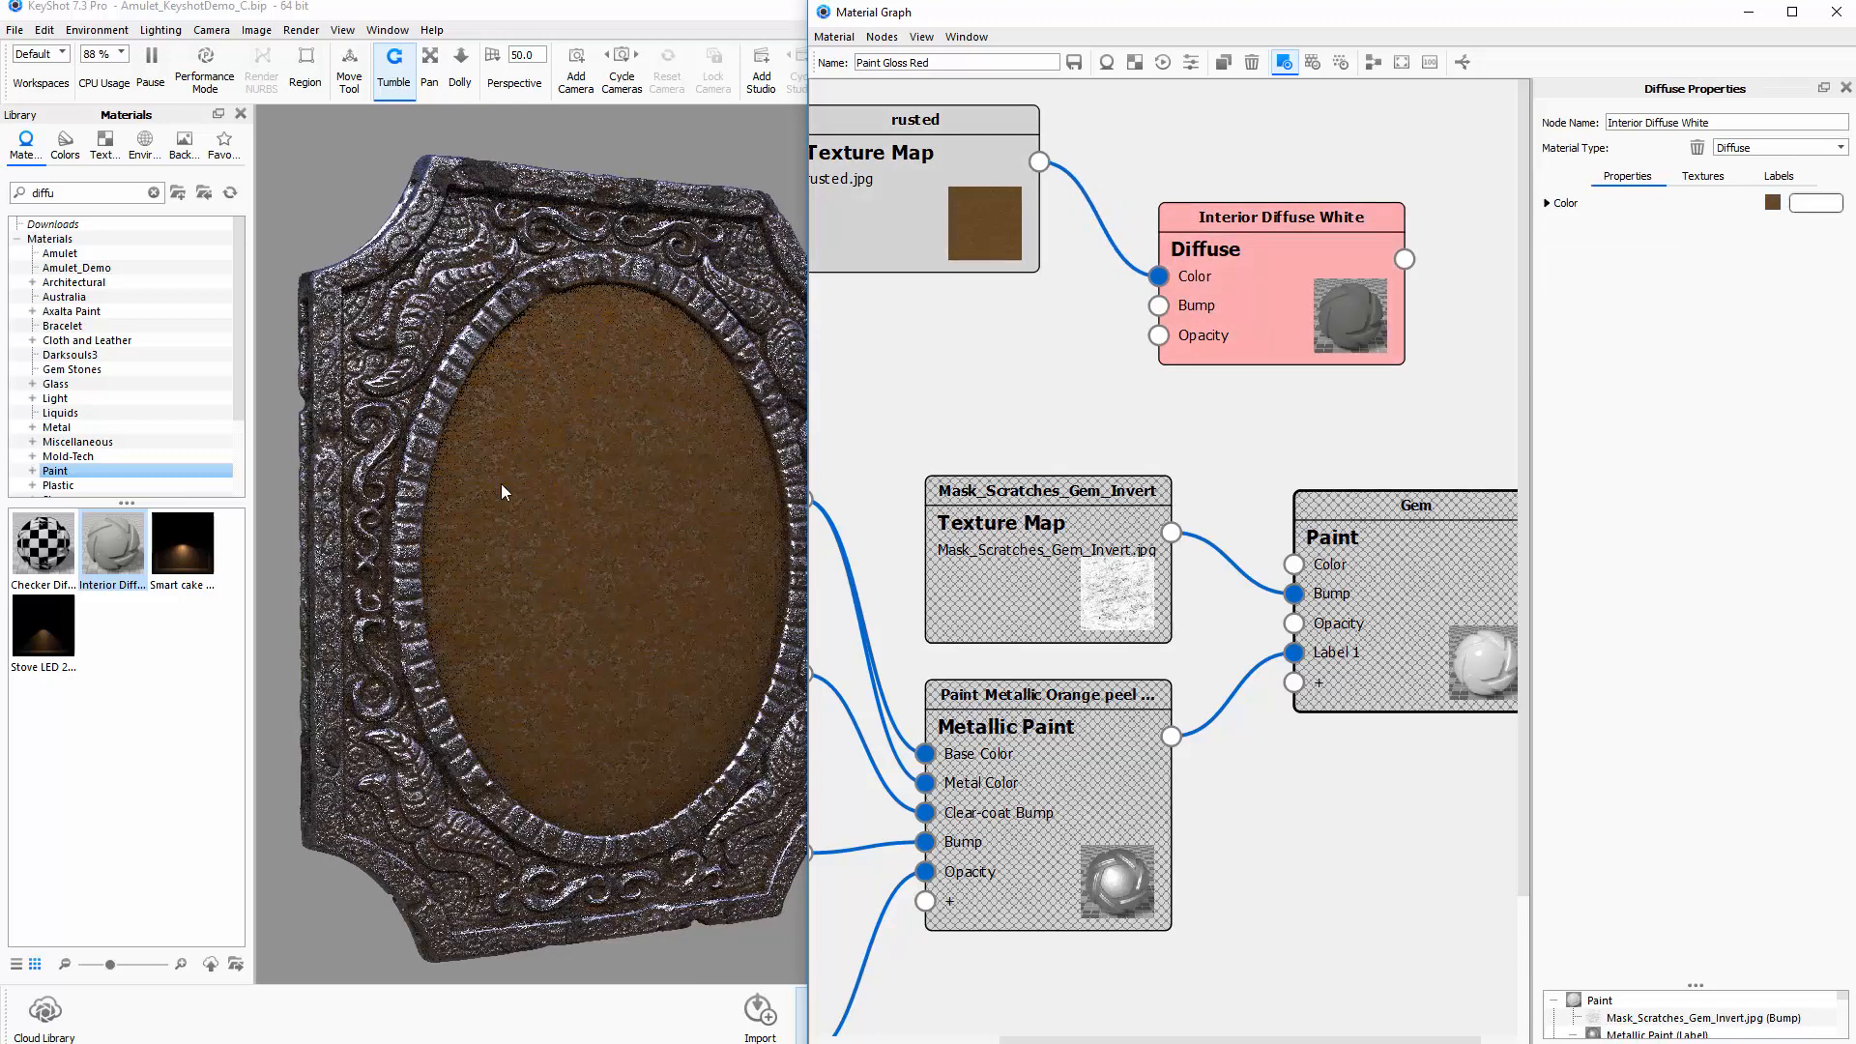
mouse_move(611, 478)
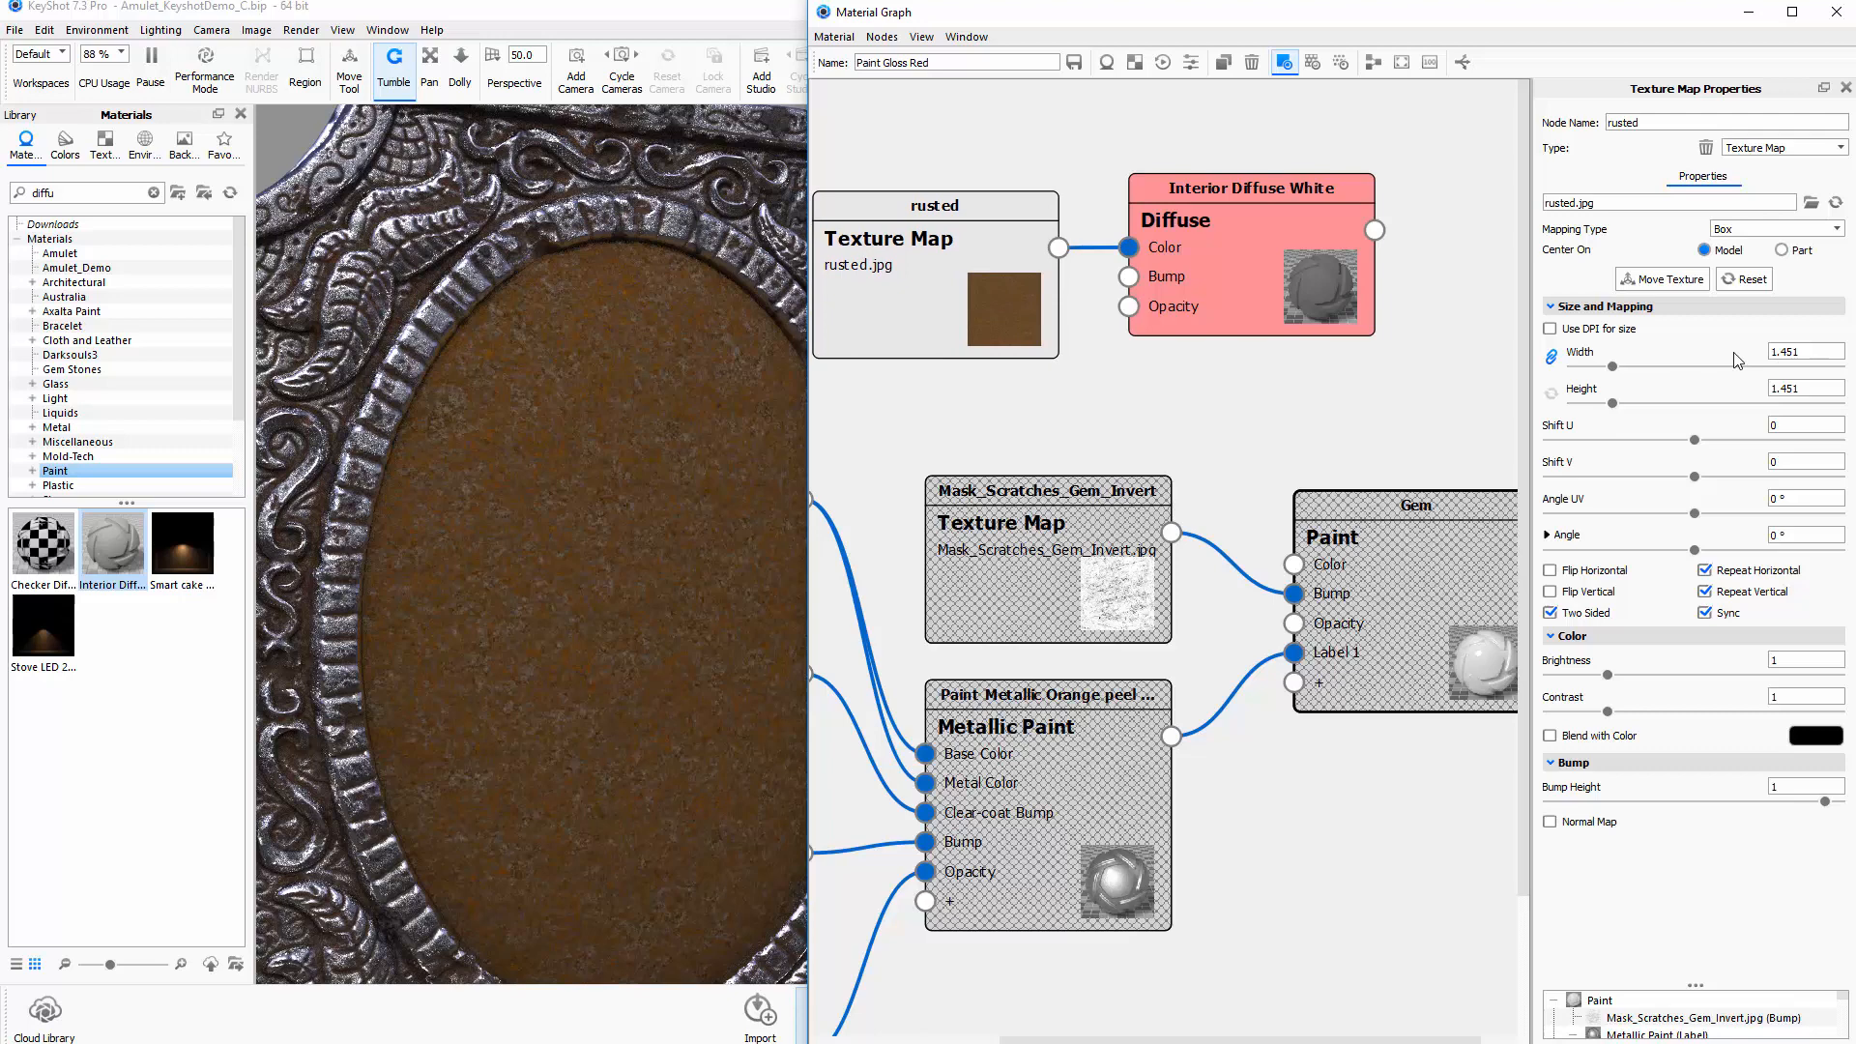
mouse_move(1718, 374)
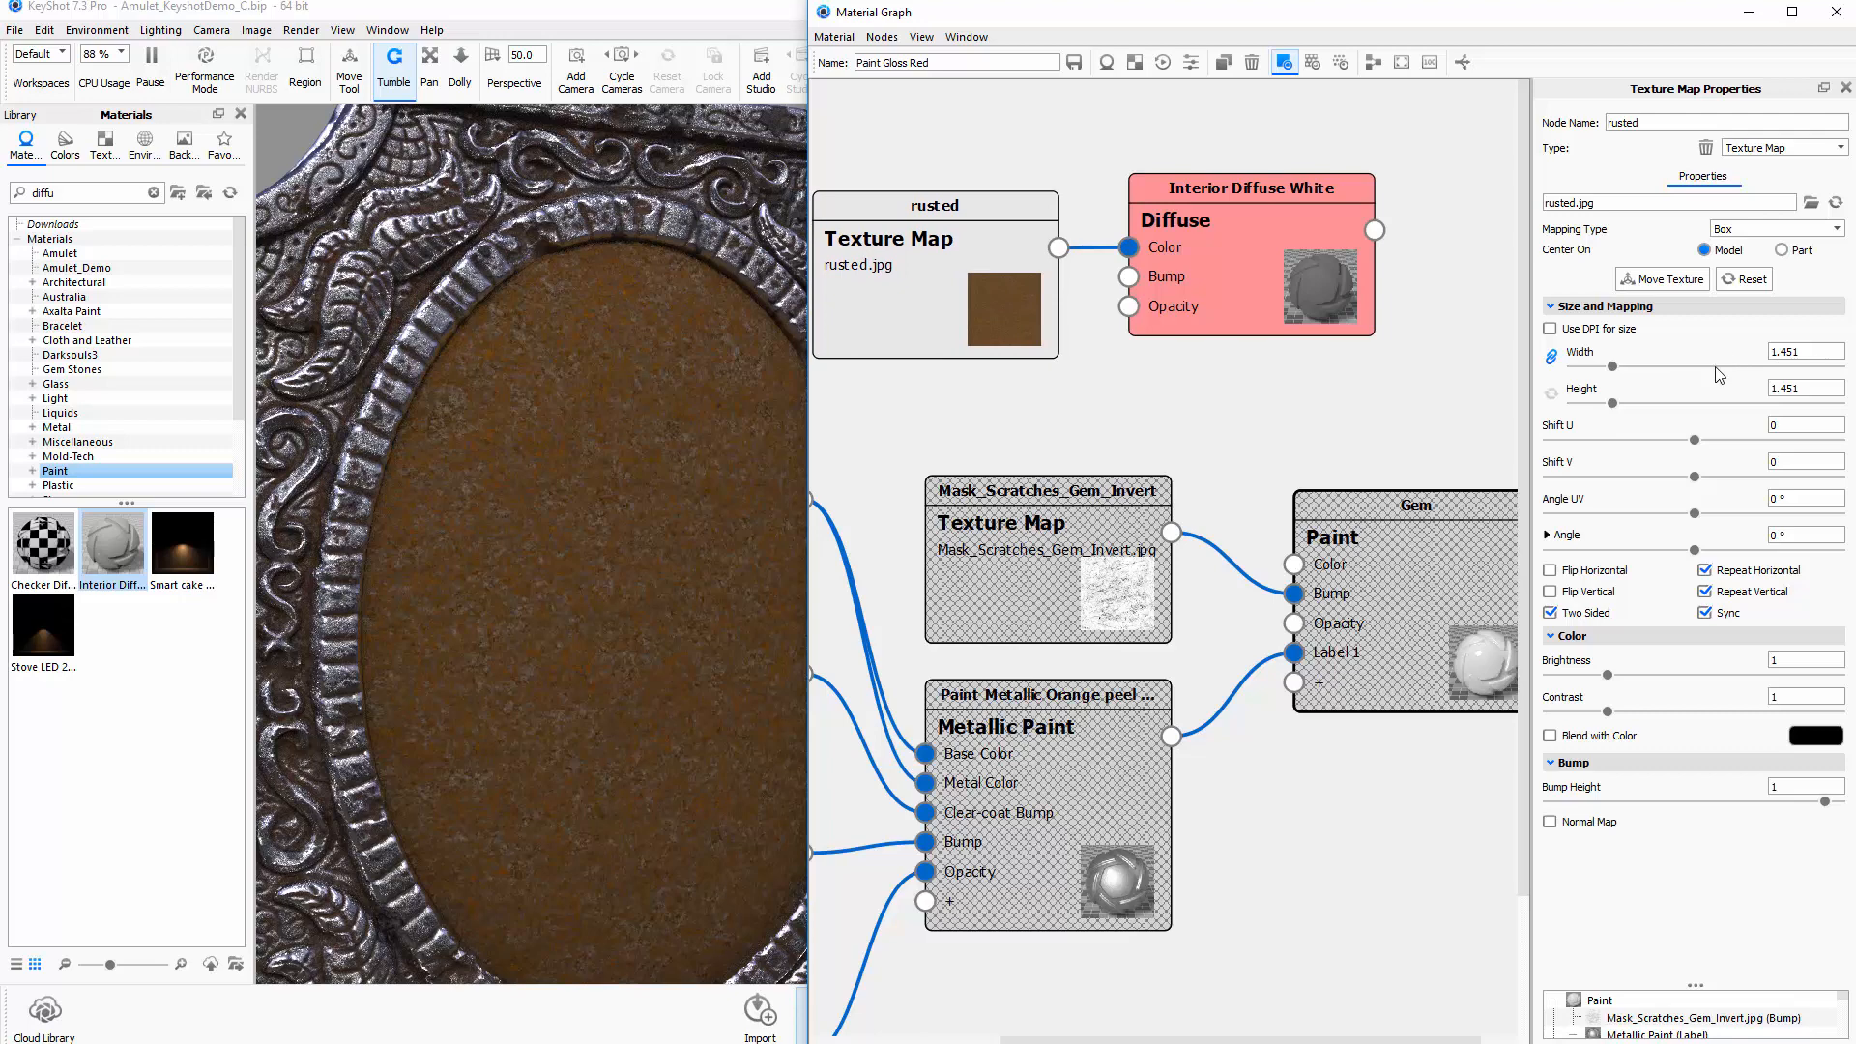
Give the rusted texture a new mapping type and preview the Interior Diffuse White layer alone
click(1774, 228)
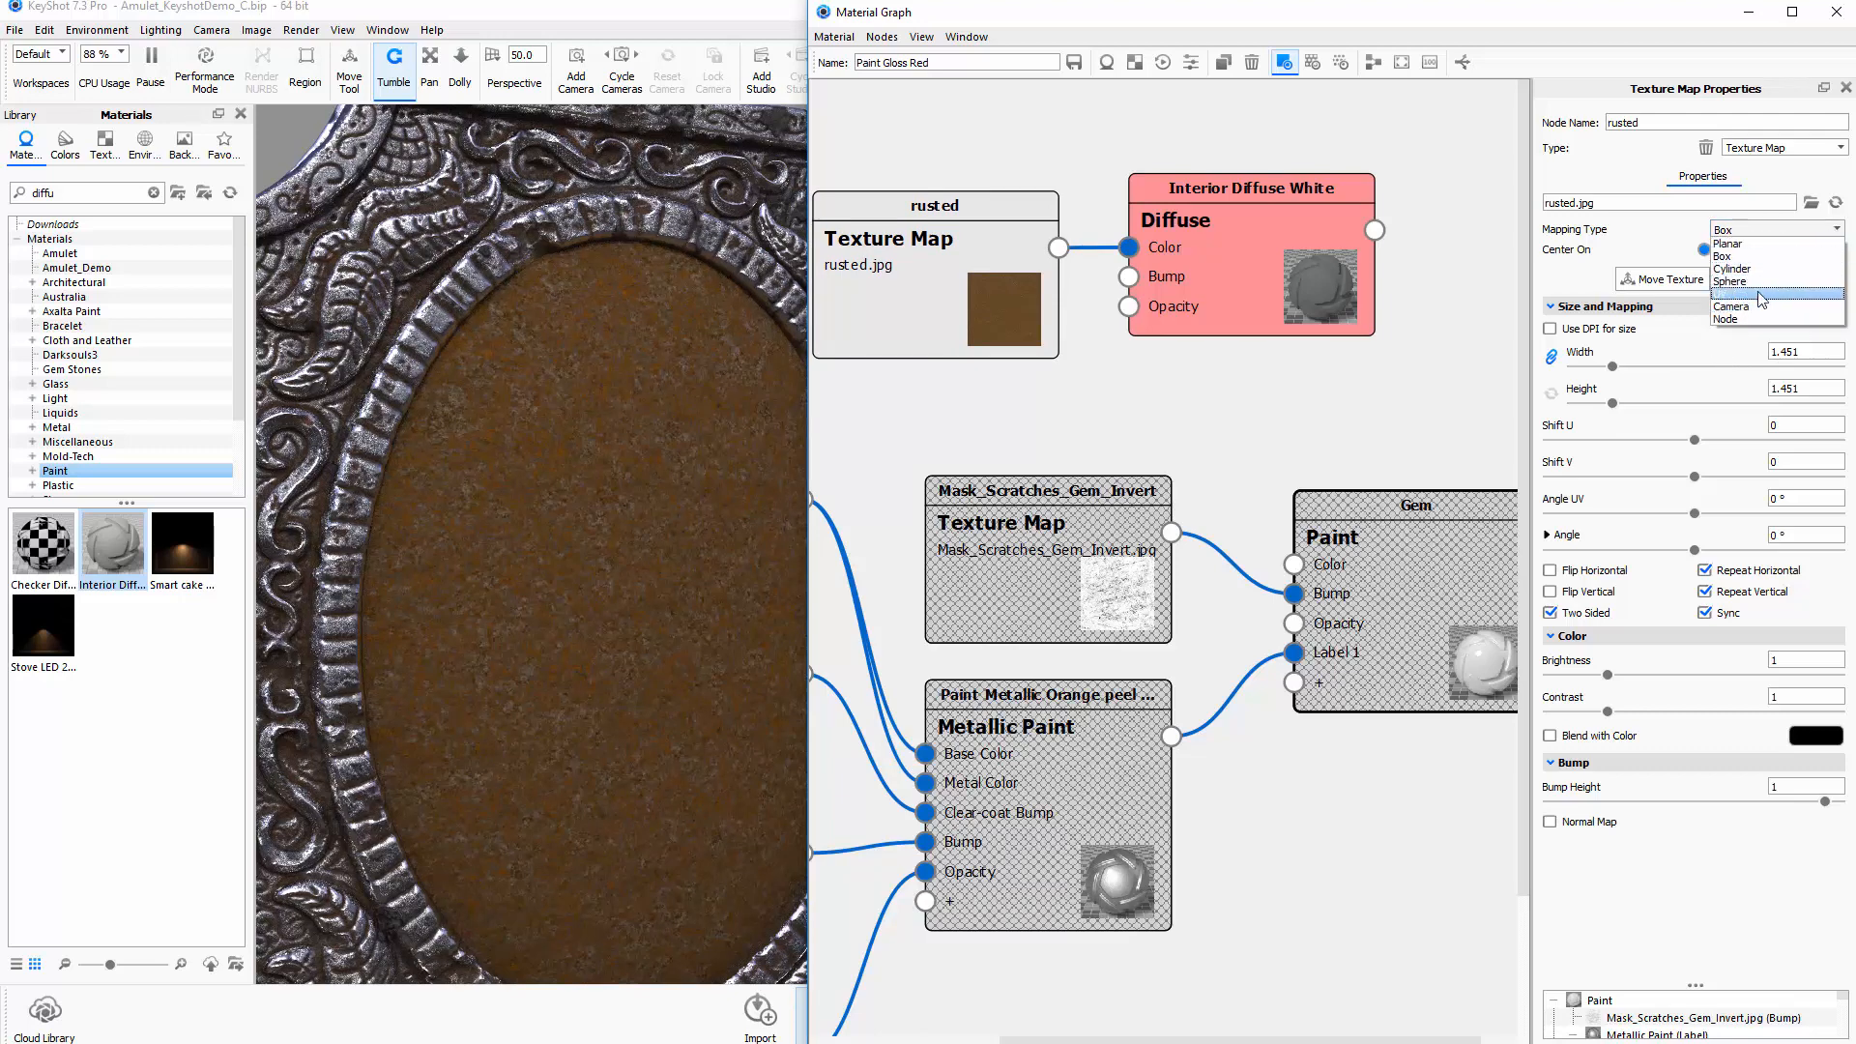
click(1729, 289)
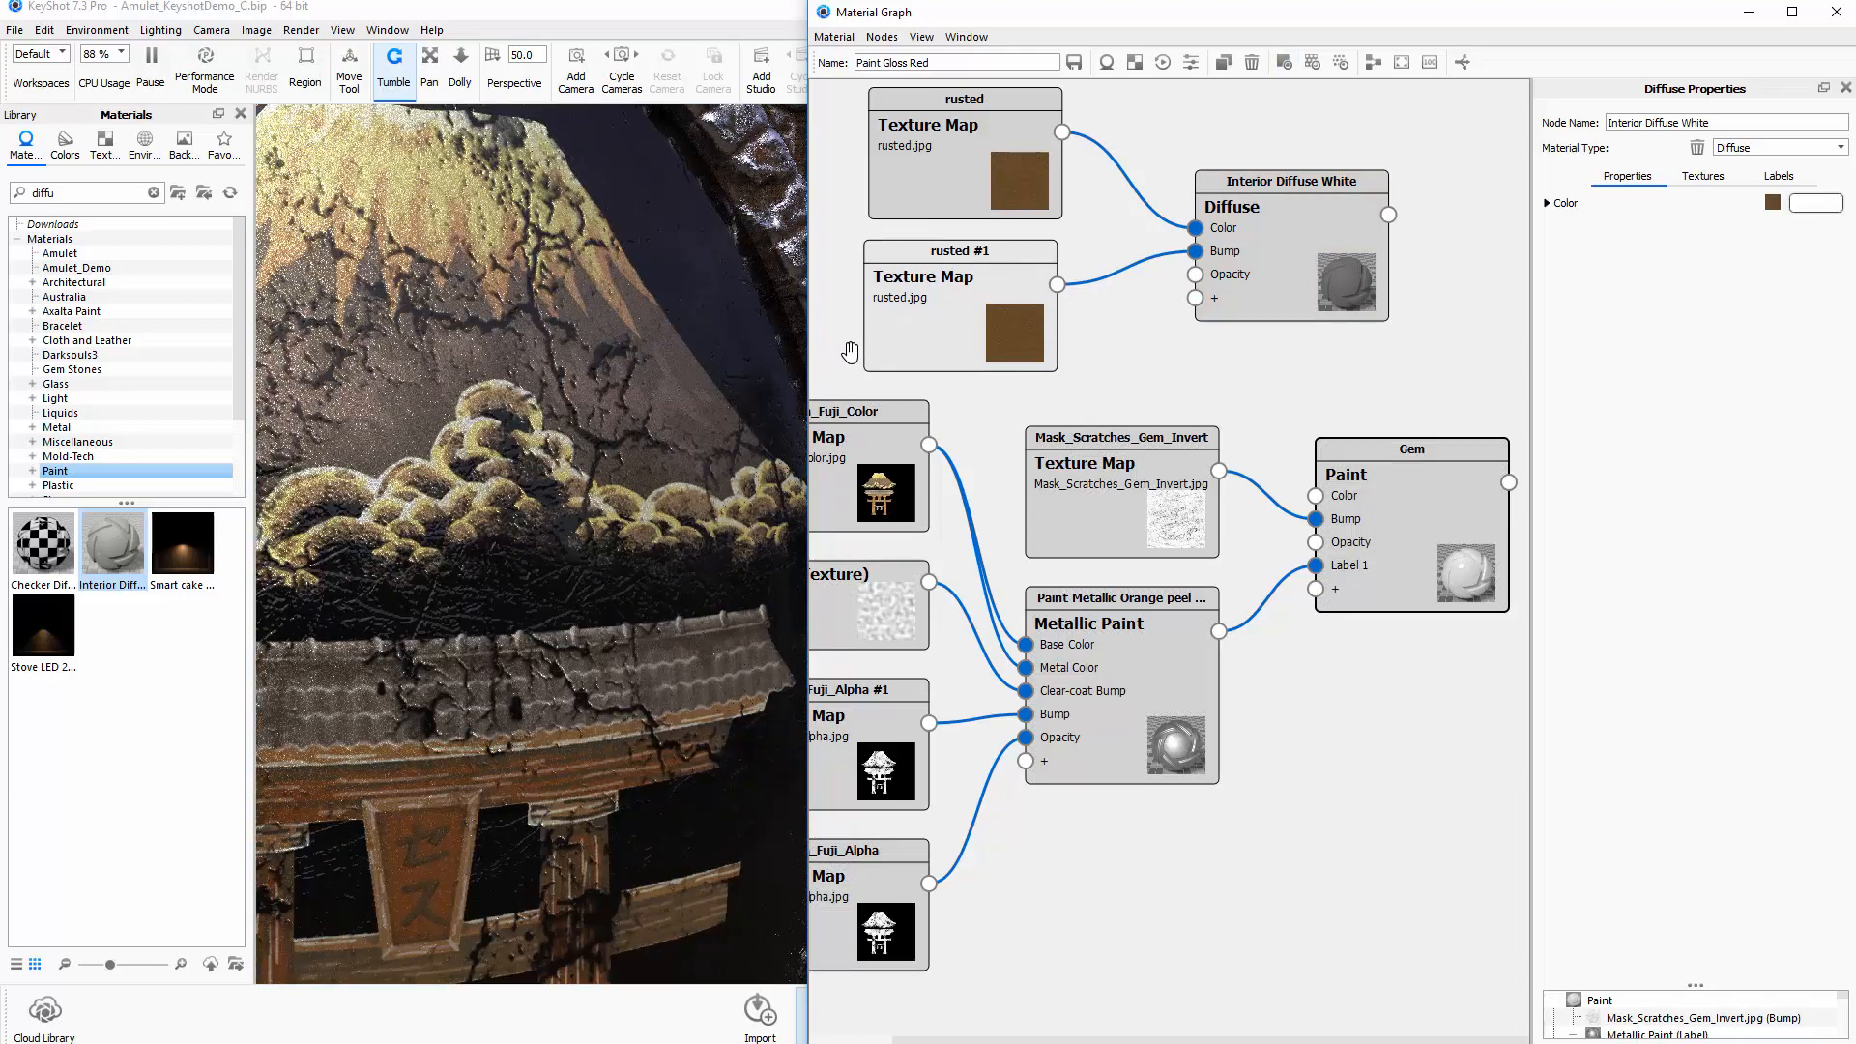
click(951, 280)
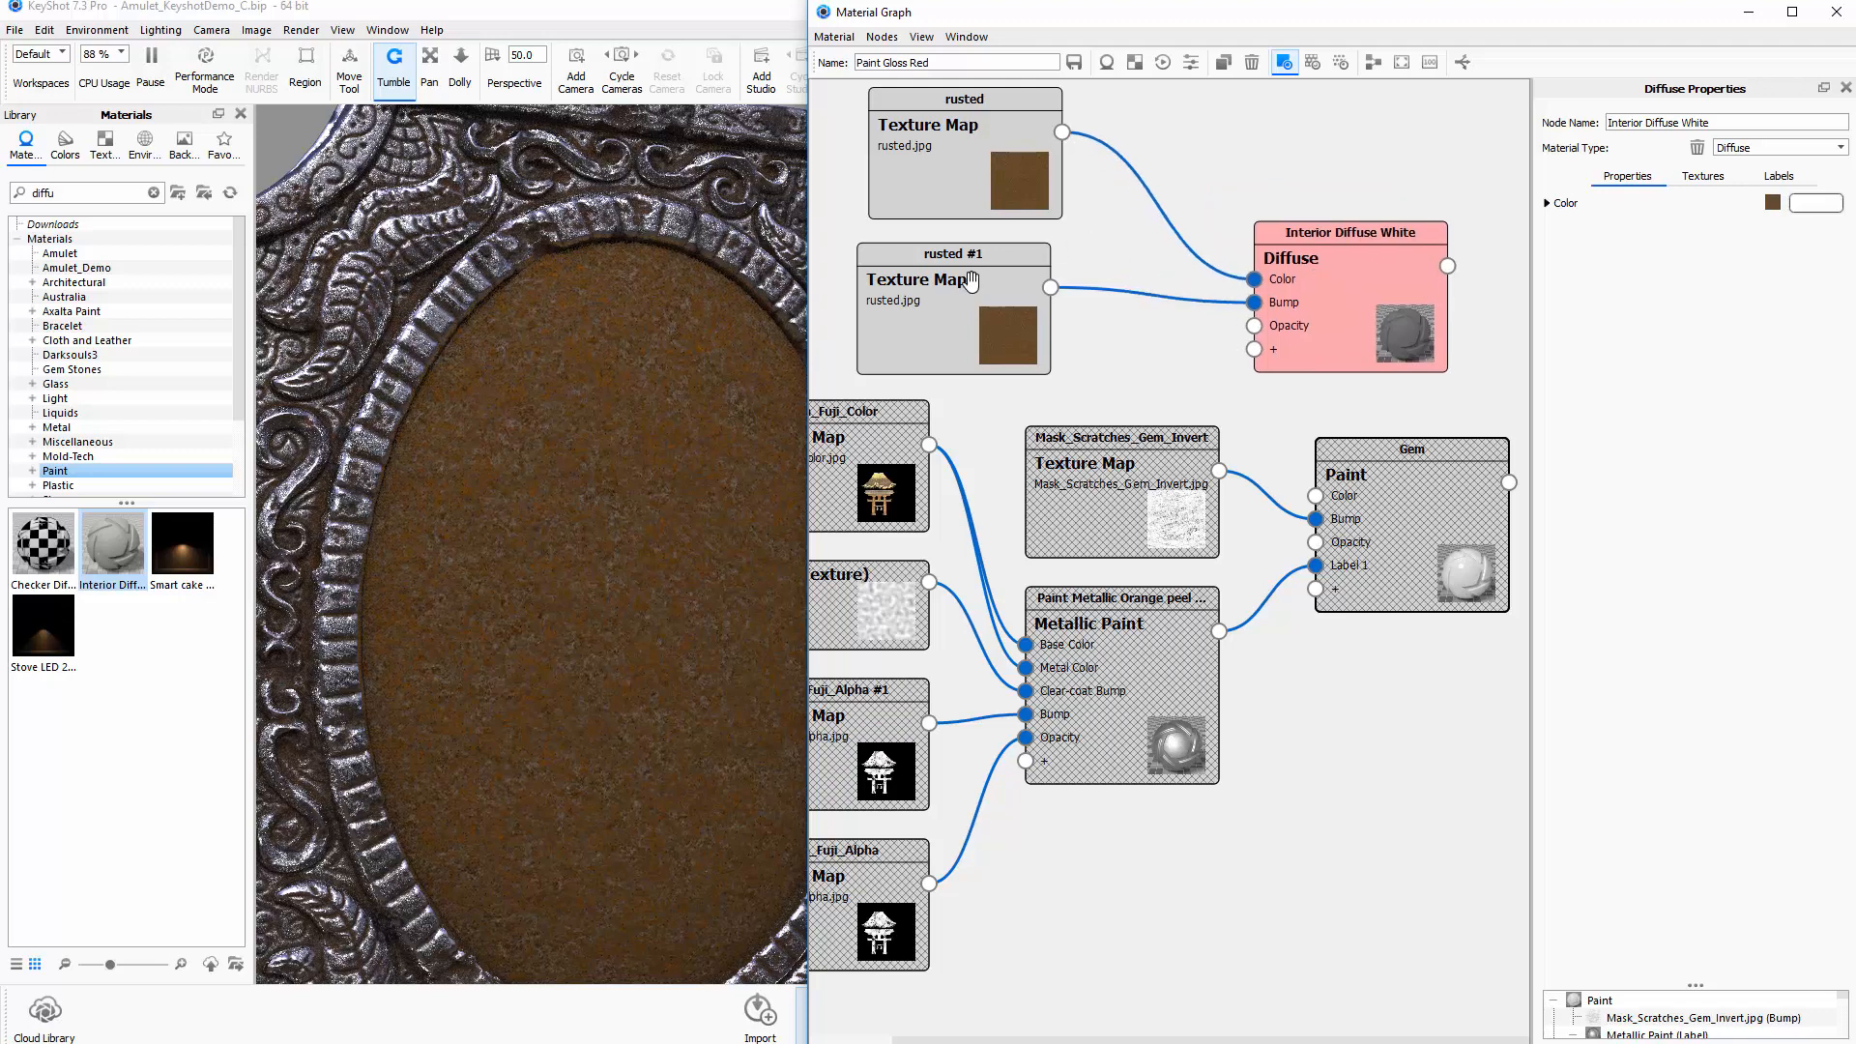
Add a Color Adjust utility node to the graph and lower its saturation to 0.692
right_click(1103, 248)
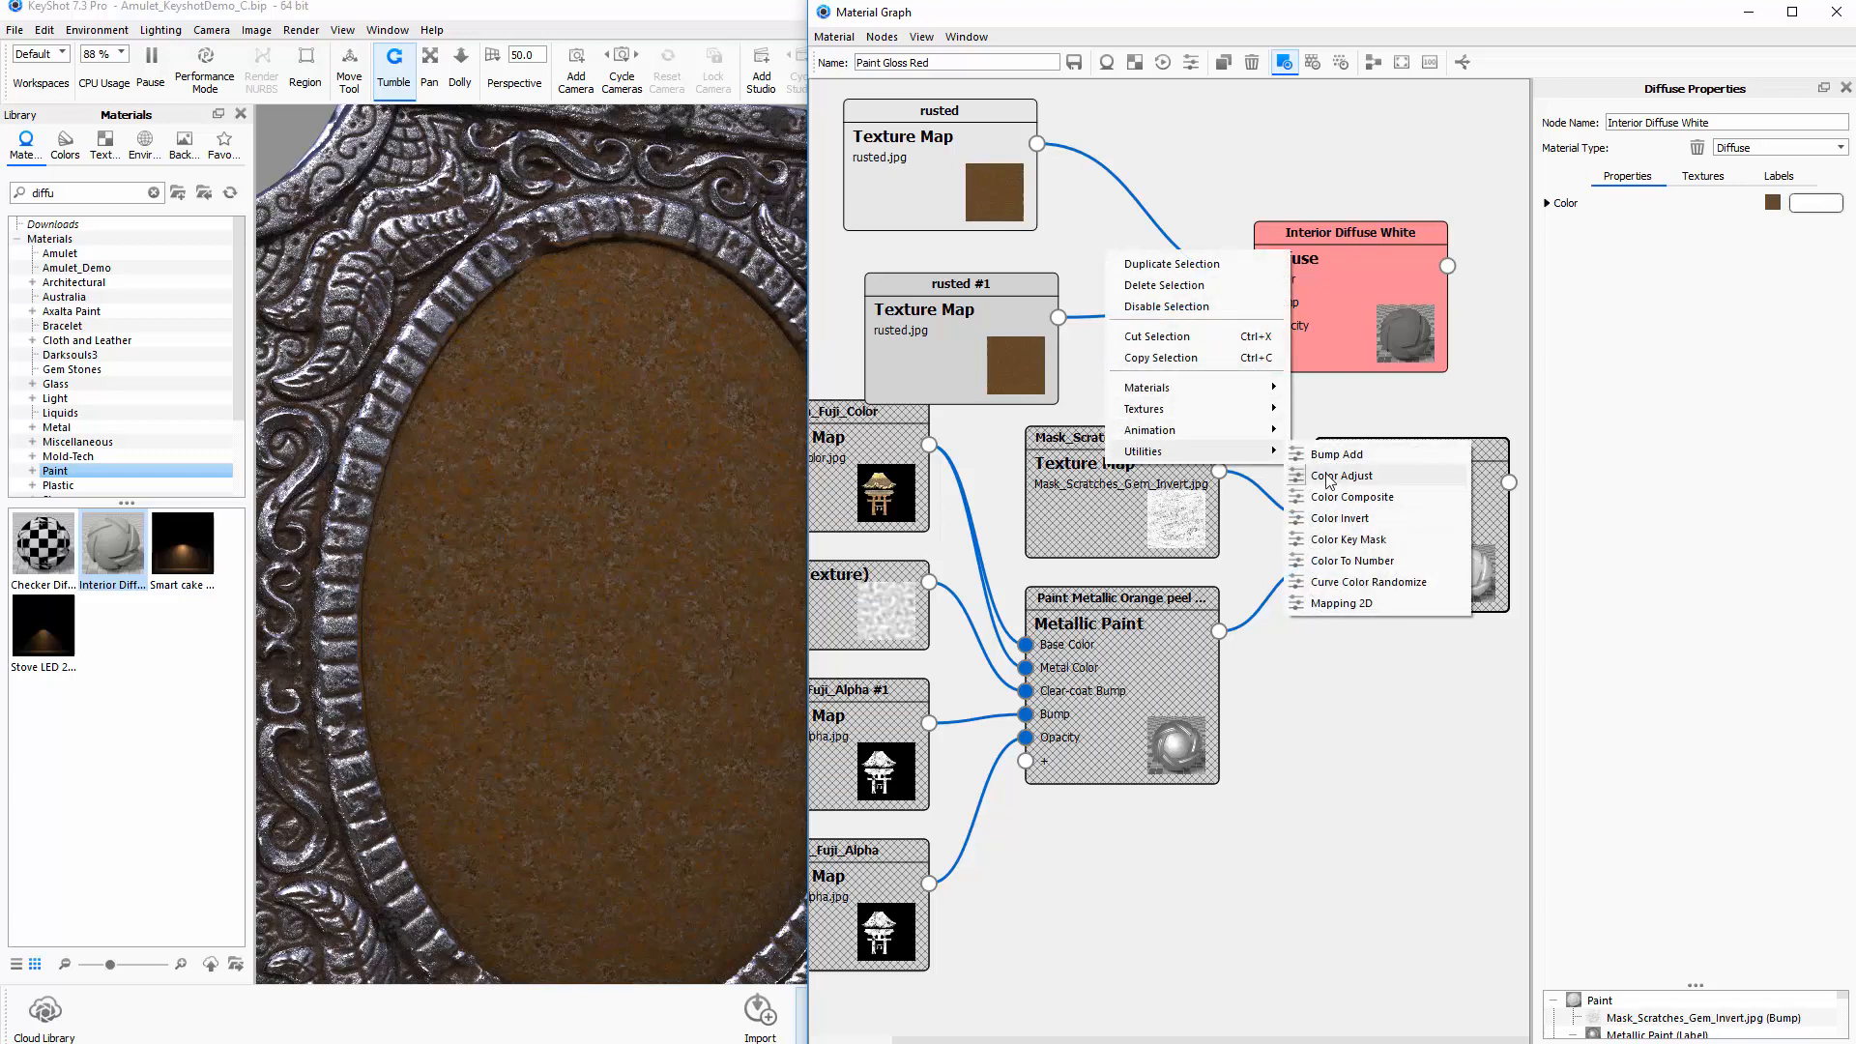
click(1339, 475)
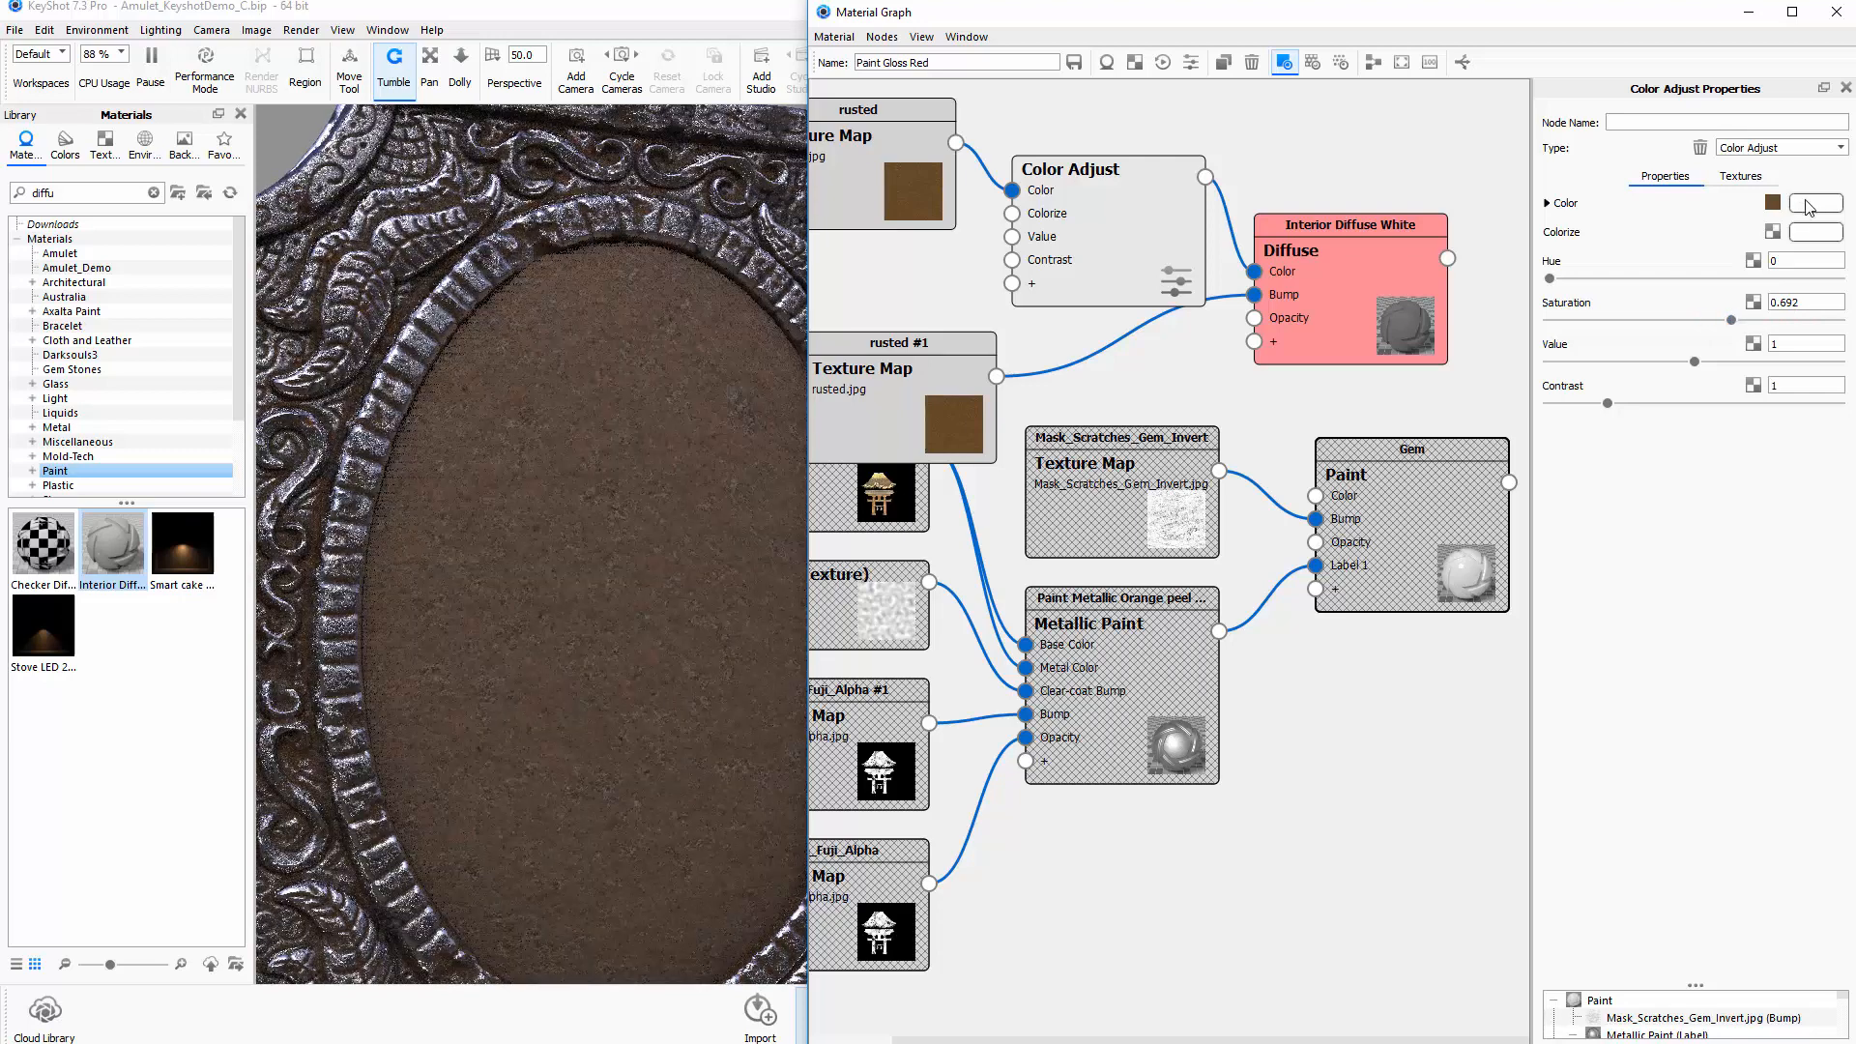
click(1740, 174)
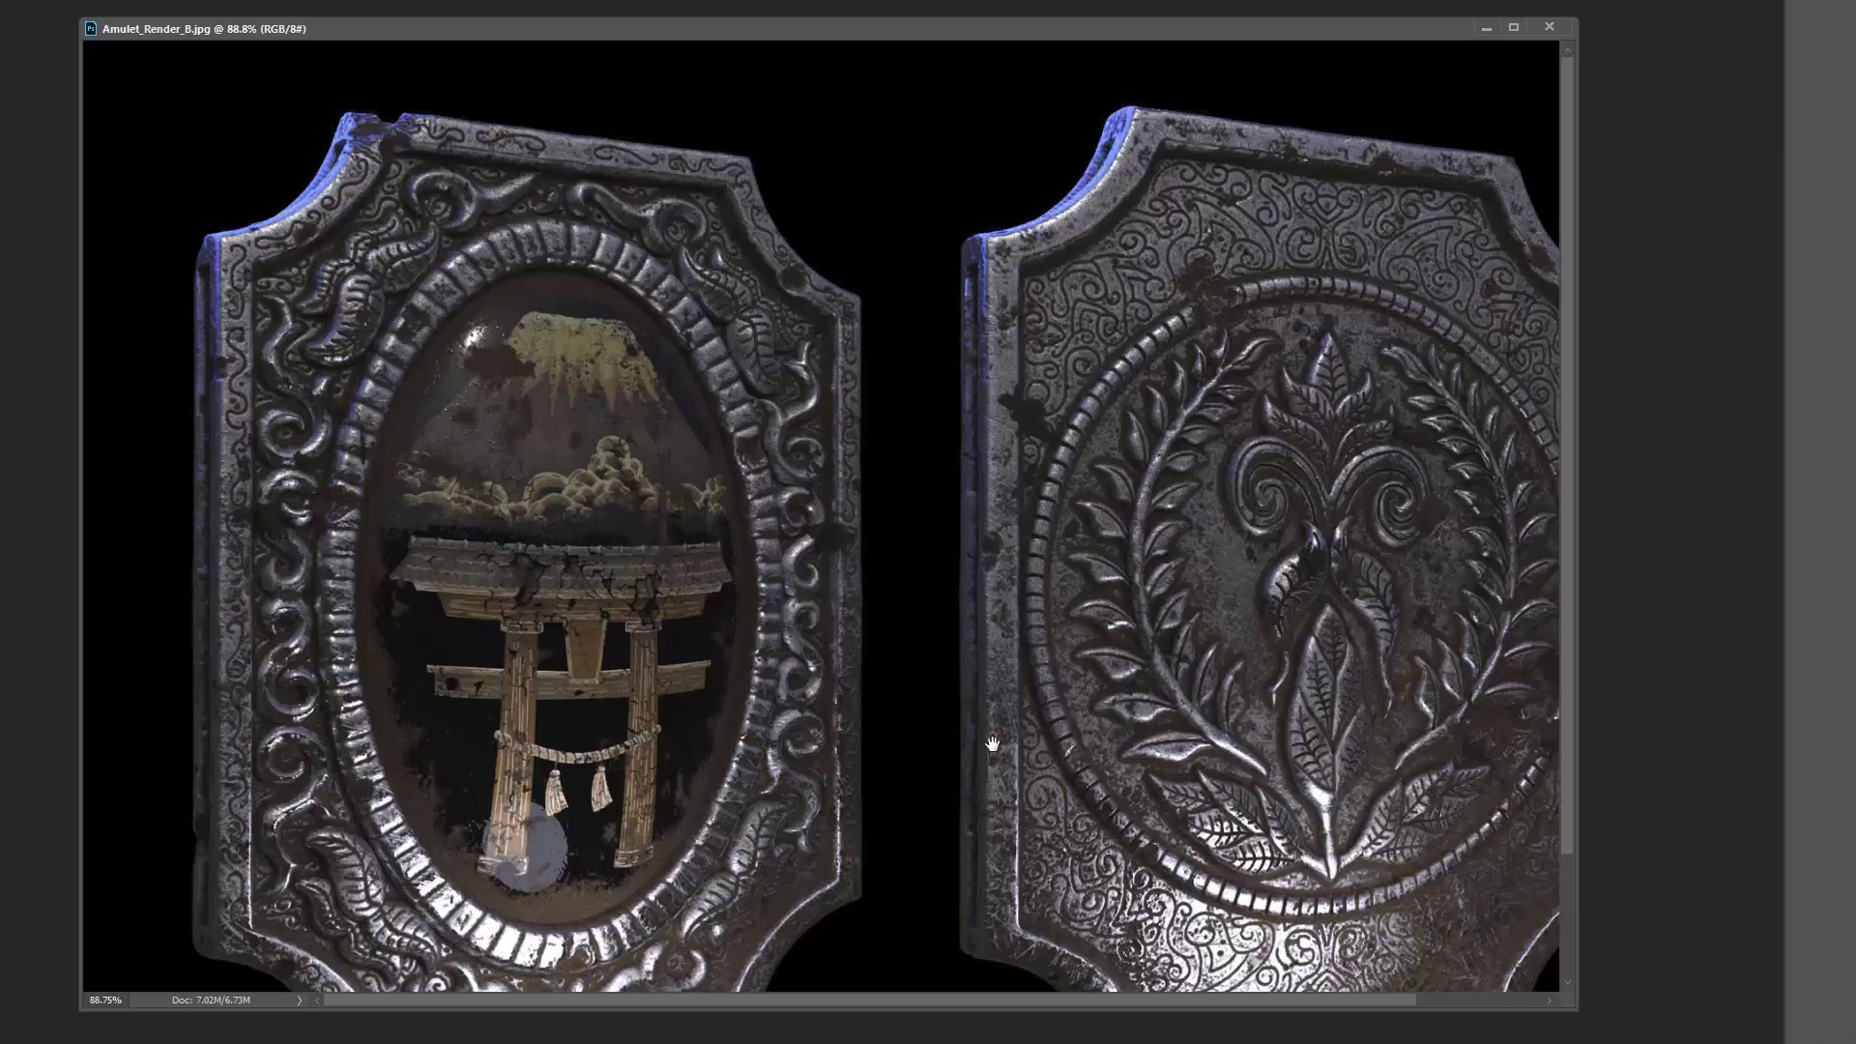
Bring up the open-windows switcher over the Photoshop amulet render
key(alt+tab)
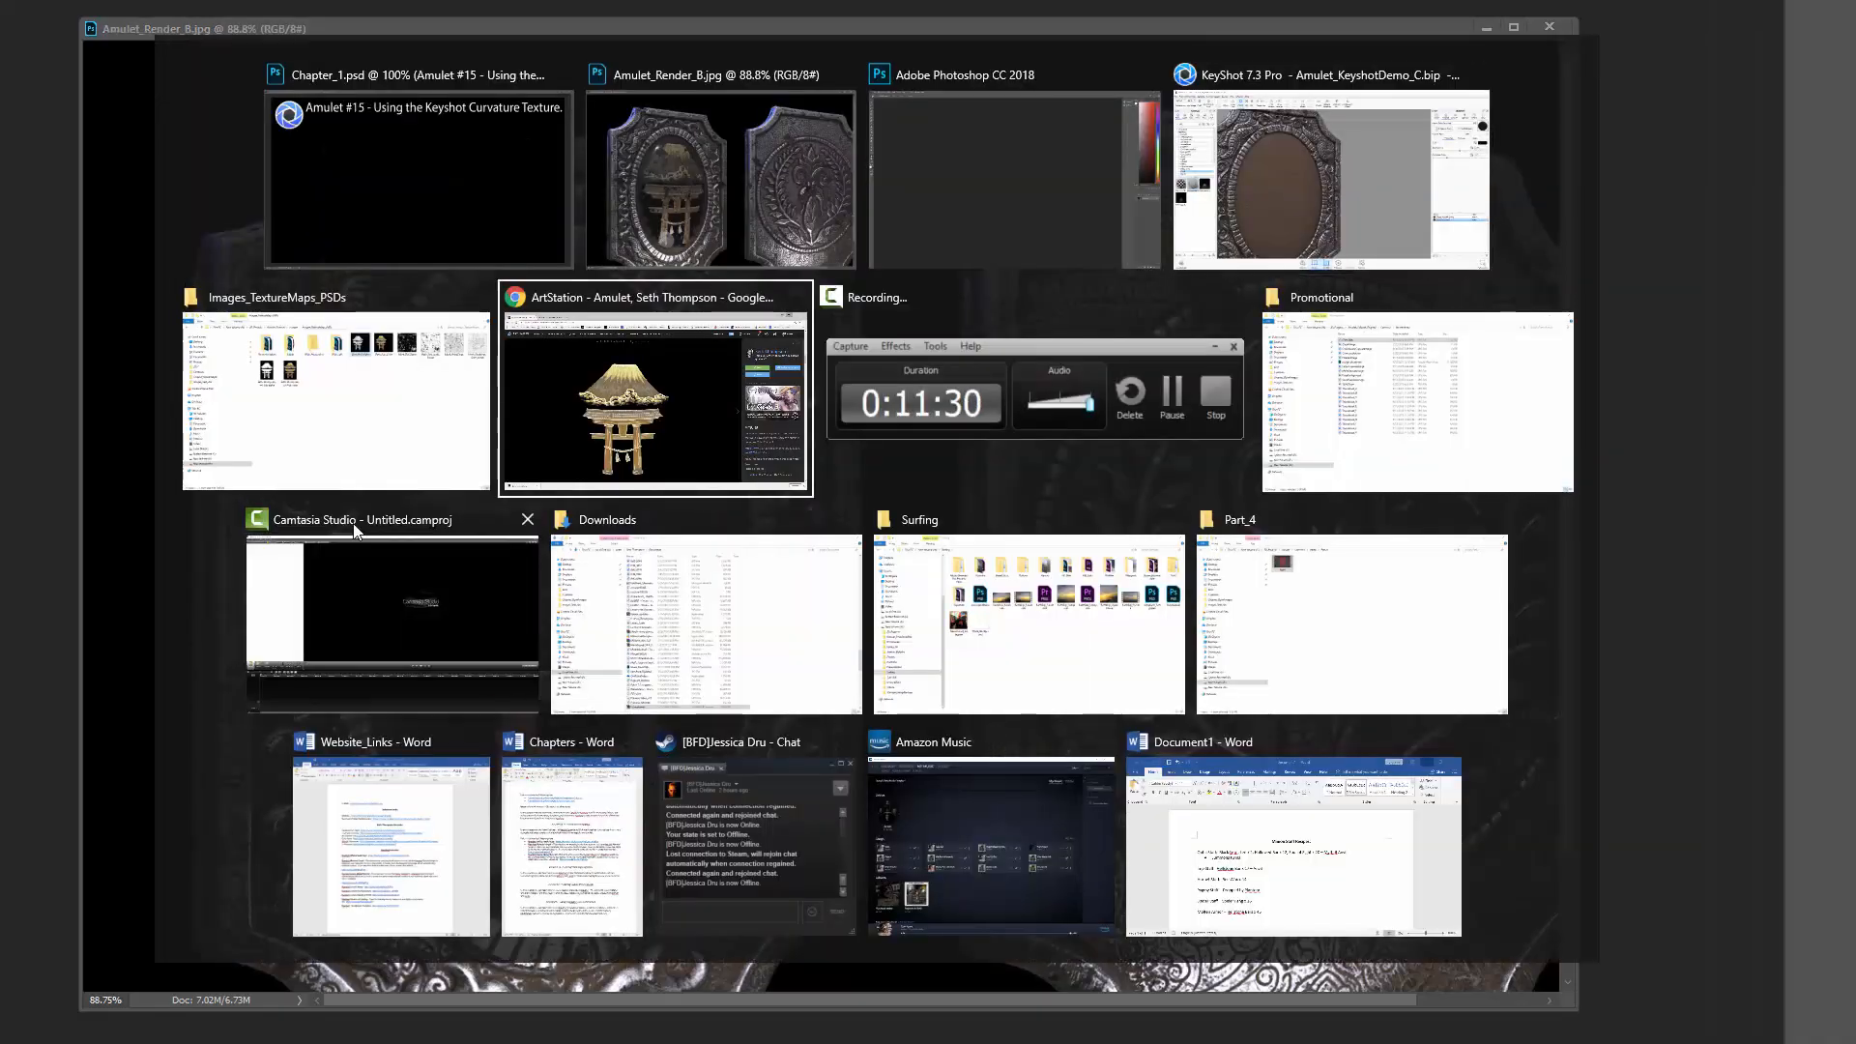
Switch to the Images_TextureMaps_PSDs Explorer window and open its Masks folder
click(336, 399)
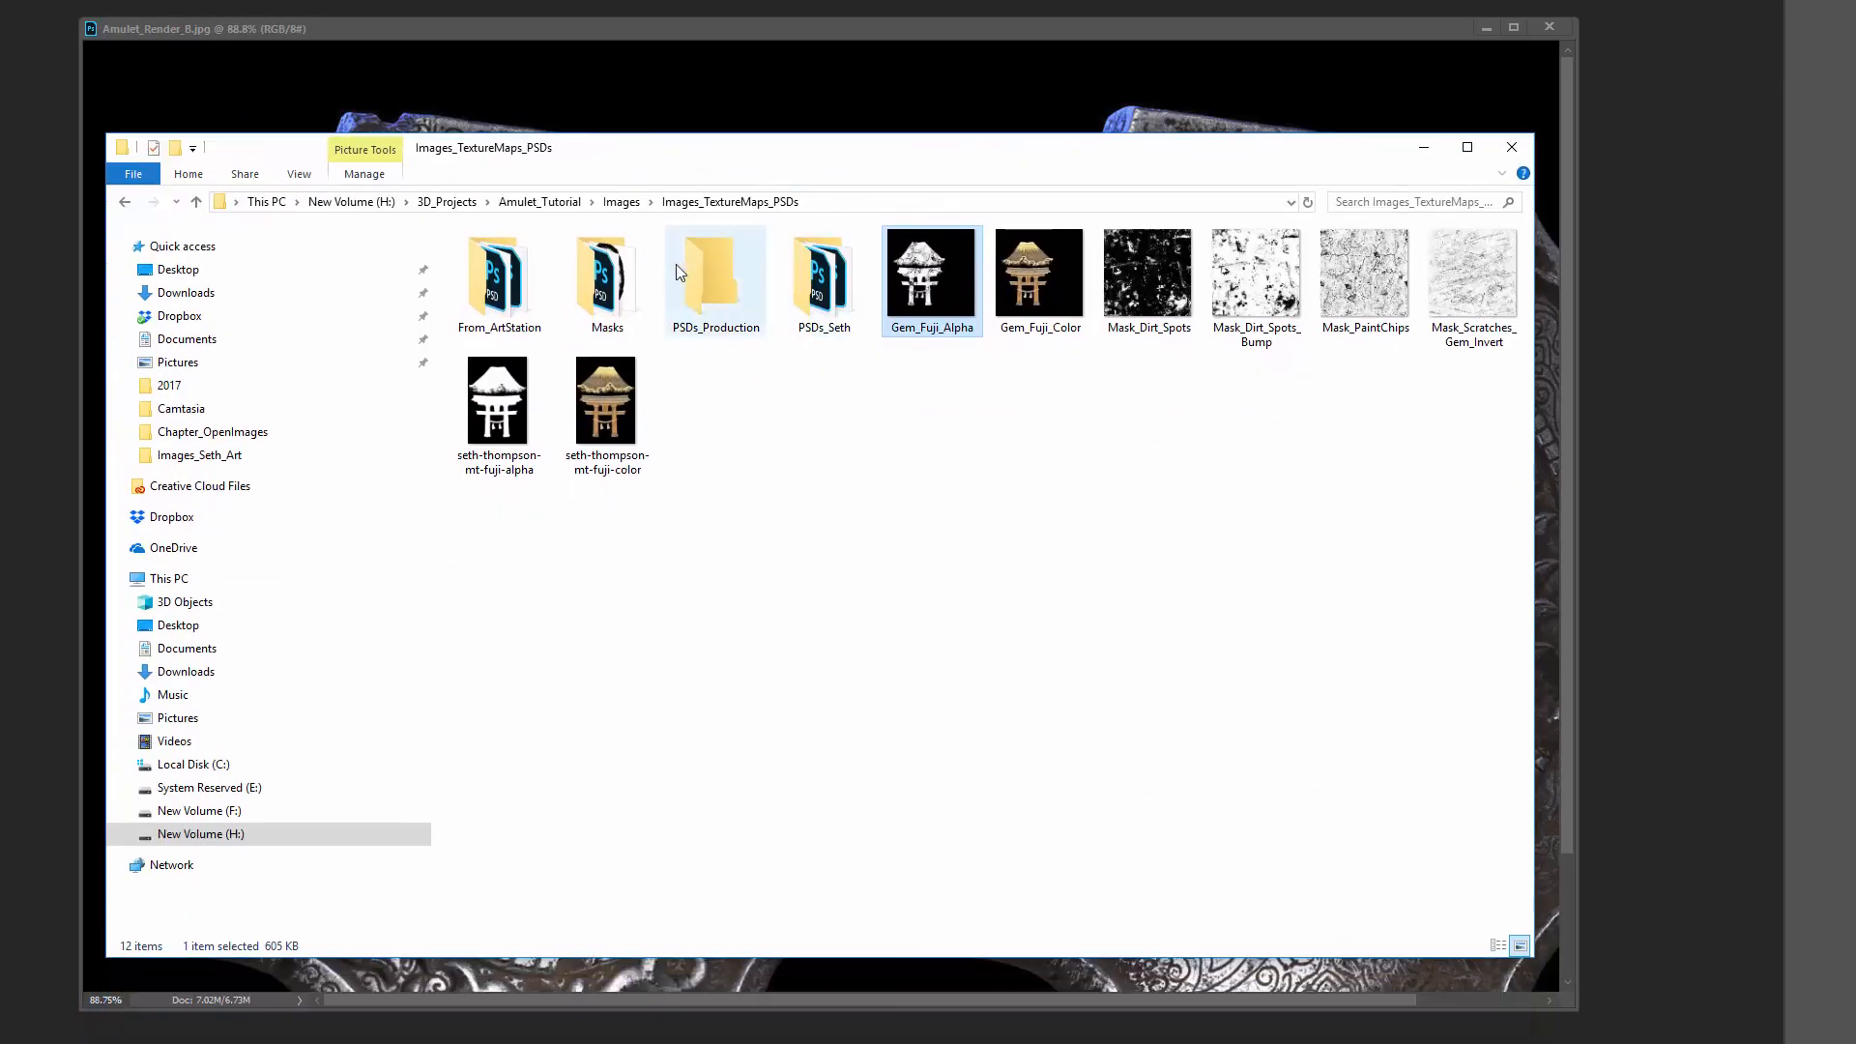
double_click(605, 268)
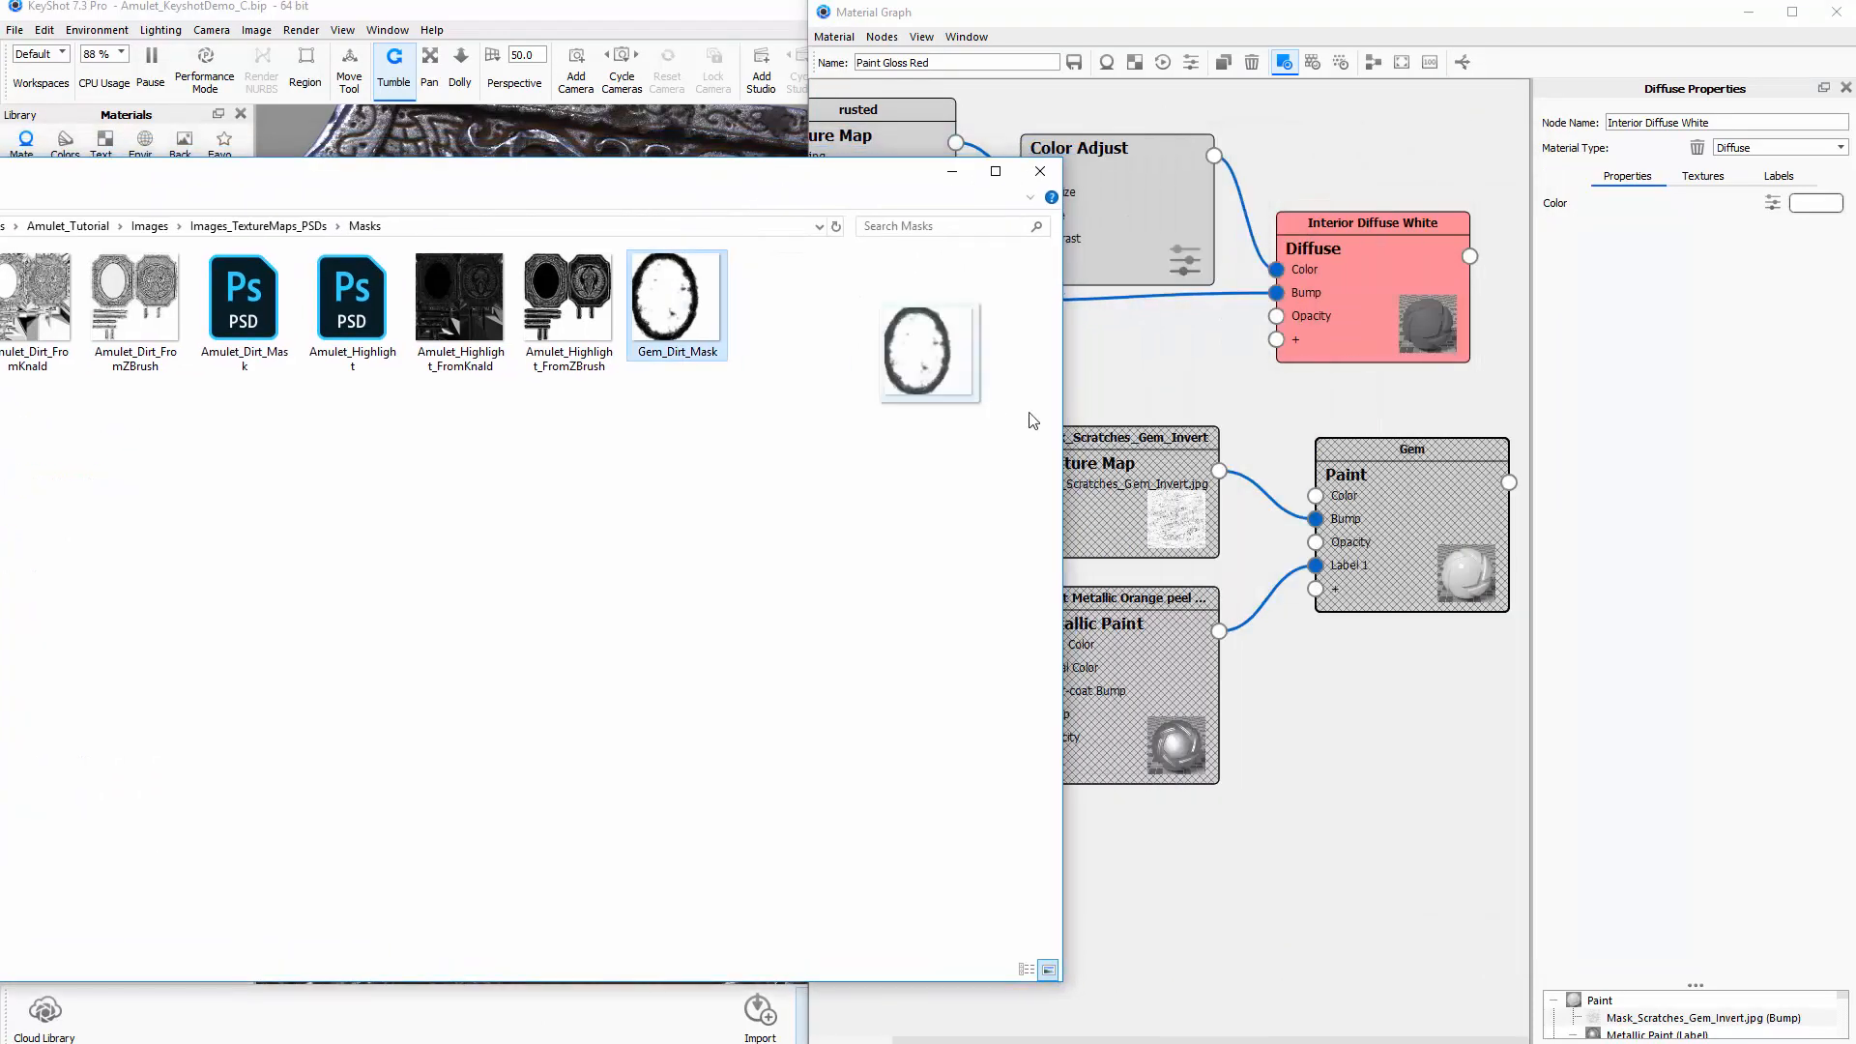
Drop Gem_Dirt_Mask into the Material Graph and select the new texture node
click(1038, 171)
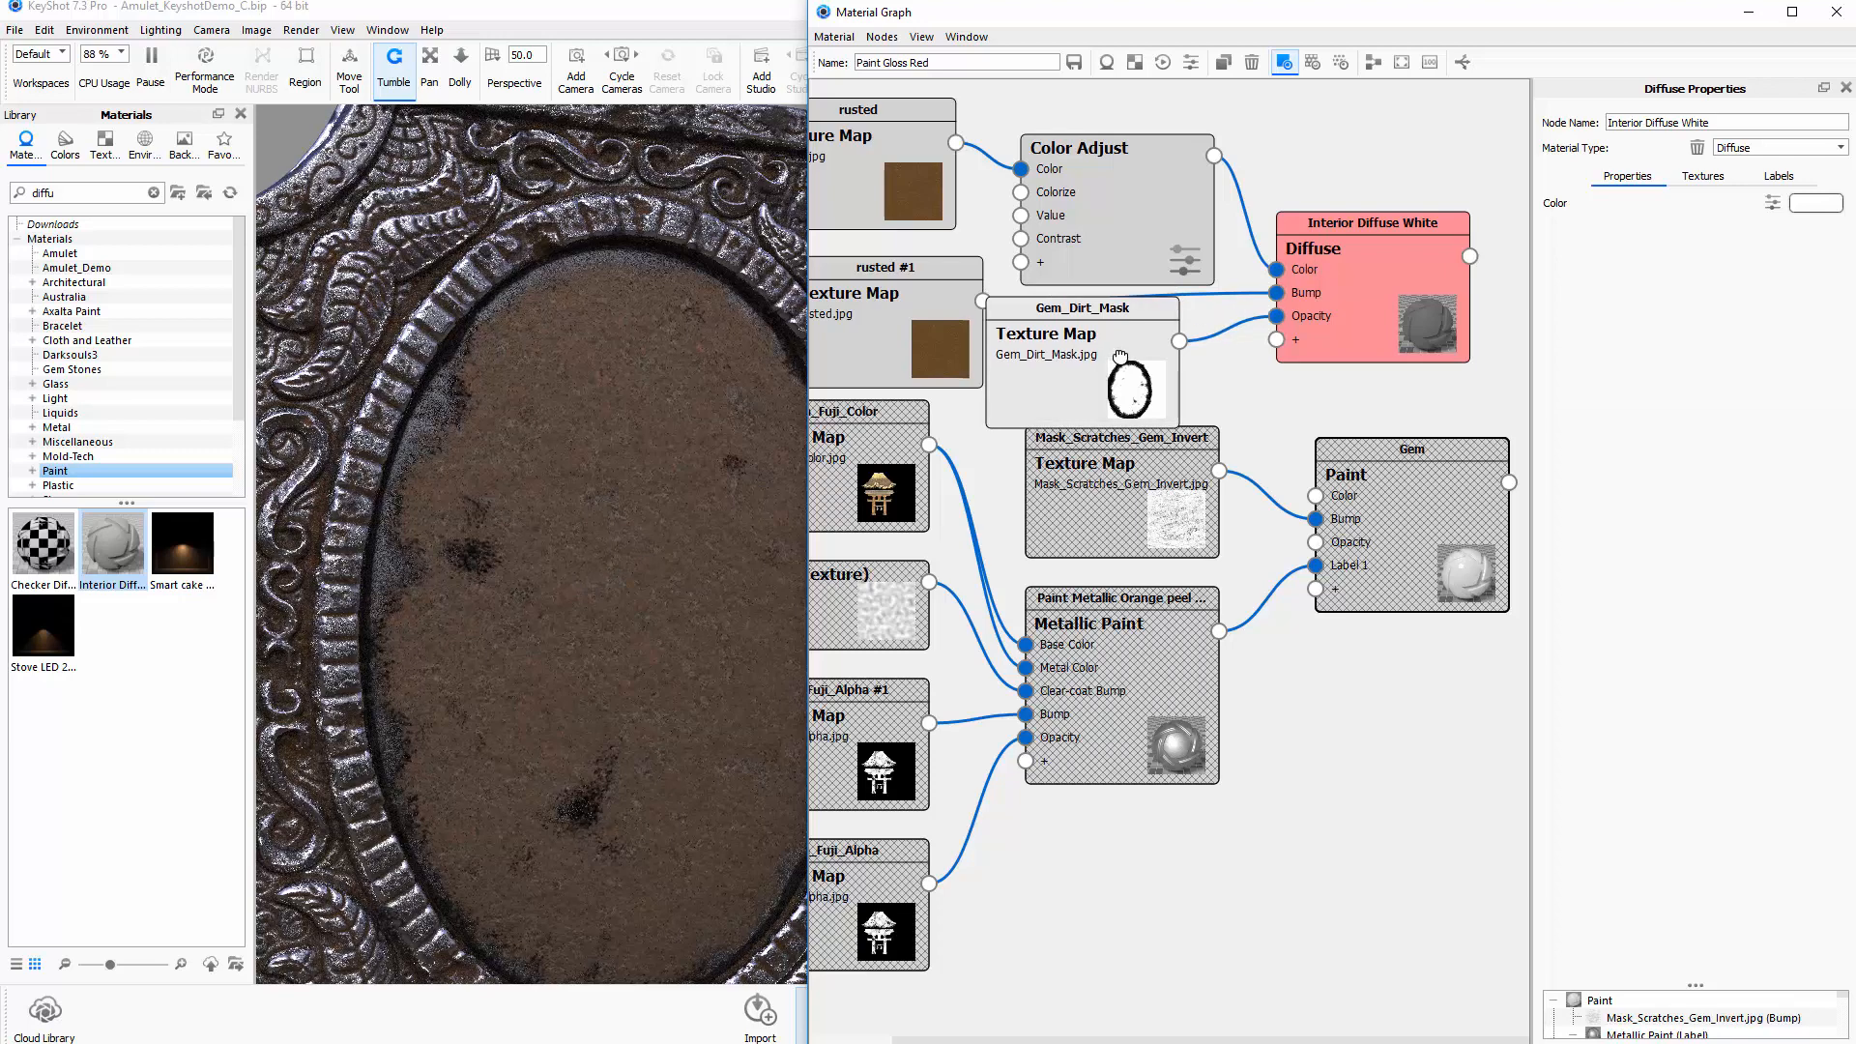
click(1079, 333)
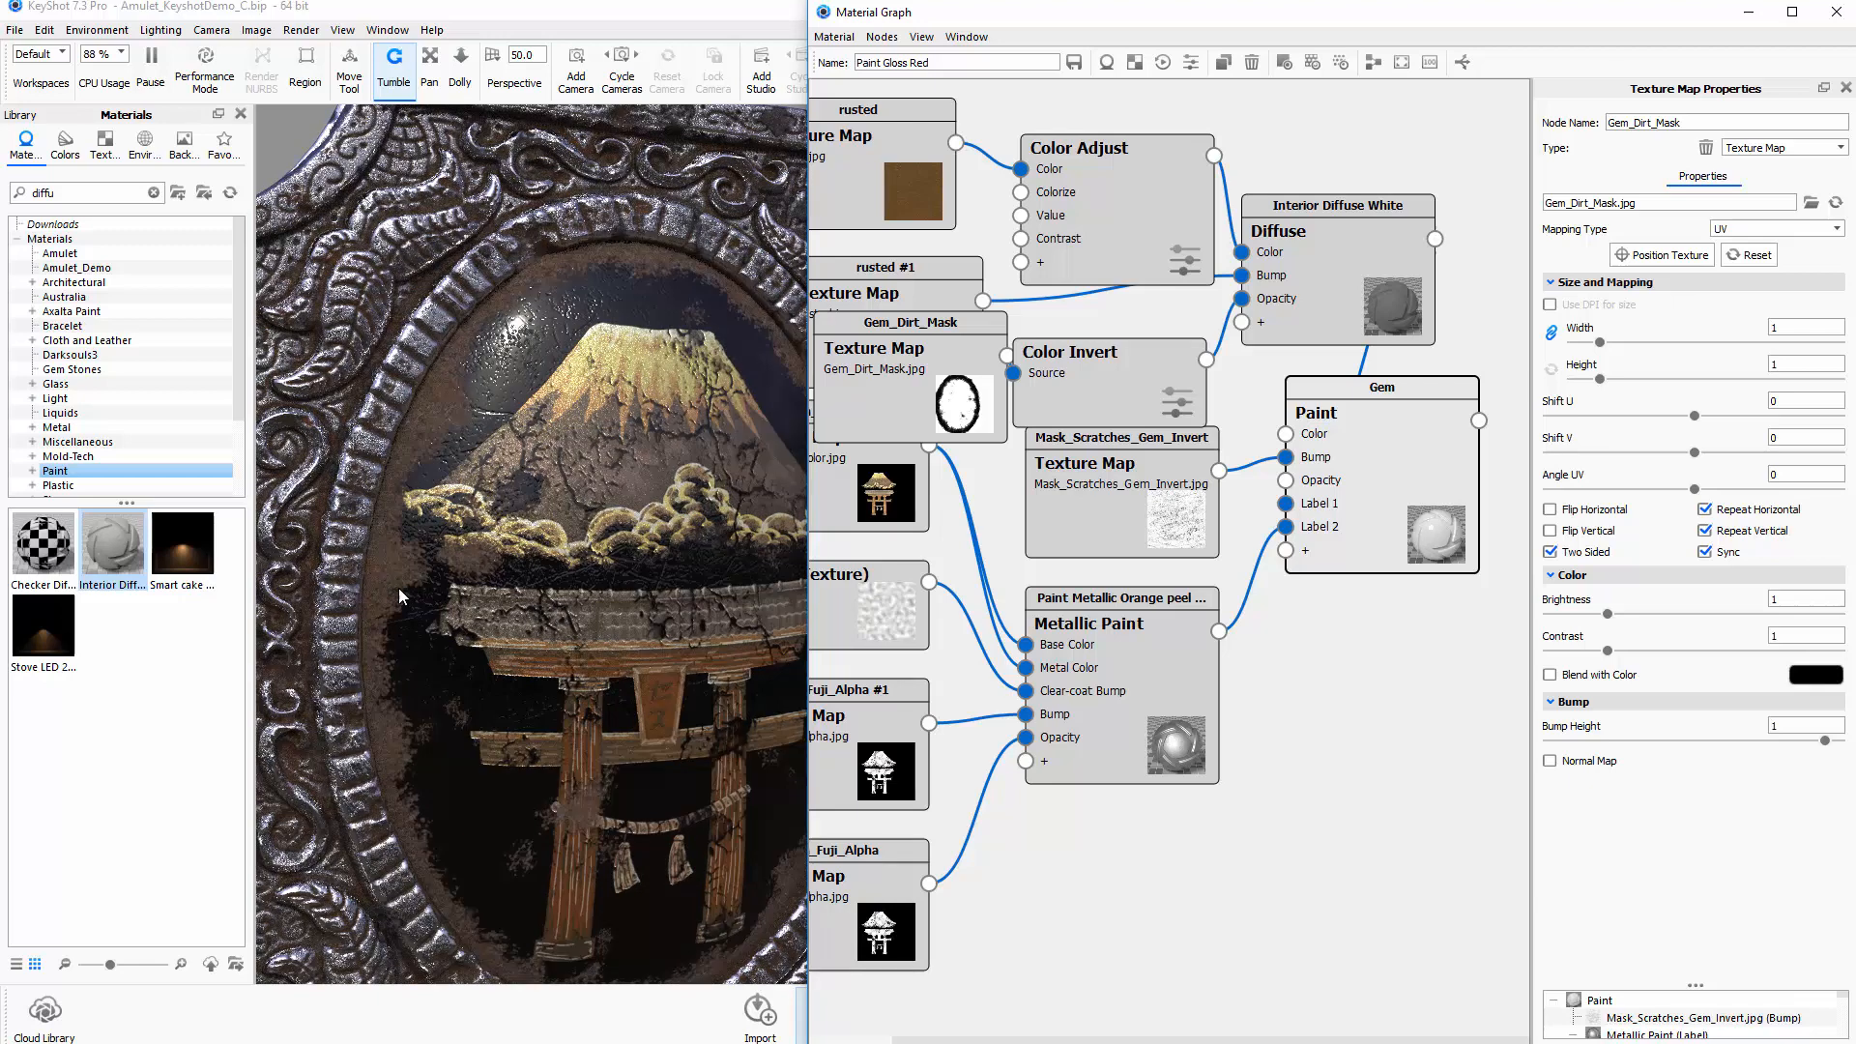
mouse_move(431, 479)
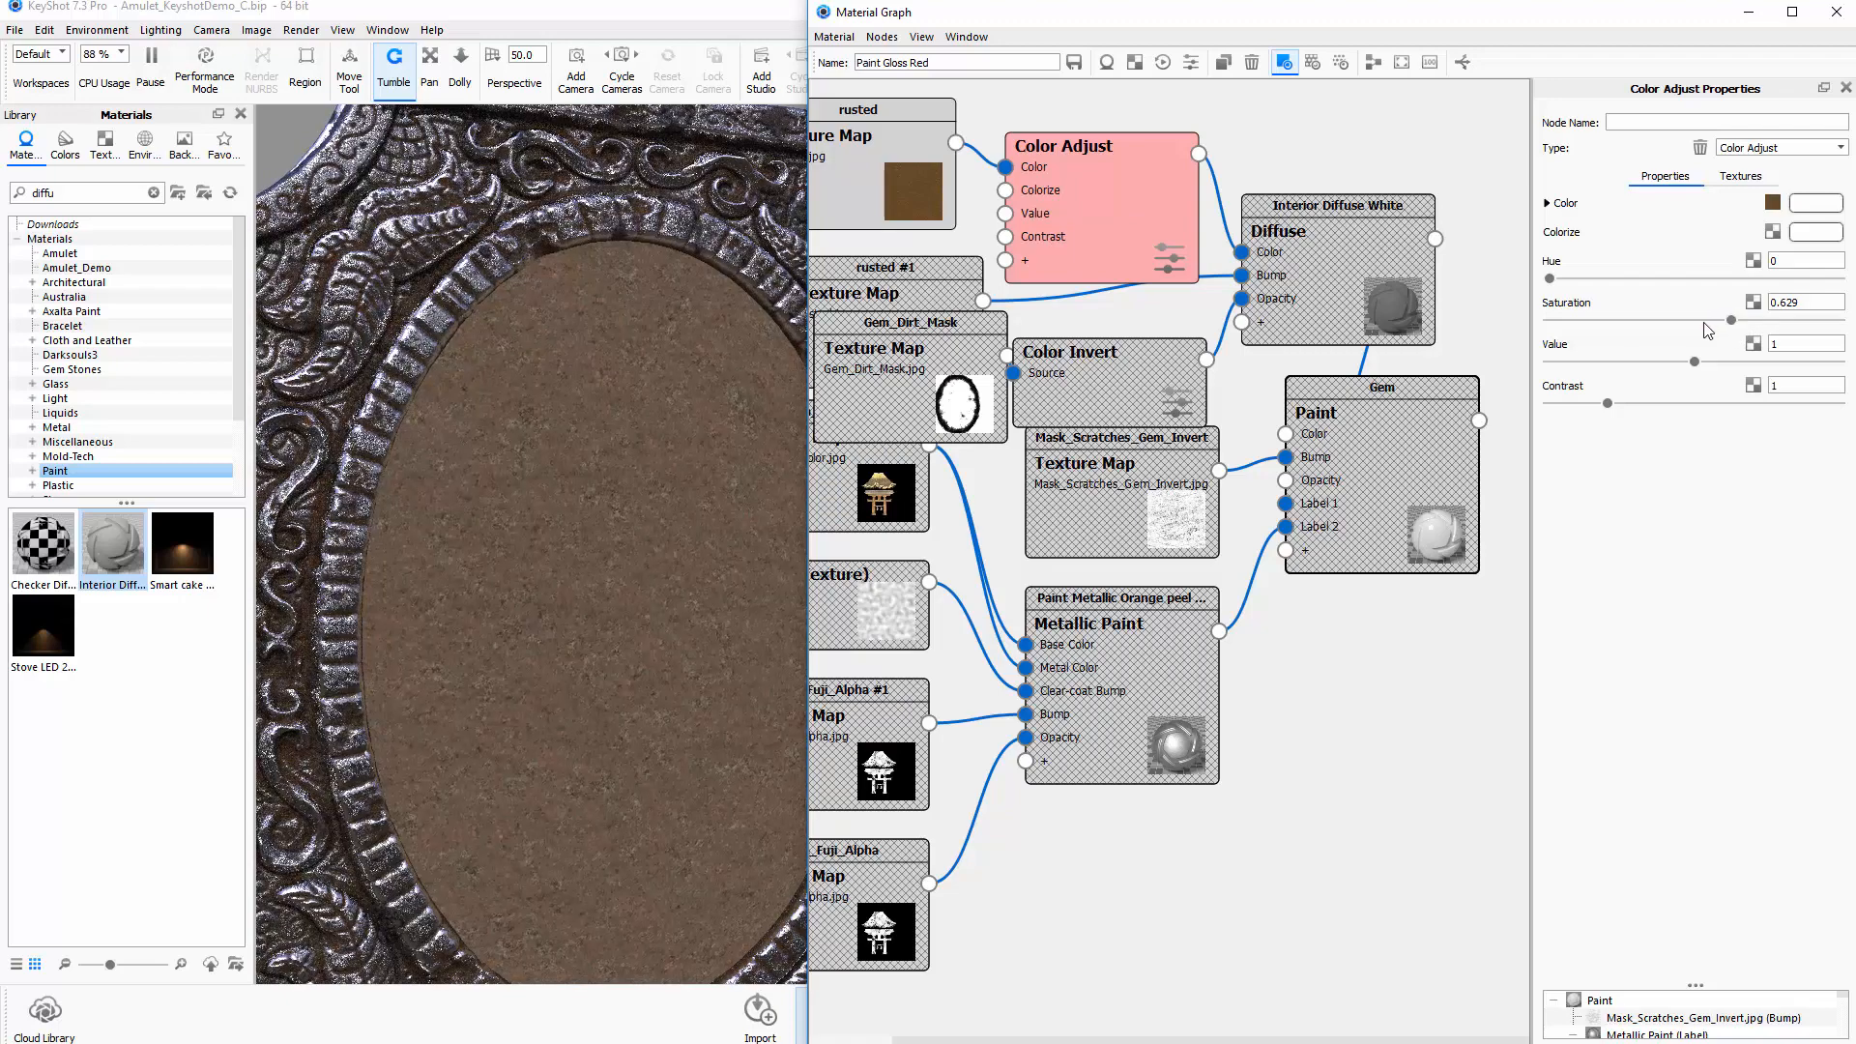
mouse_move(1697, 365)
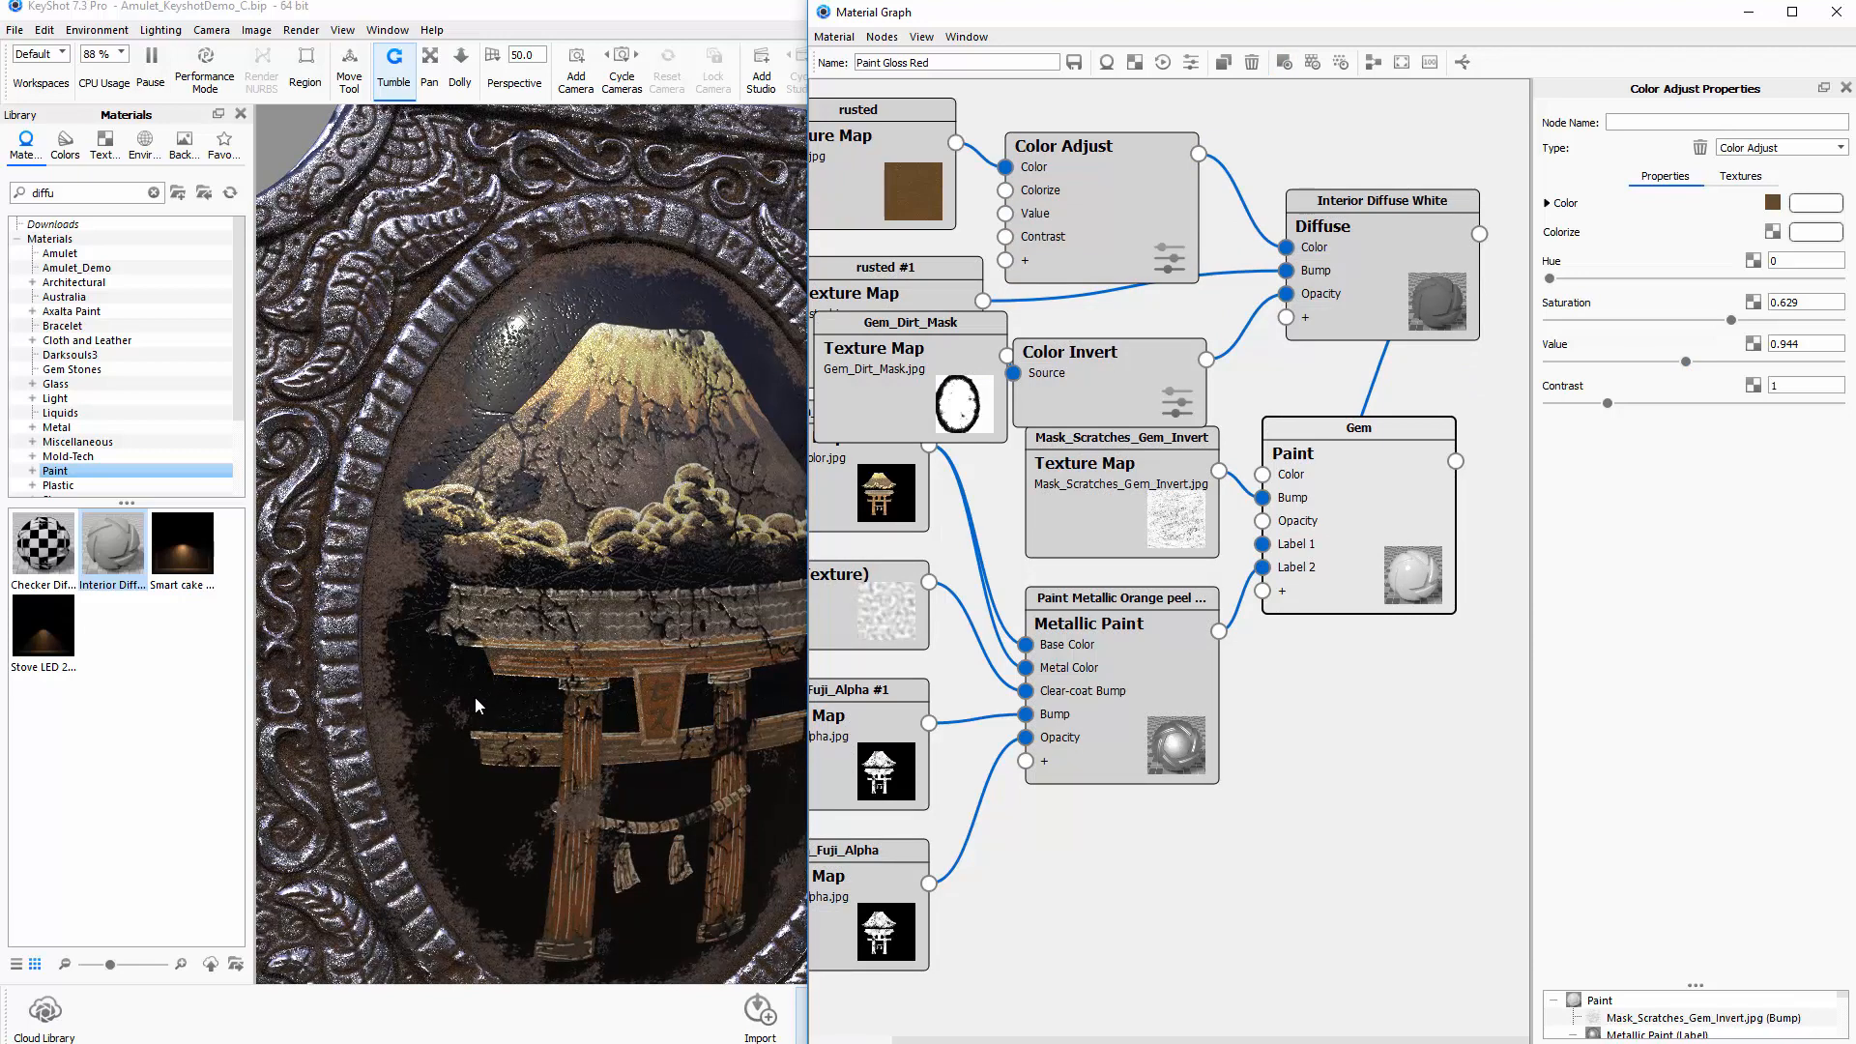
mouse_move(436, 444)
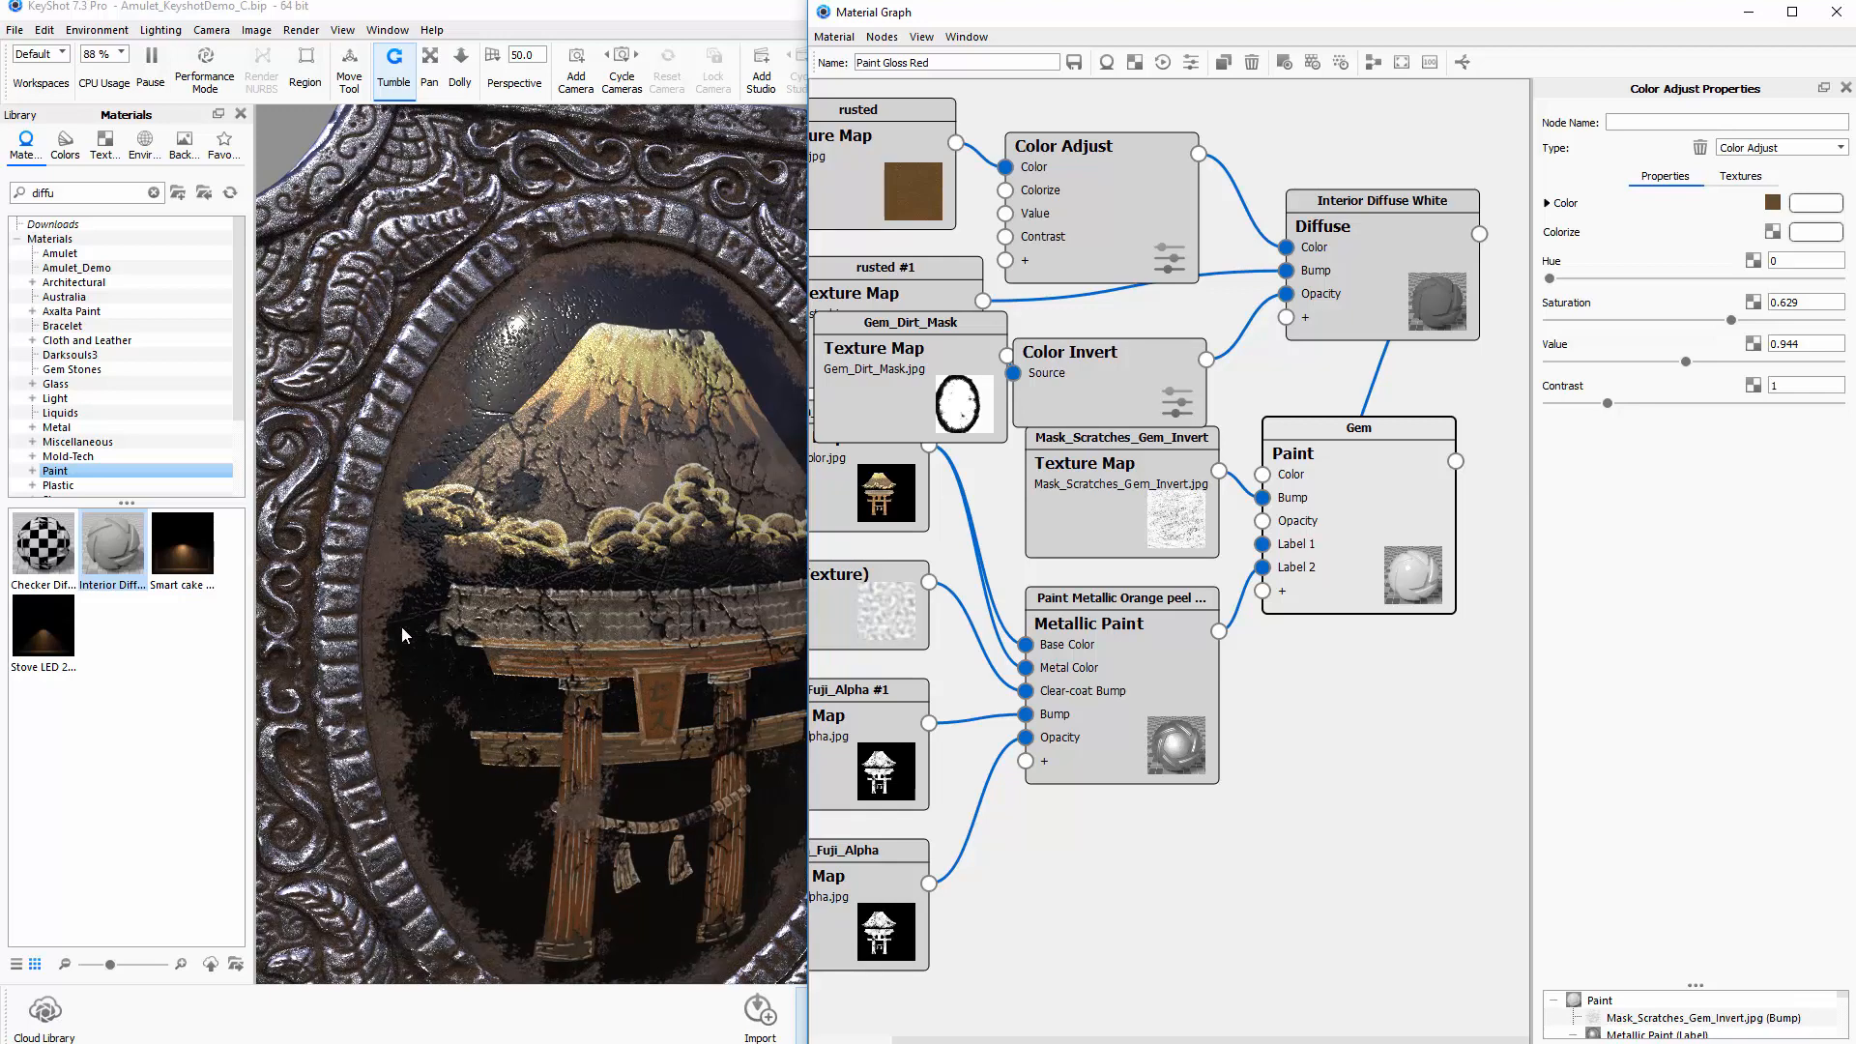
mouse_move(400, 769)
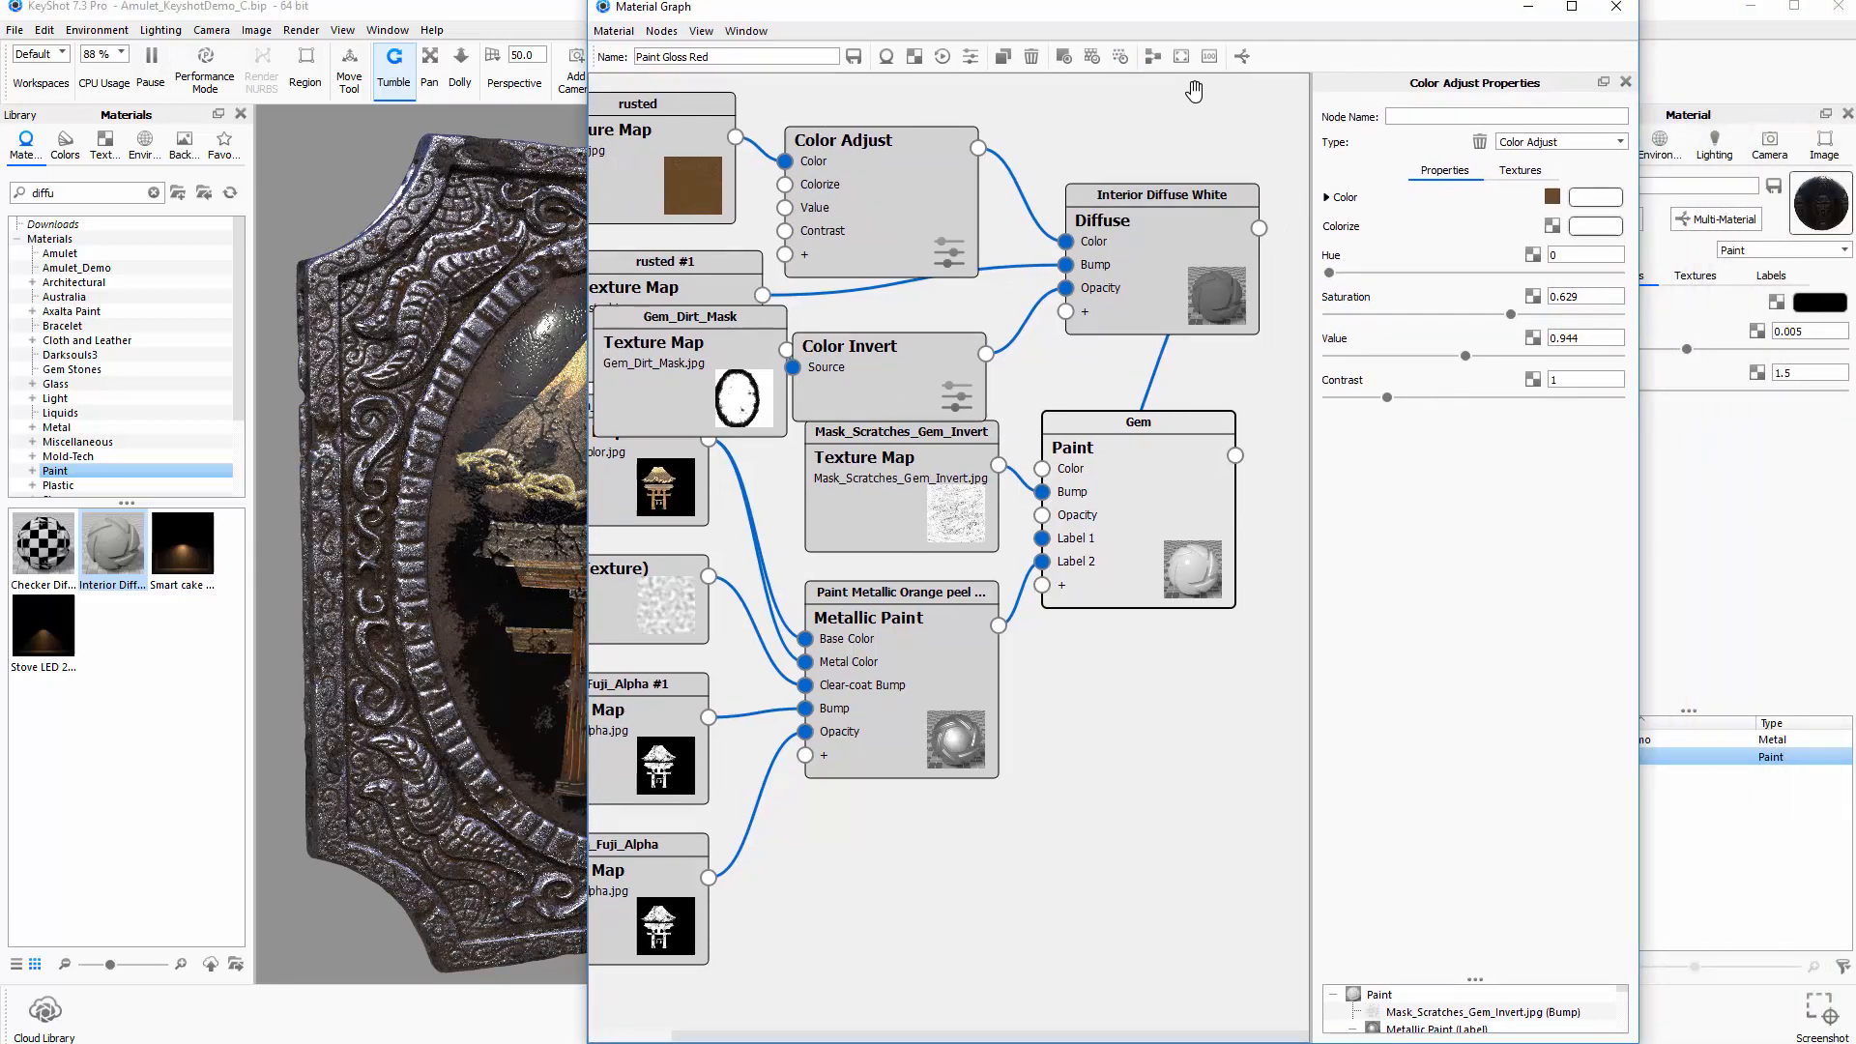
mouse_move(1151, 56)
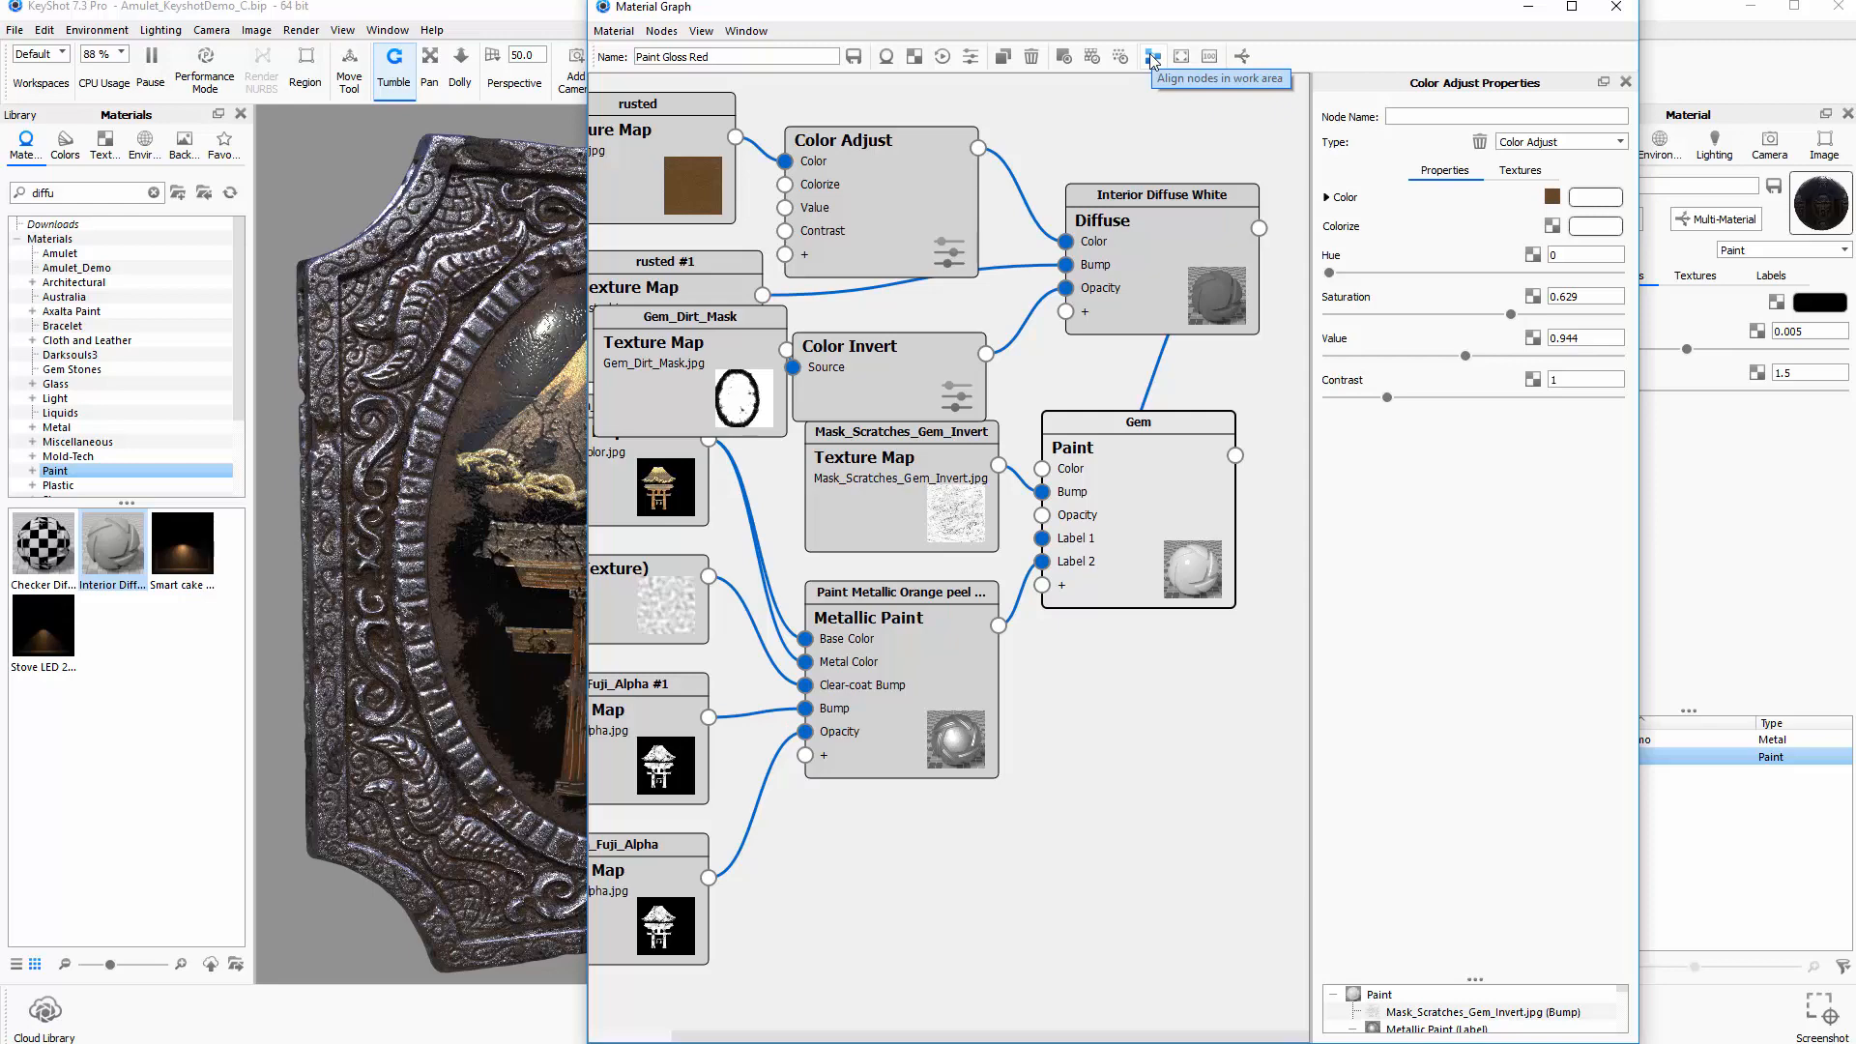
Auto-arrange the gem graph nodes with the Align nodes in work area button
click(1150, 56)
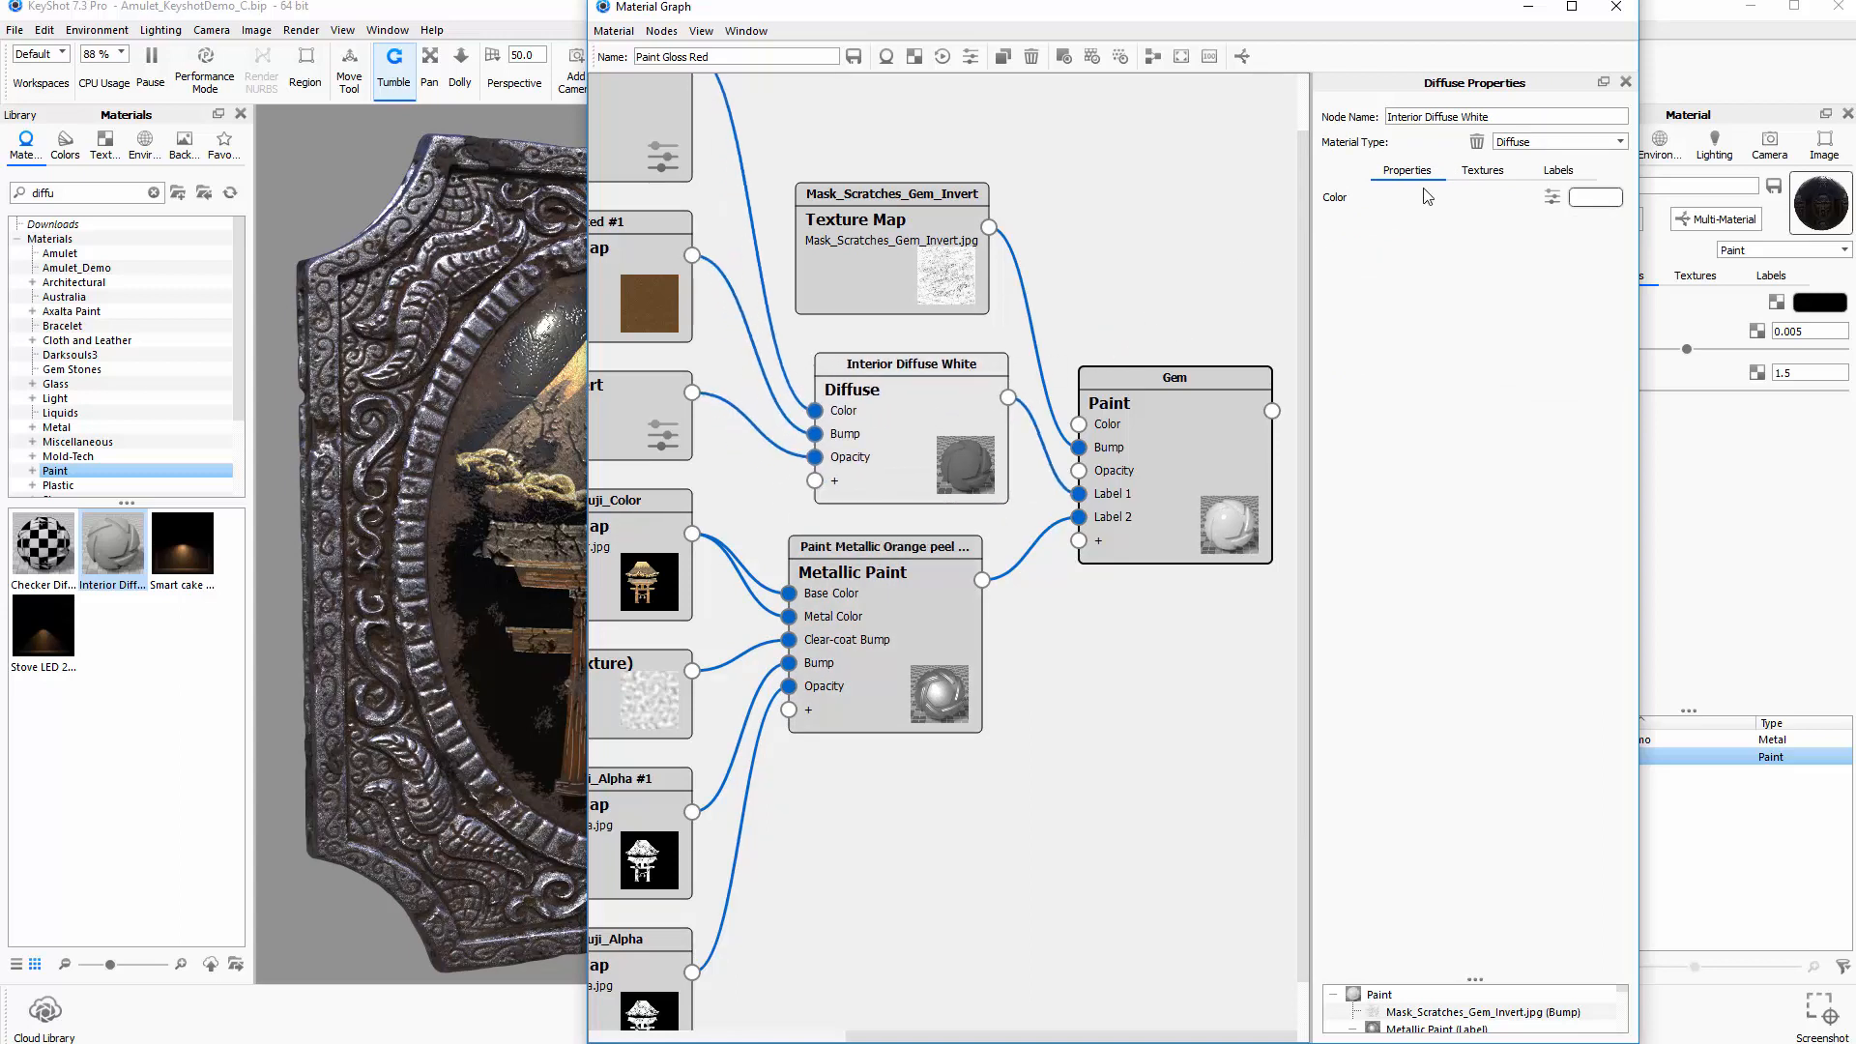
Change the diffuse node's Node Name to 'Dirt' and the metallic paint node's to 'Painted'
triple_click(1506, 116)
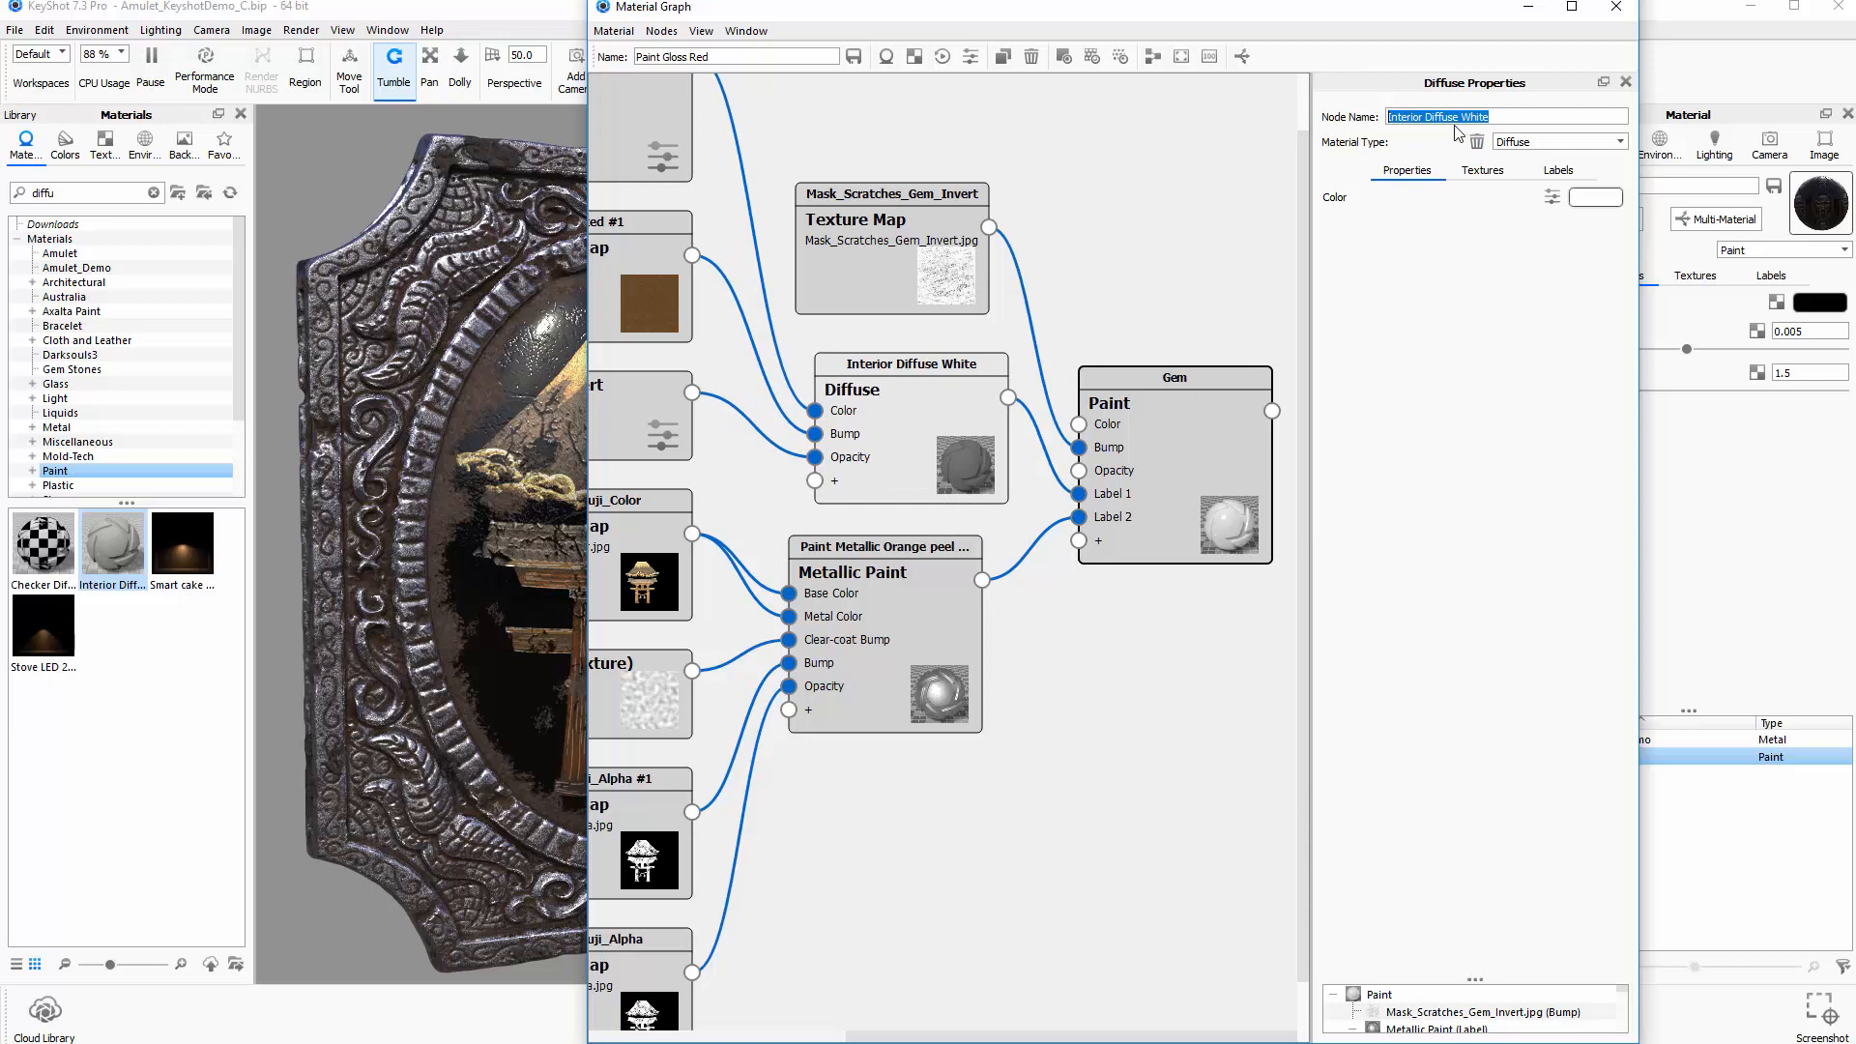
text(Dirt)
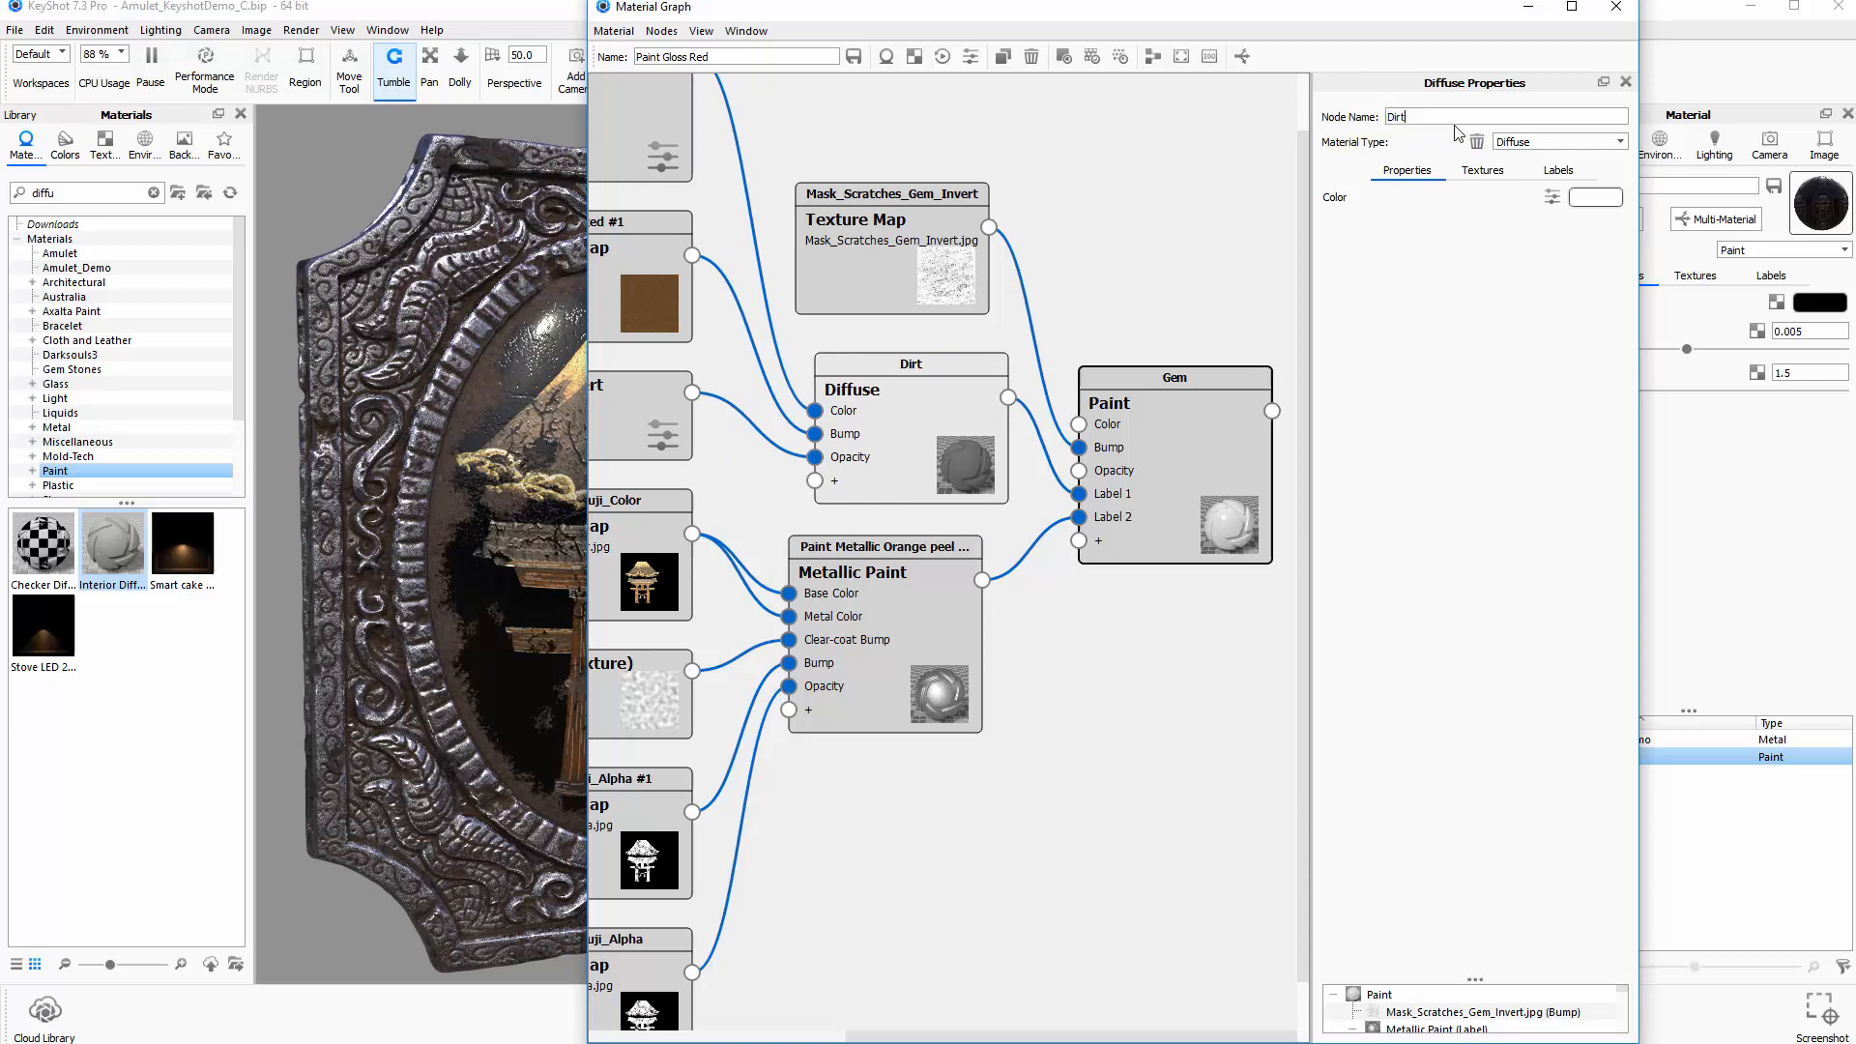
click(882, 571)
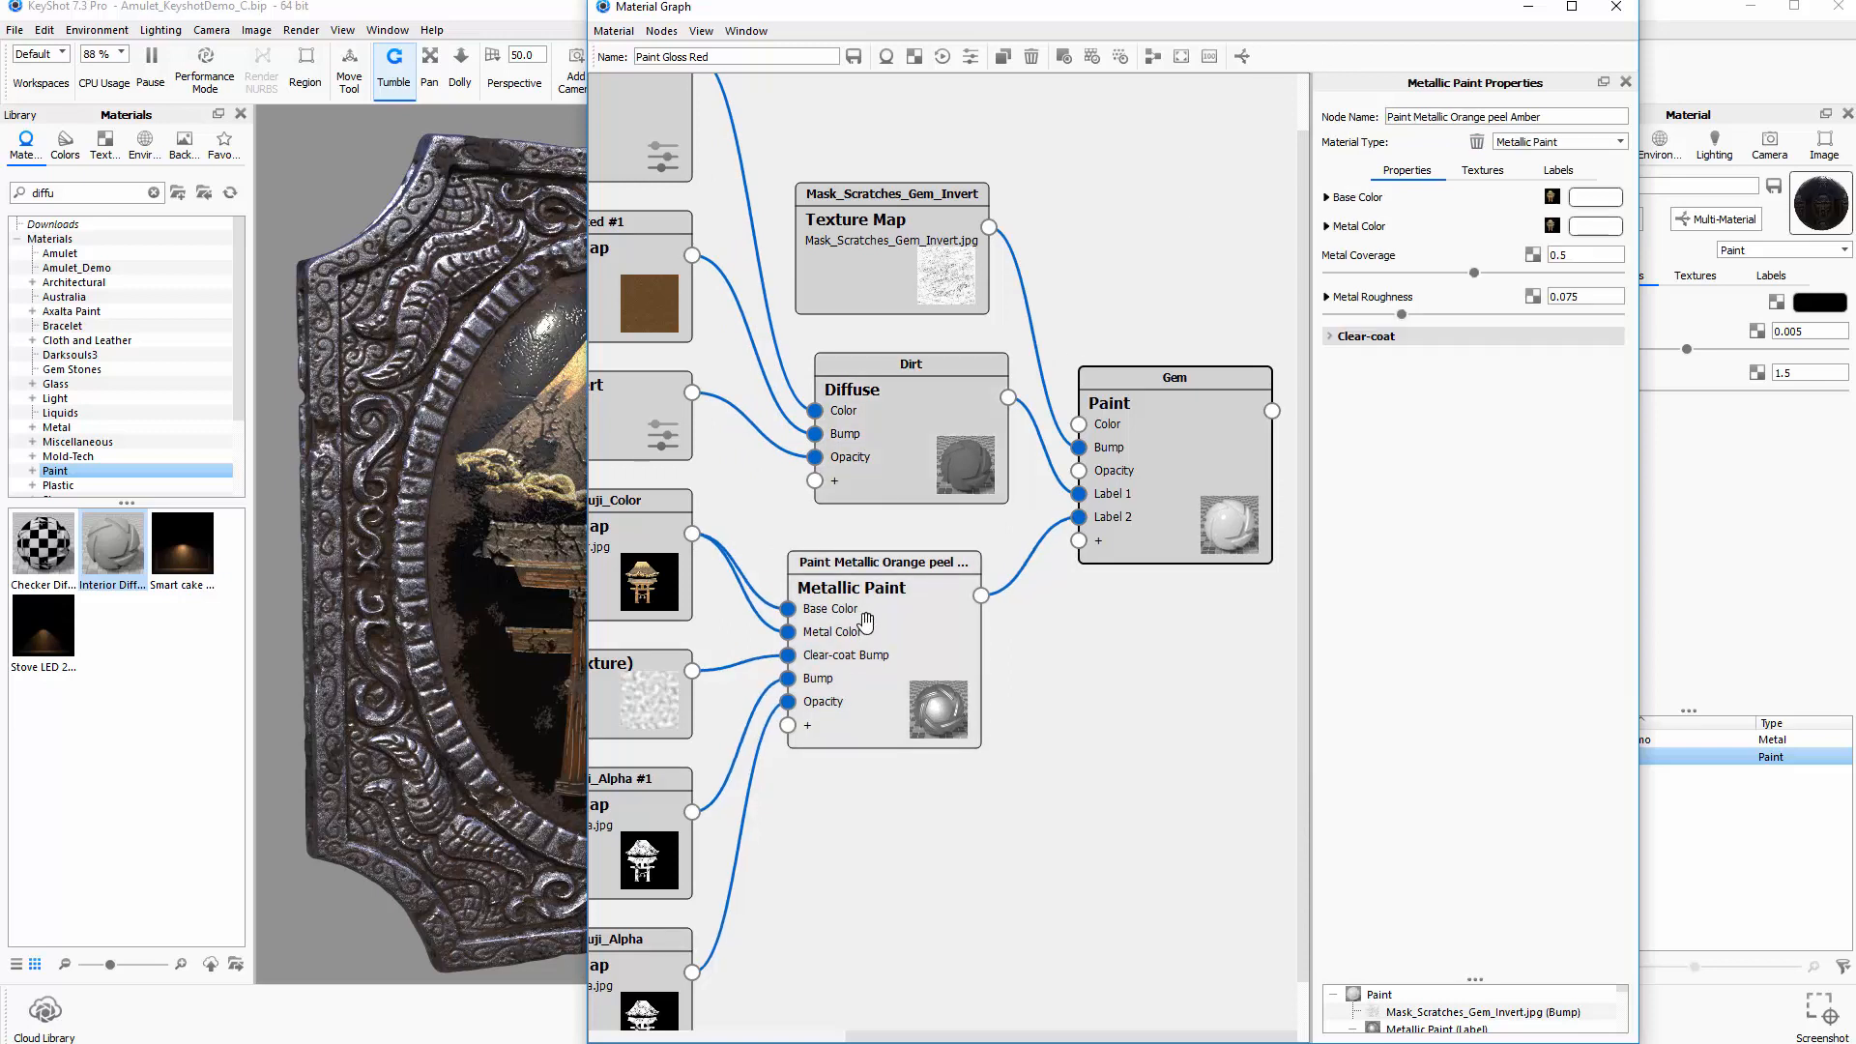
triple_click(1503, 116)
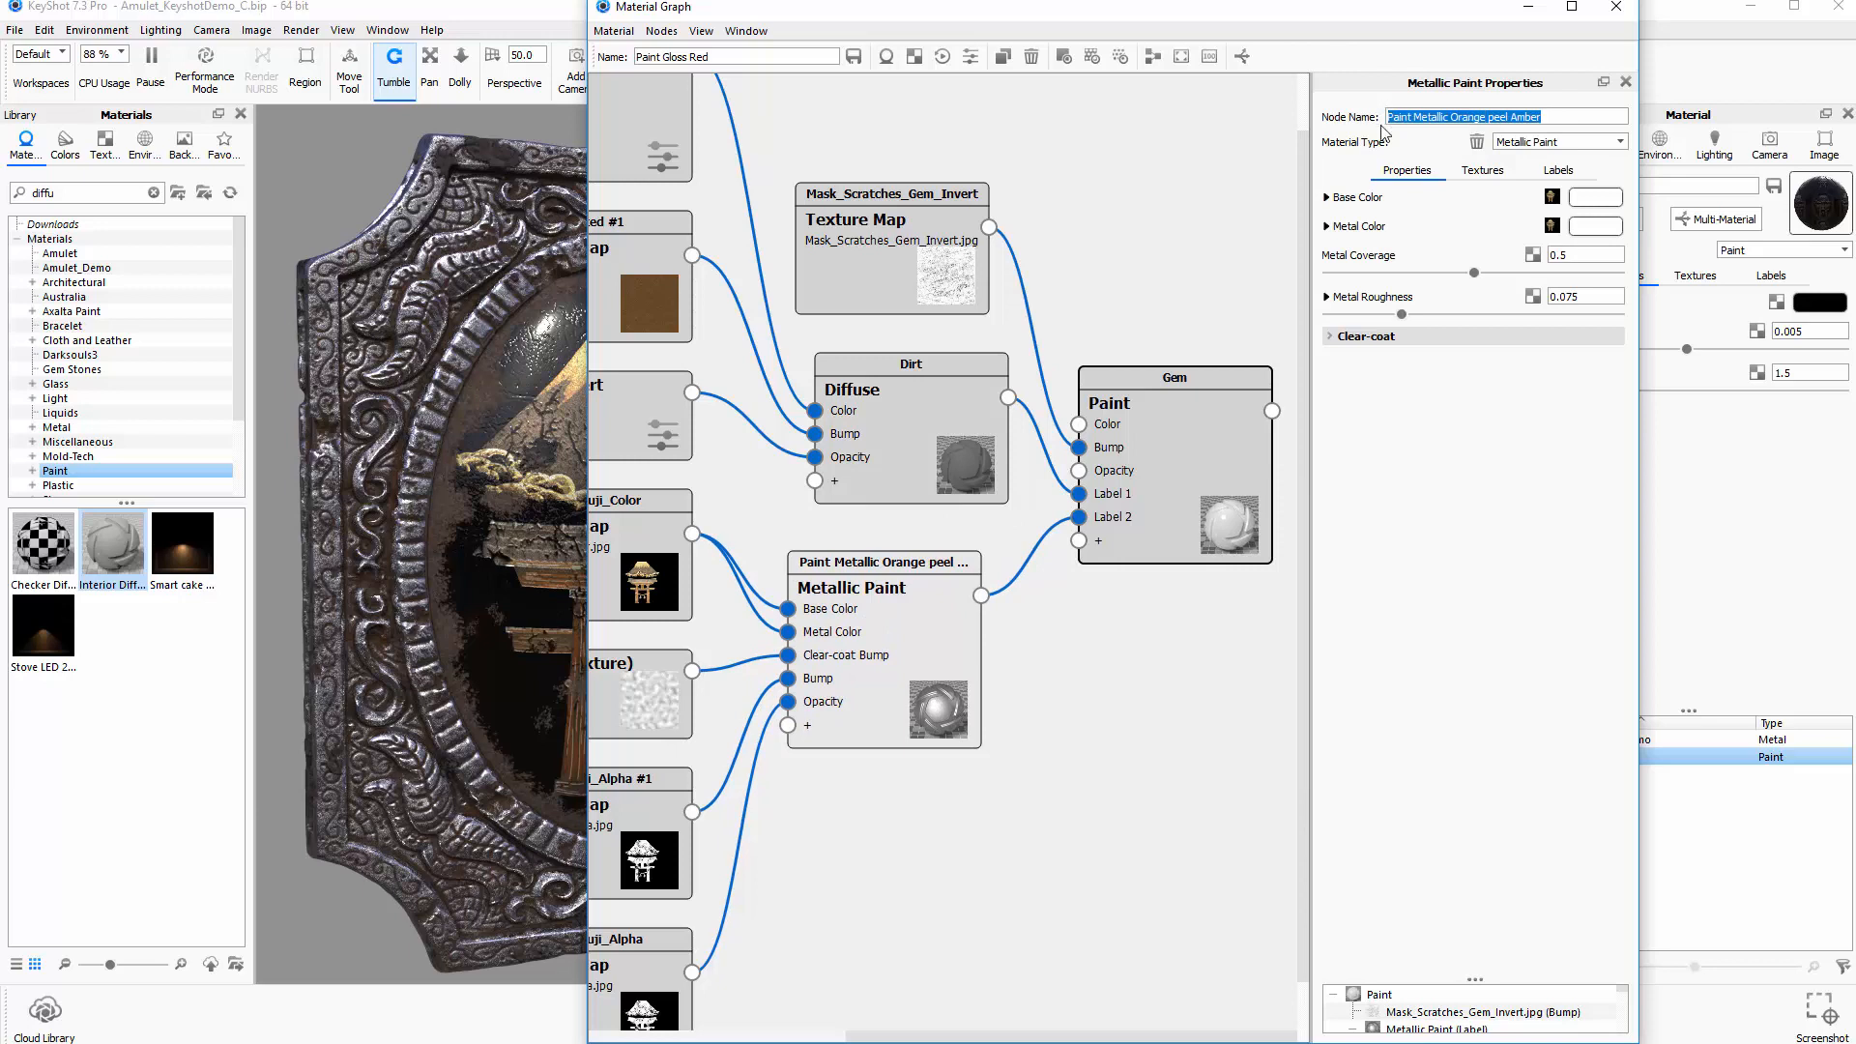
text(Painted)
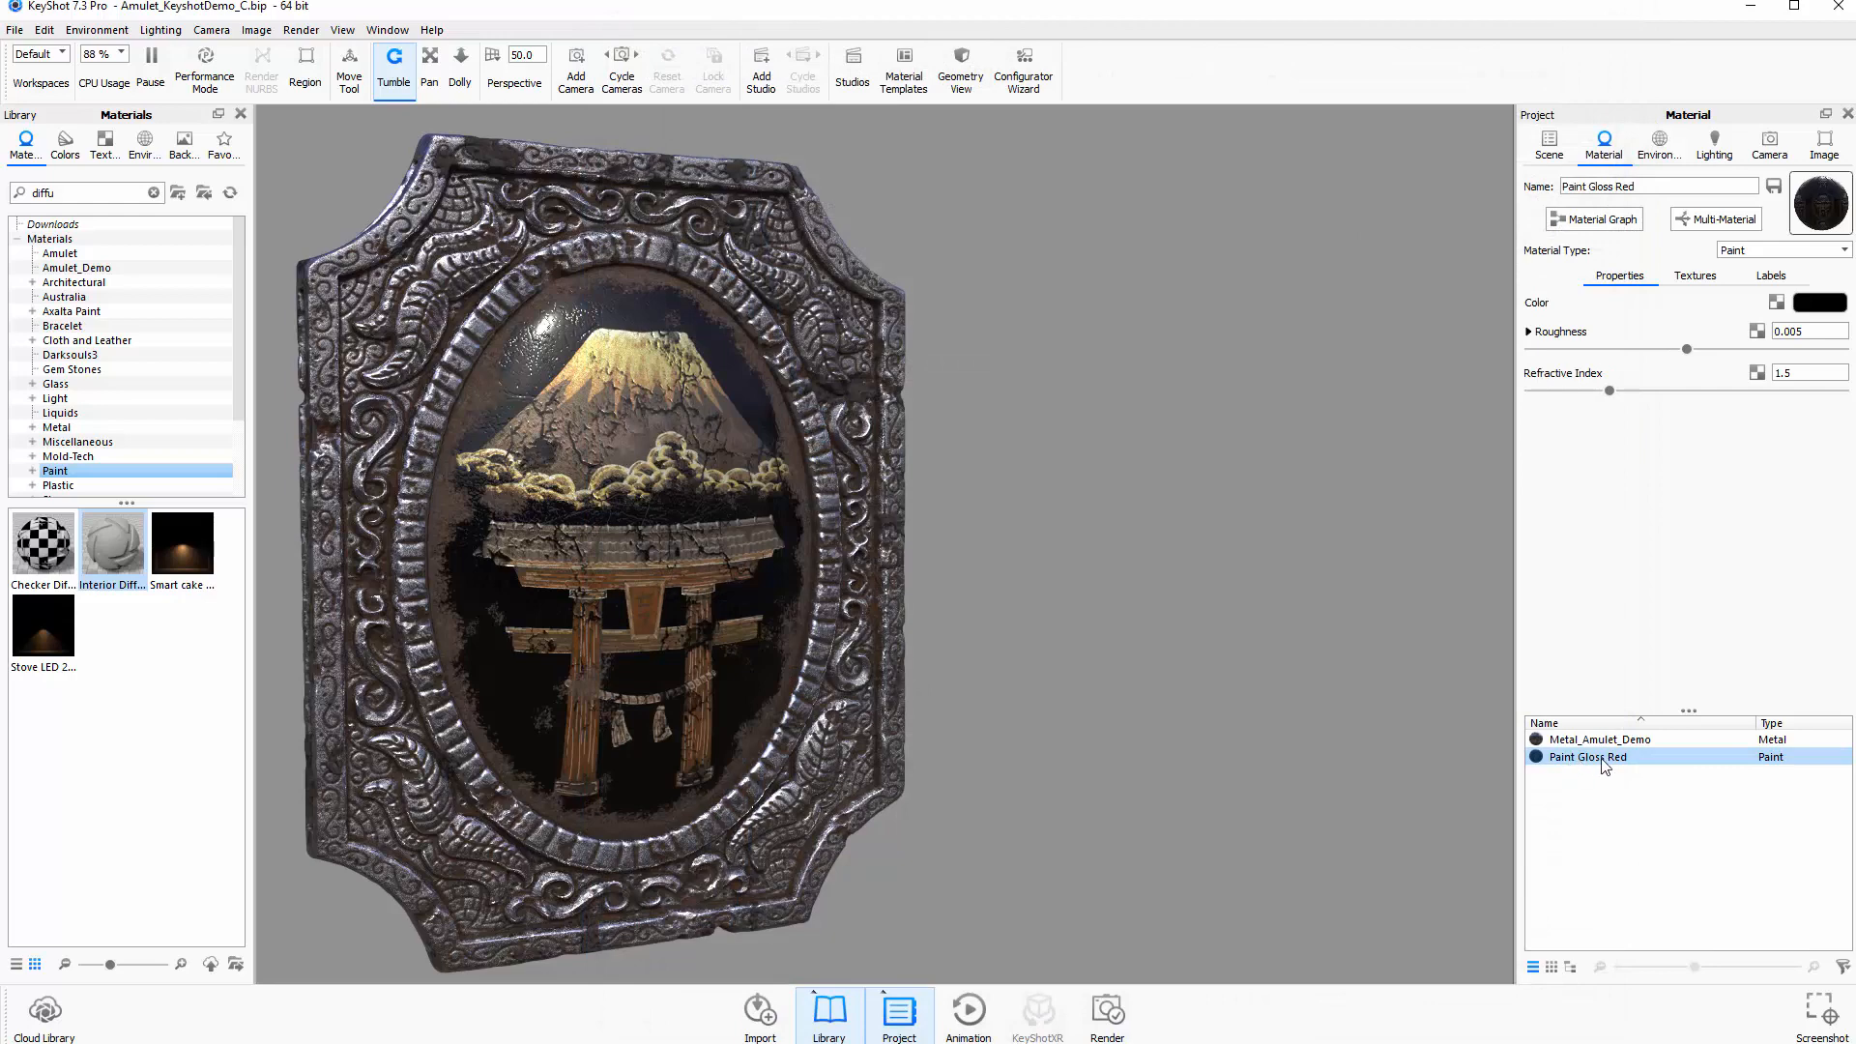
mouse_move(1586, 756)
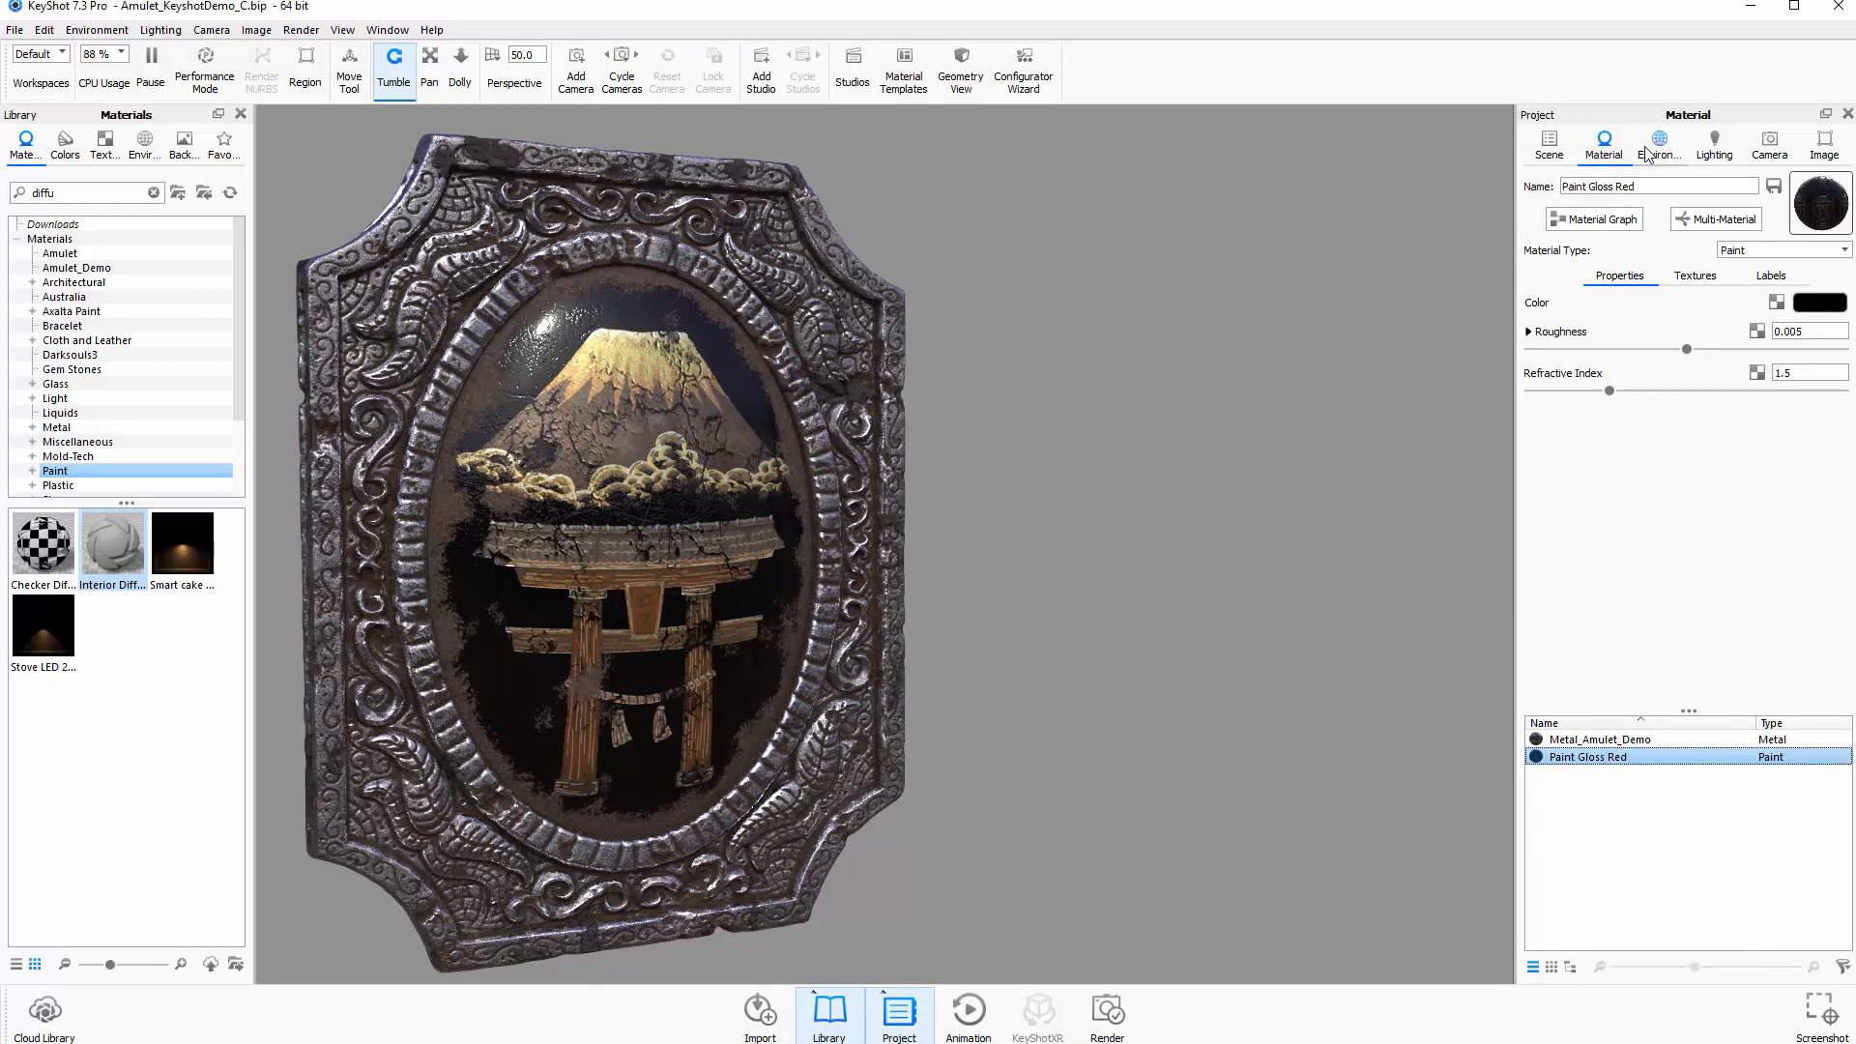
Rename Paint Gloss Red in the project material list to 'Amulet Gem'
right_click(1588, 755)
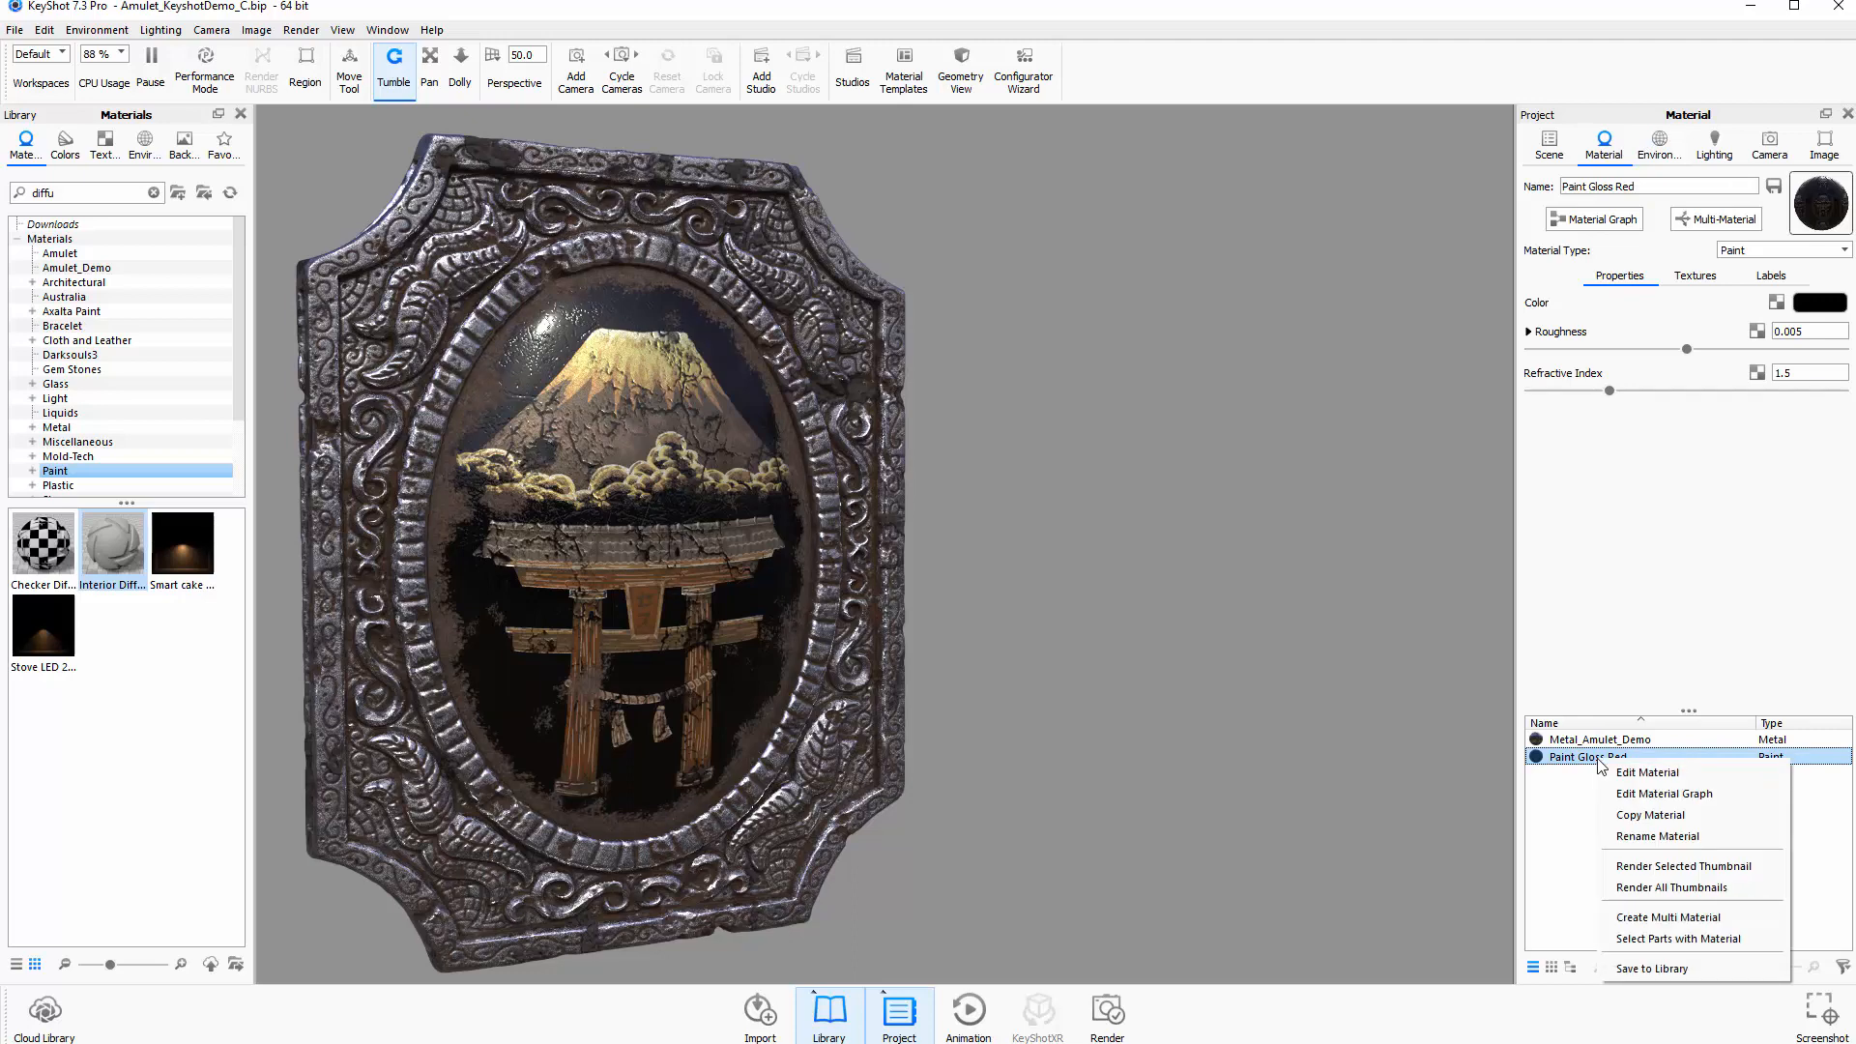
click(1657, 835)
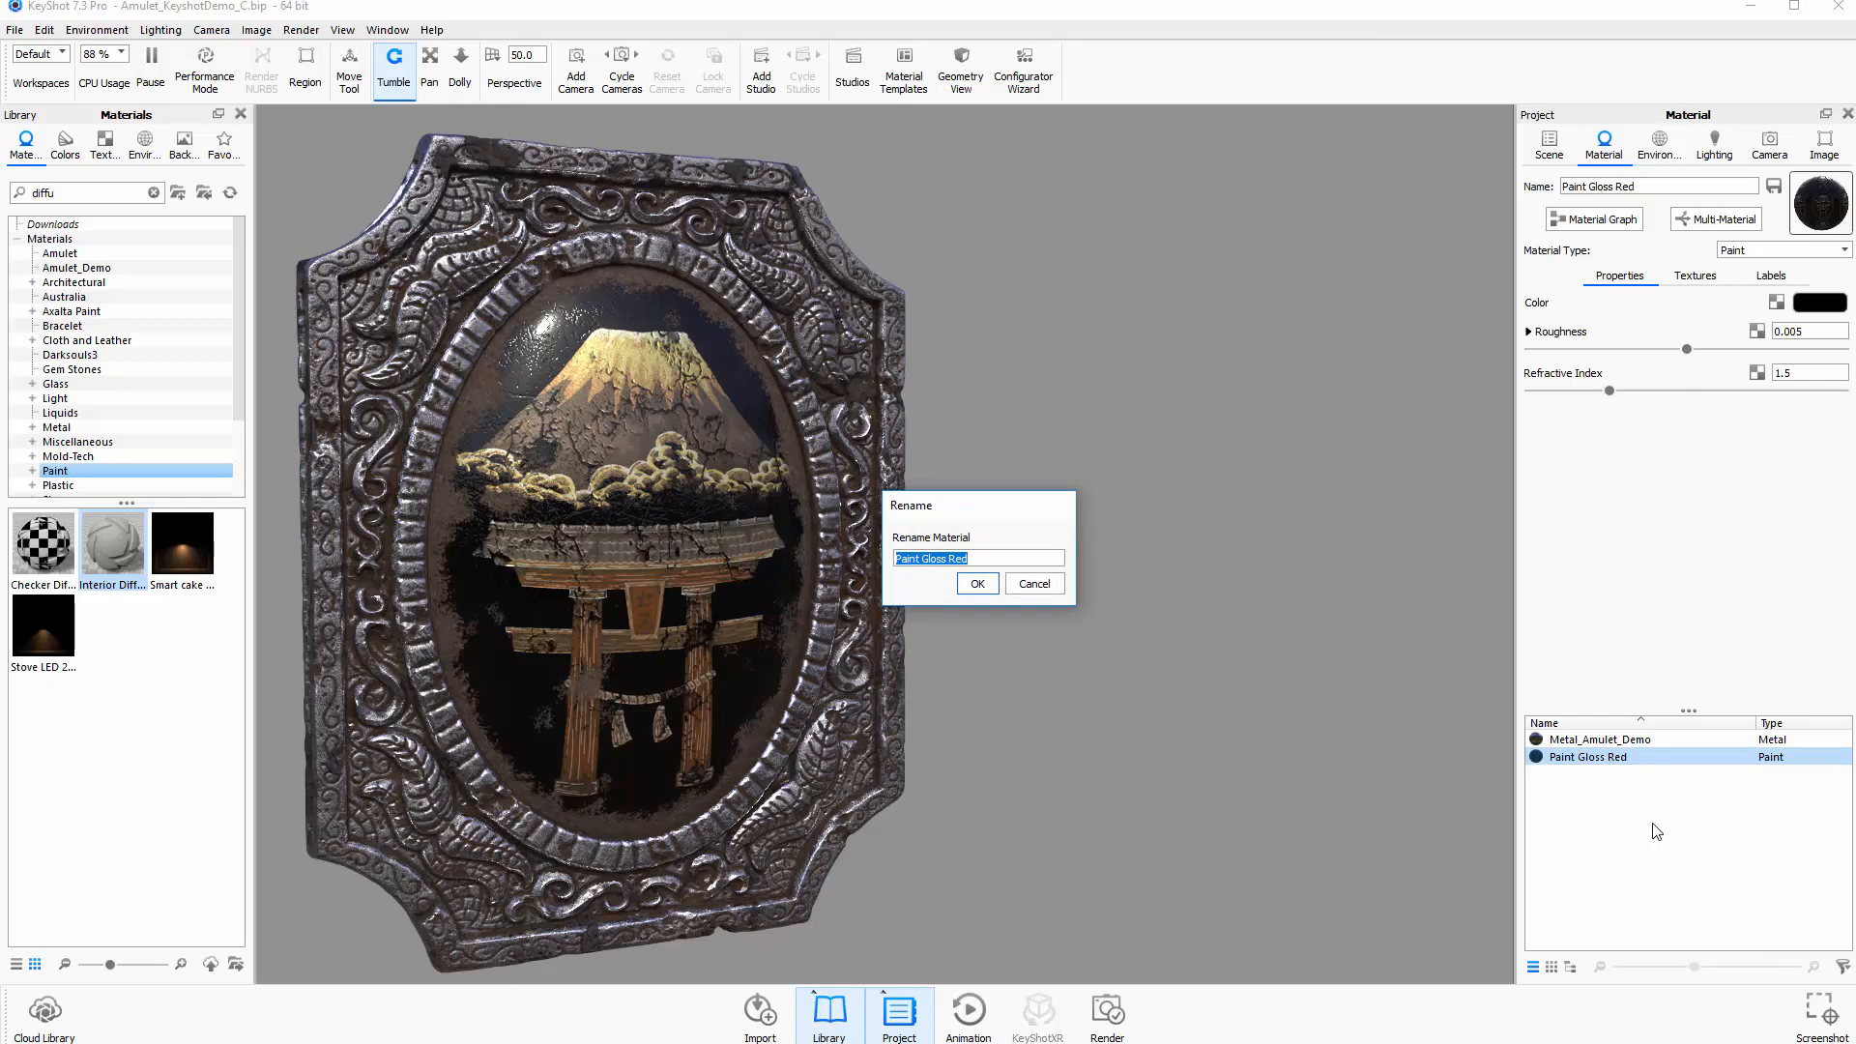
text(Amulet Gem)
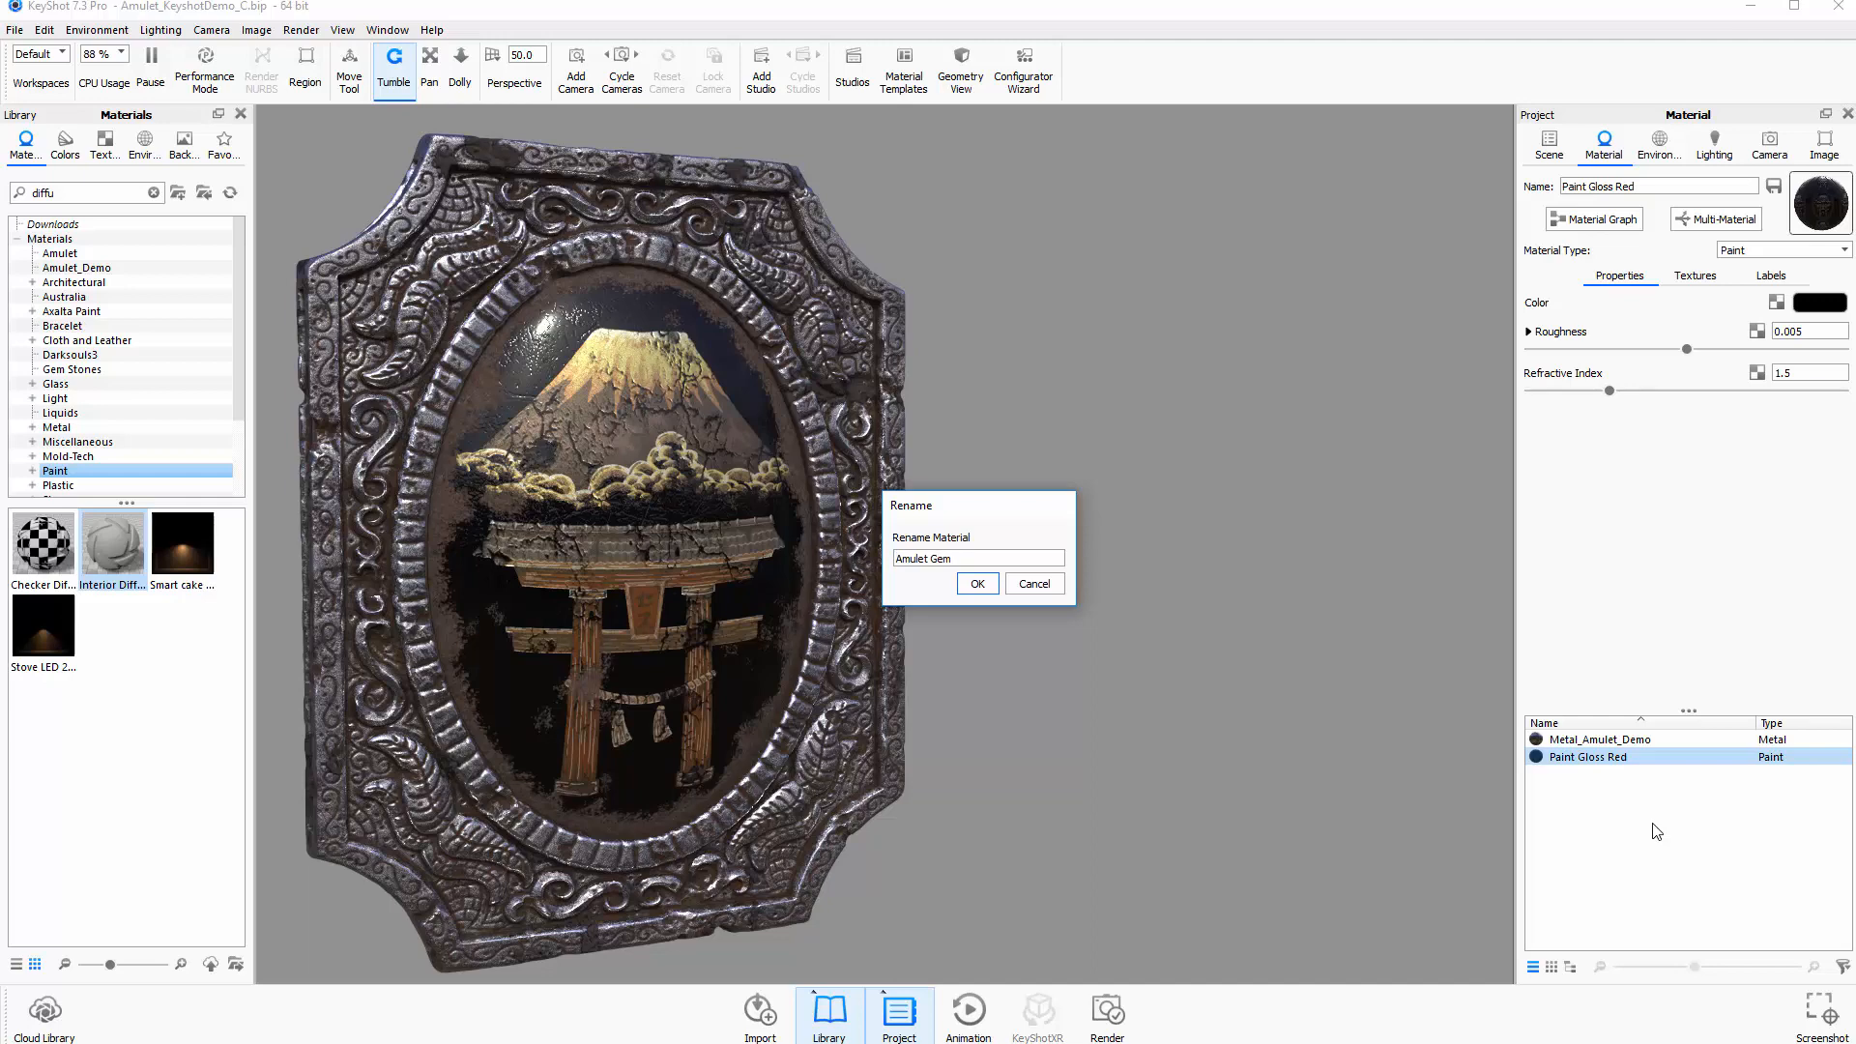
click(976, 583)
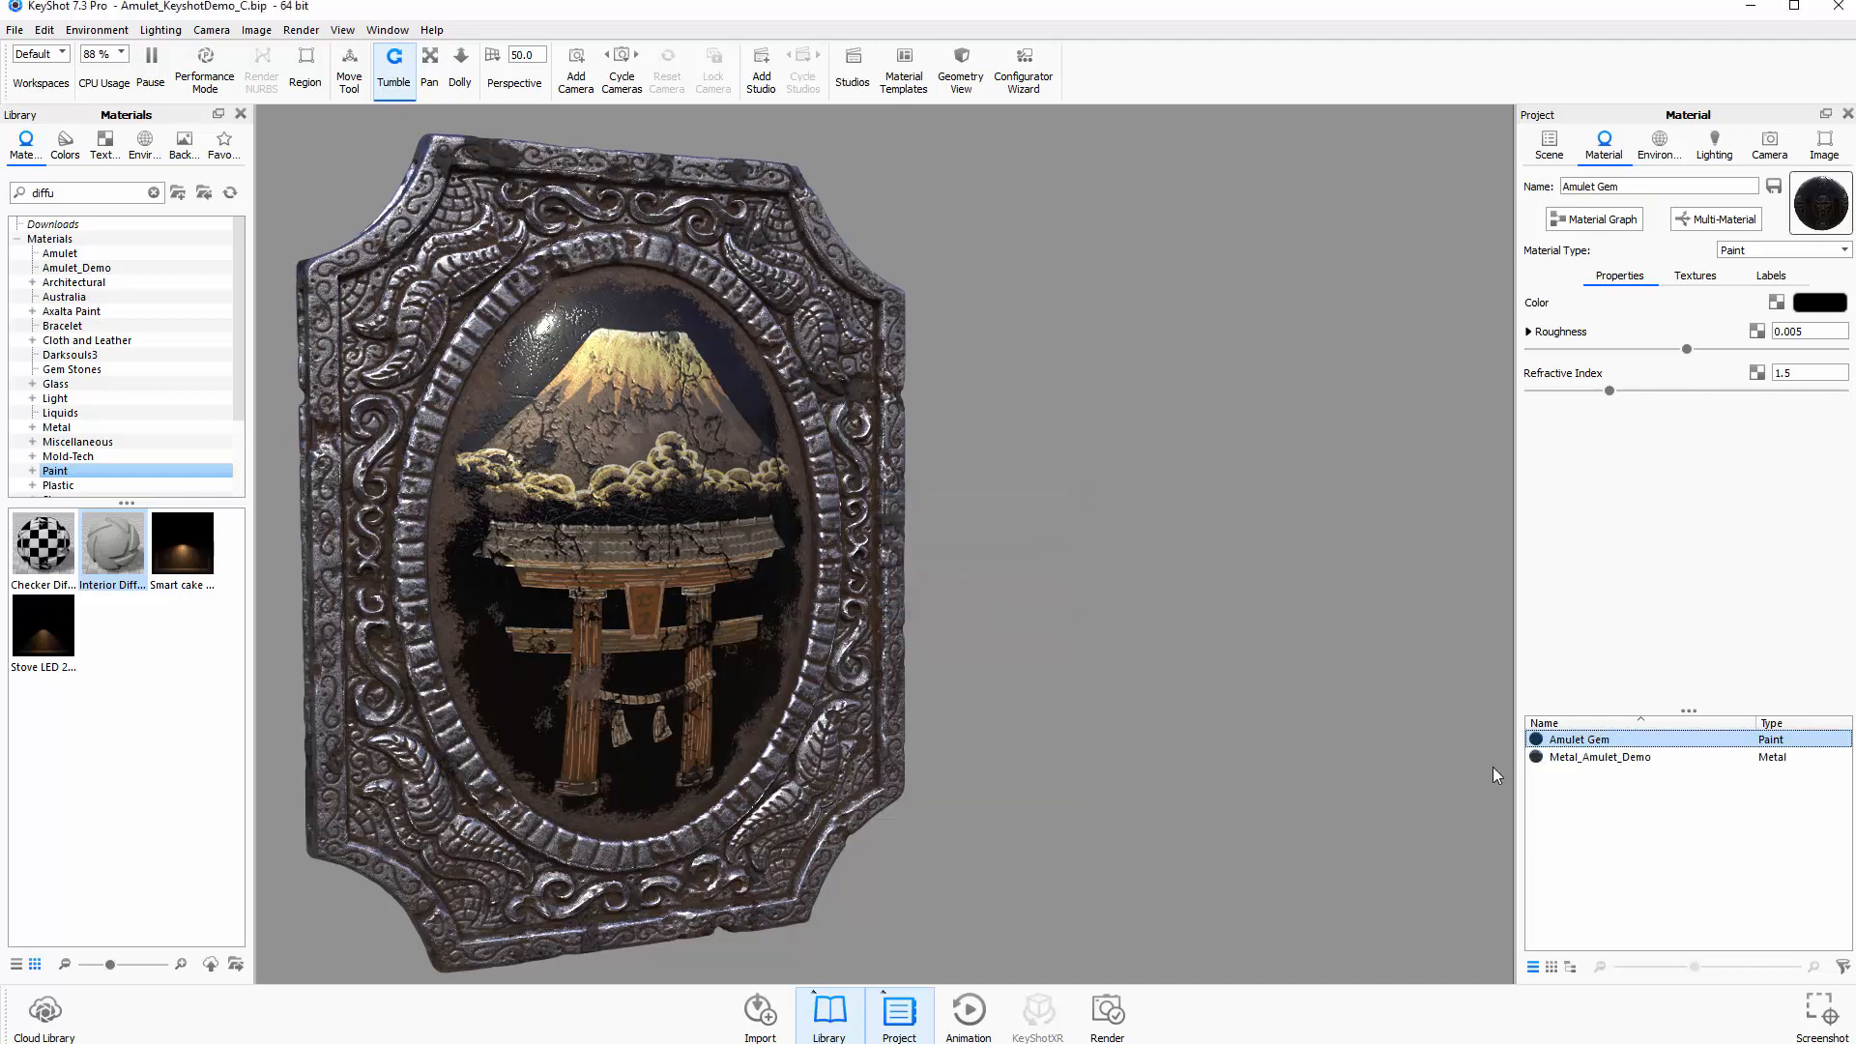
mouse_move(1574, 738)
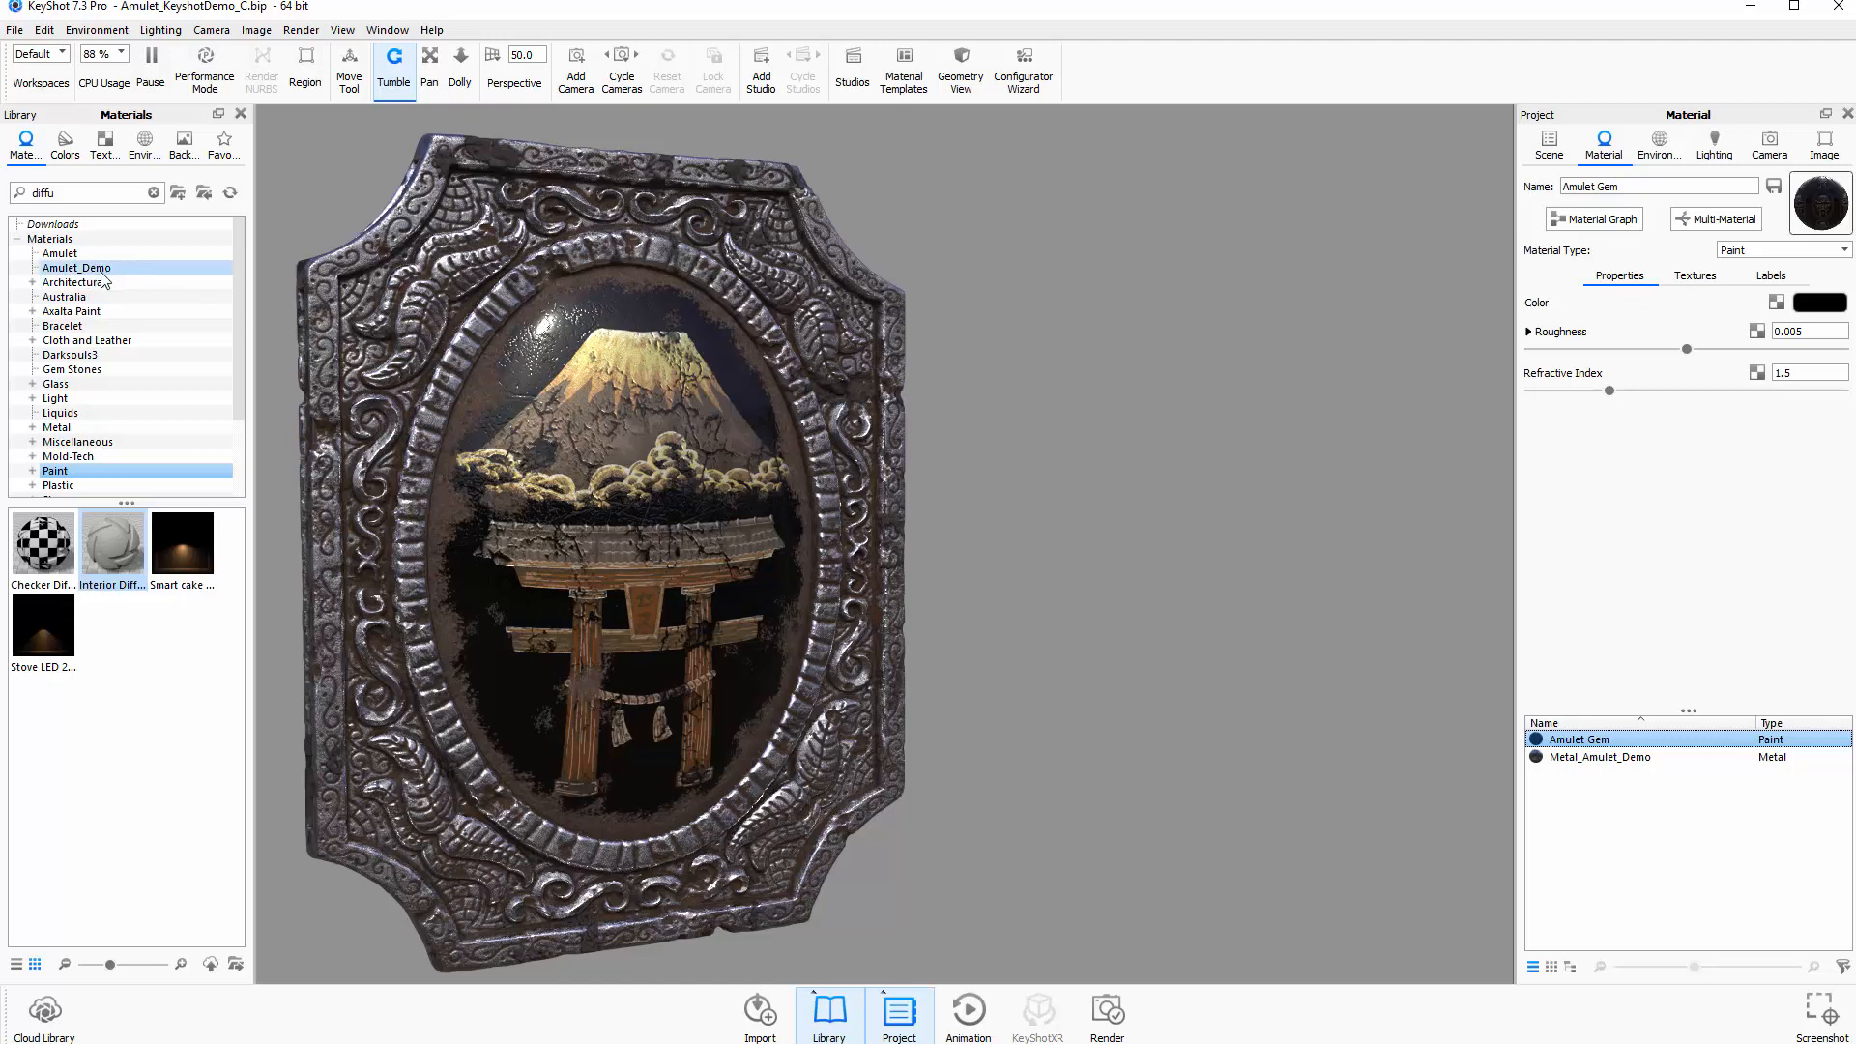
Add the Amulet Gem material to the Amulet_Demo library folder, alongside Metal_Amulet_Demo
right_click(1597, 739)
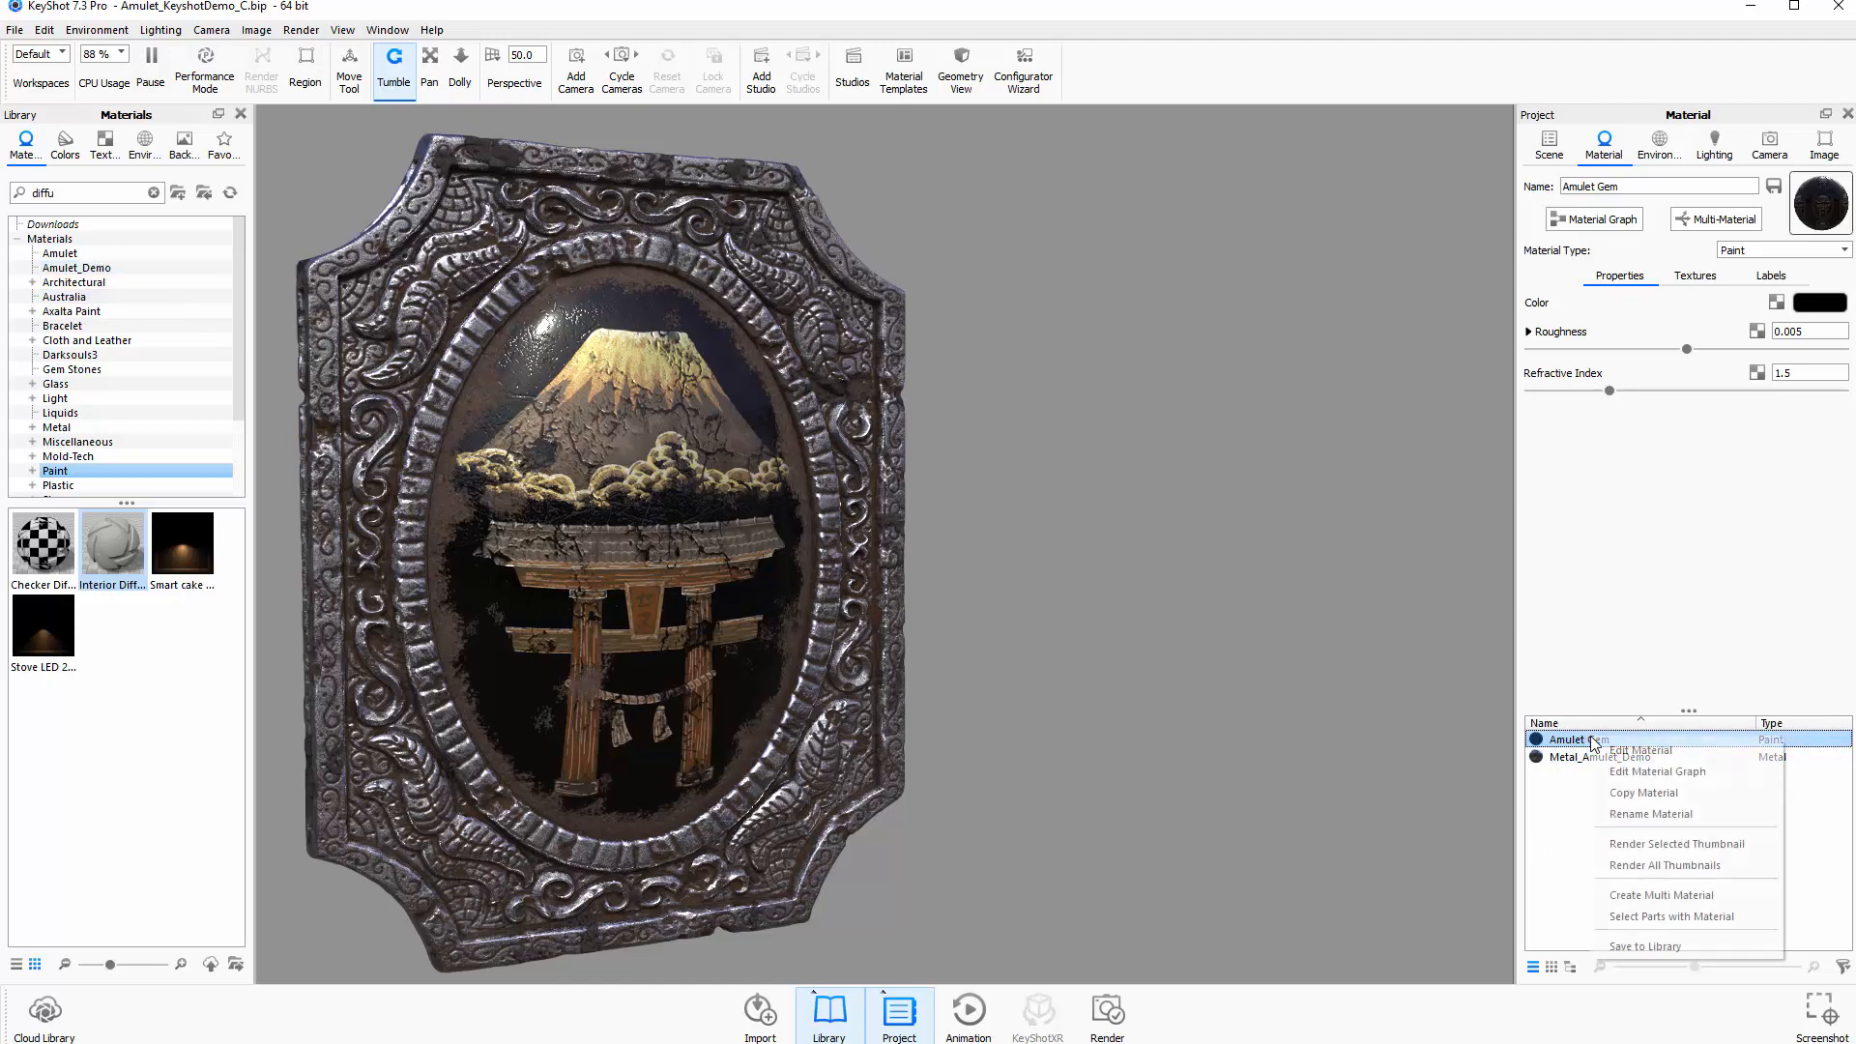
click(1644, 945)
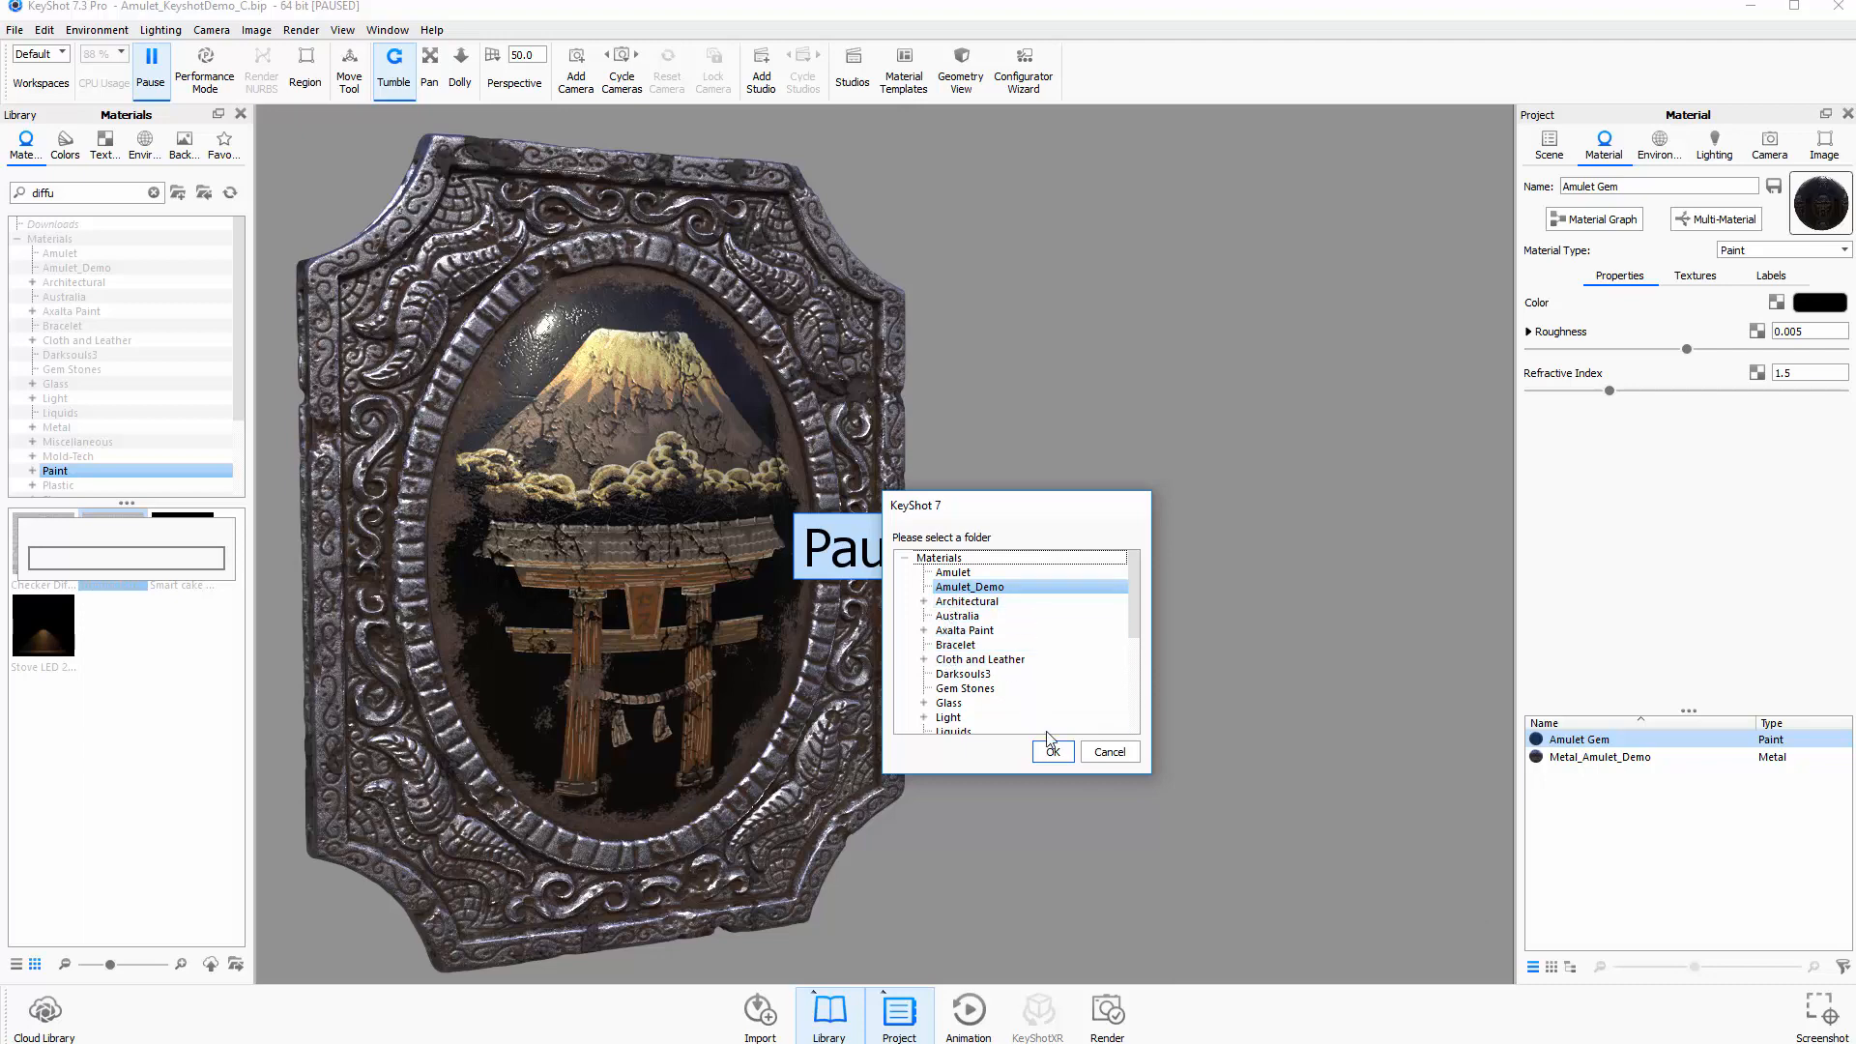
click(1050, 752)
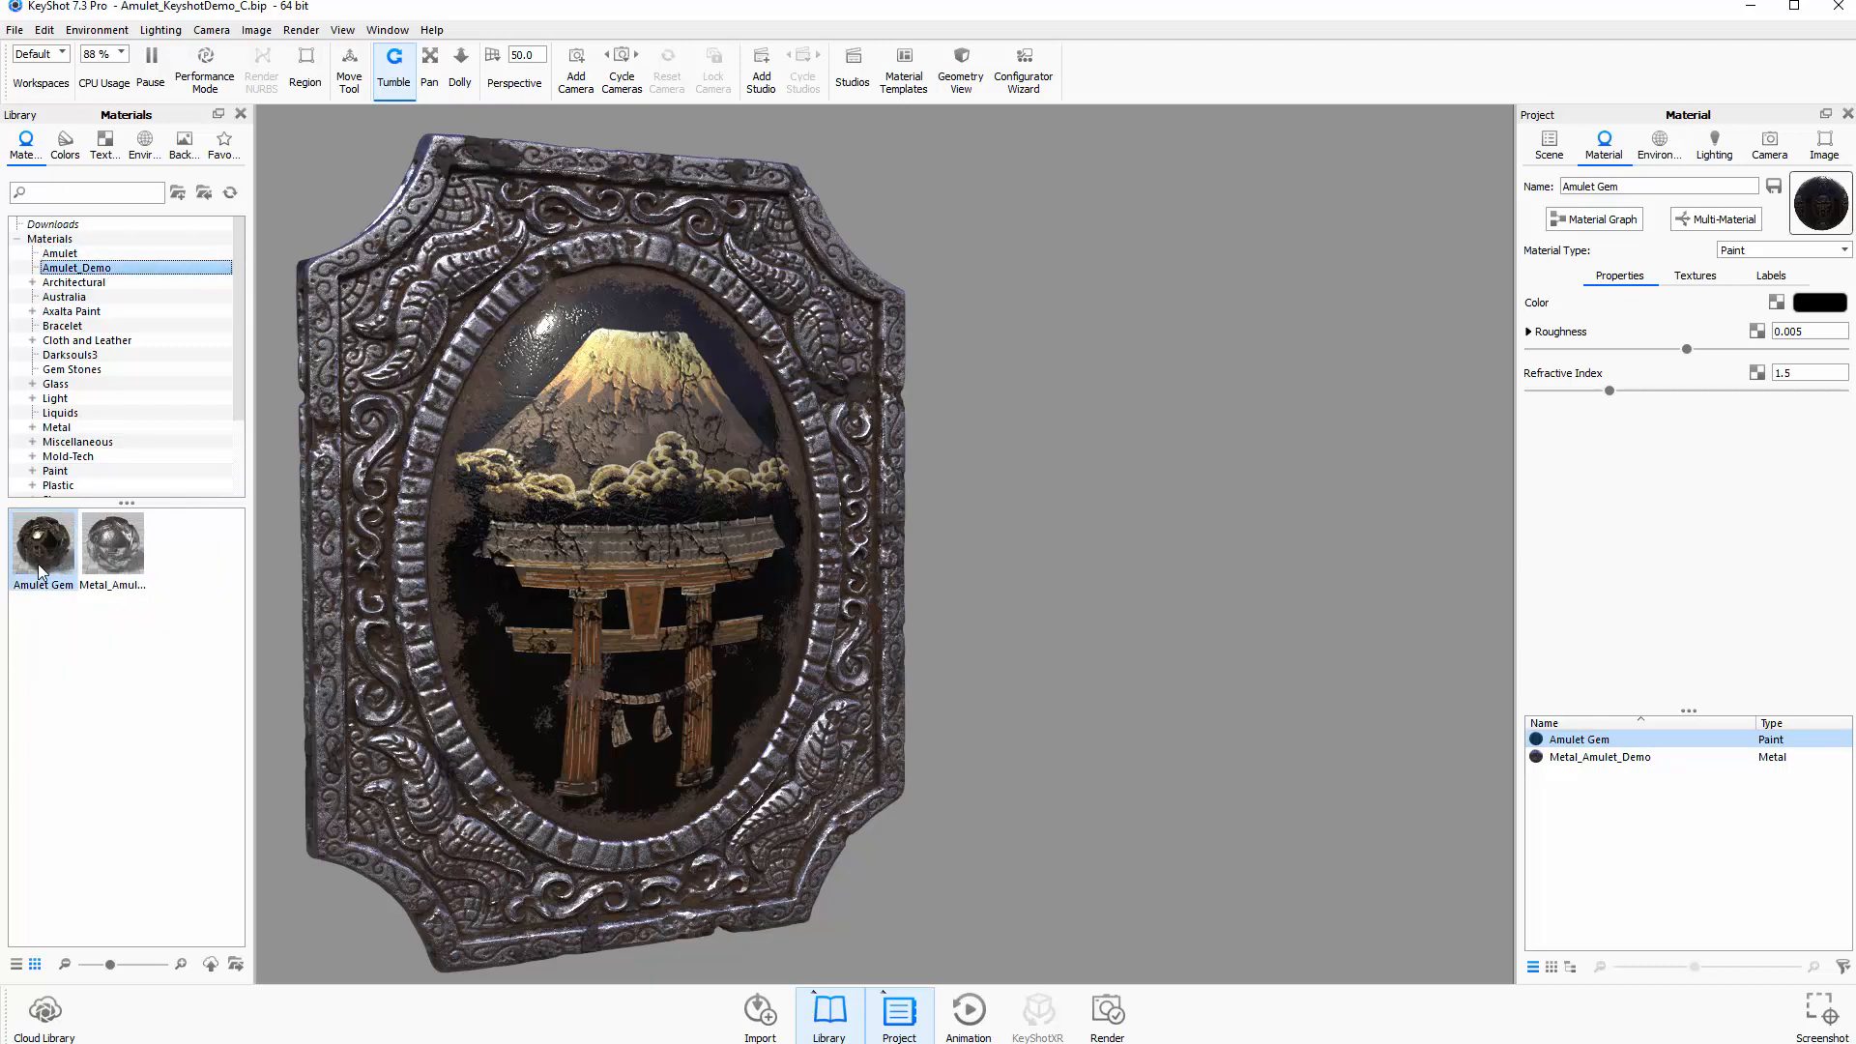
mouse_move(109, 542)
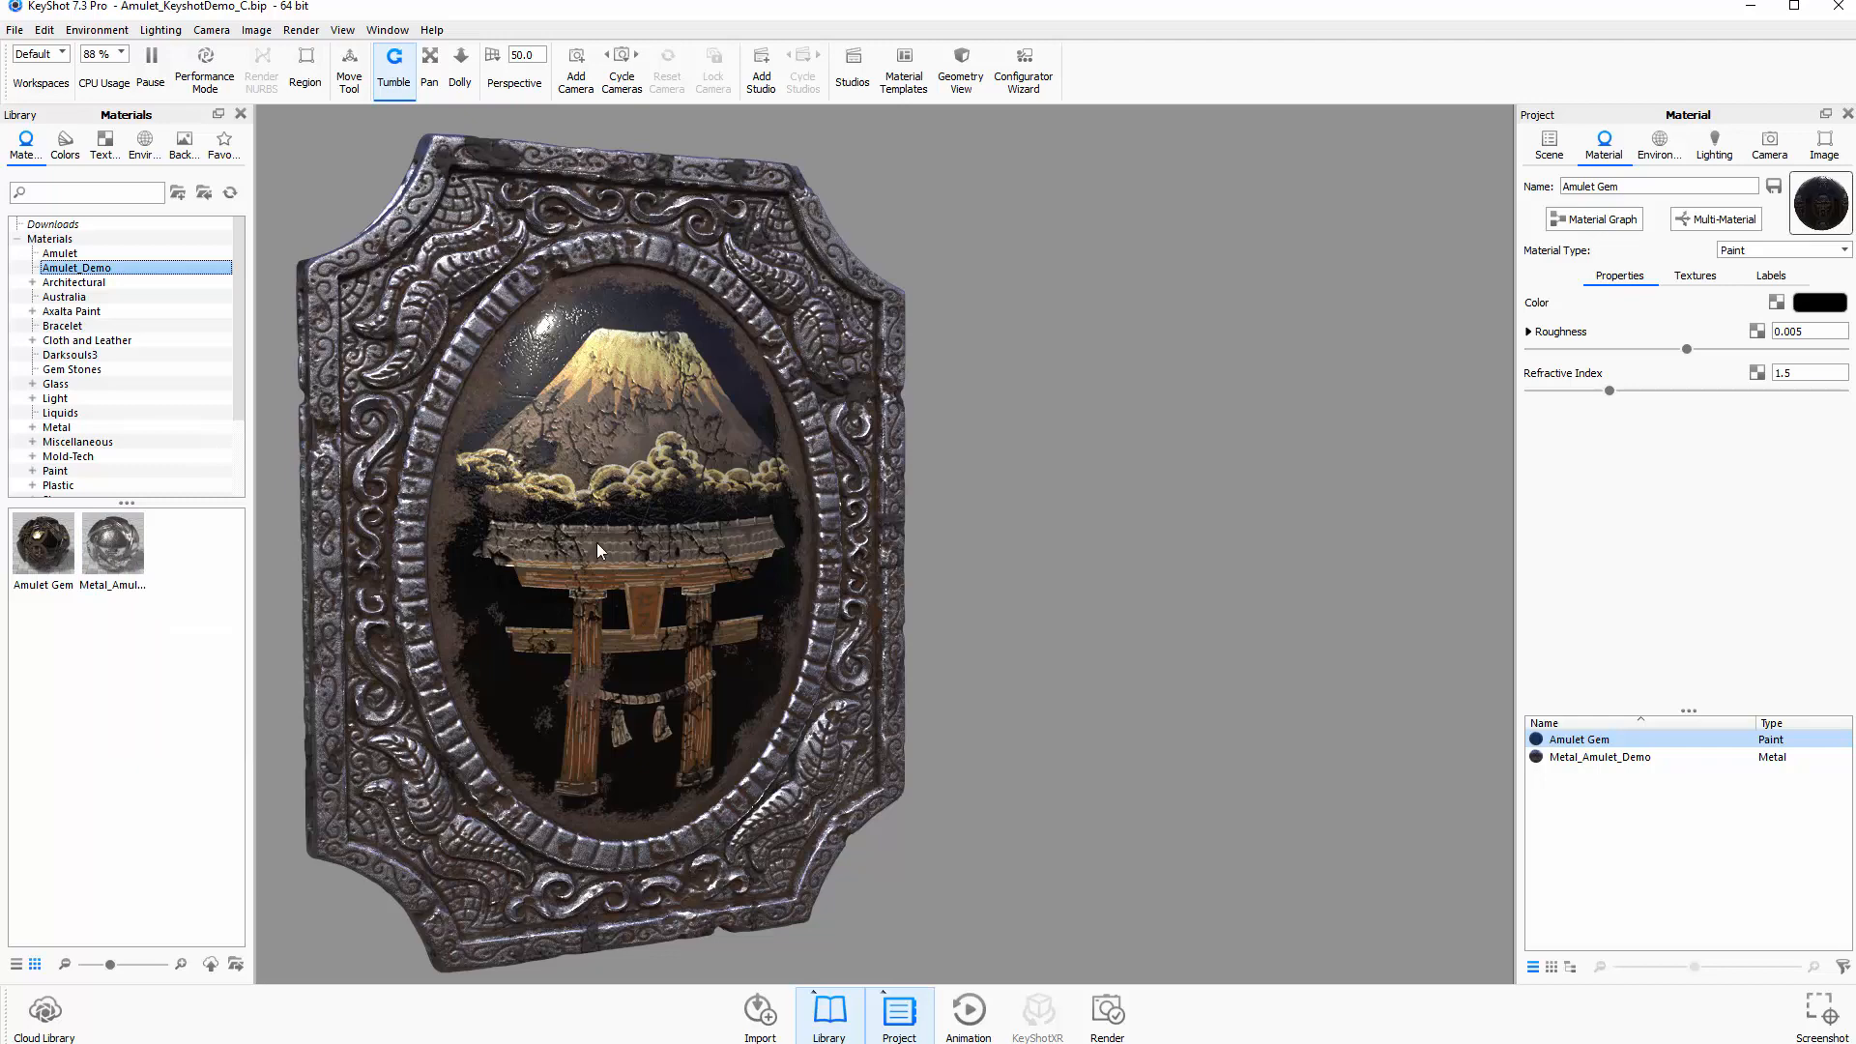
mouse_move(1054, 851)
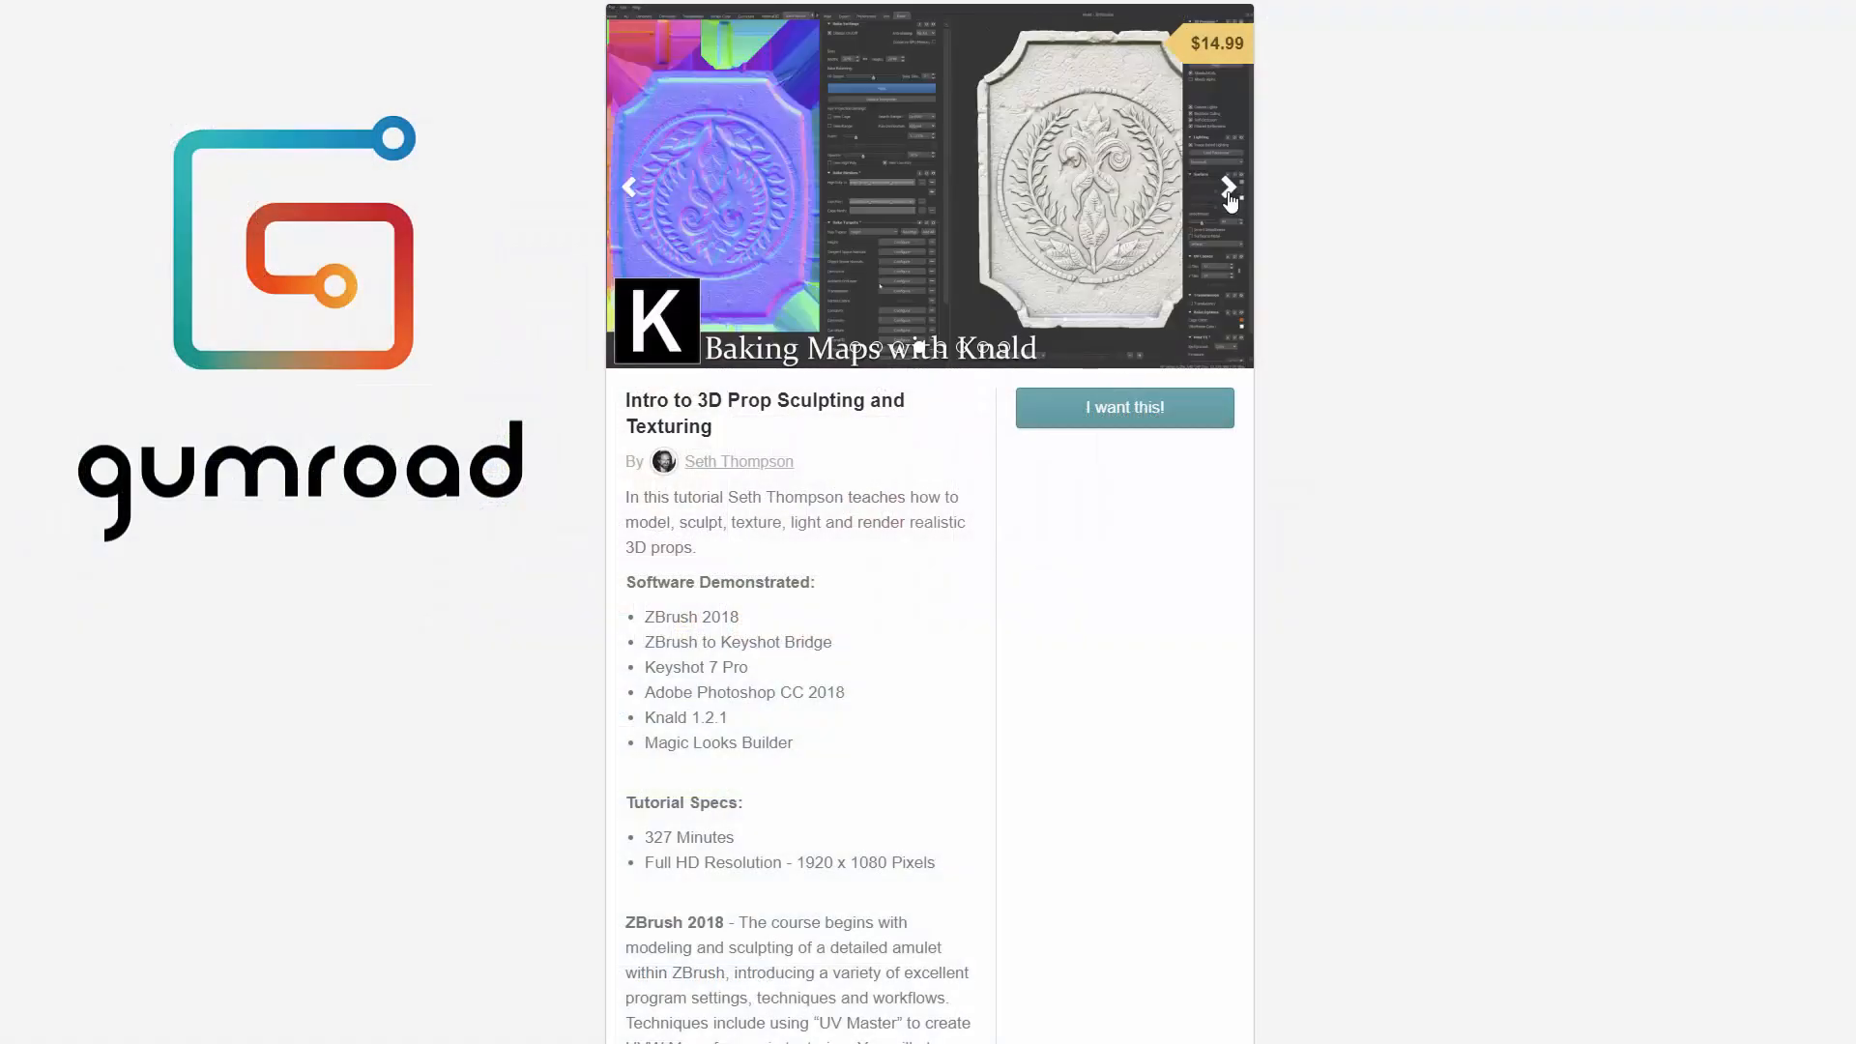
Advance the course page's image carousel to the next preview image
click(1229, 186)
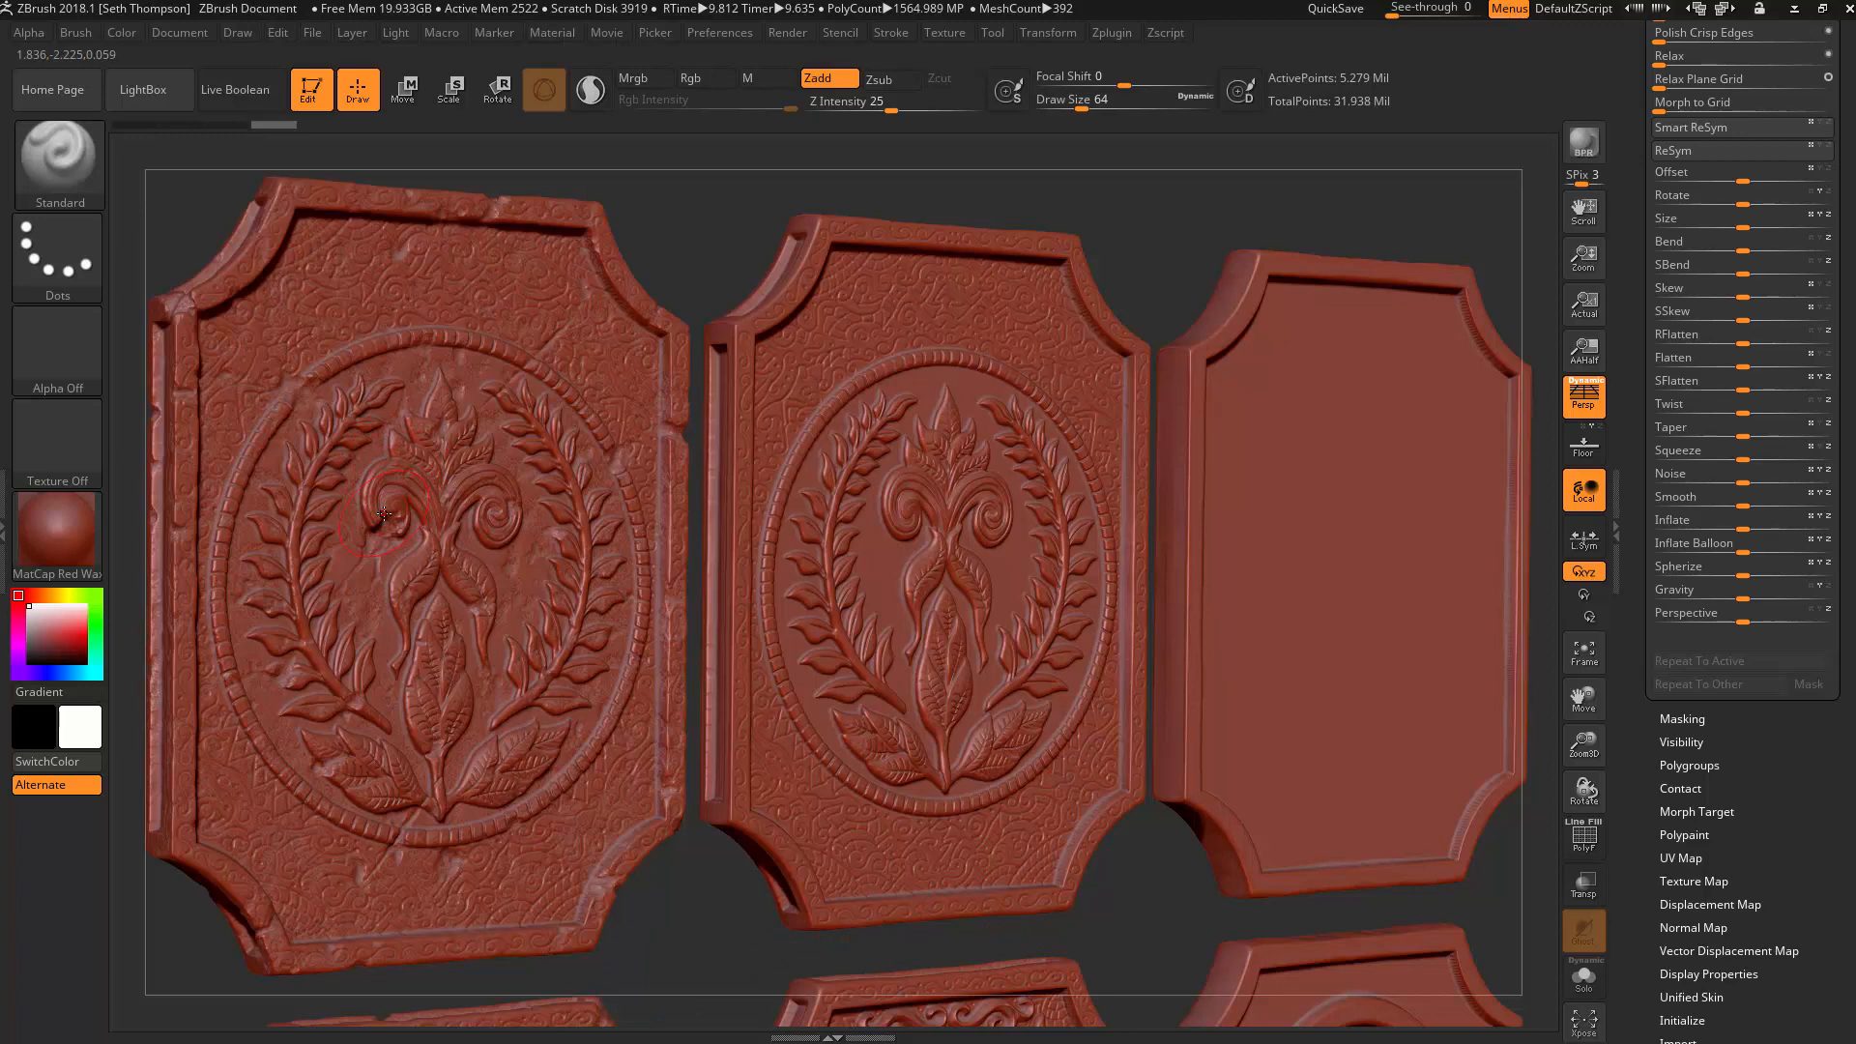
mouse_move(923, 441)
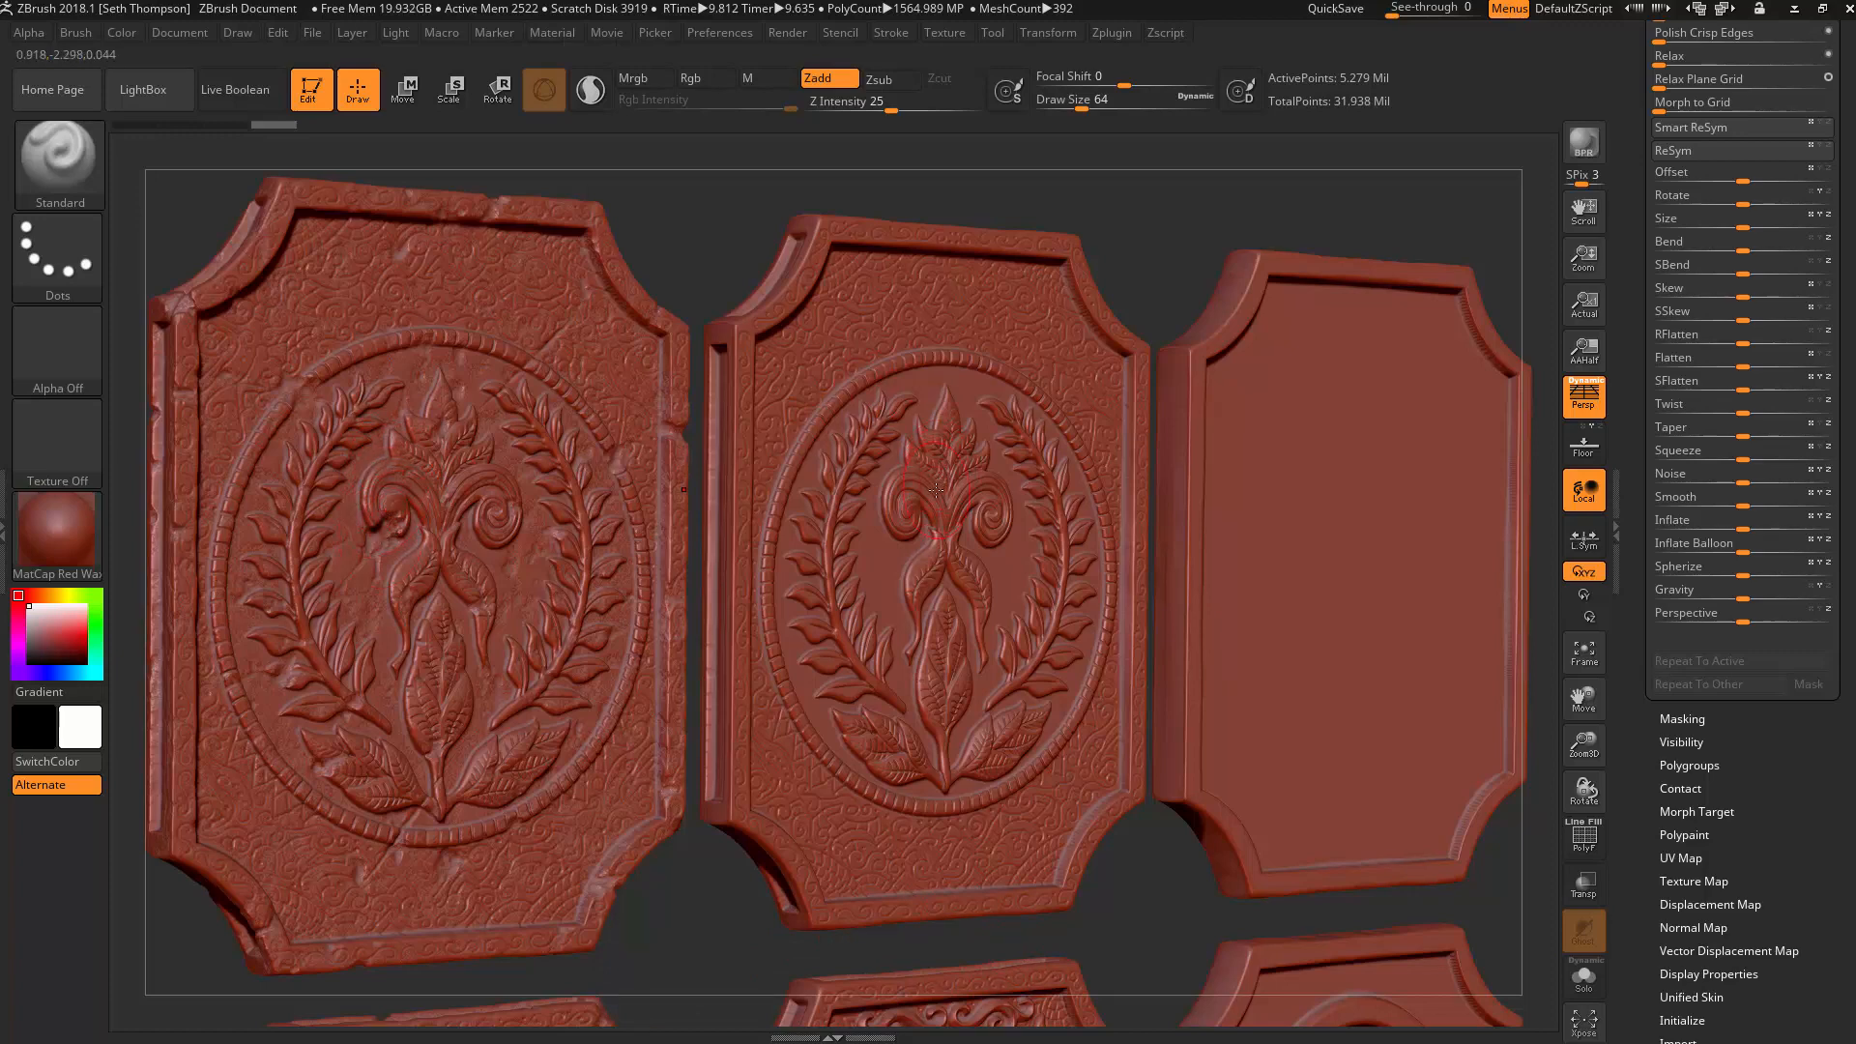
mouse_move(1335, 495)
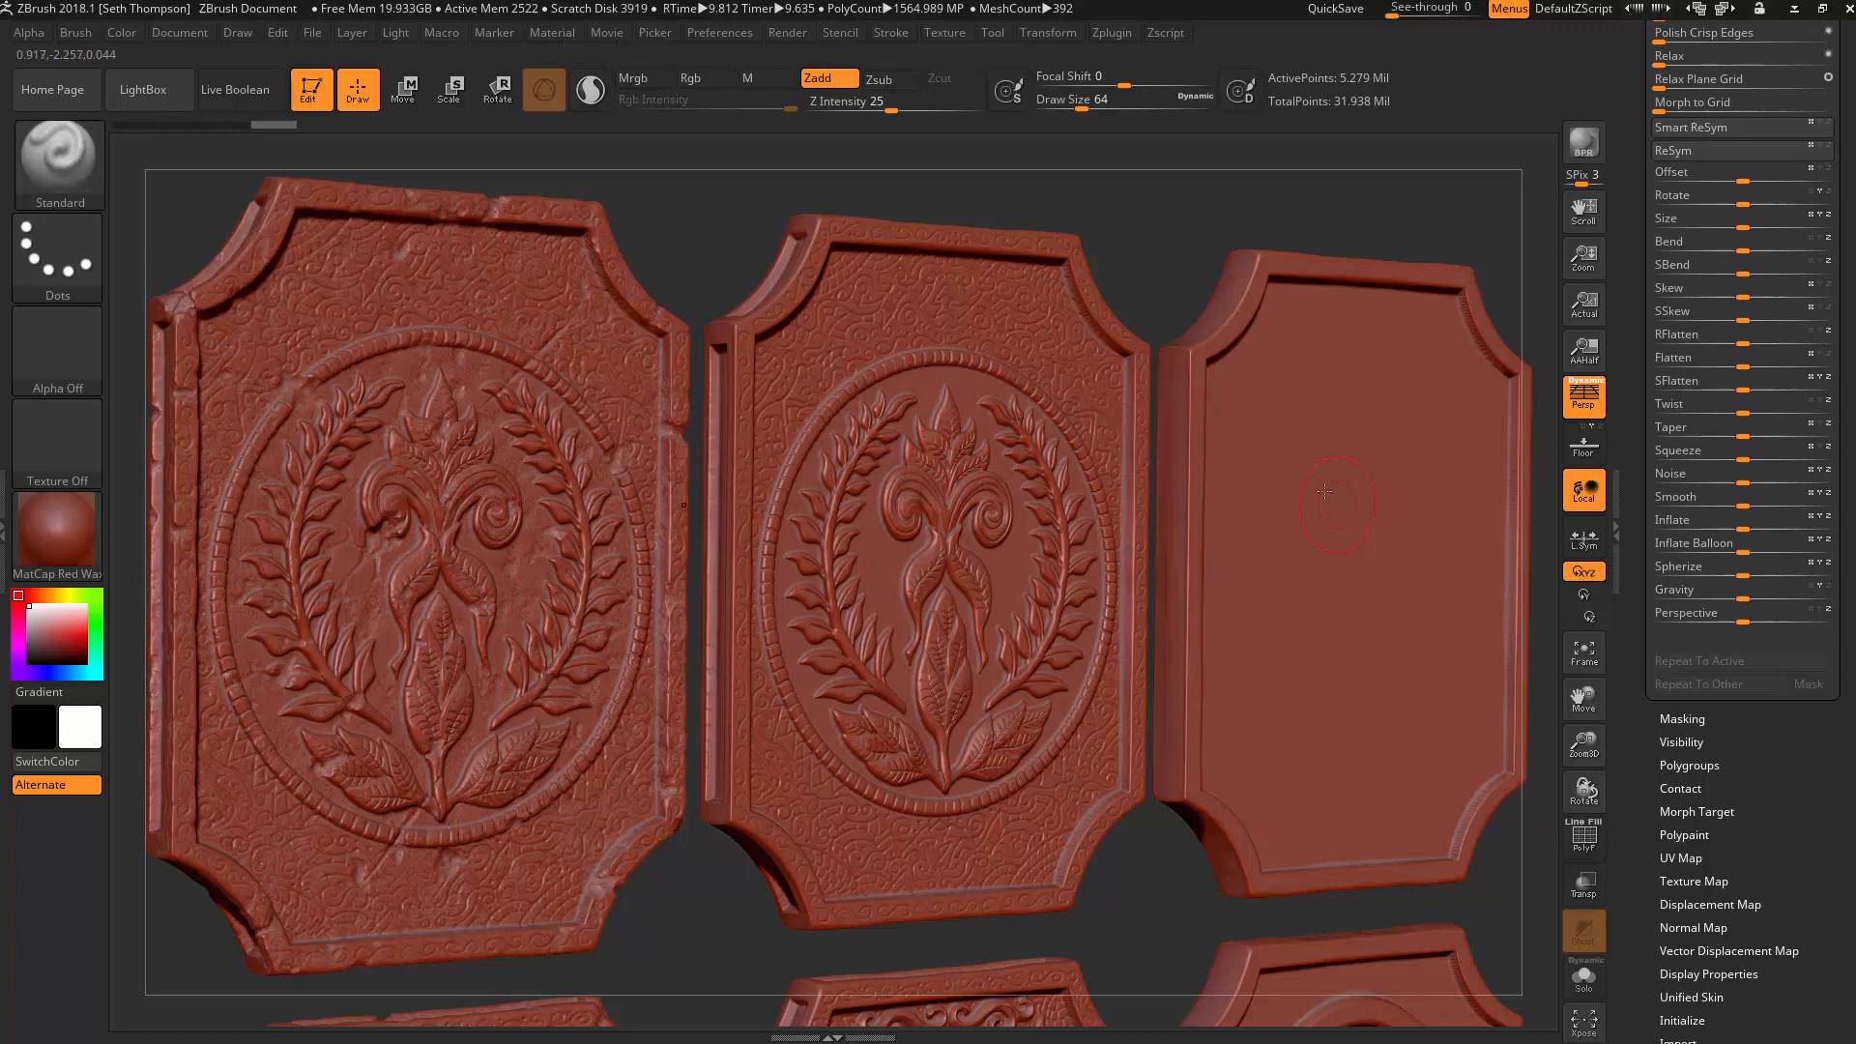
mouse_move(1330, 487)
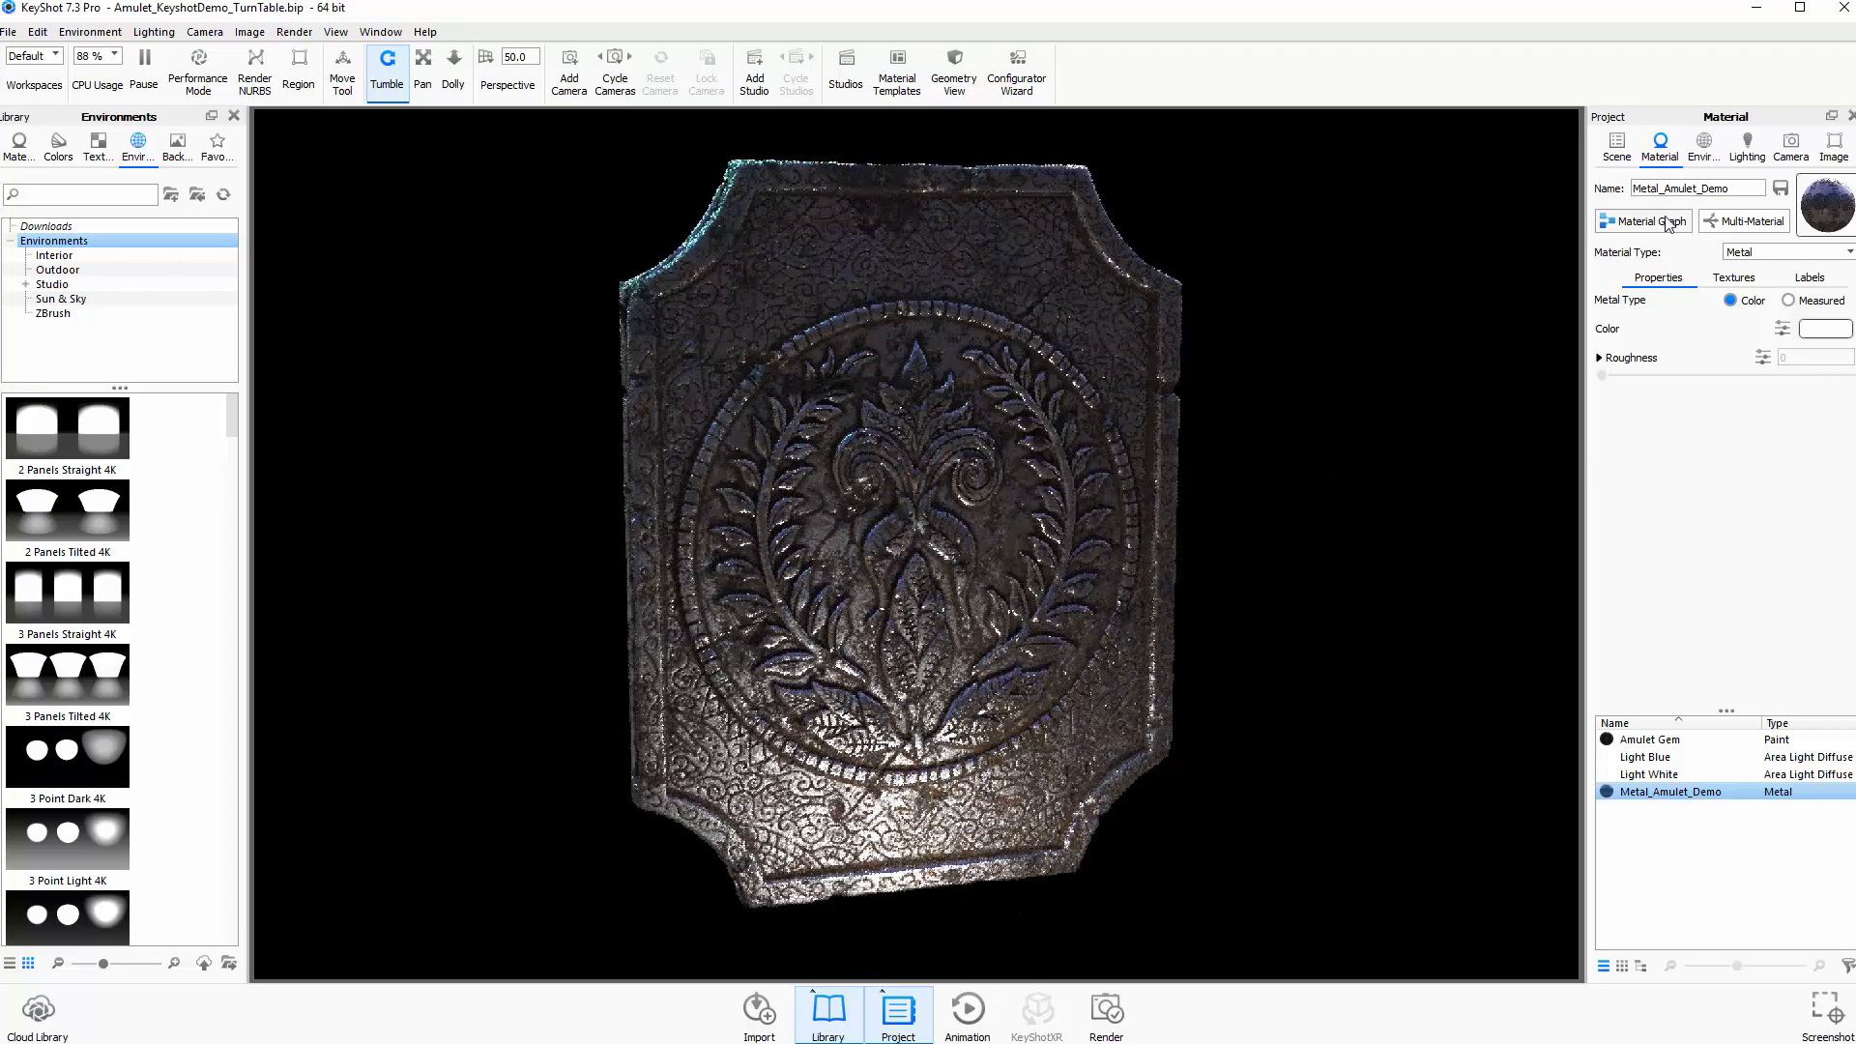
click(1641, 221)
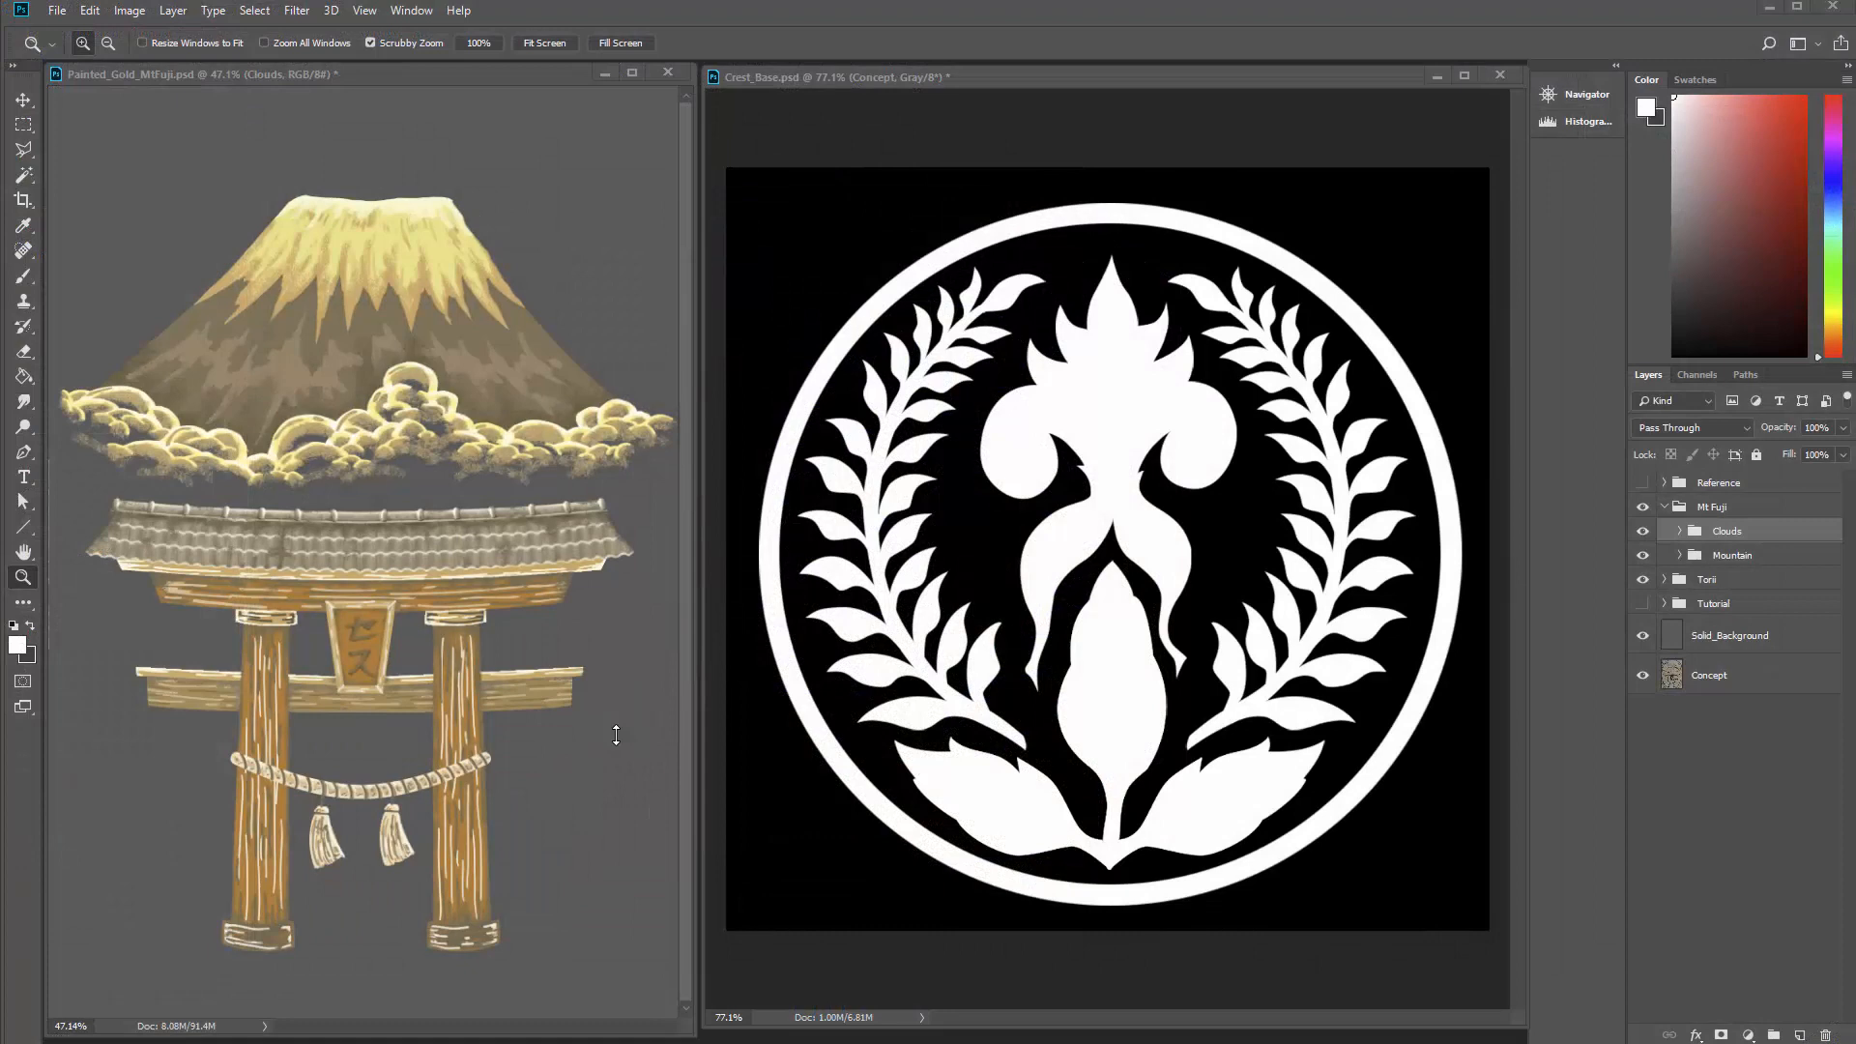
mouse_move(347, 465)
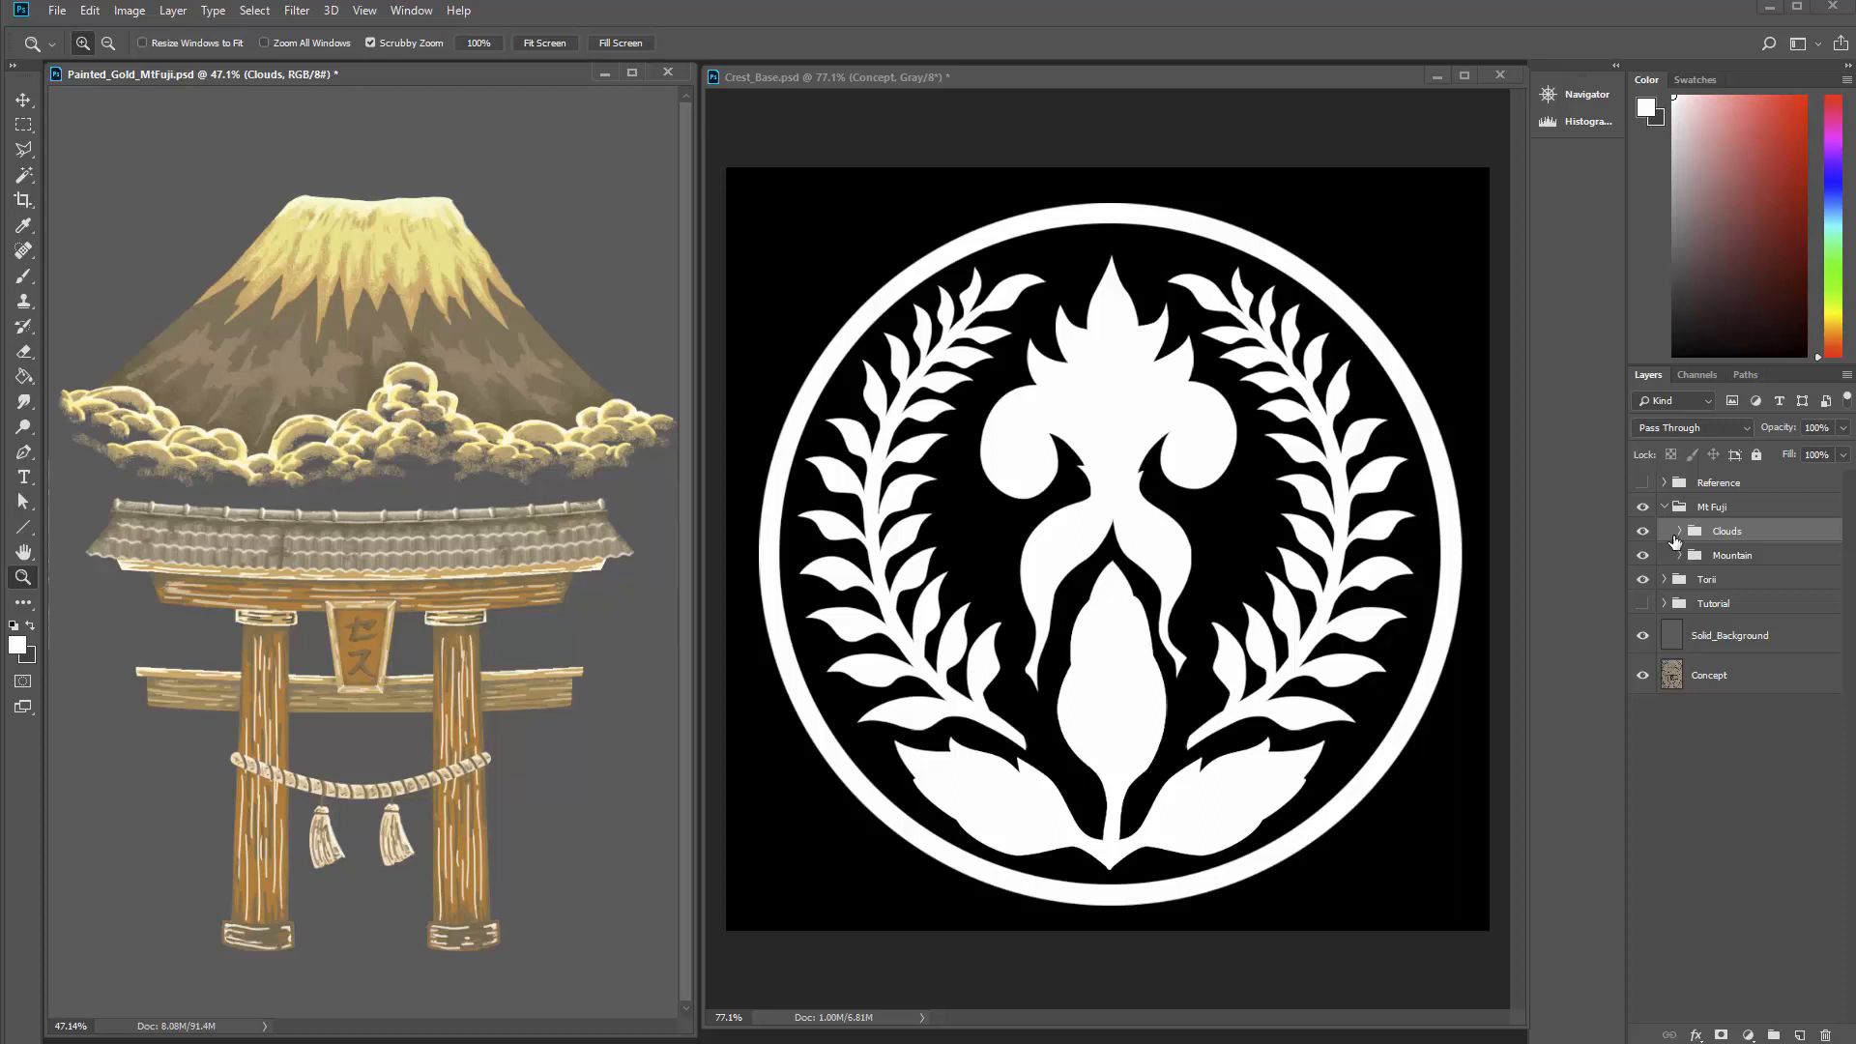
Toggle visibility of the Mountain group and crest mask layers A–G, then show the lesson videos folder
click(1643, 553)
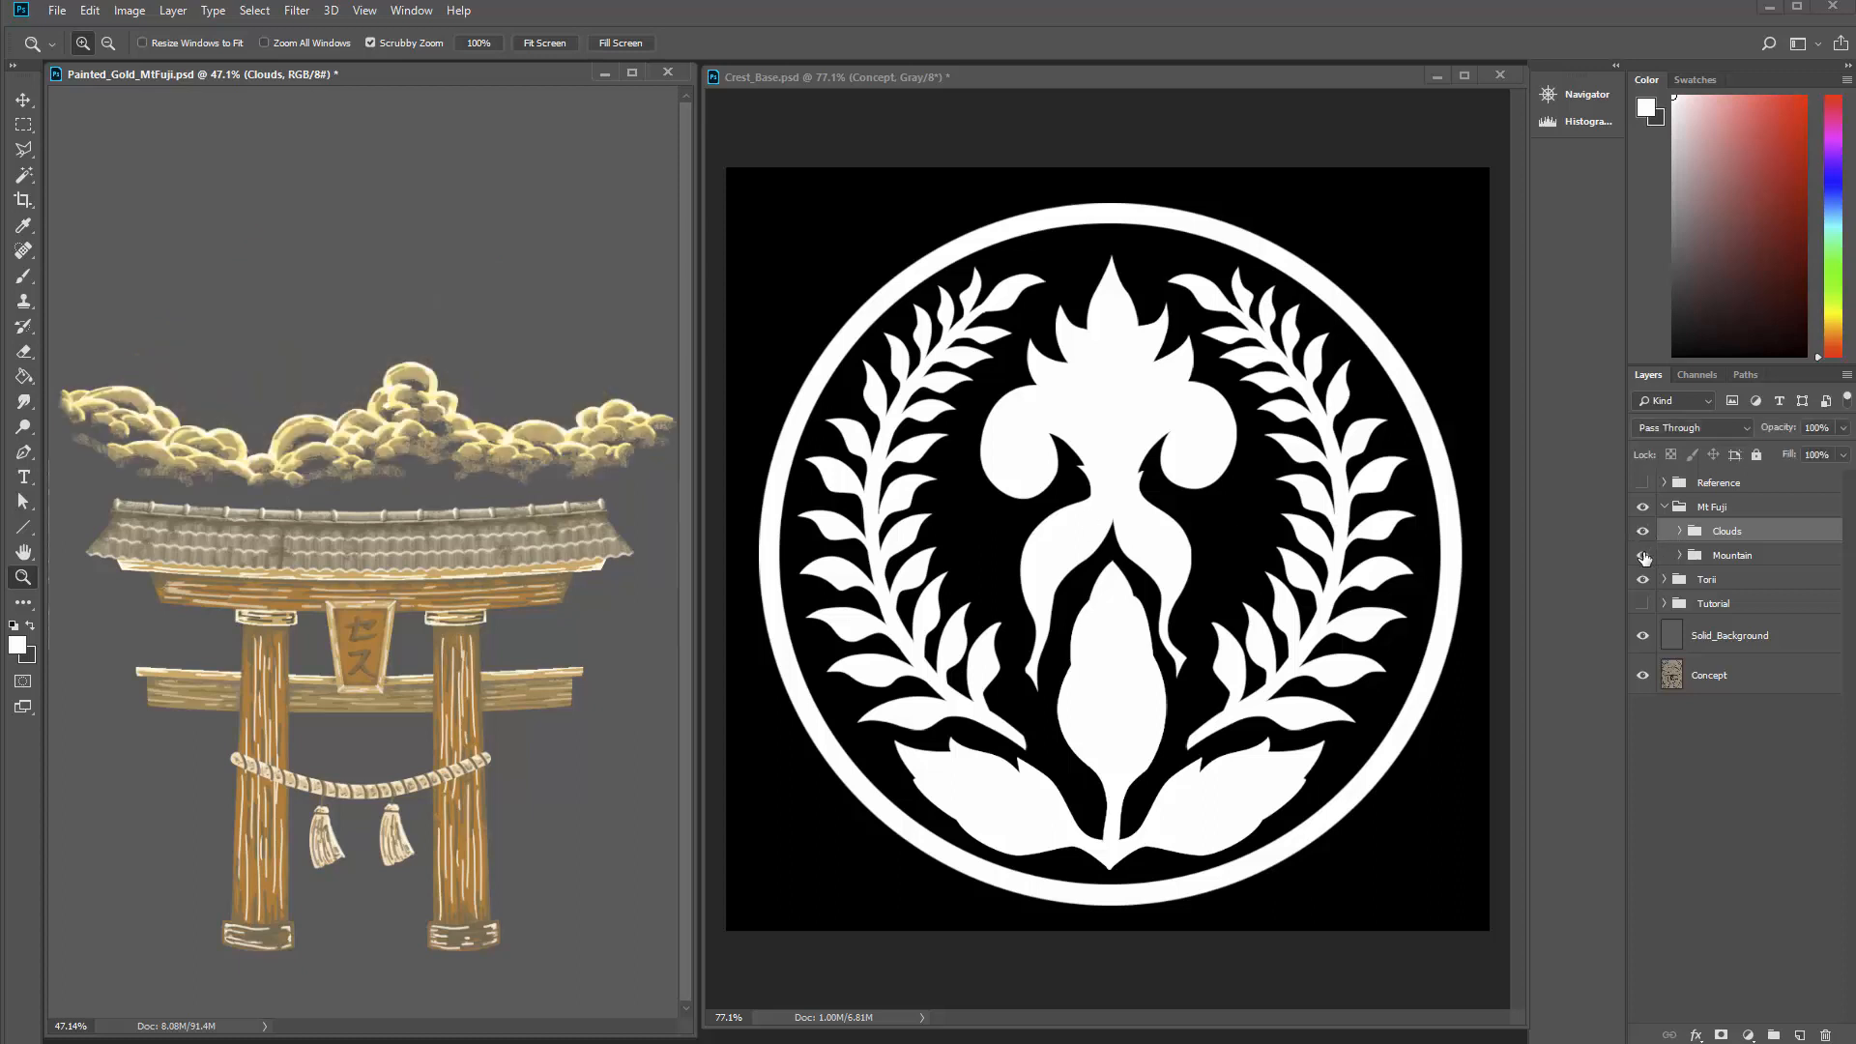
click(1641, 554)
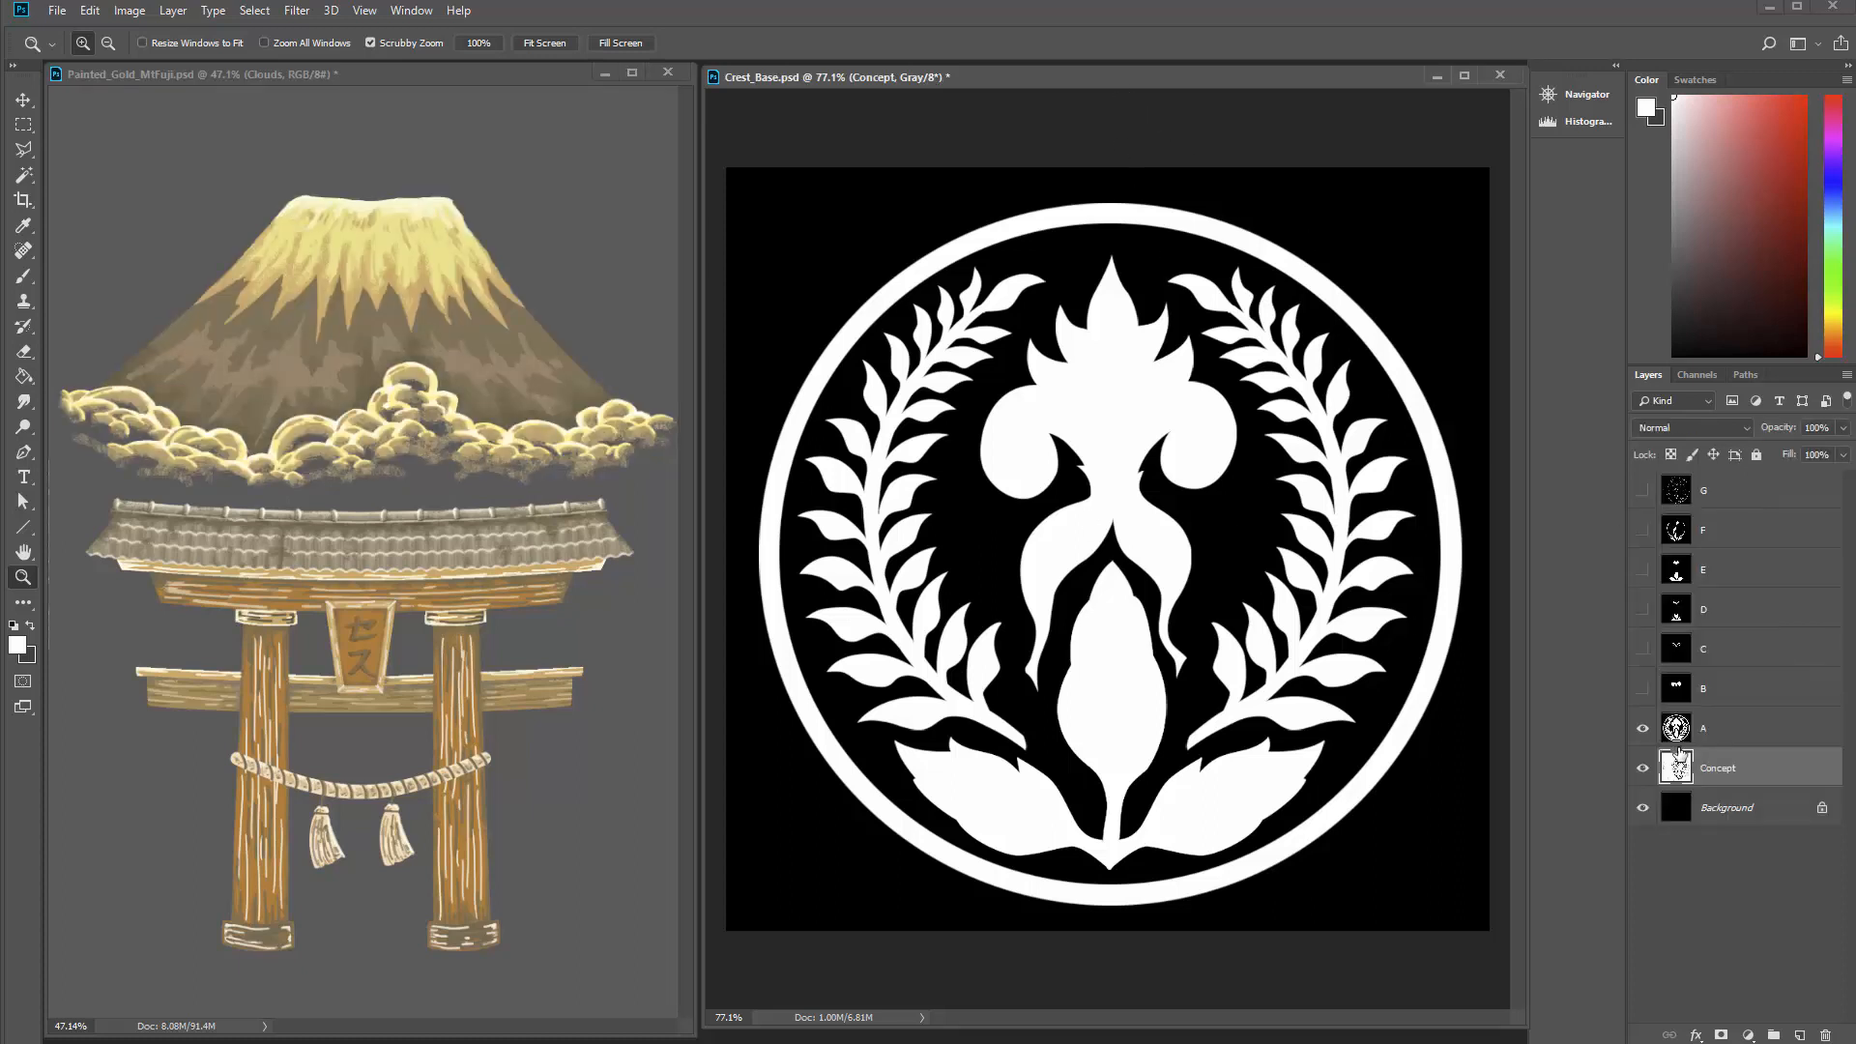
click(1641, 728)
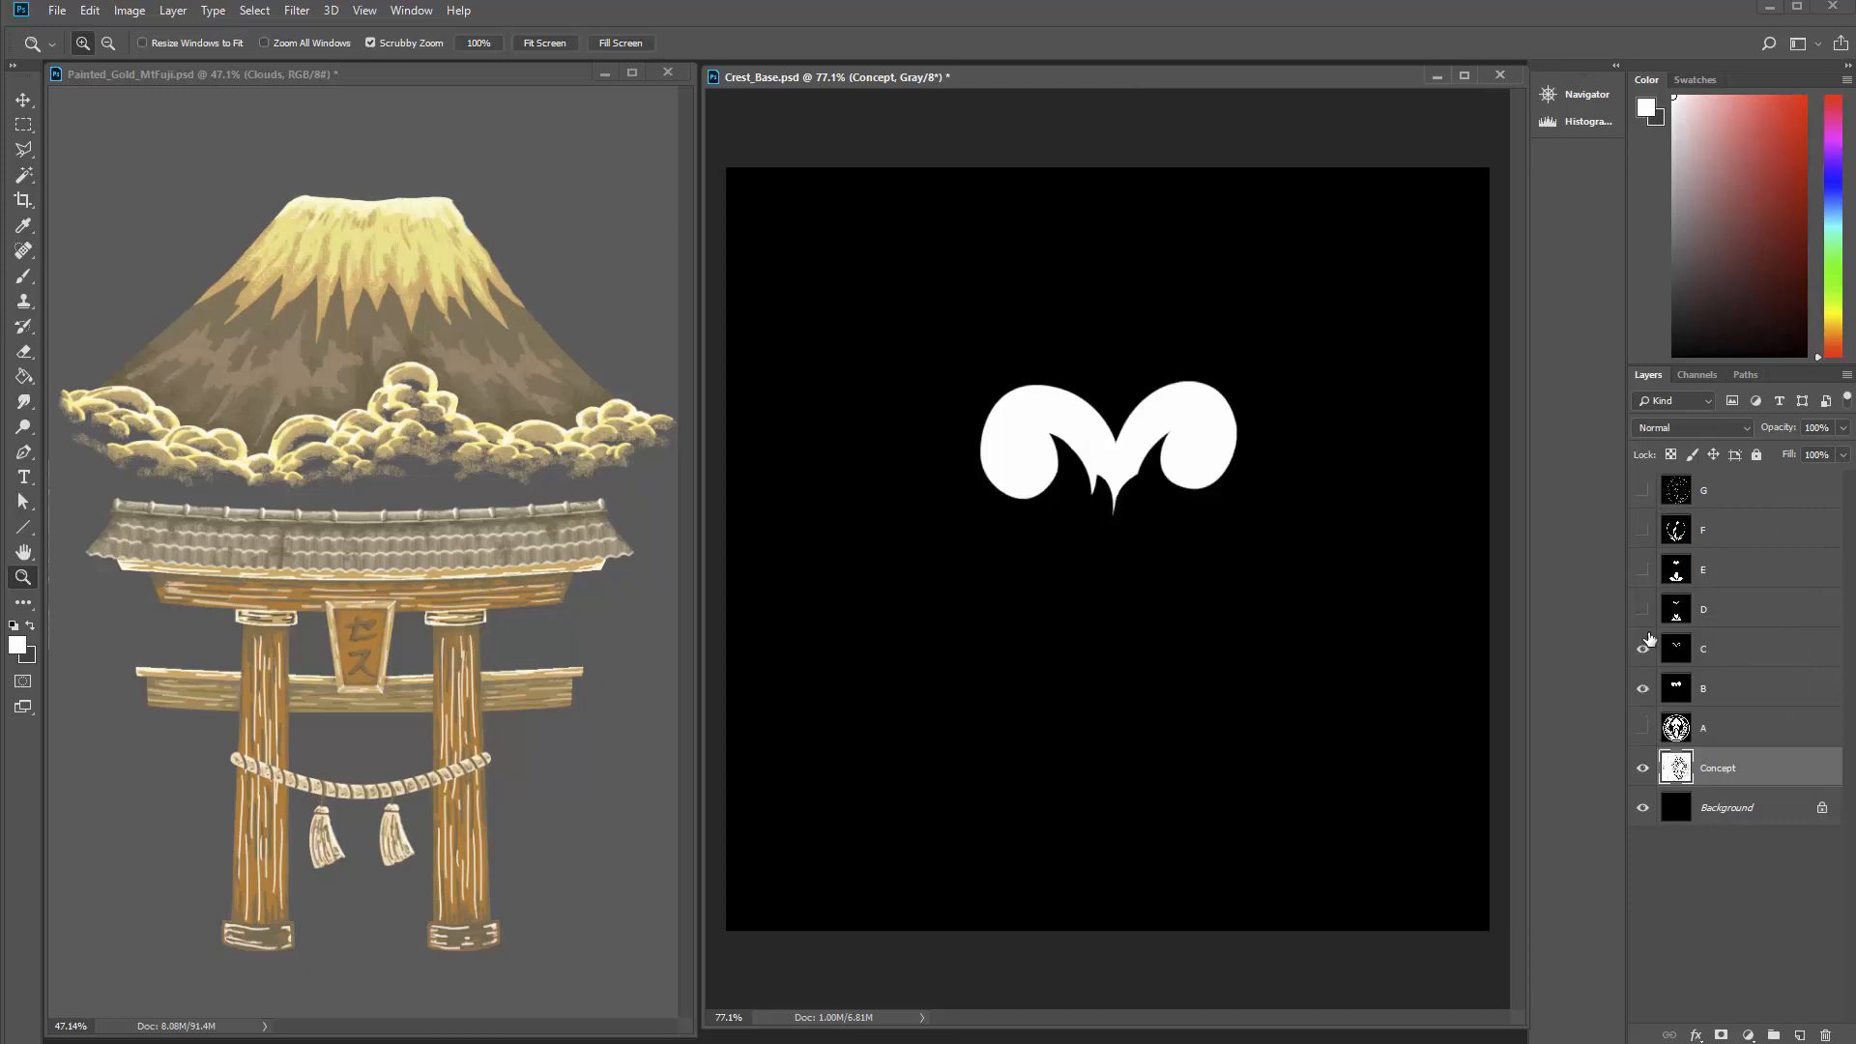
click(1641, 490)
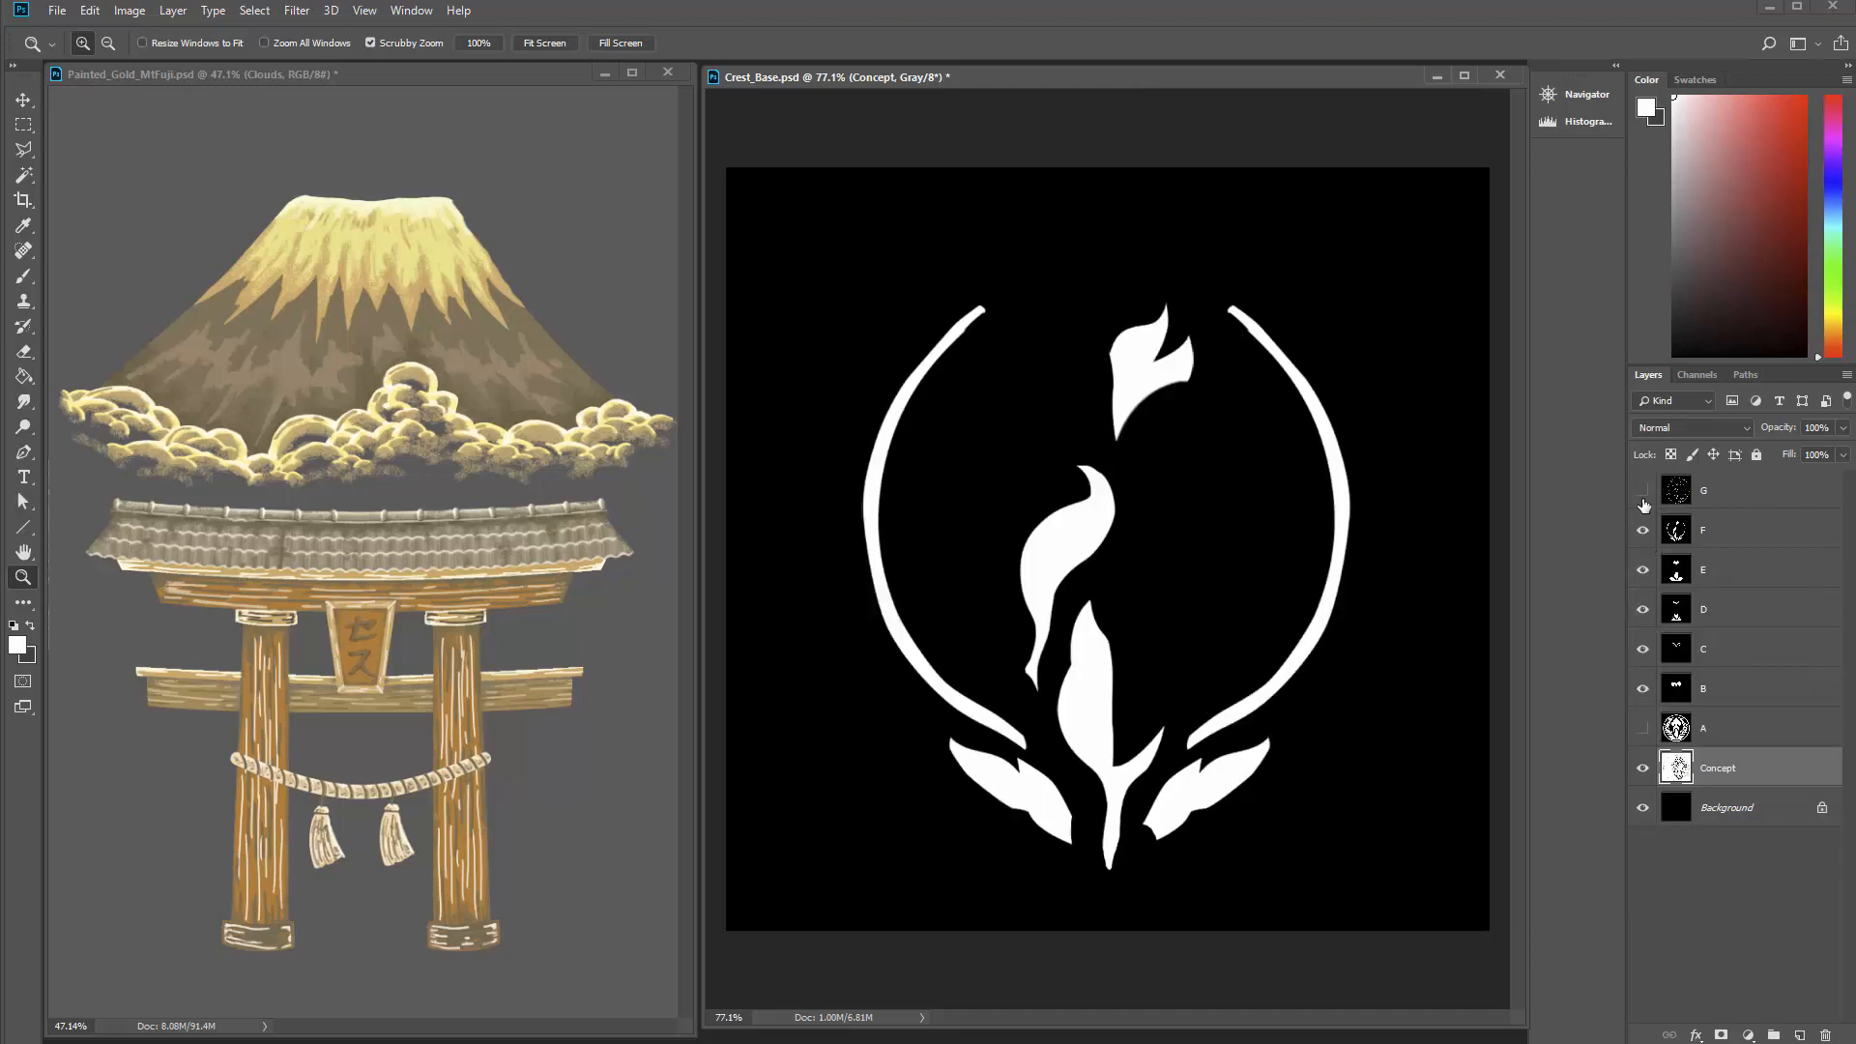
click(1641, 491)
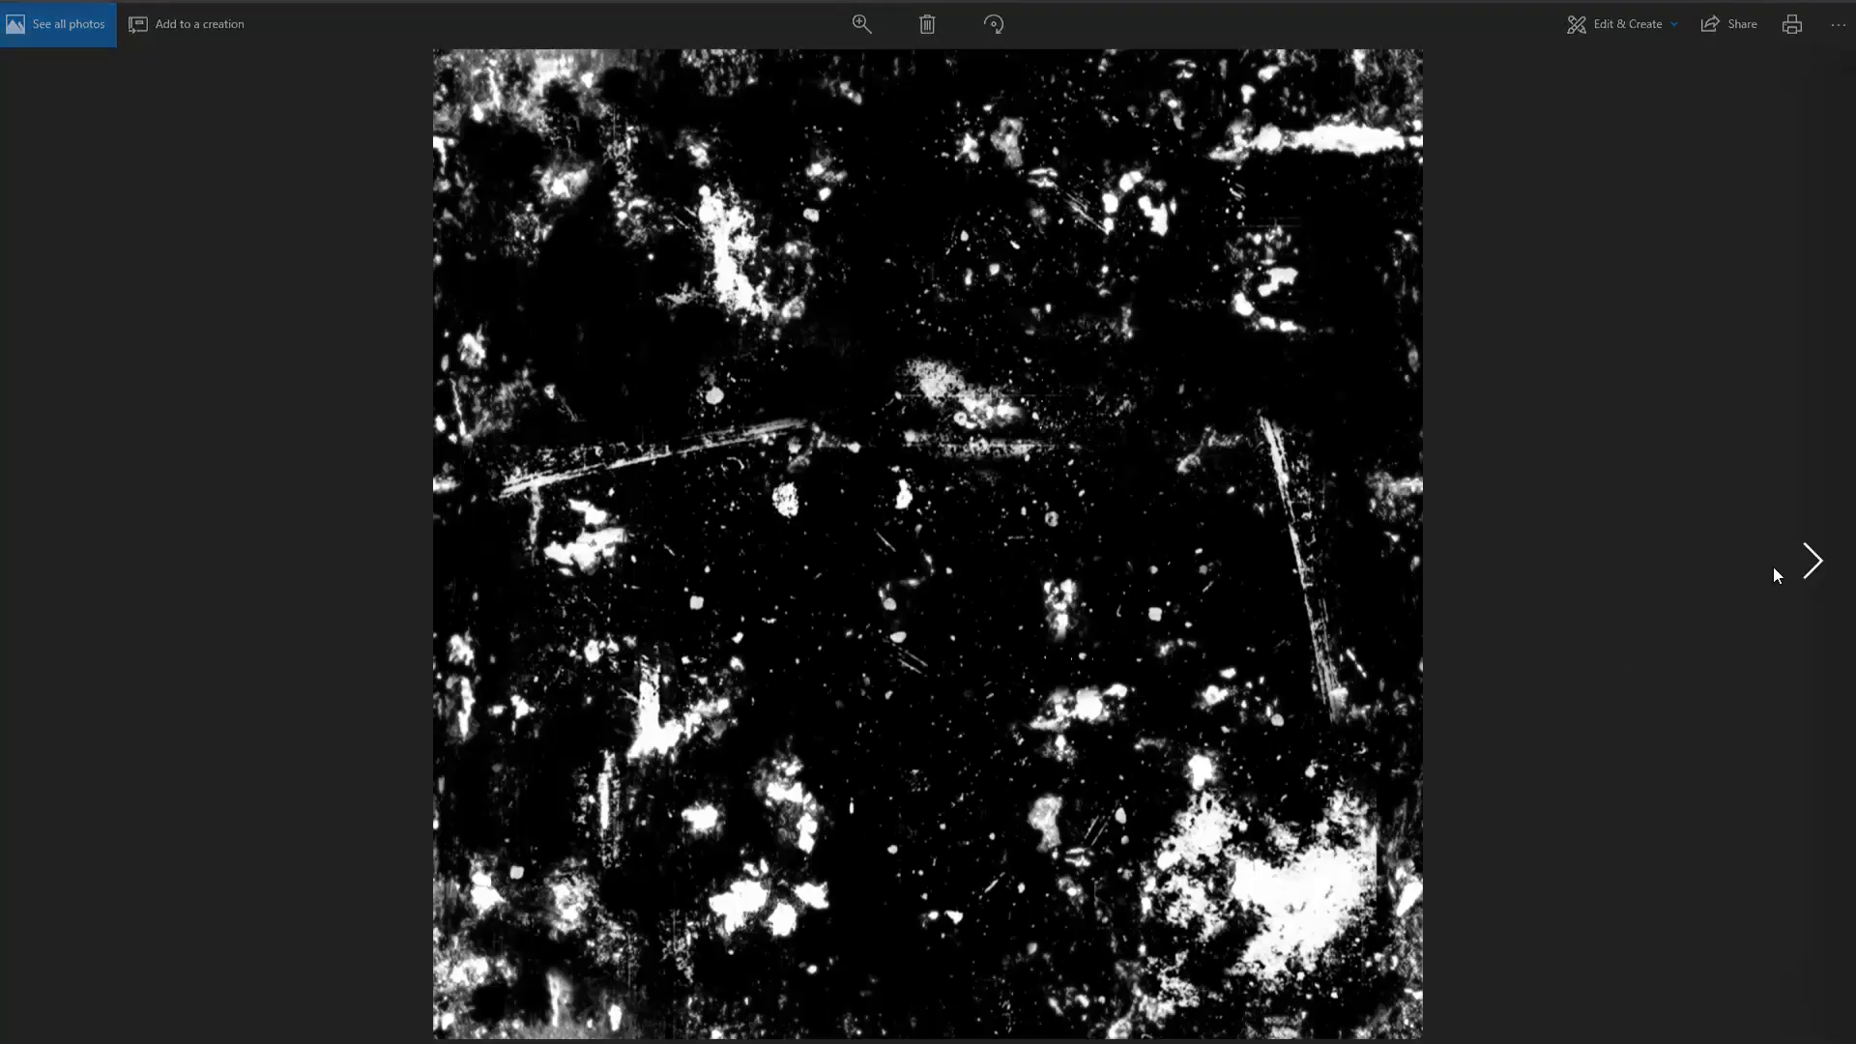
click(67, 22)
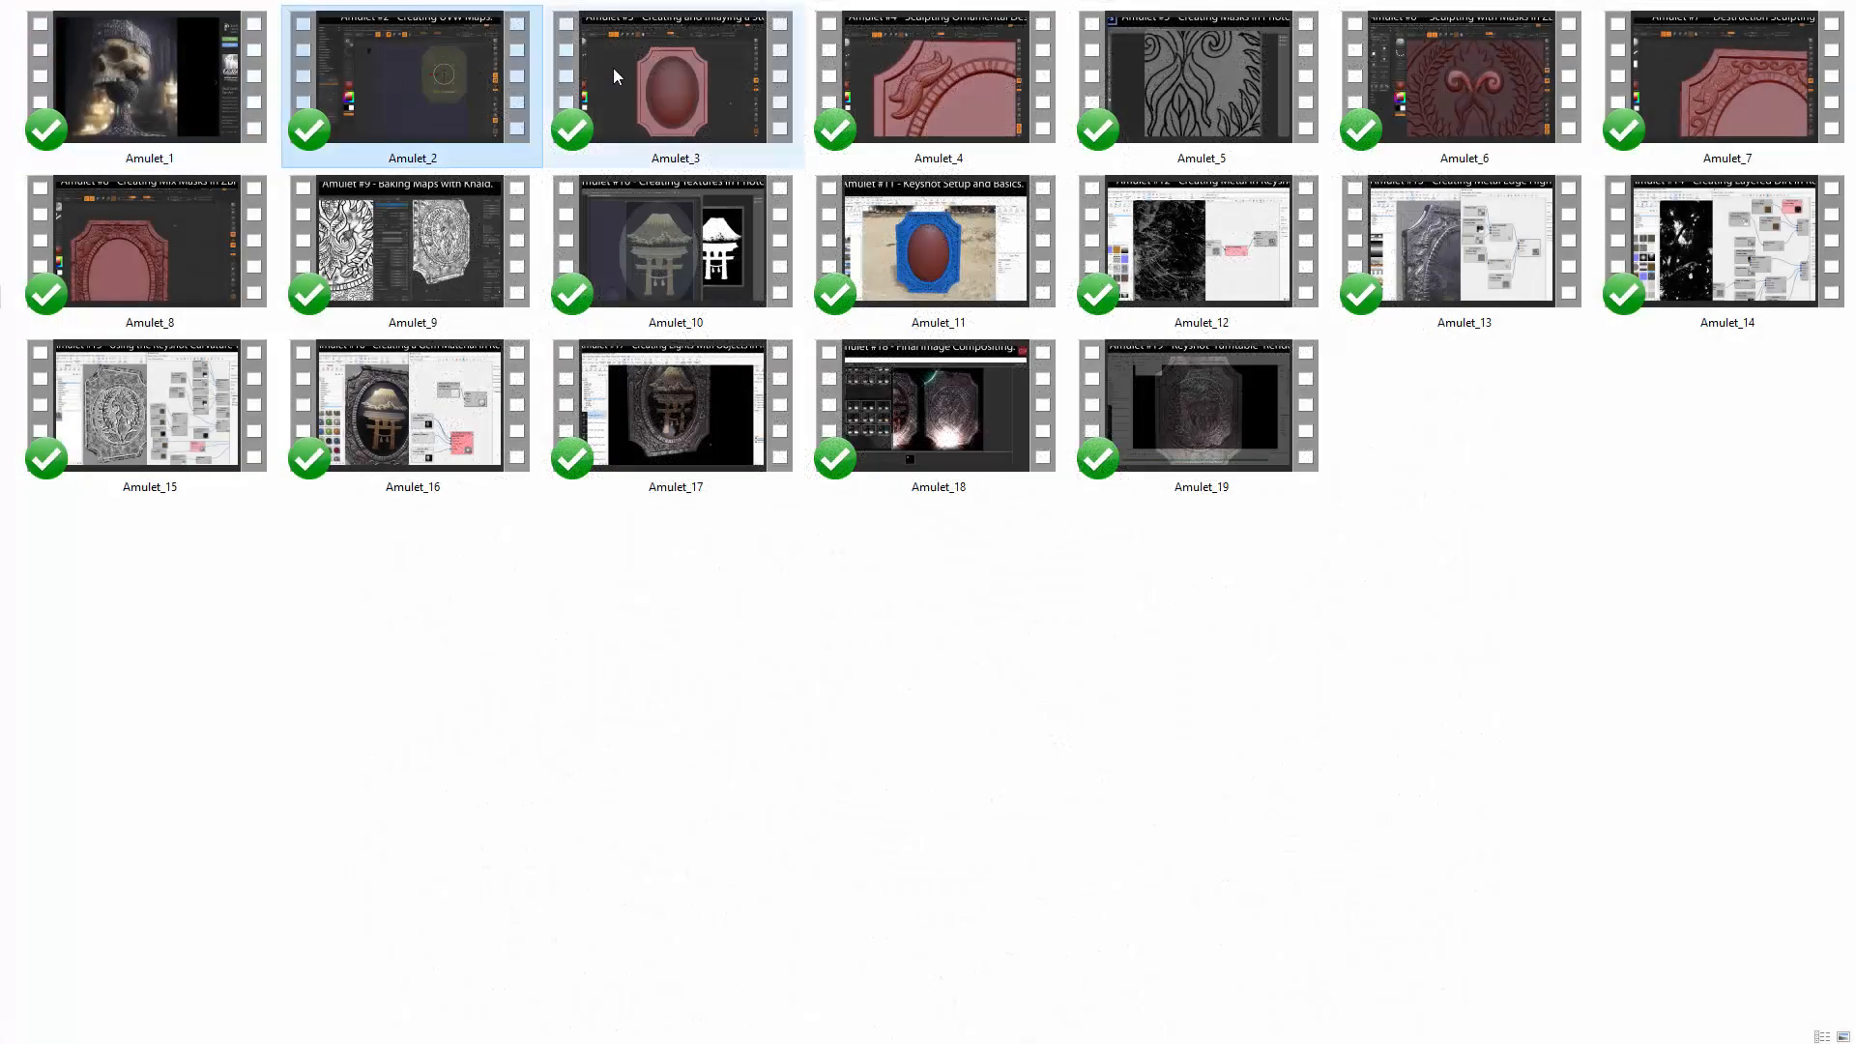